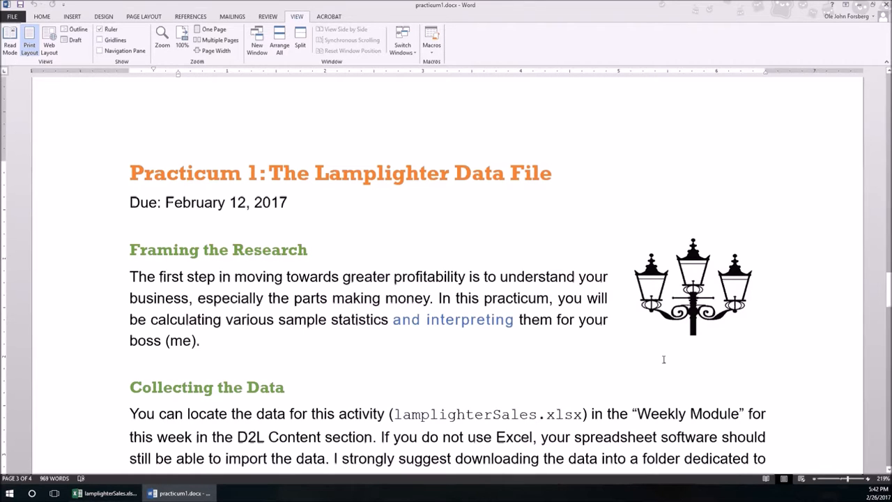
Step: Browse the Lamplighter sales data and select the whole grossSales column C
scroll("down", 3)
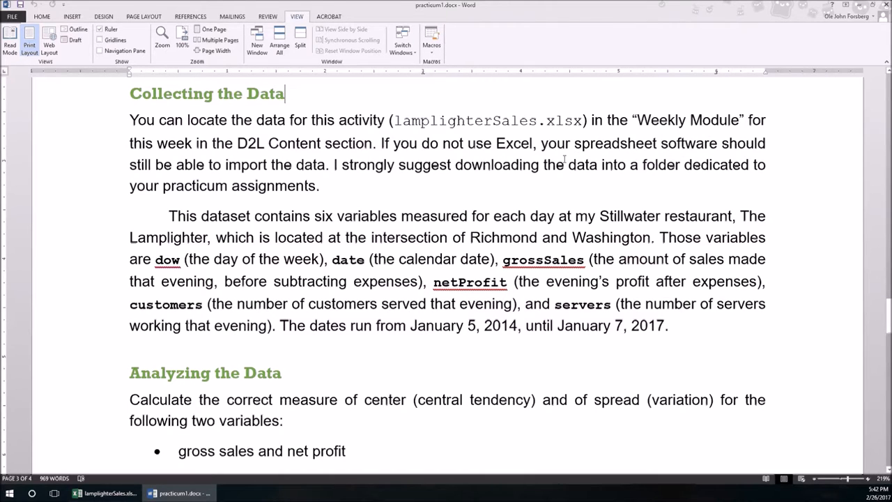
scroll("down", 3)
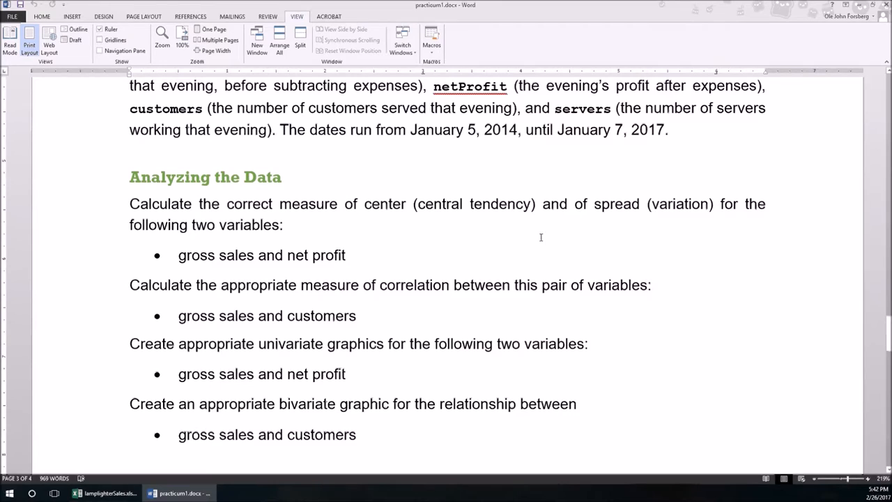
mouse_move(364, 219)
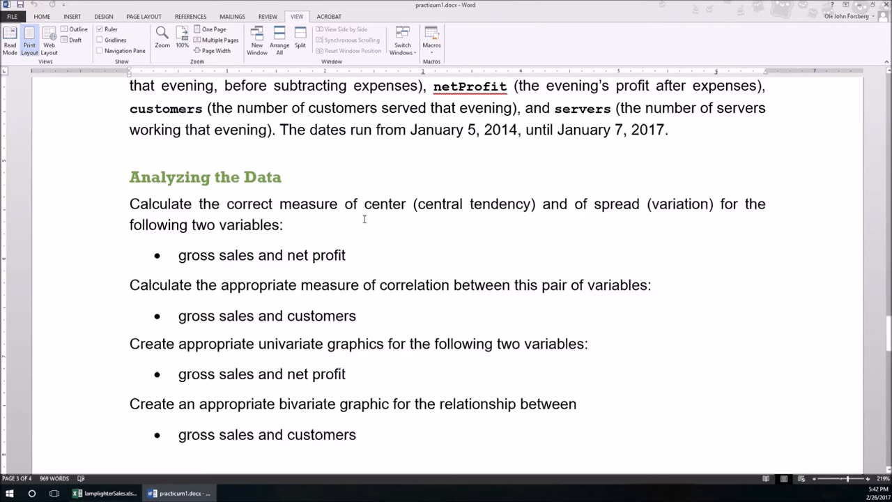
mouse_move(378, 222)
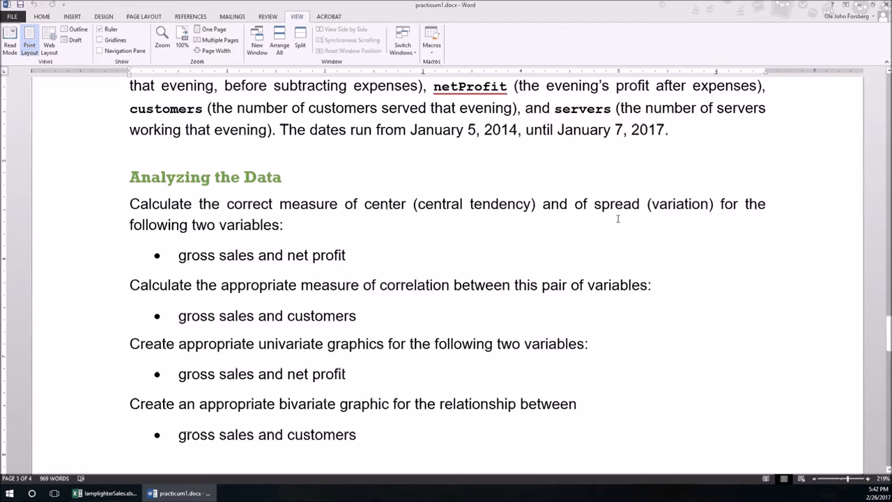
mouse_move(290, 357)
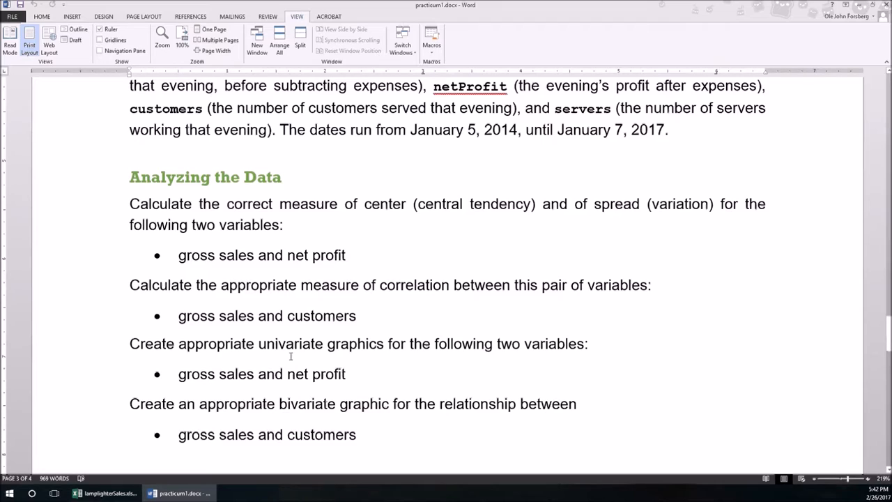
mouse_move(352, 356)
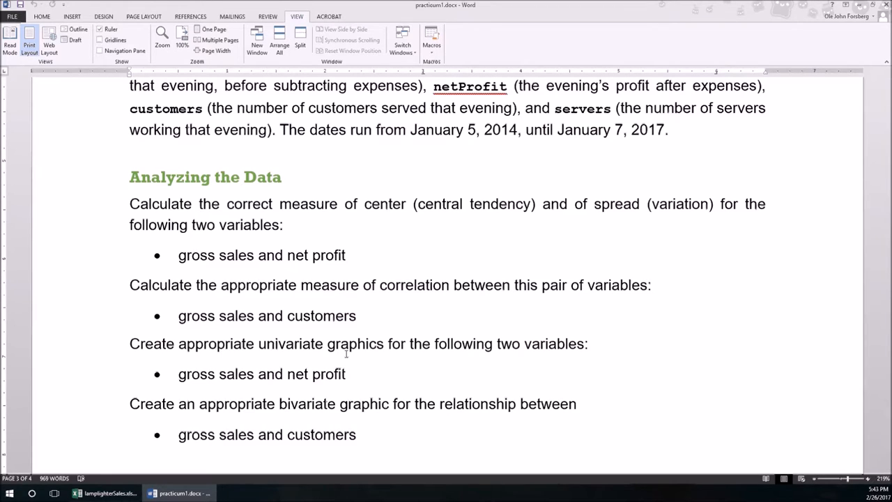
mouse_move(265, 356)
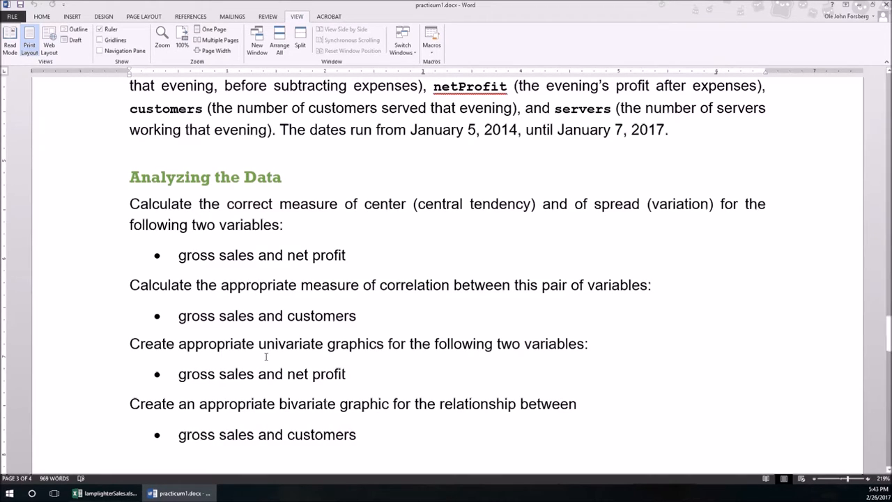
double_click(289, 344)
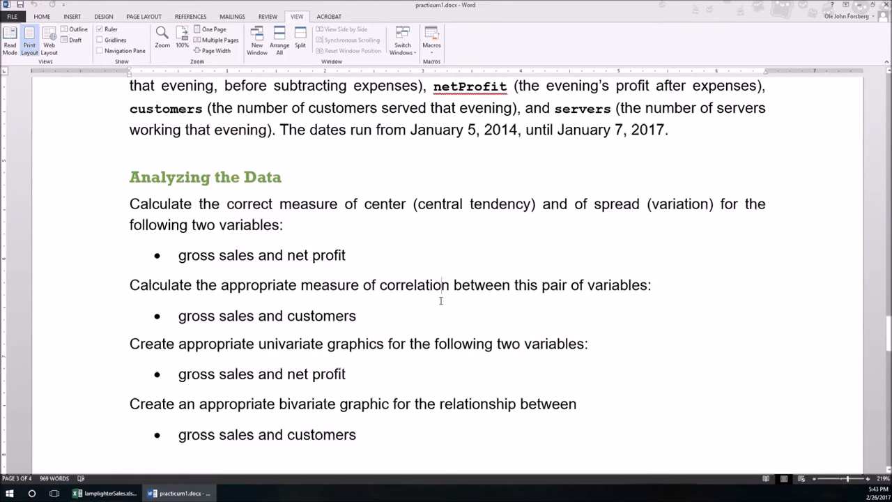
scroll("down", 3)
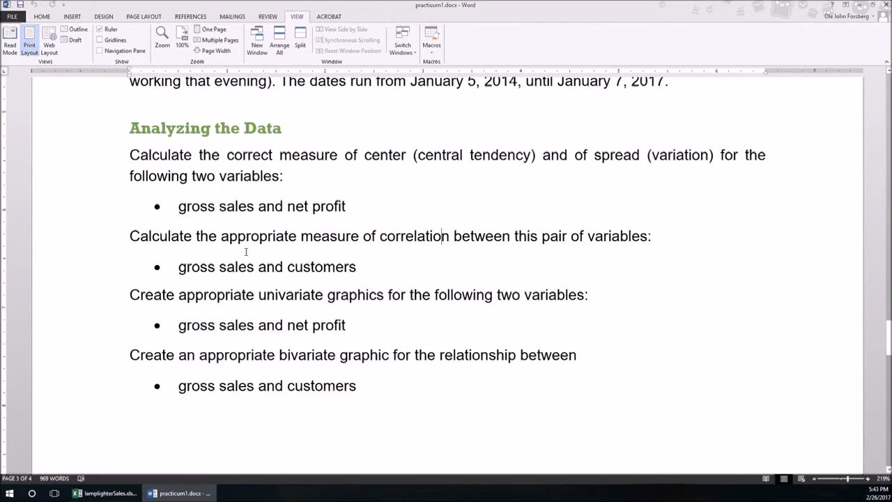
mouse_move(303, 272)
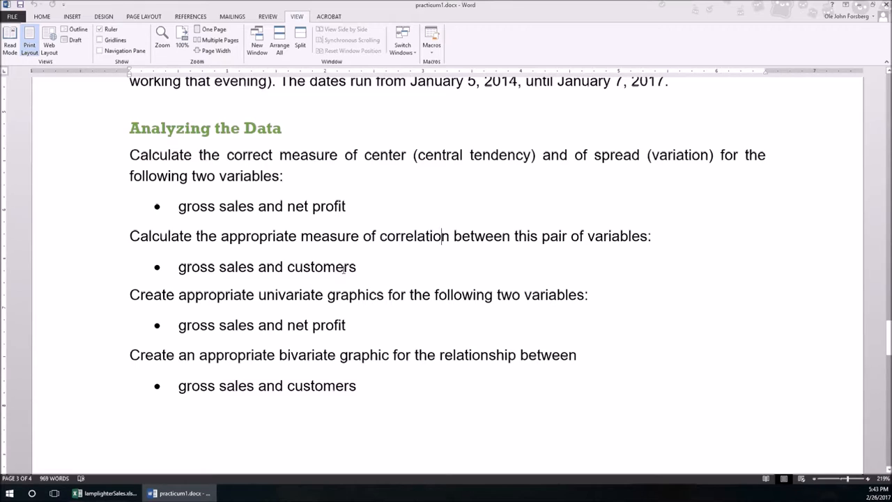
mouse_move(380, 257)
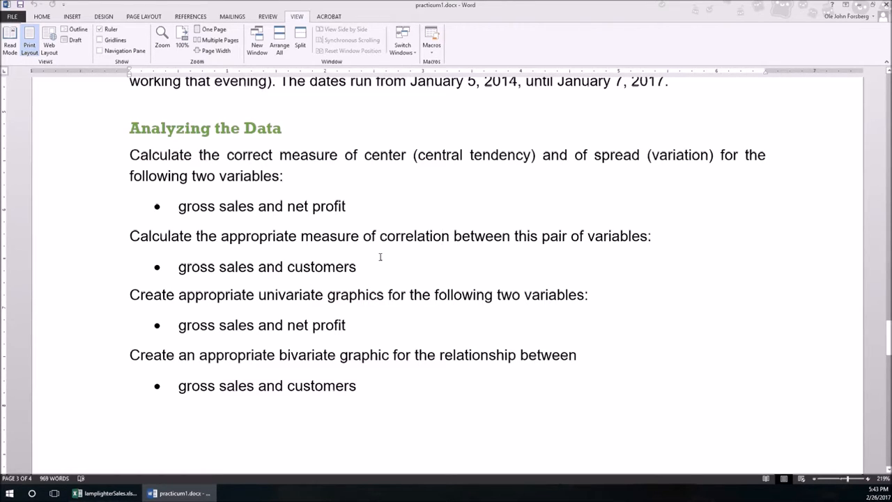
mouse_move(385, 376)
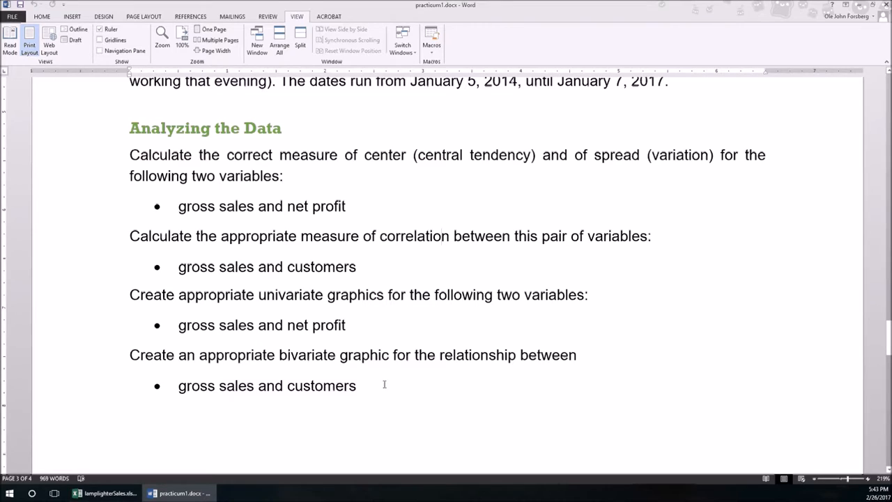
mouse_move(442, 393)
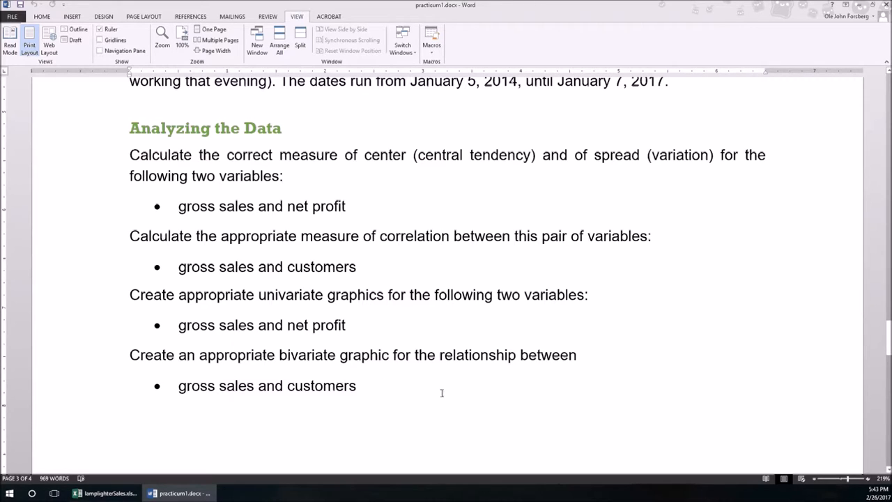
mouse_move(212, 445)
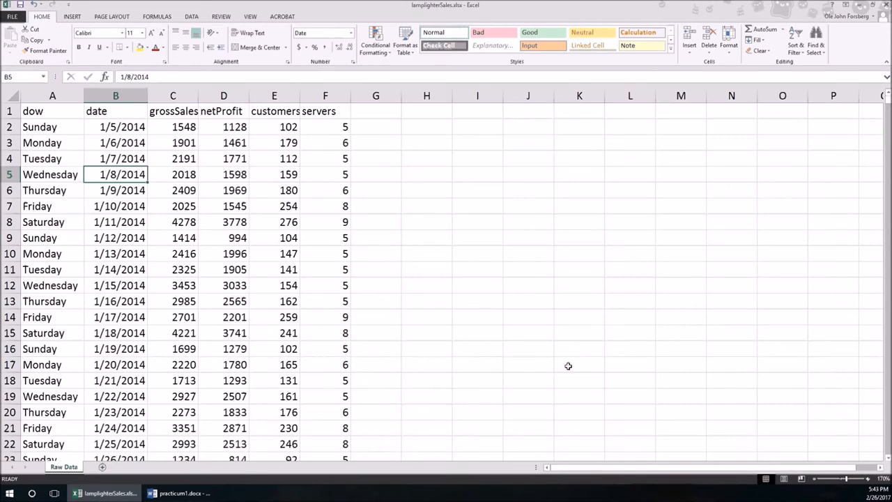
mouse_move(557, 373)
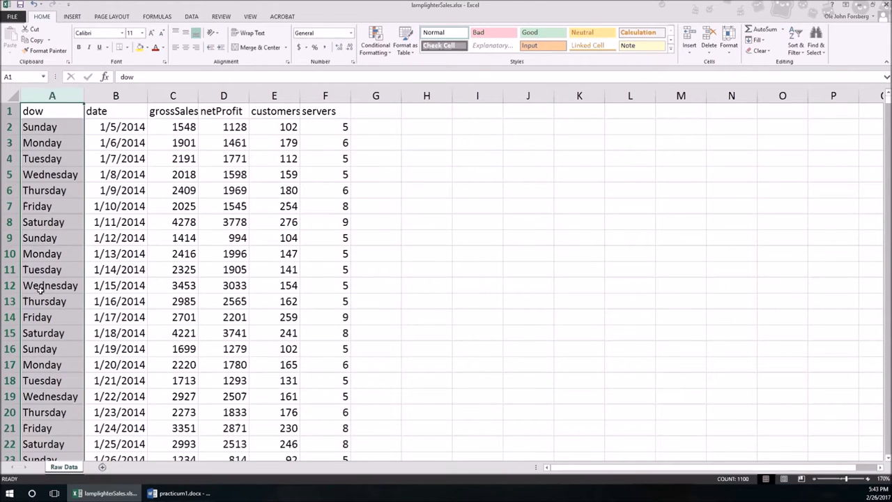
mouse_move(51, 285)
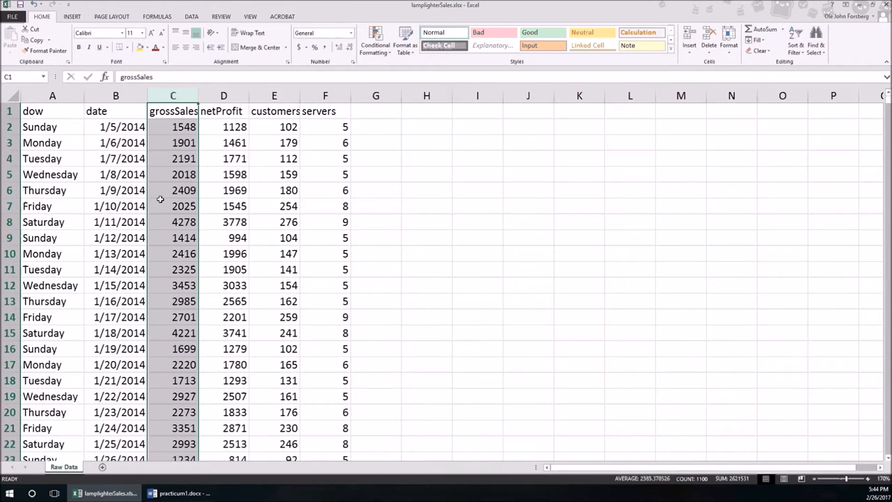
left_click(223, 96)
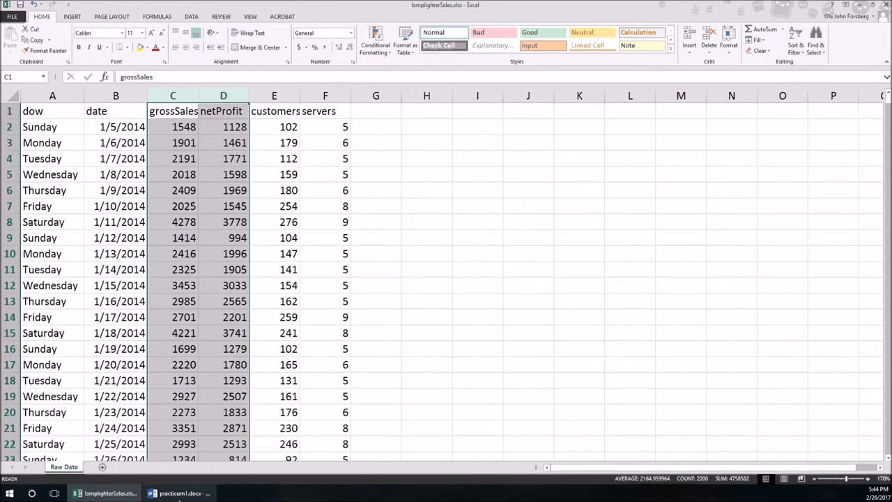
left_click(180, 492)
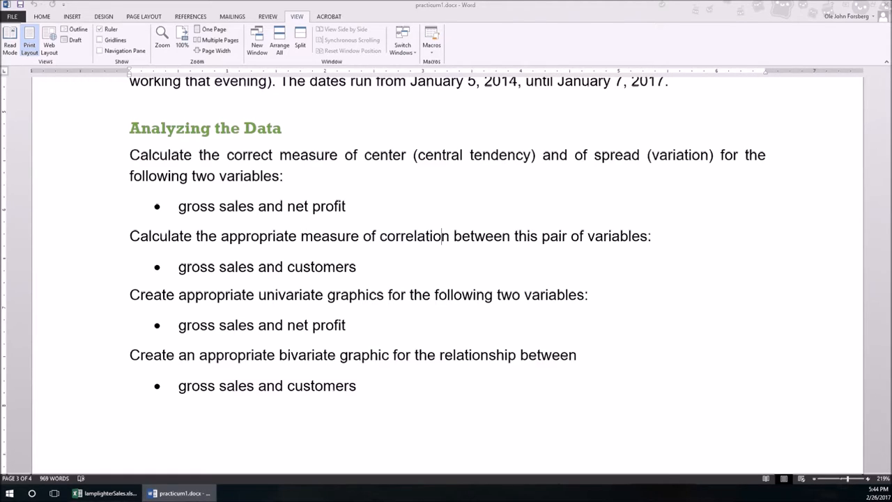
left_click(98, 492)
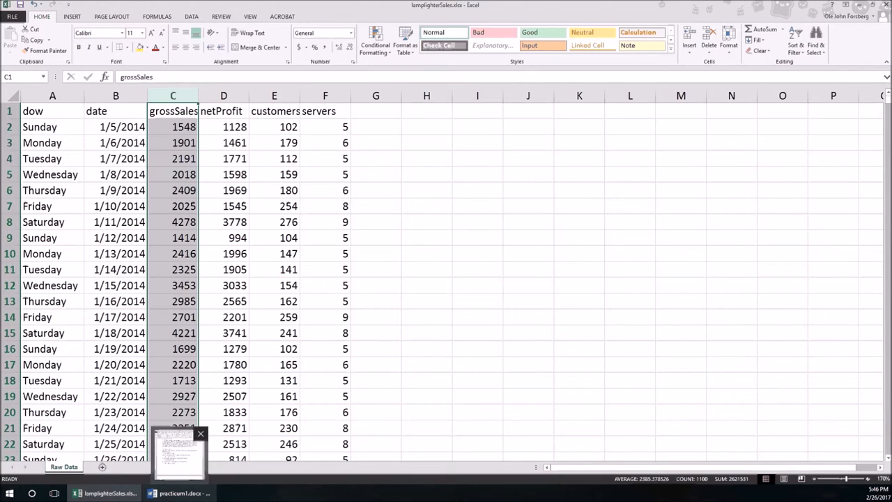
mouse_move(473, 198)
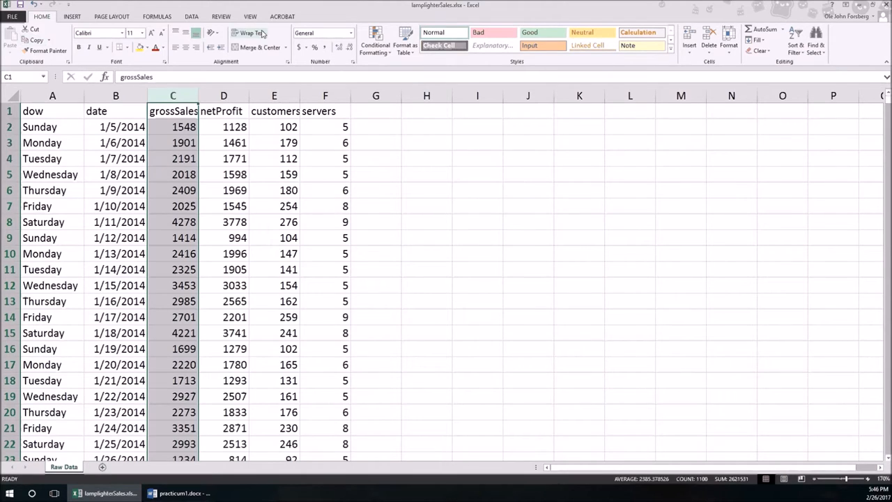
Step: Choose the Histogram tool from Data Analysis
left_click(249, 16)
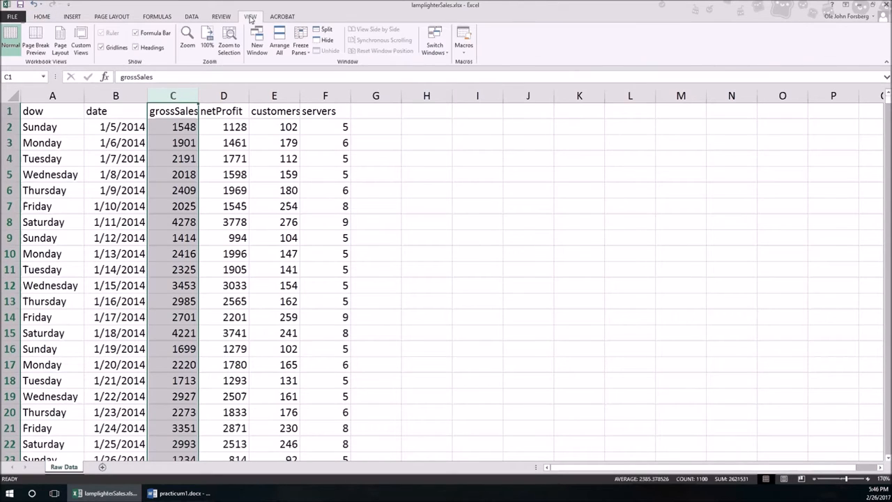
left_click(191, 16)
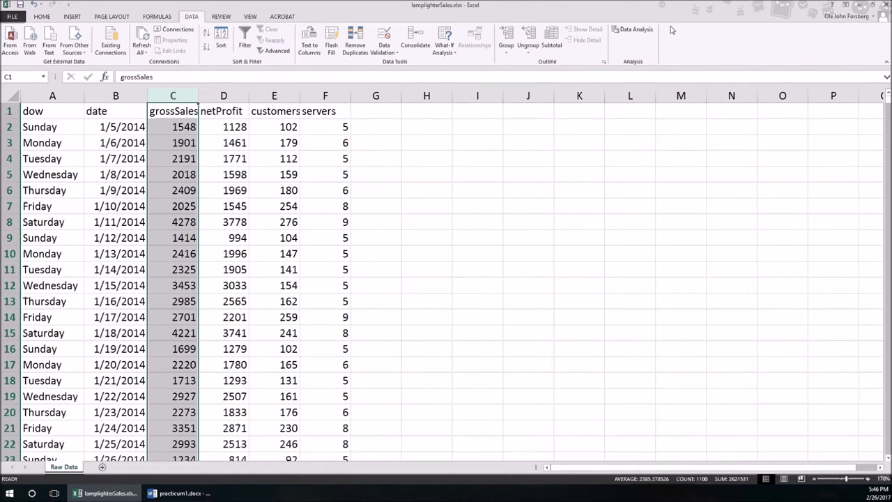
left_click(633, 32)
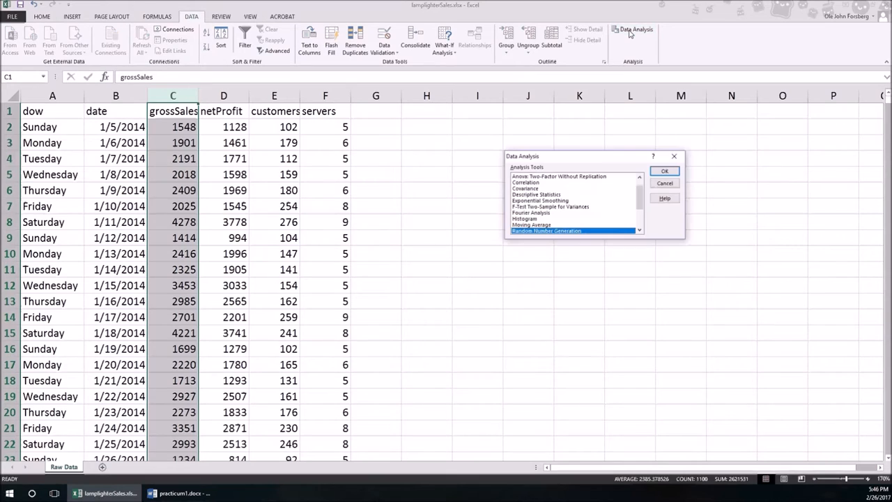
left_click(526, 218)
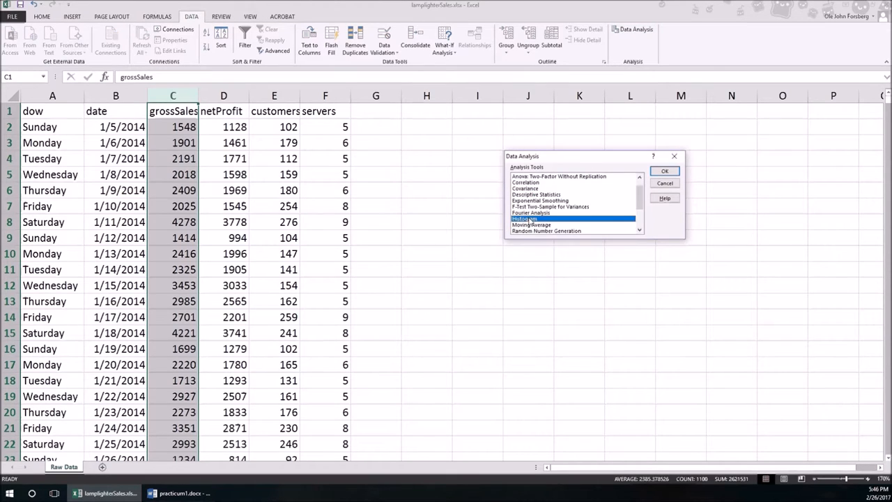
left_click(664, 170)
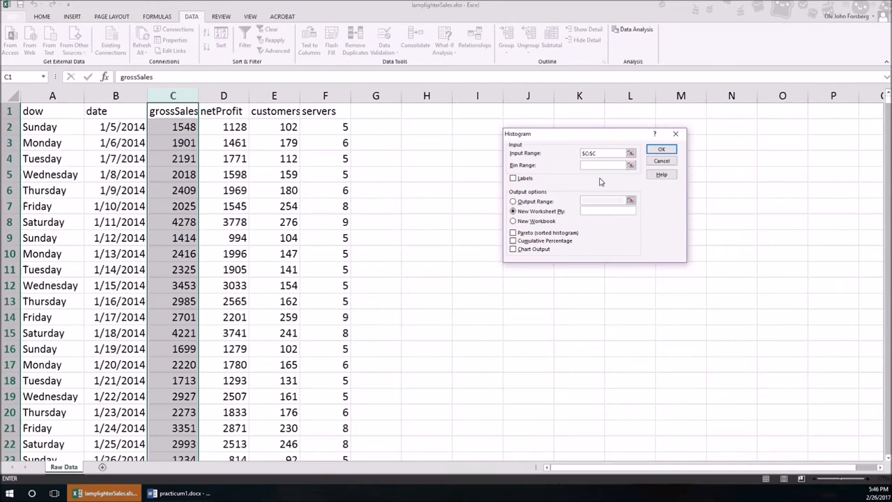
mouse_move(603, 177)
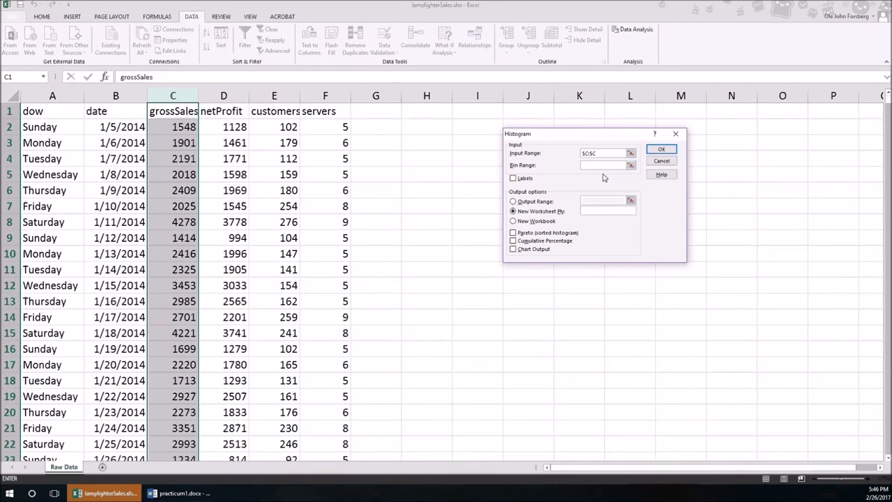
Step: Enable Labels and Chart Output for the $C:$C input range
left_click(513, 178)
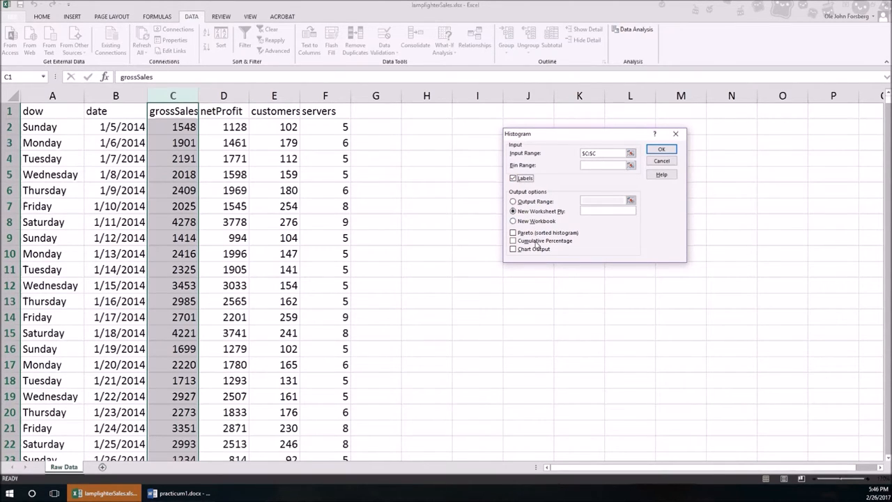
left_click(512, 249)
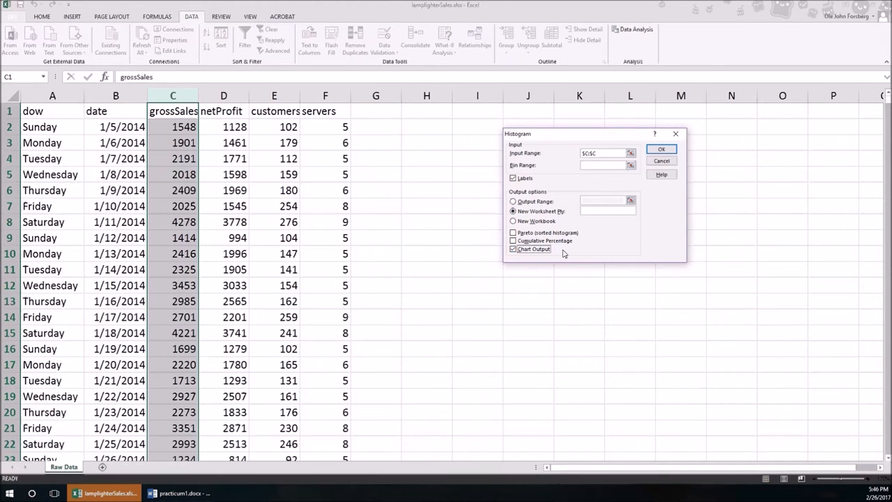
left_click(514, 249)
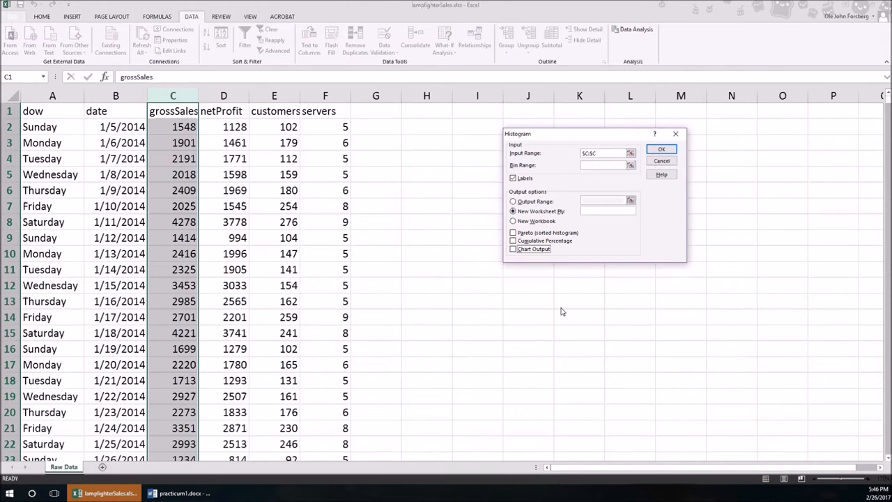
left_click(512, 249)
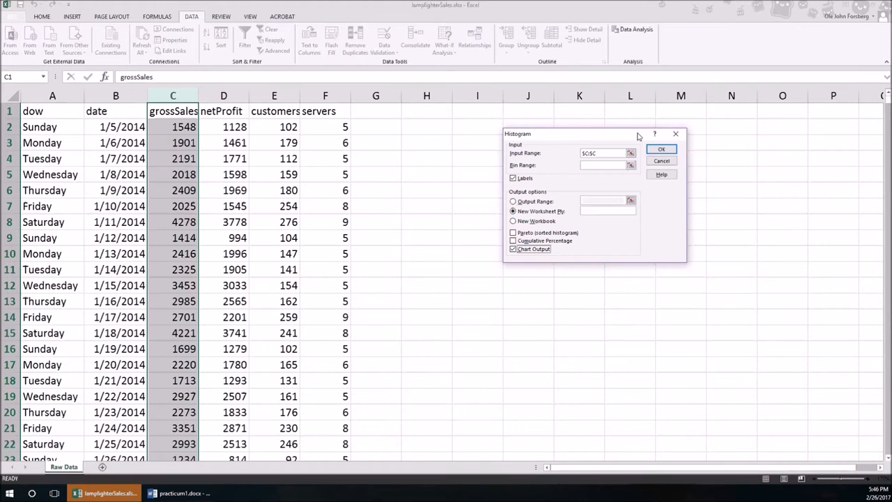
Step: Generate the histogram, rename Sheet1 to grossSales, and go back to Raw Data
left_click(662, 149)
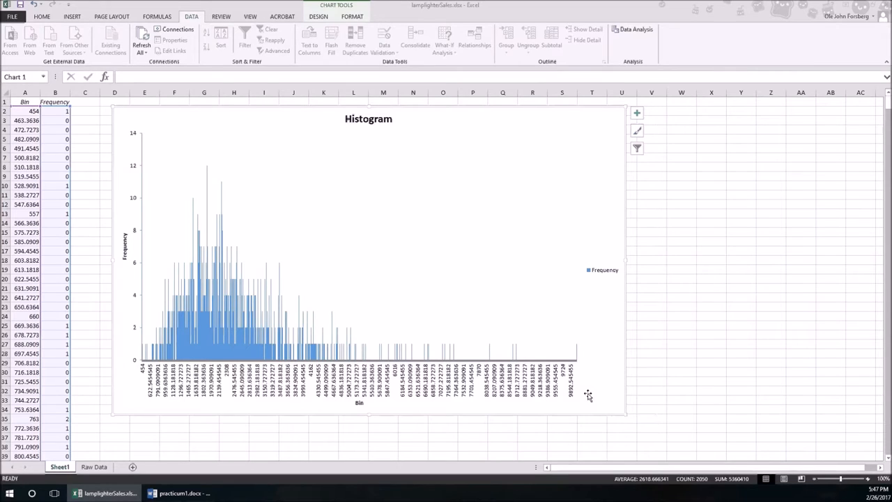
mouse_move(585, 393)
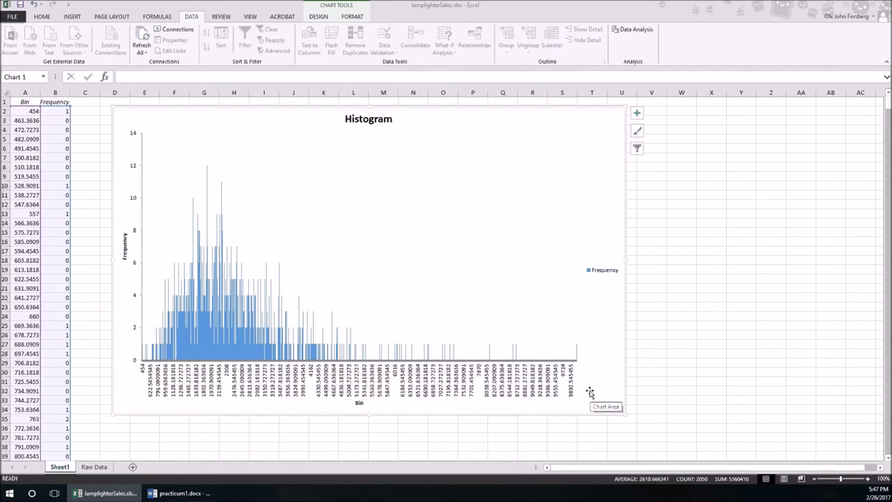
mouse_move(311, 342)
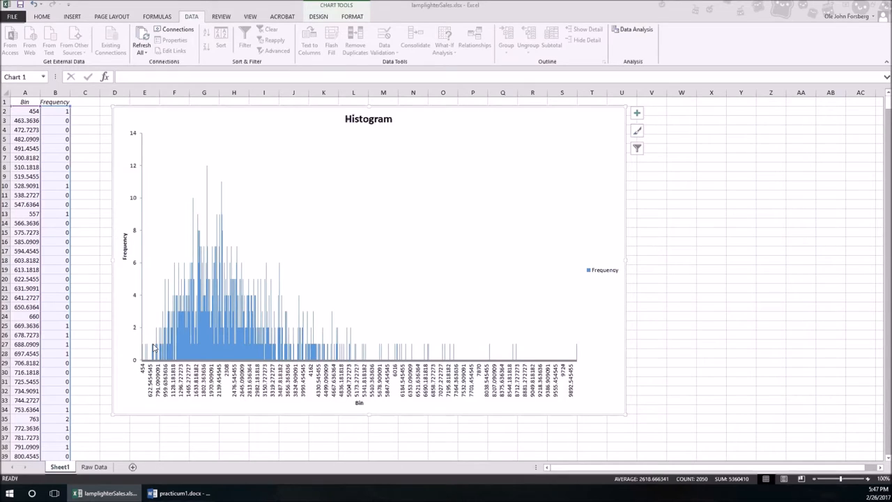
mouse_move(798, 344)
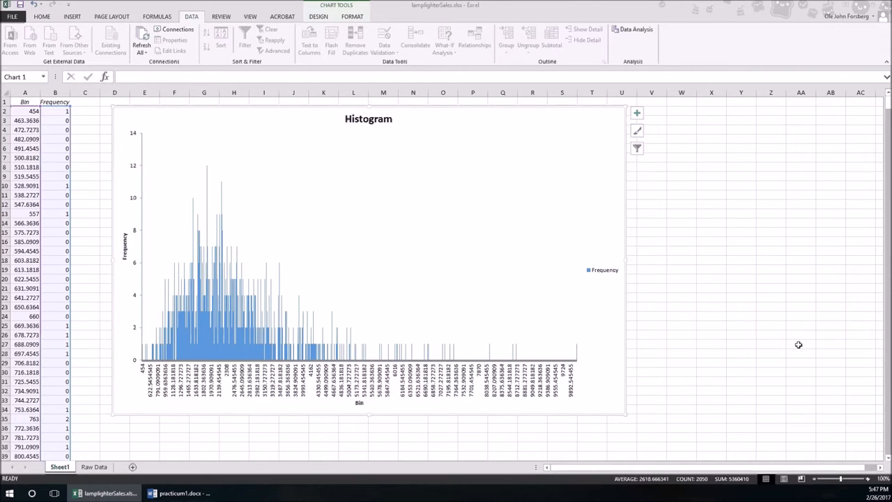
mouse_move(739, 307)
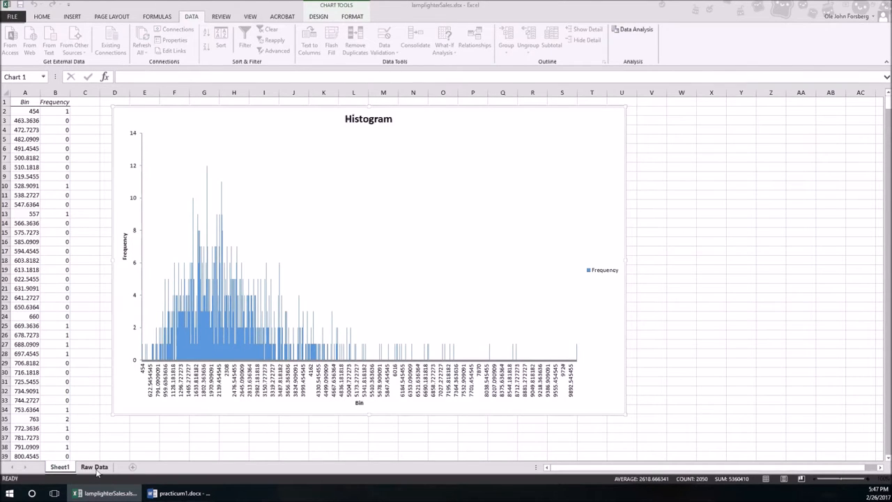
left_click(67, 466)
type("grossSales")
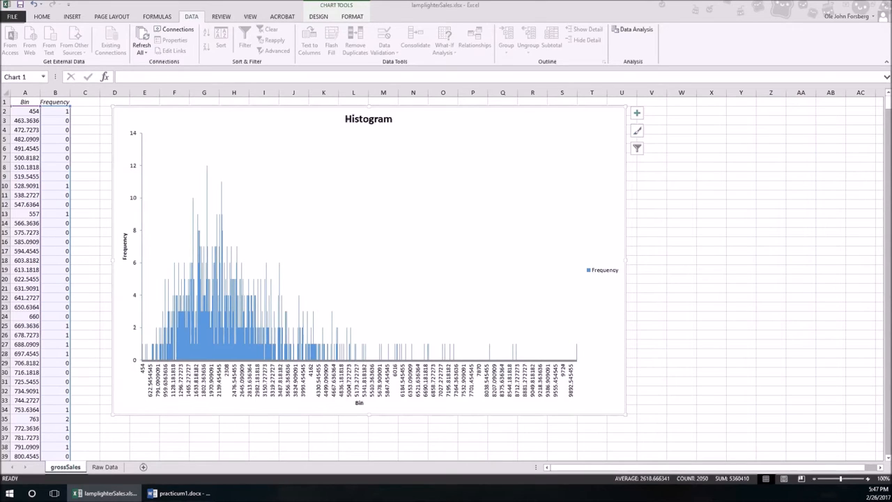
left_click(110, 466)
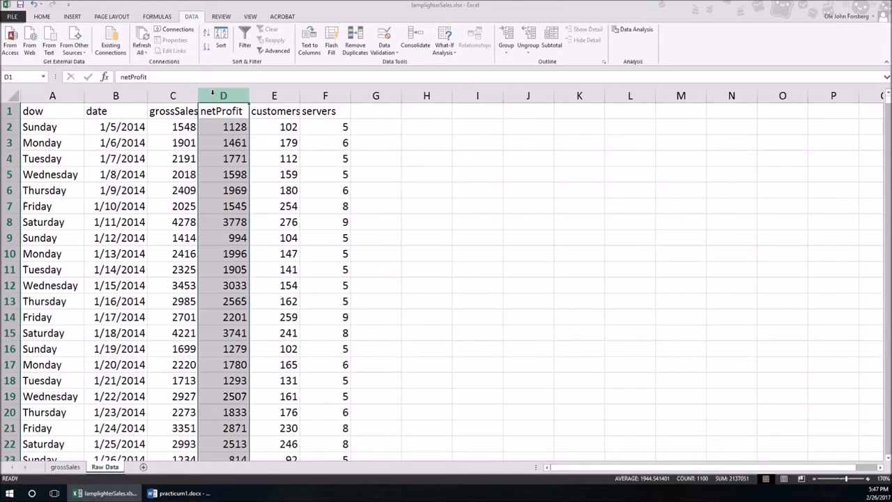
Step: Run a Histogram on netProfit ($D:$D) with labels and chart output
left_click(633, 32)
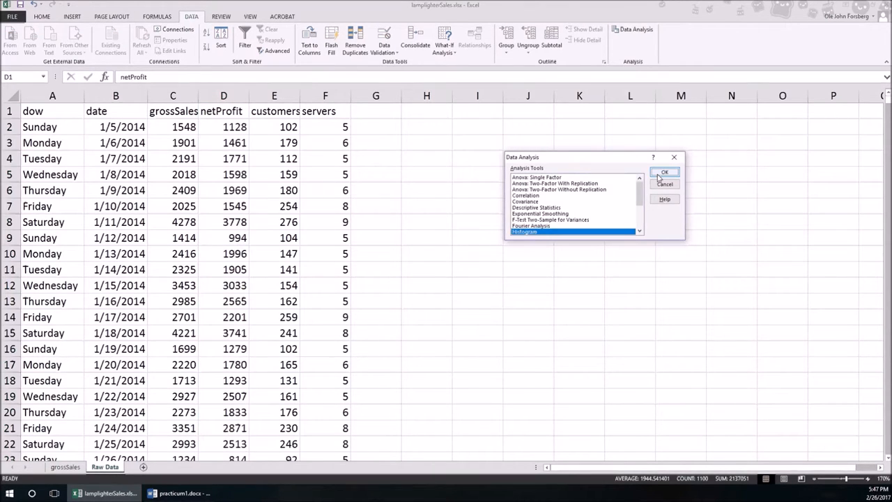
left_click(665, 172)
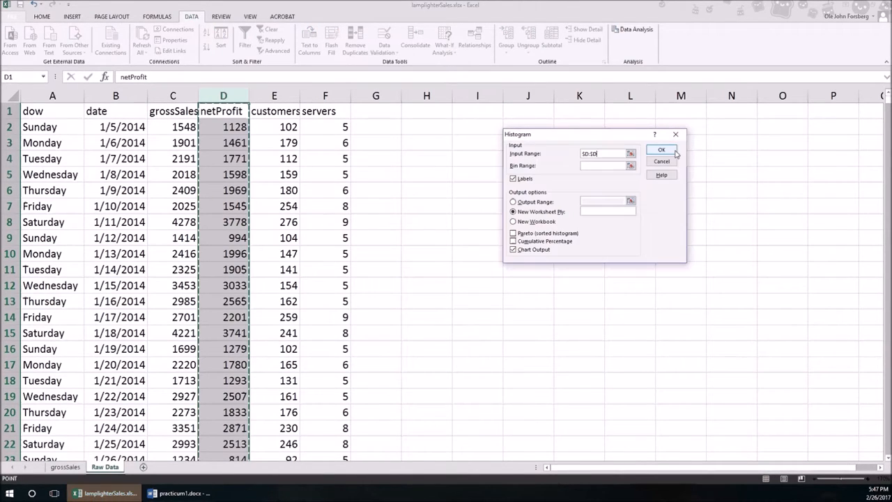
left_click(661, 149)
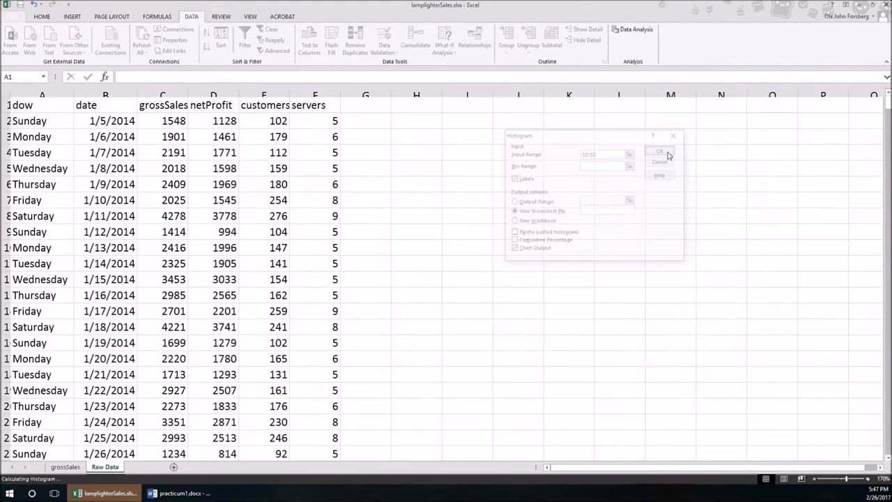
Step: Enlarge the netProfit histogram chart and begin renaming its new sheet
left_click(662, 152)
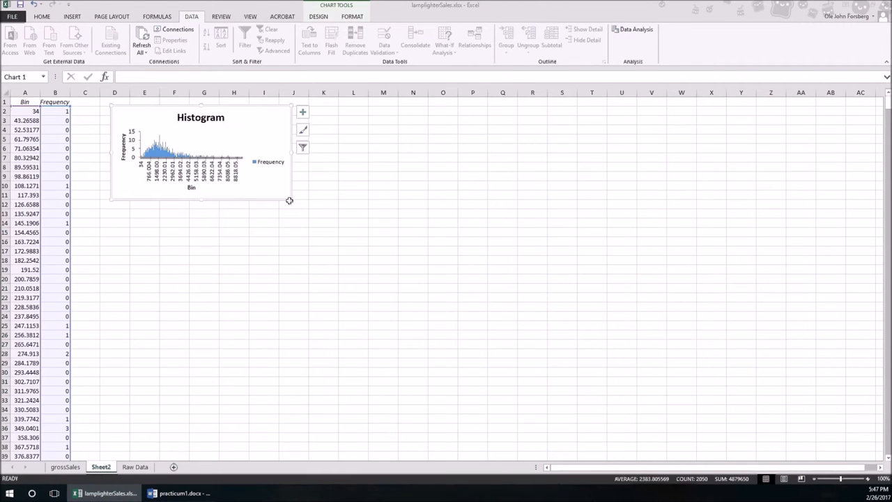
left_click_drag(289, 200, 749, 421)
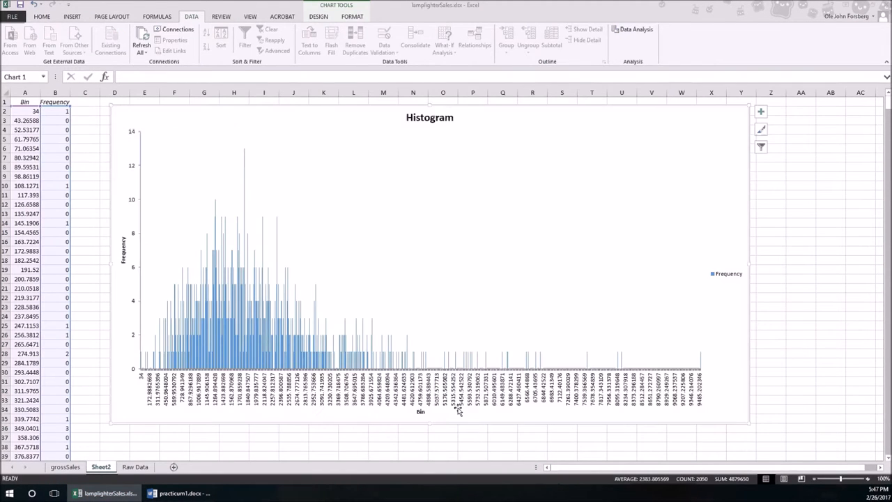
mouse_move(707, 354)
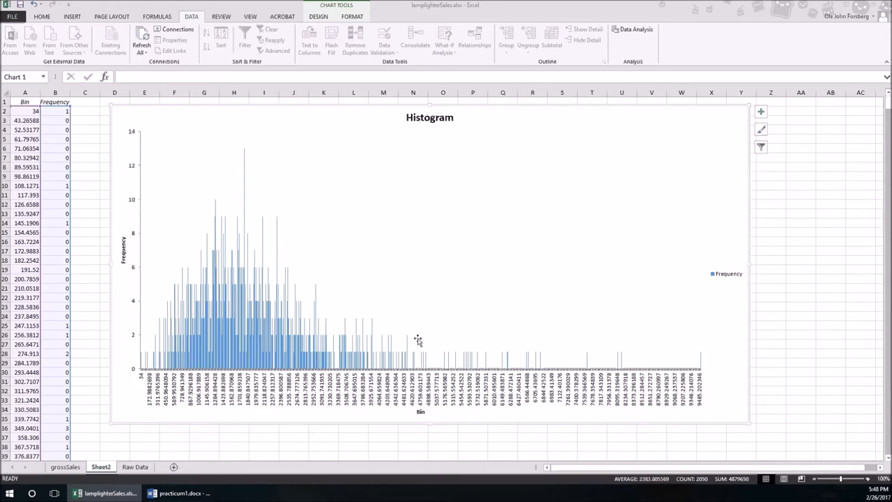
mouse_move(717, 358)
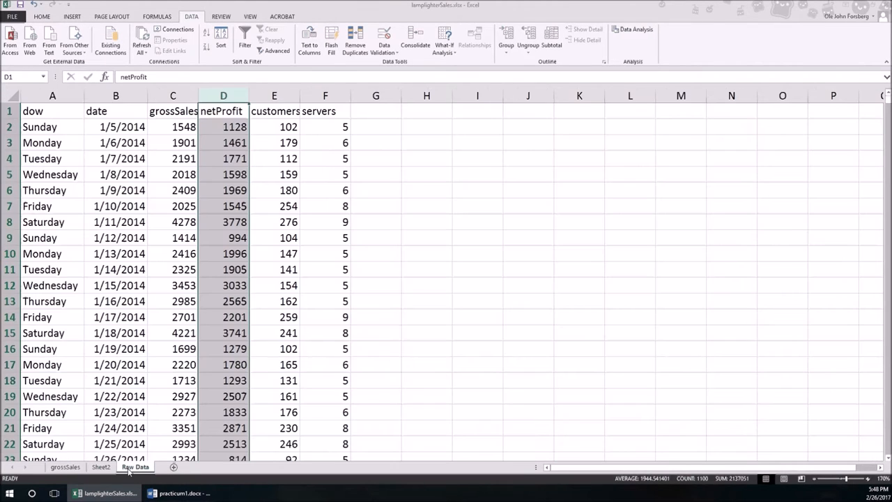
left_click(95, 467)
type("net")
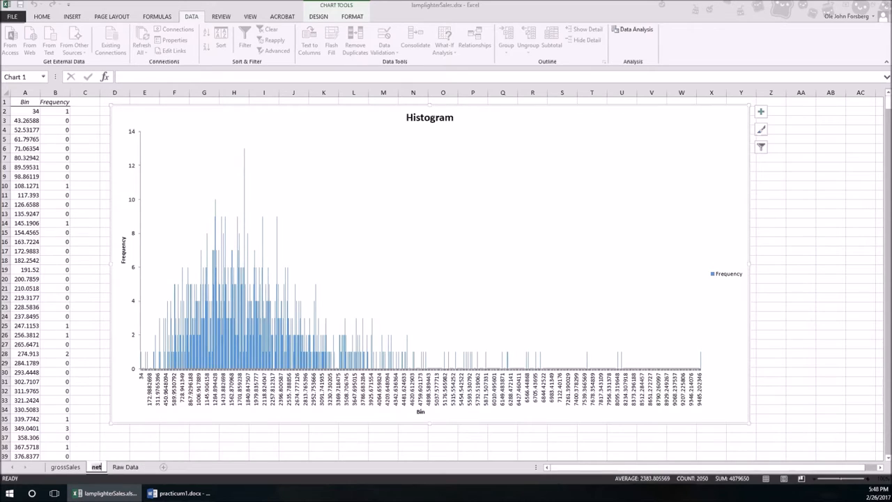
double_click(98, 466)
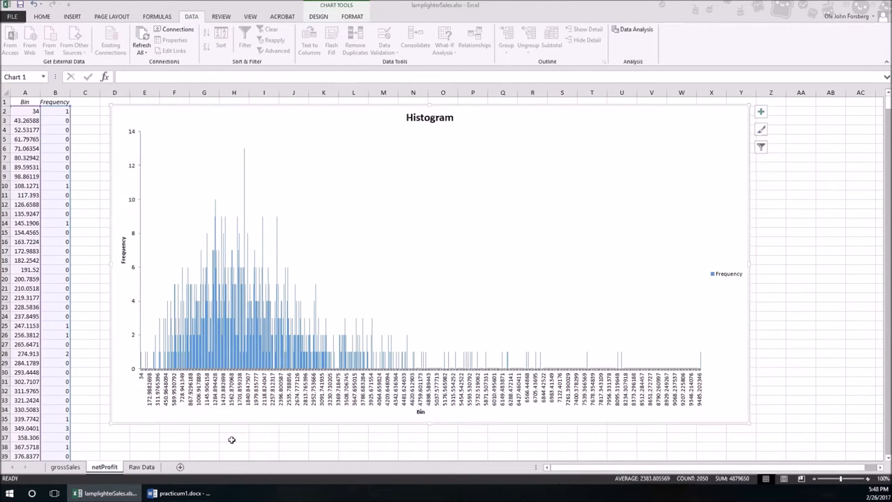
Step: Name the tab netProfit, shrink the grossSales histogram chart, and zoom in
left_click(63, 466)
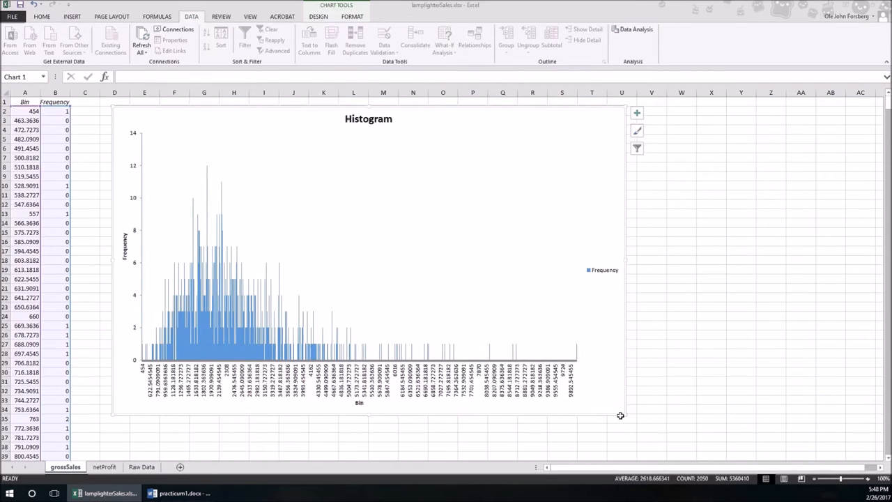
left_click_drag(620, 416, 398, 276)
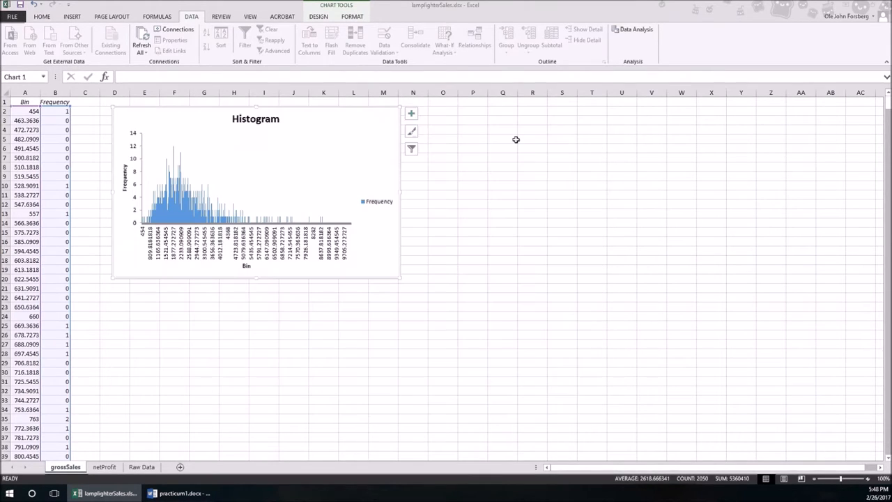
left_click(502, 120)
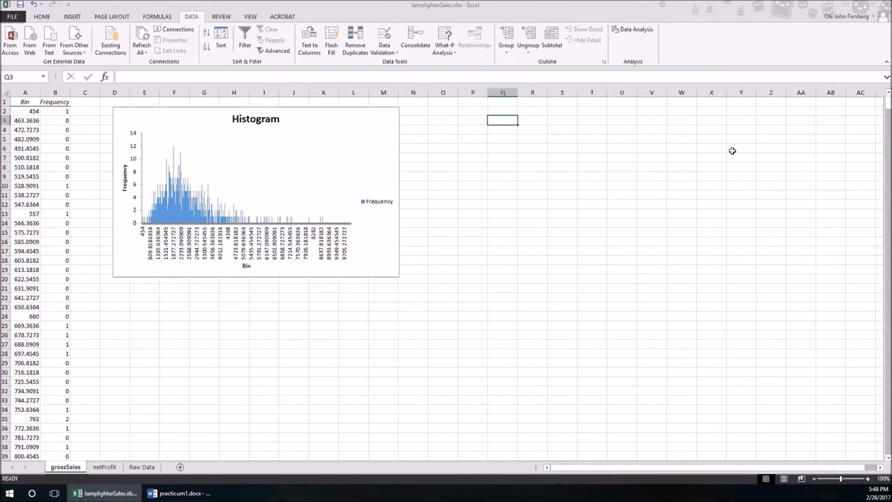
mouse_move(868, 477)
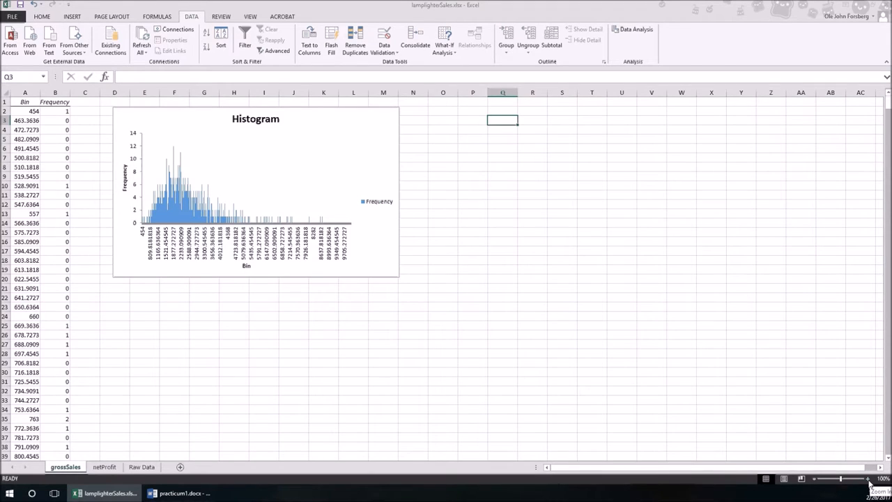
left_click(866, 479)
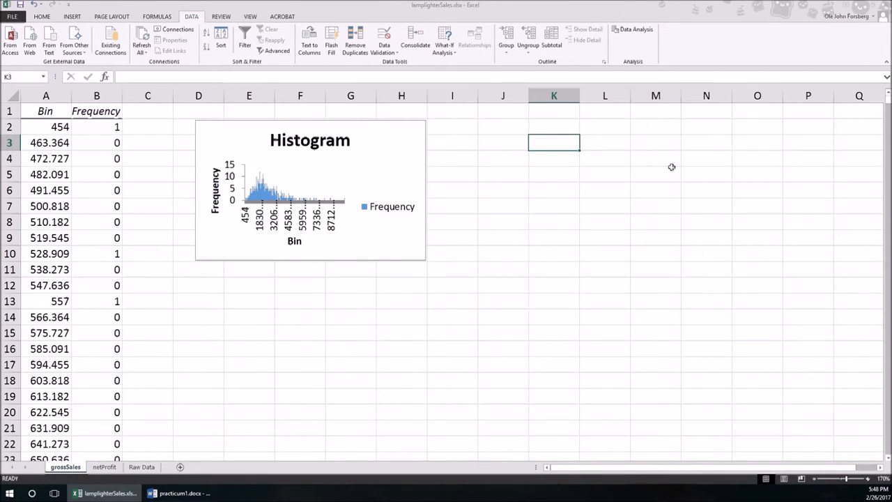
Step: Add 'median =' and 'IQR =' labels and start a MEDIAN formula
type("median =")
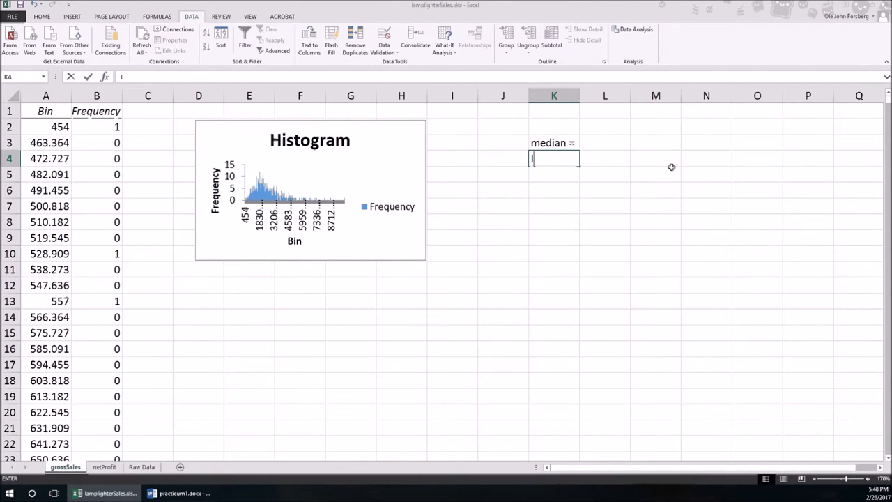
type("IQR =")
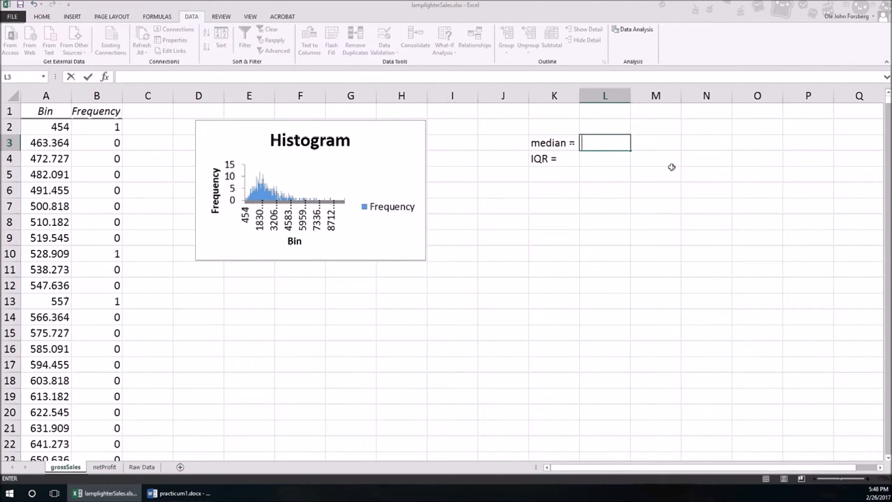
type("=MEDIAN")
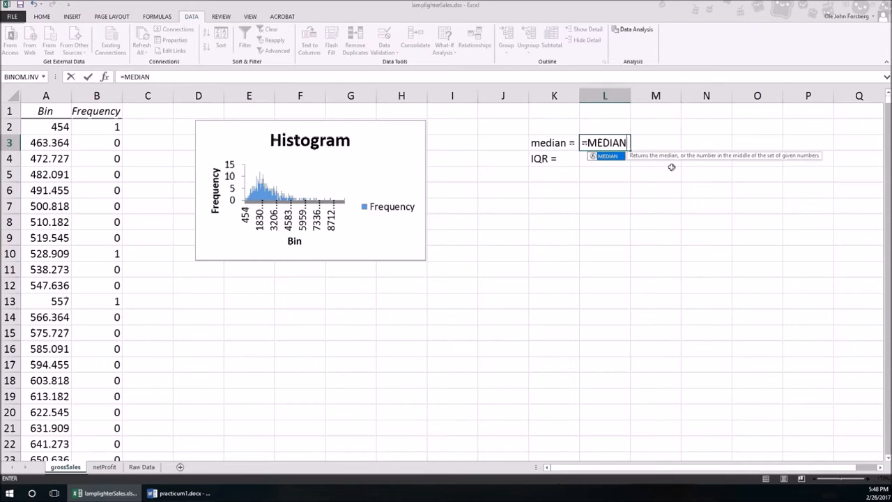
type("(")
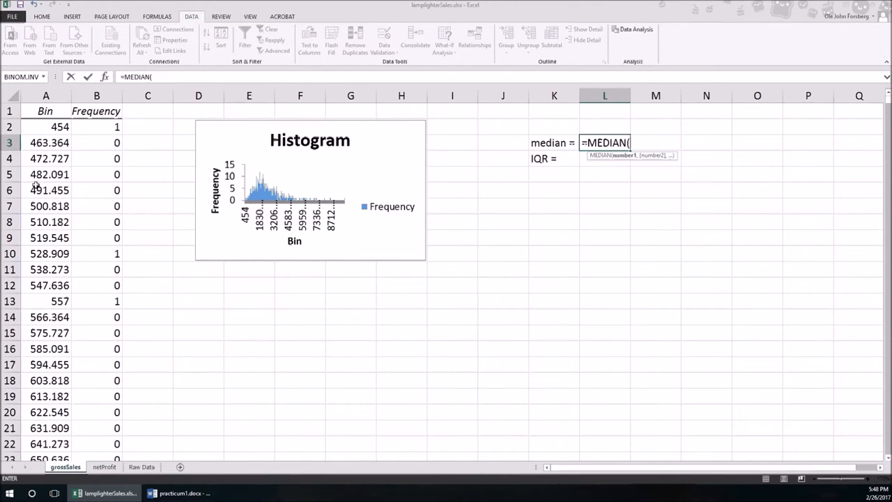
mouse_move(94, 381)
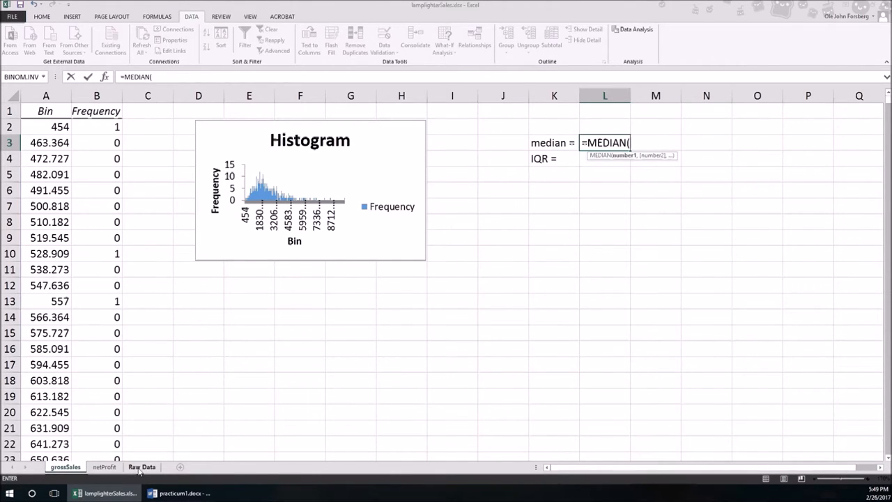
Step: Complete =MEDIAN('Raw Data'!C2:C1100), showing a gross sales median of 2165
left_click(141, 466)
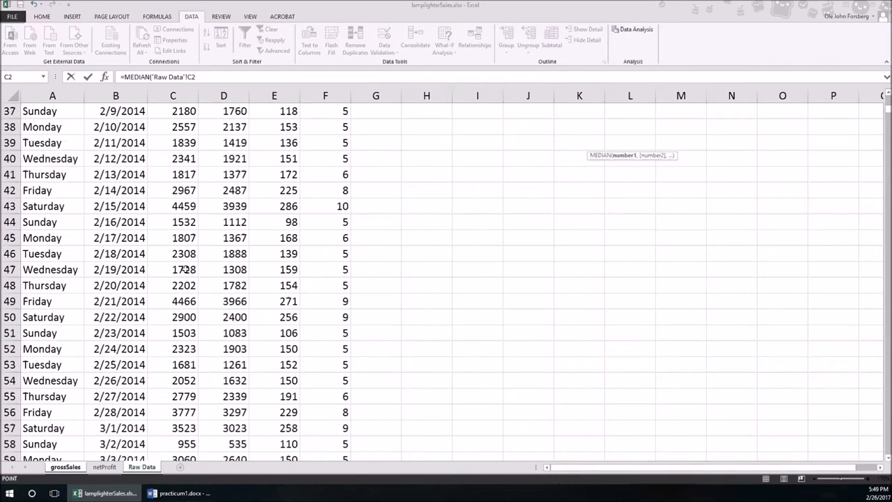
scroll("down", 3)
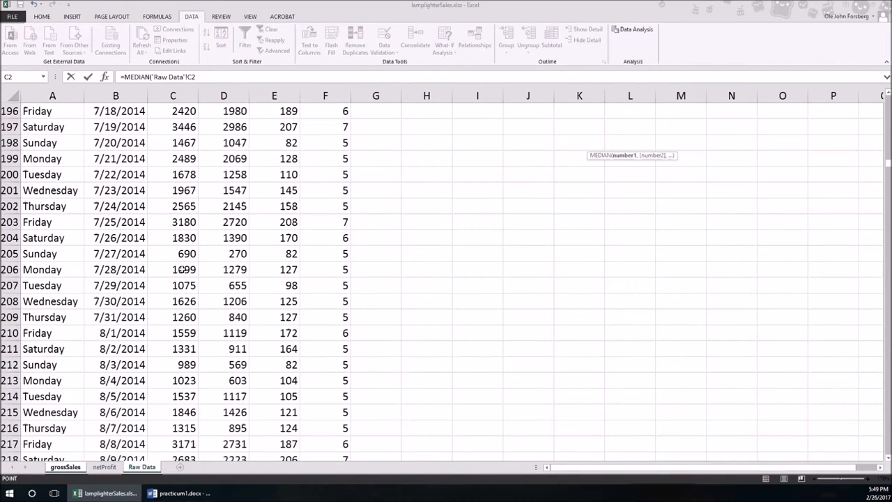
scroll("down", 3)
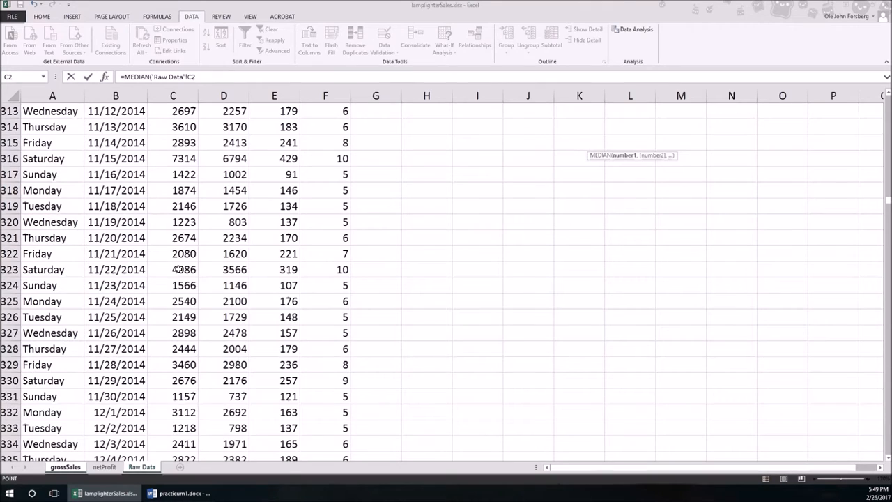
scroll("down", 3)
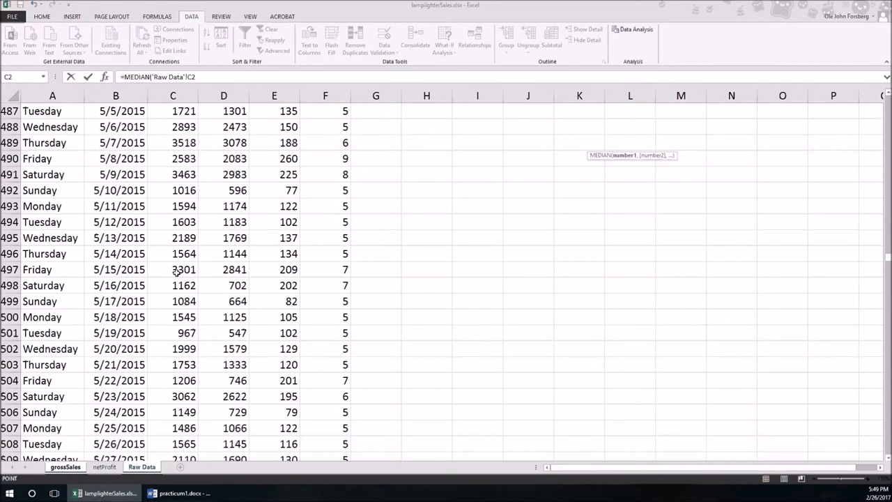
scroll("down", 3)
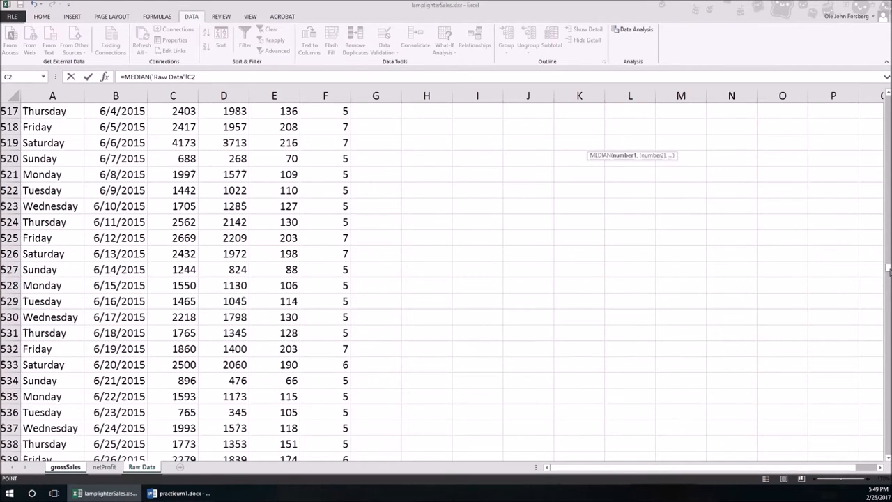
scroll("down", 3)
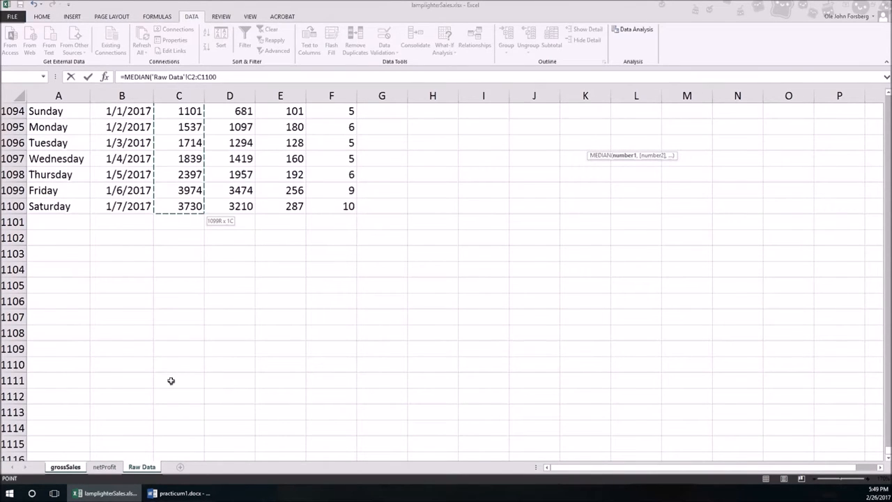
left_click(65, 466)
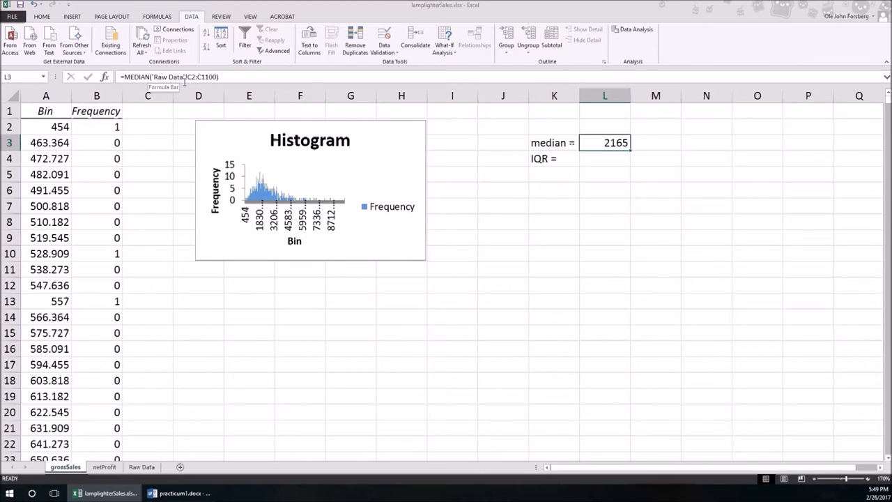
mouse_move(207, 136)
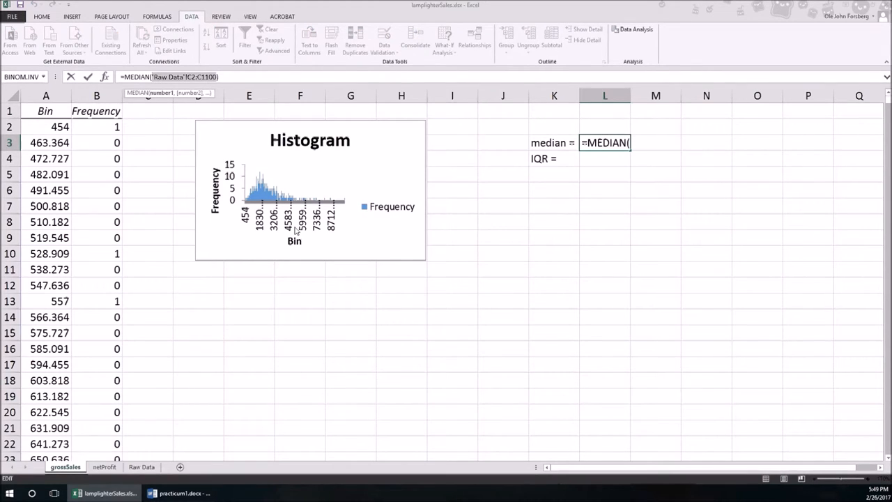
key("Enter")
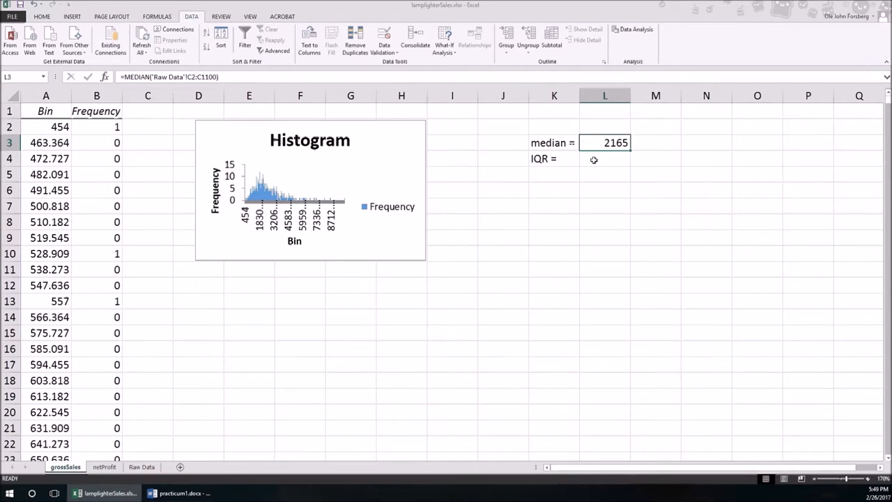
left_click(605, 159)
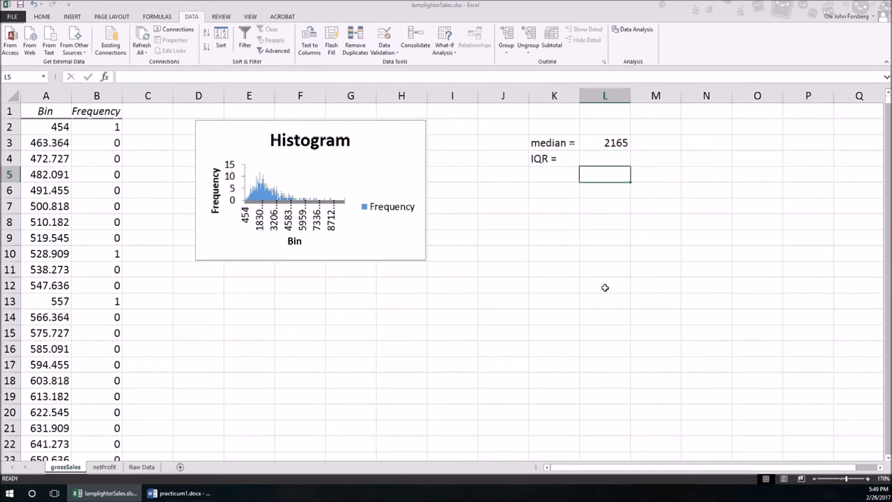
Step: Label Q3 and enter =QUARTILE.INC('Raw Data'!C2:C1100,3), giving 2865
type("Q3")
type("=")
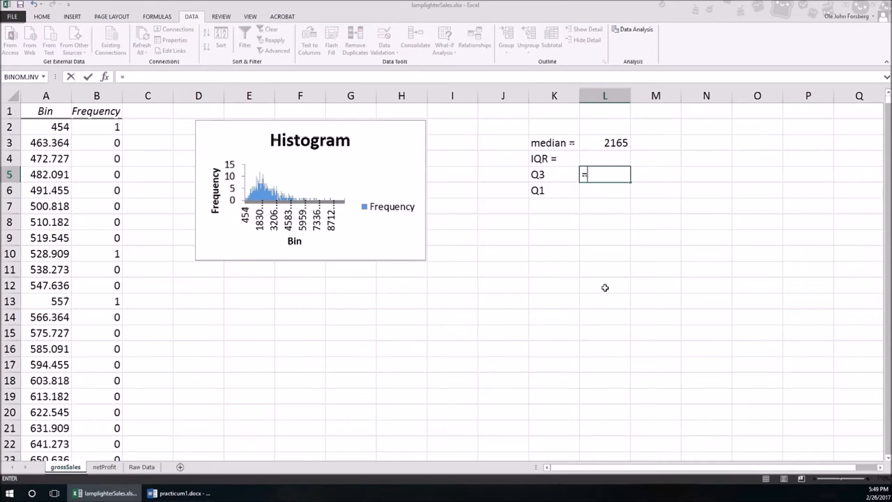
type("qua")
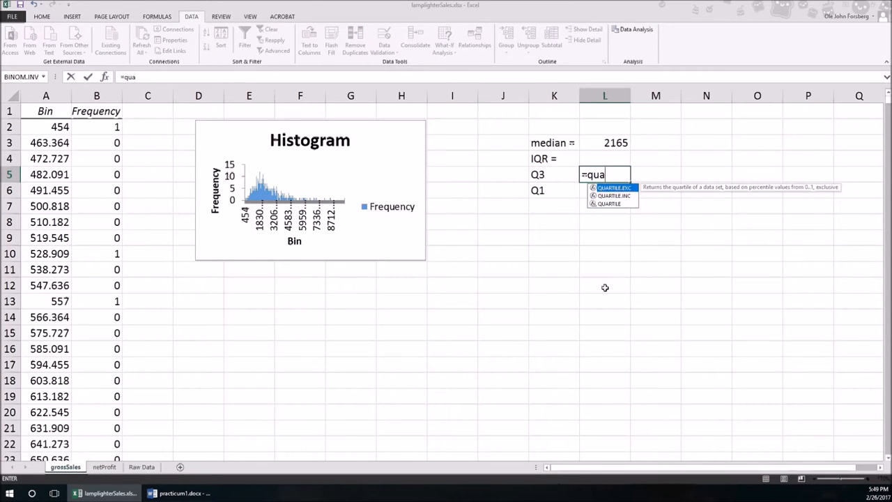
type("rtile.inc(")
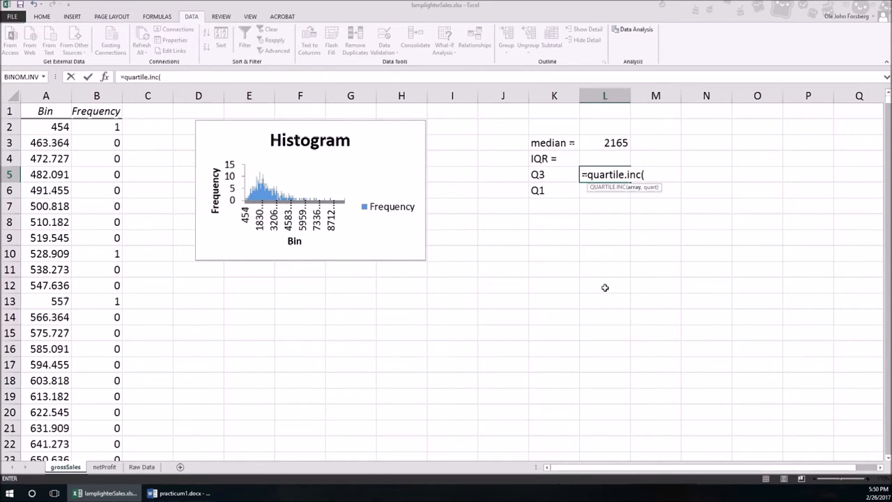
type("'Raw Data'!C2:C1100")
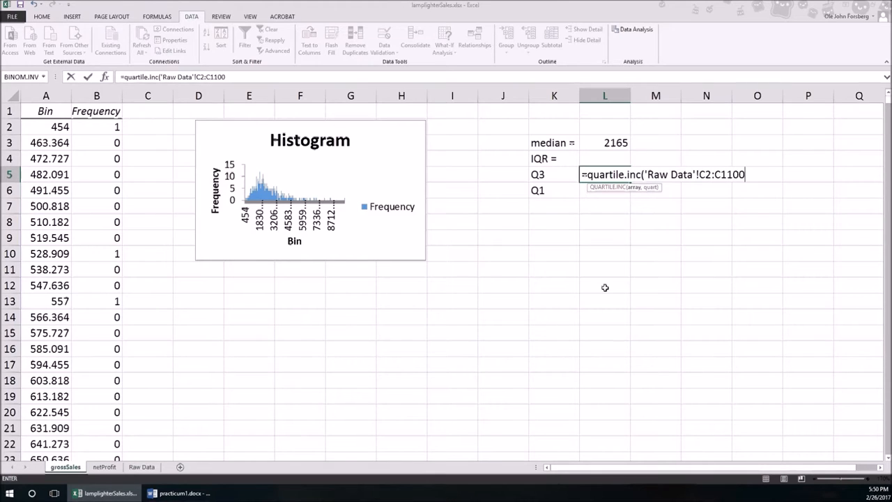
type(",")
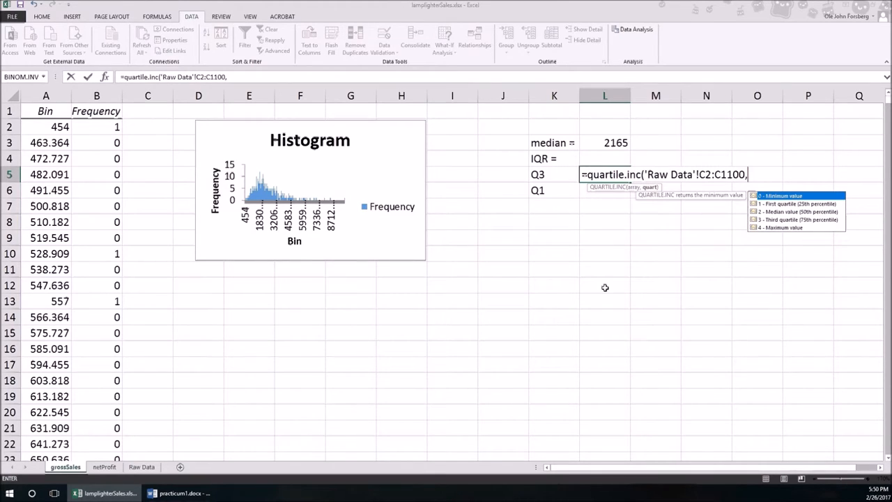
mouse_move(526, 185)
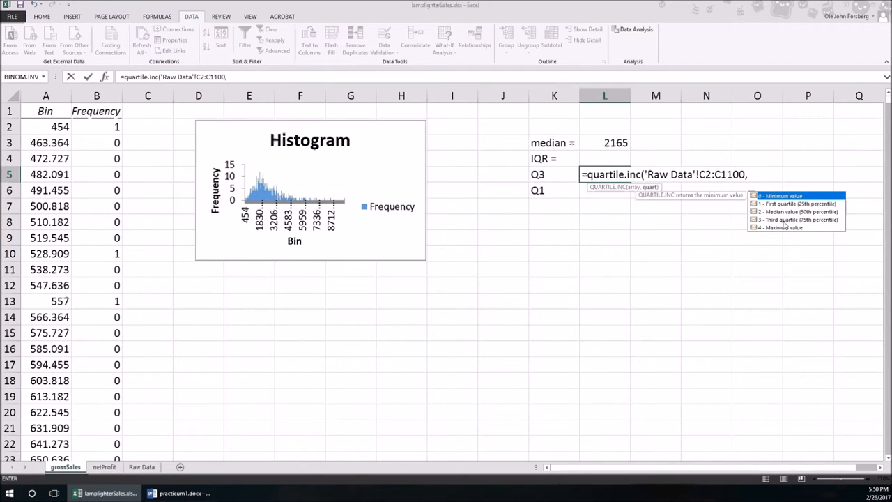
type("3)")
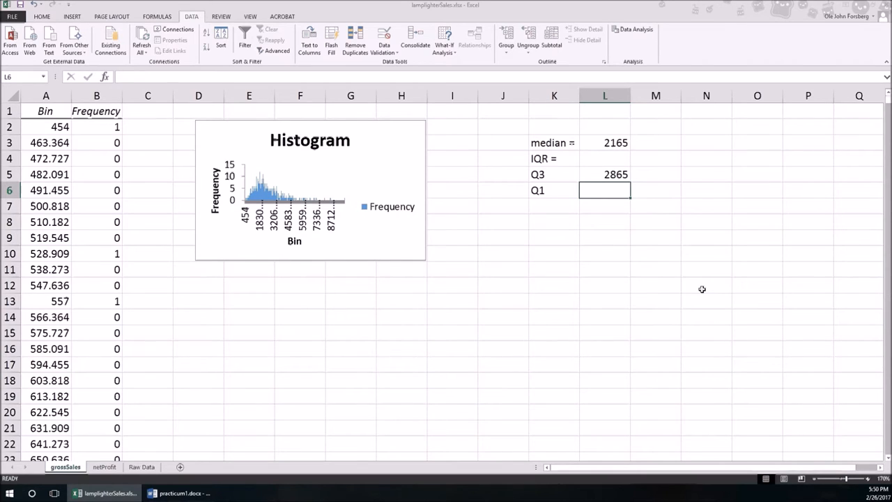
Step: Enter Q1 with QUARTILE.INC(...,1) giving 1664, and IQR =L5-L6 giving 1201
type("=QUARTILE.INC('Raw Data'!C2:C1100")
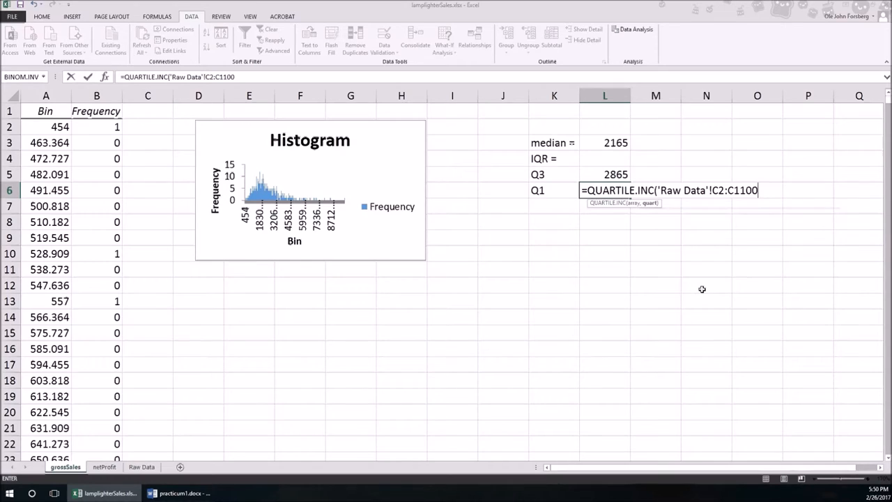
type(",1)")
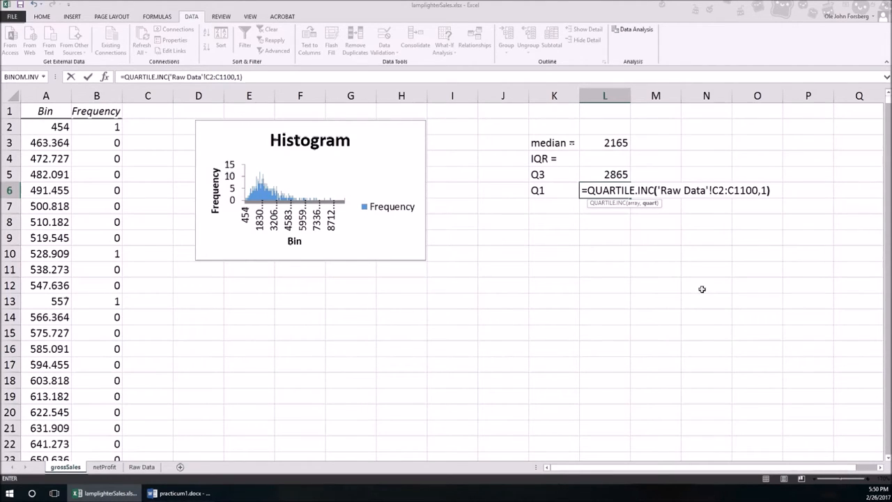
key("Enter")
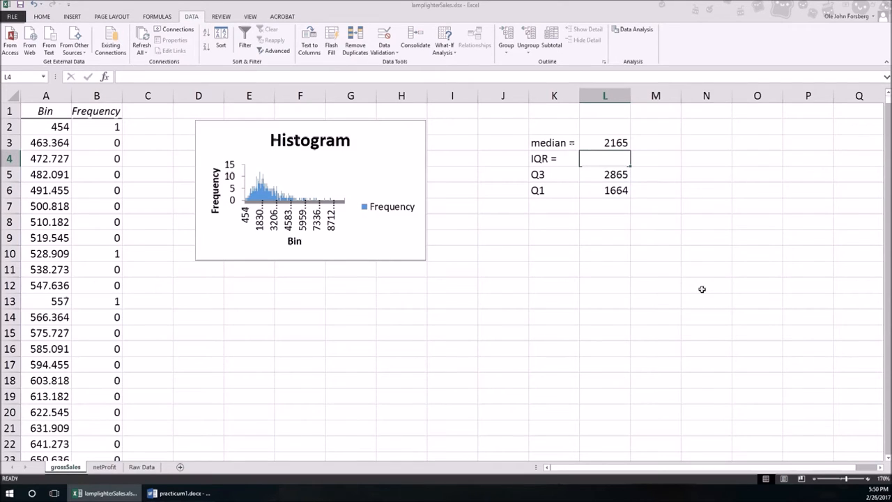
type("=L5-")
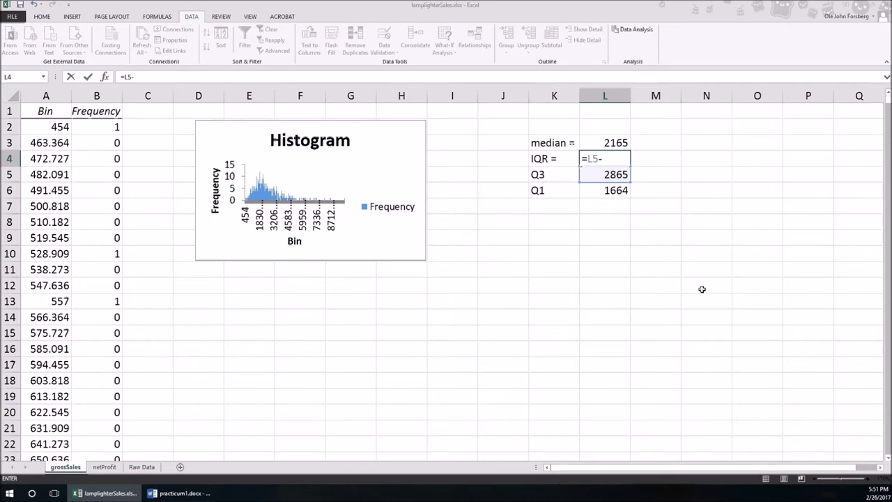
key("Enter")
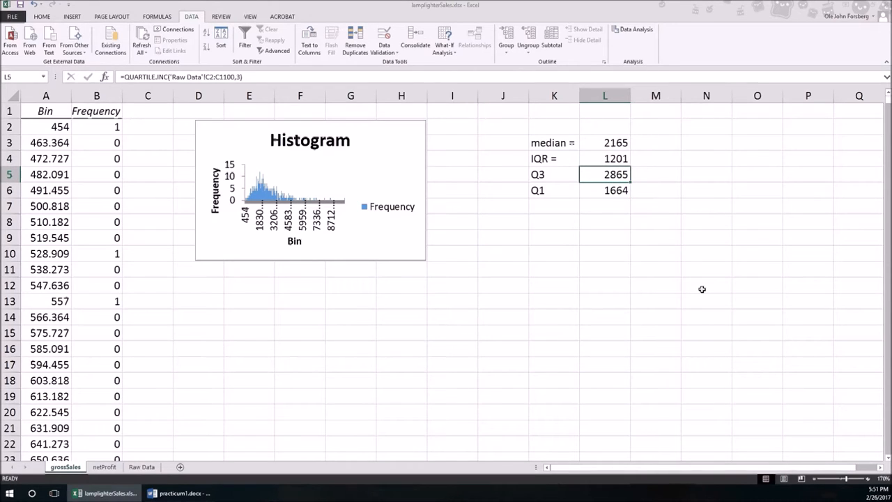
left_click(655, 158)
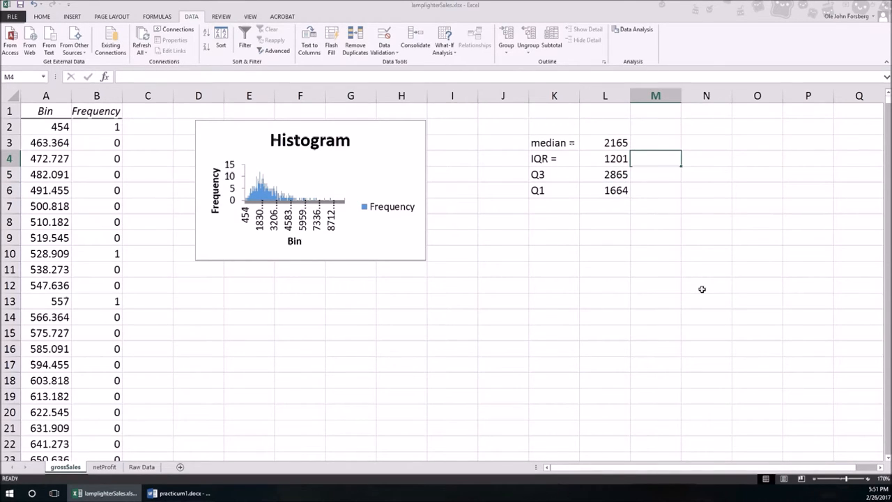
mouse_move(422, 356)
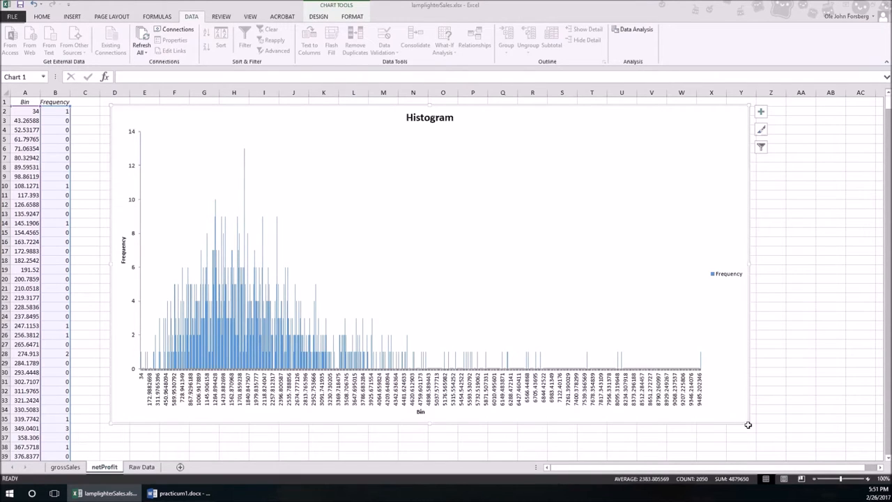
Step: Drag the netProfit histogram chart smaller beside the bin table and select a cell
left_click_drag(748, 424, 305, 216)
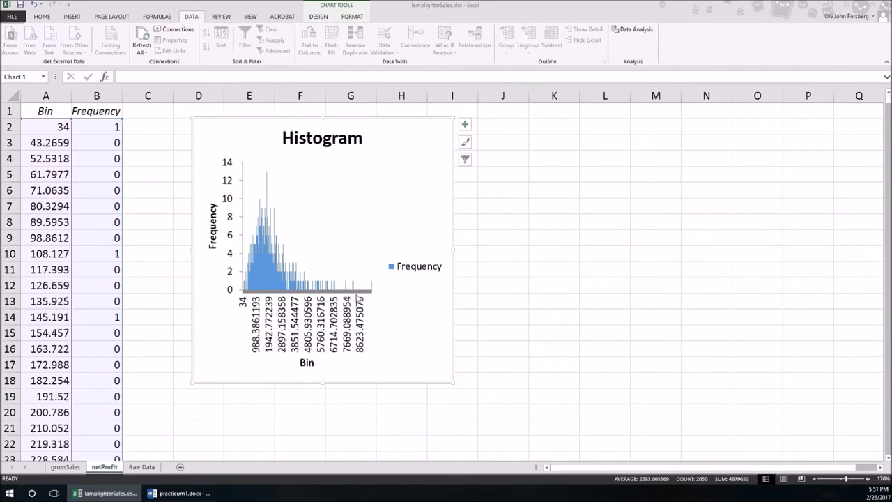
left_click(604, 142)
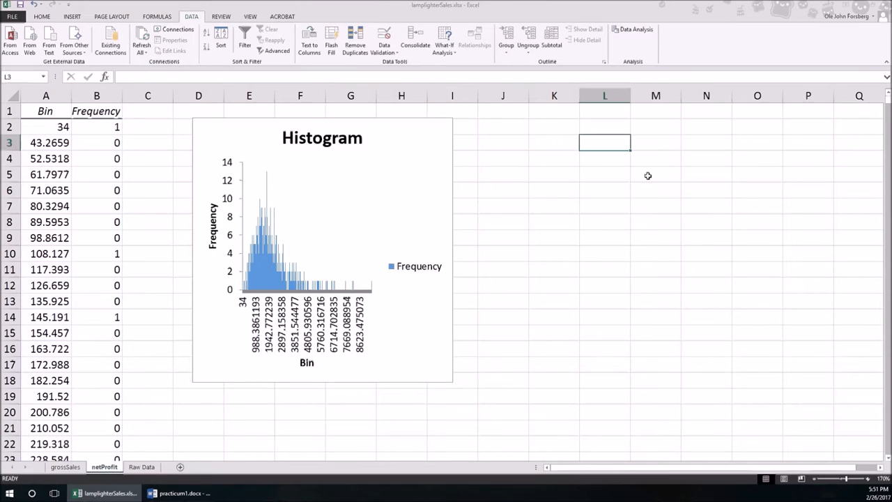
Step: Add median, IQR and Q3 labels and start a MEDIAN formula on Raw Data netProfit
type("median =")
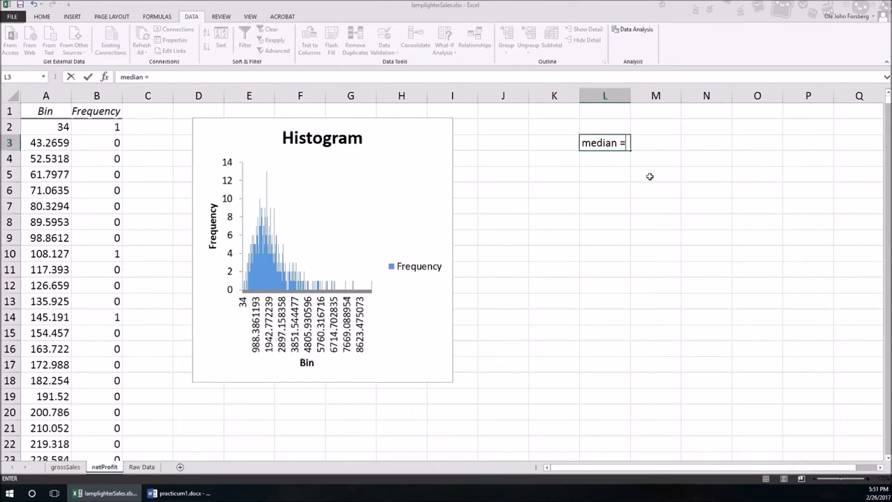
type("IQR =")
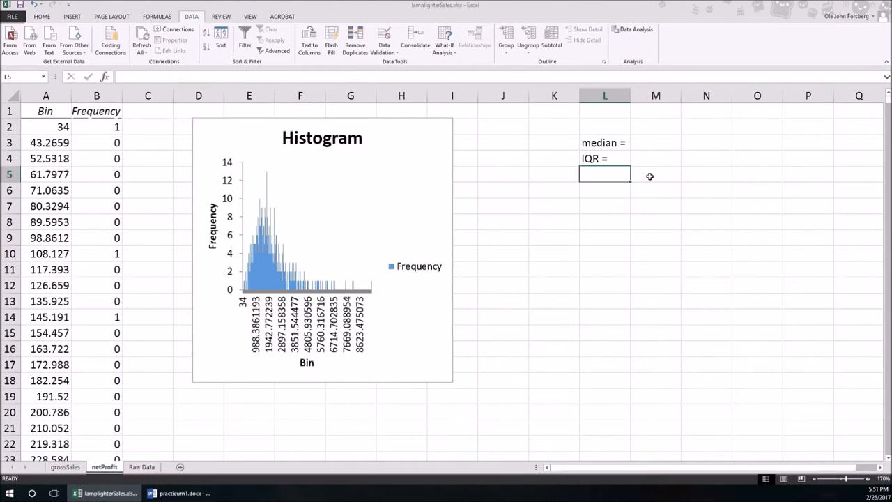
type("Q3 =")
left_click(605, 190)
type("Q1")
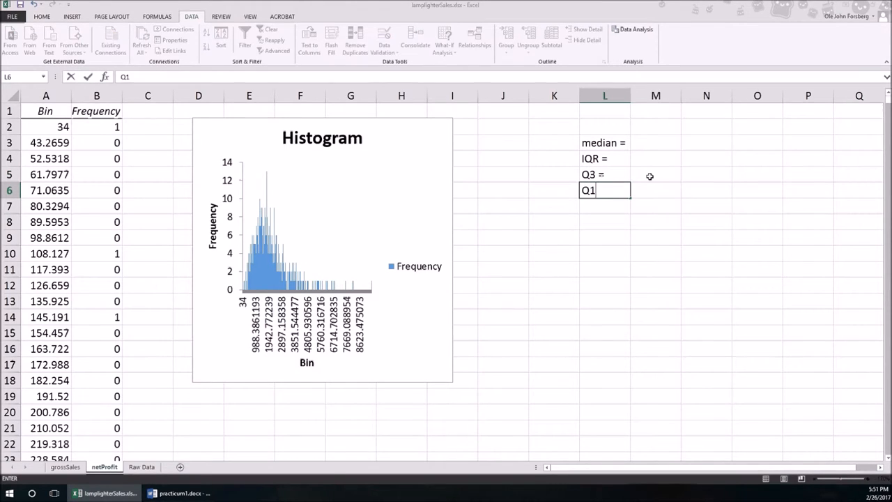
left_click(655, 142)
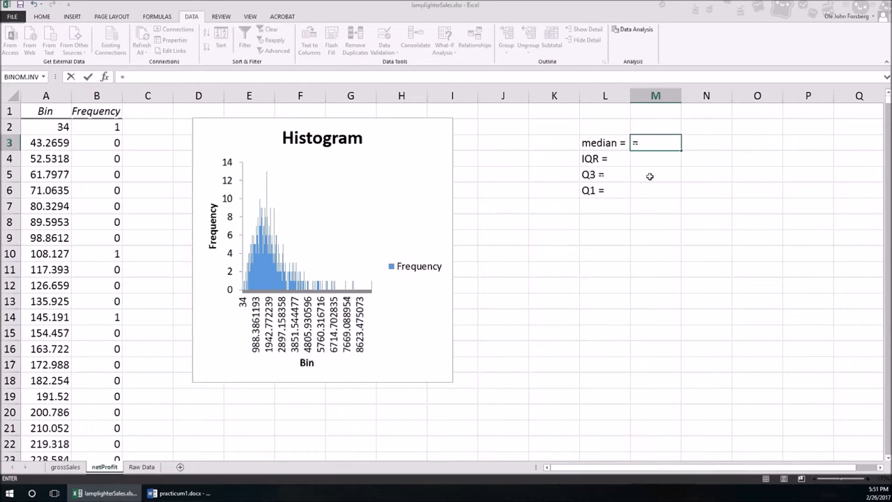
type("=median")
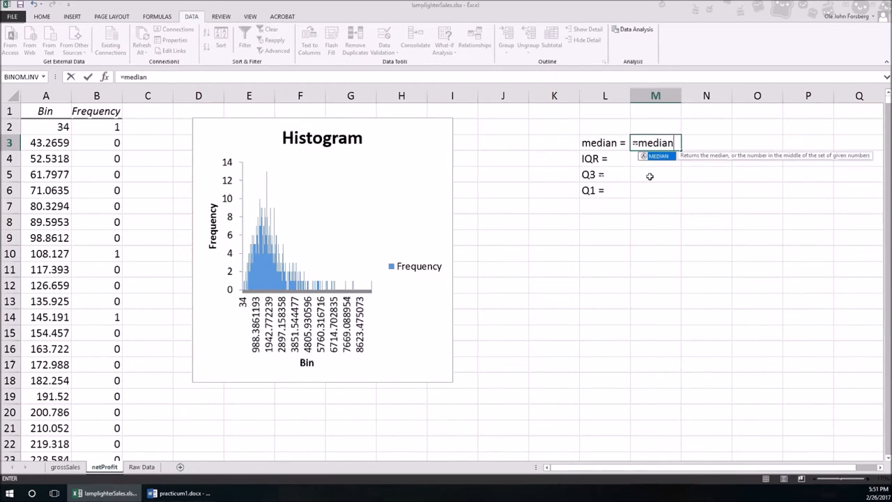
type("(")
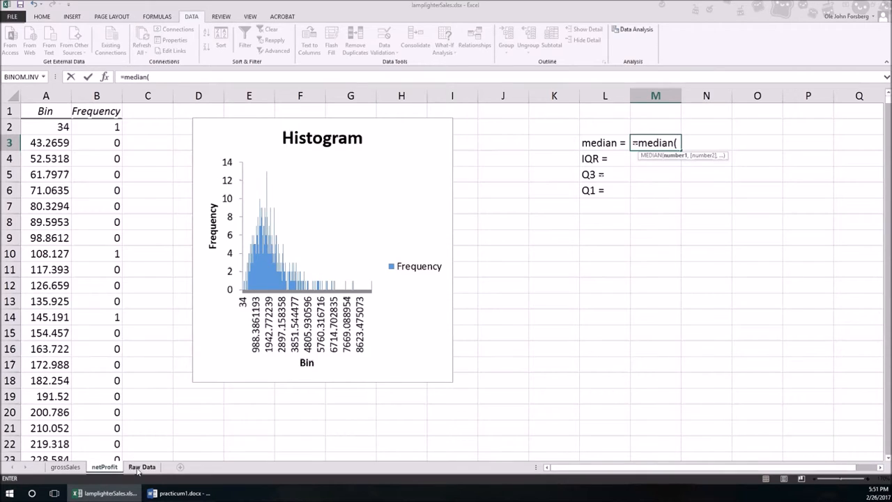
left_click(142, 467)
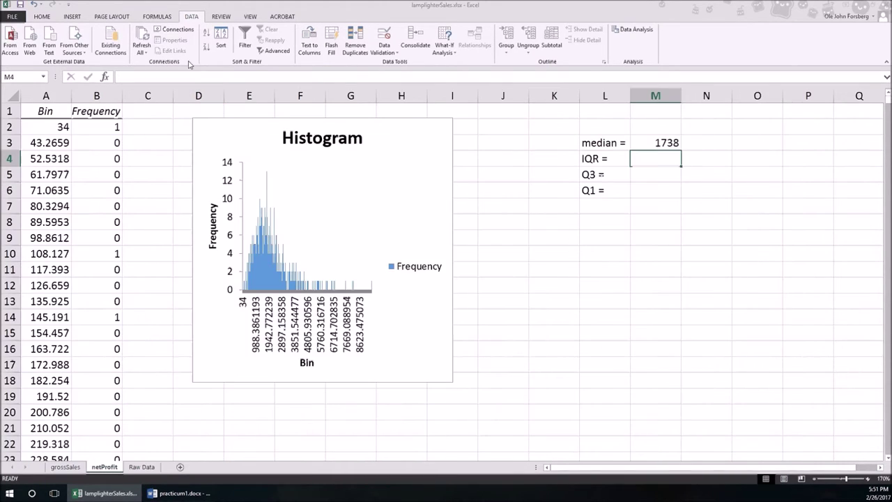
mouse_move(658, 186)
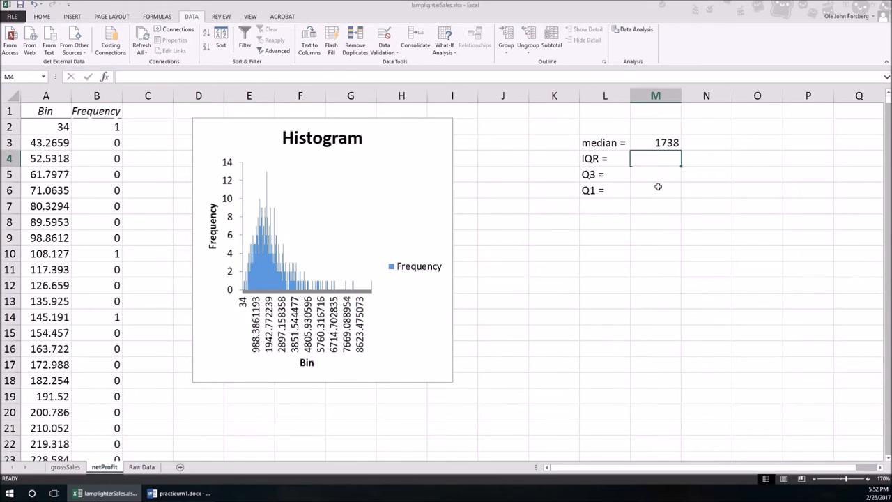
mouse_move(657, 195)
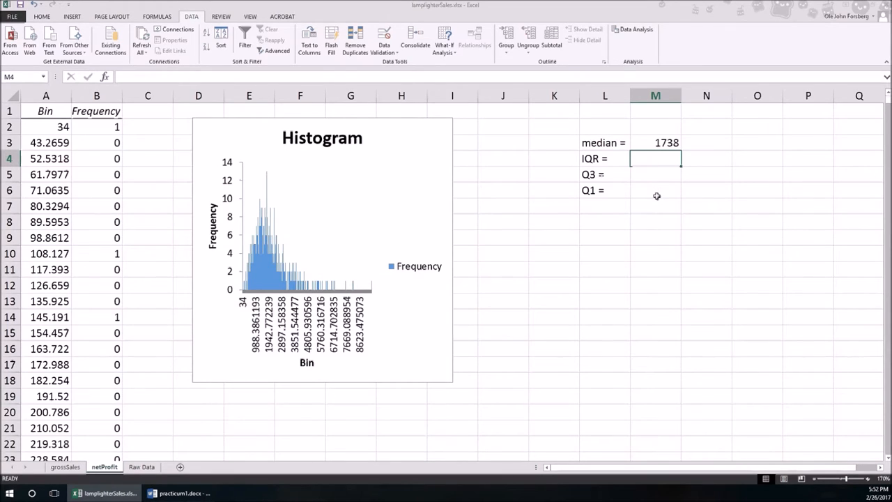
mouse_move(643, 234)
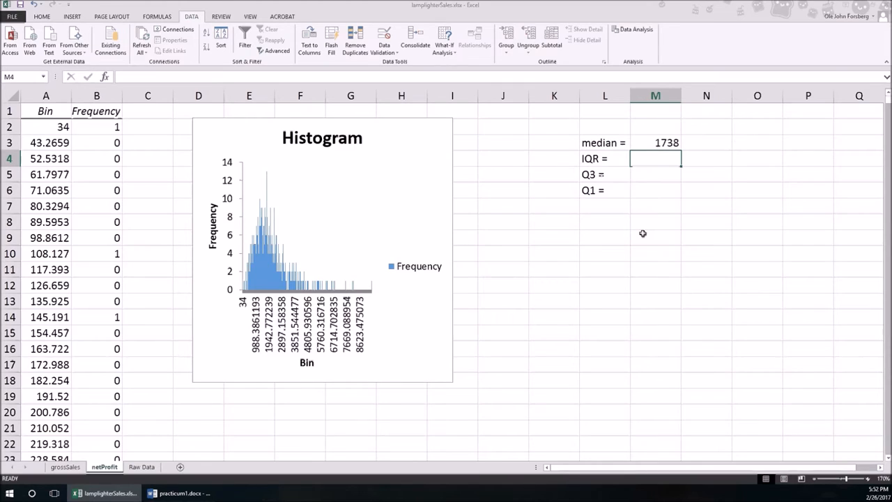
Step: Confirm the 1738 median and enter Q3 =QUARTILE.INC('Raw Data'!D:D,3)
left_click(655, 174)
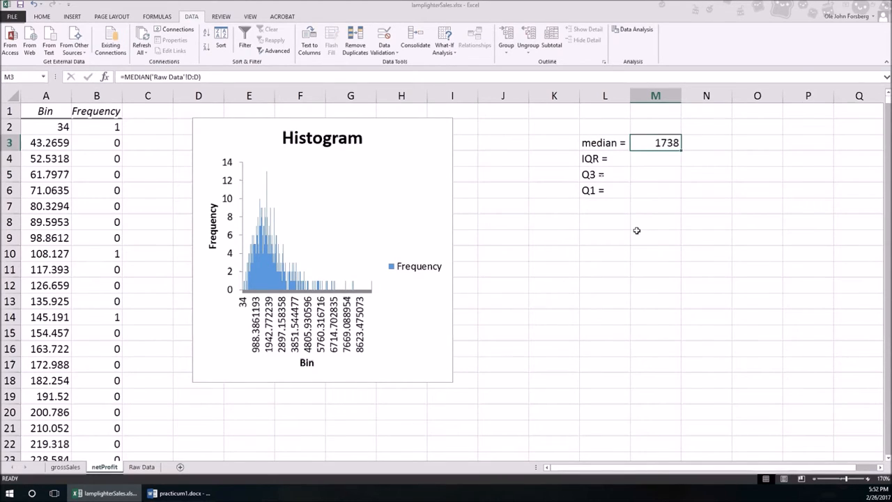
double_click(655, 143)
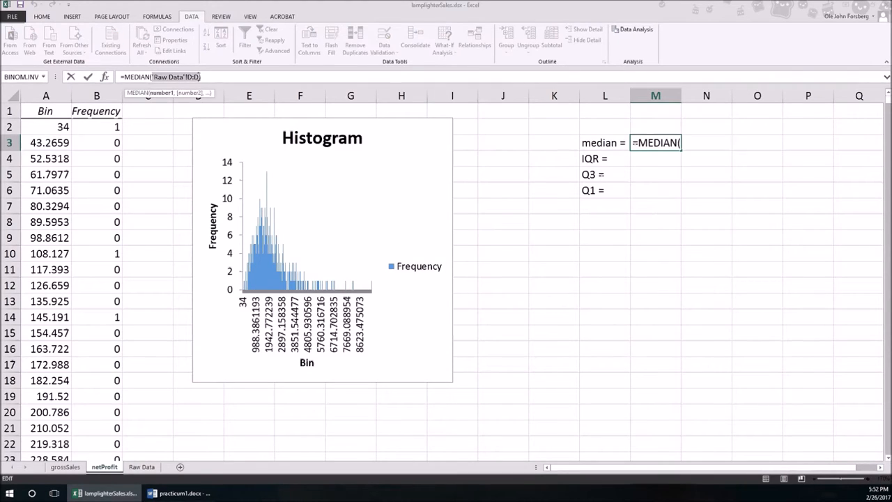
key("Enter")
type("=q")
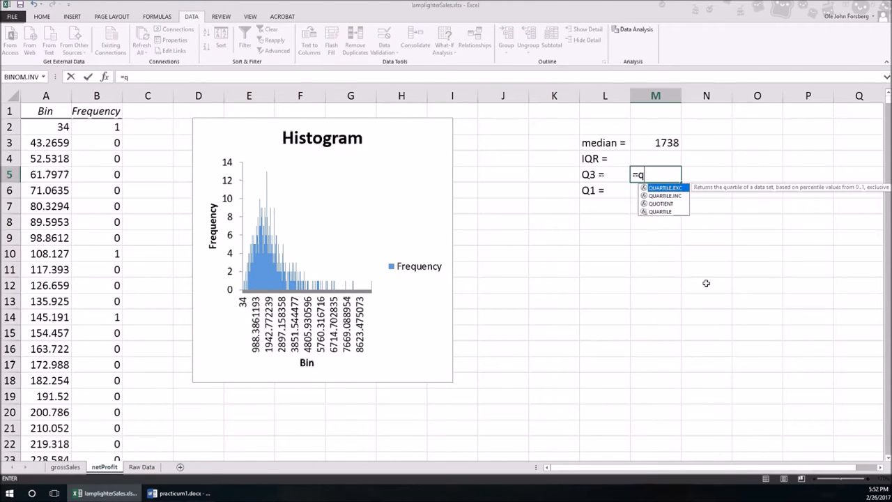
type("uartile.")
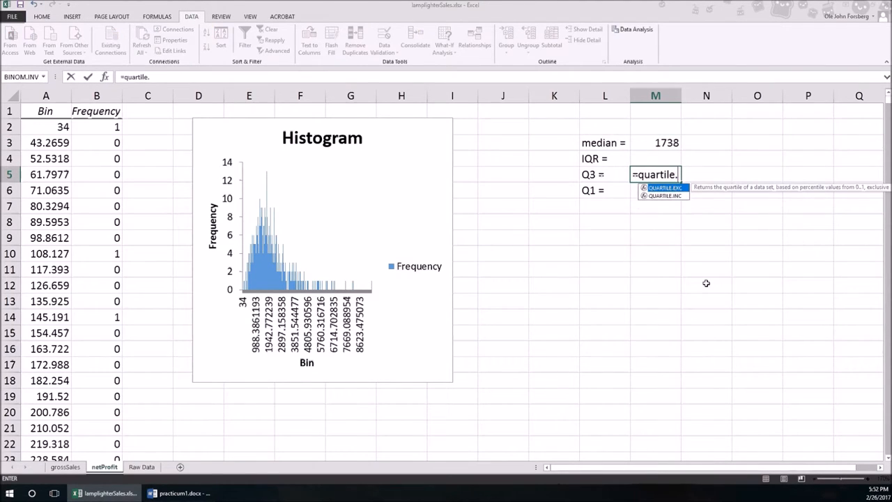
type("inc('Raw Data'!D:D")
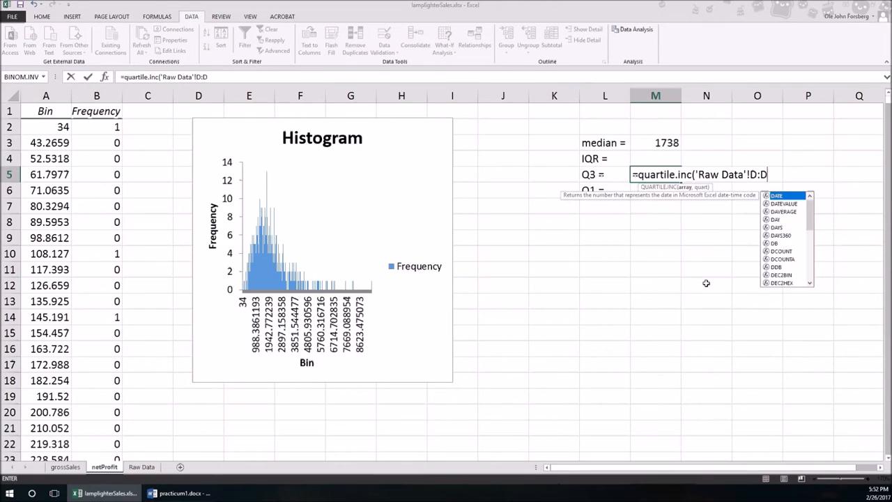
type(",3)")
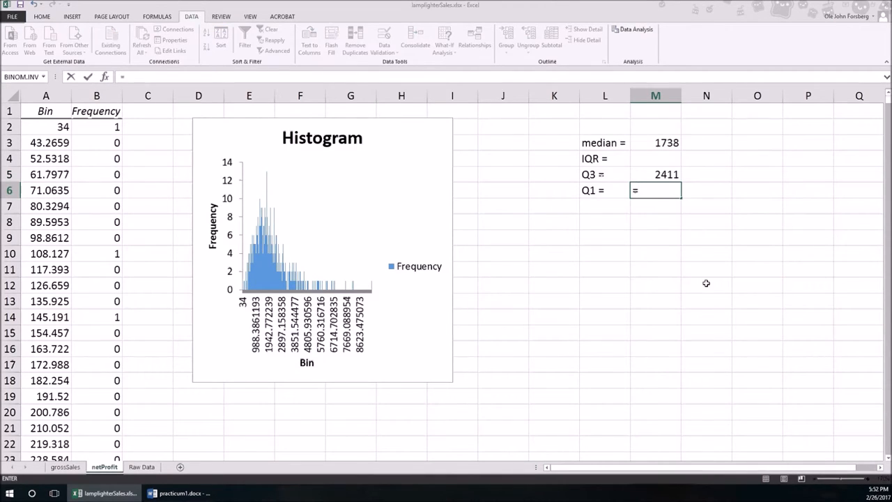
Step: Enter Q1 with QUARTILE.INC(...,1) and verify the IQR, Q3 and Q1 formulas
type("=quartile.inc(")
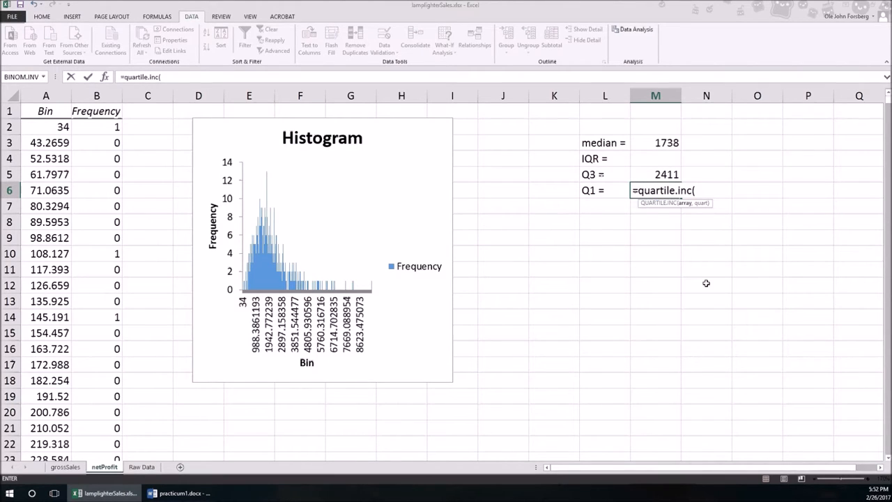
key("Enter")
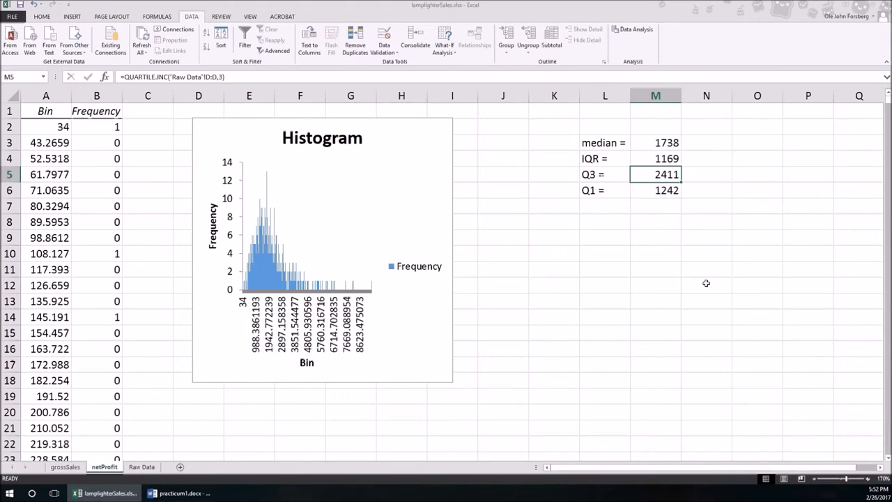
left_click(655, 159)
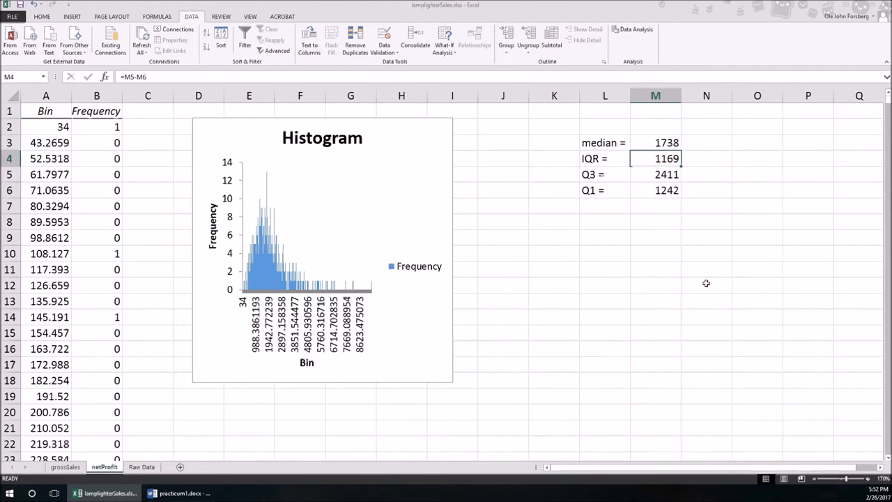
left_click(655, 175)
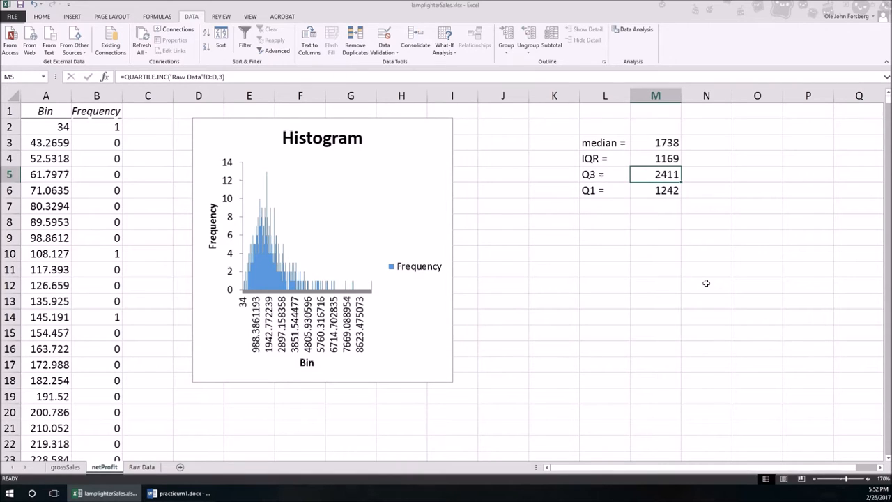
left_click(655, 191)
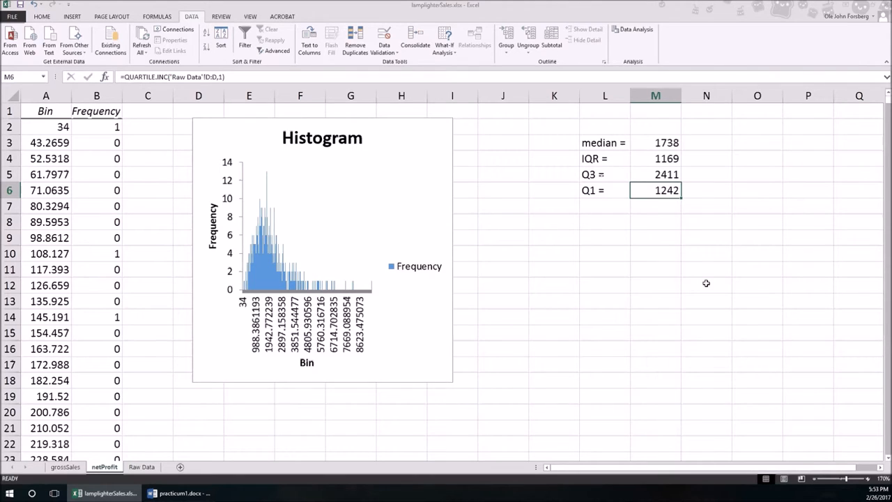
mouse_move(732, 271)
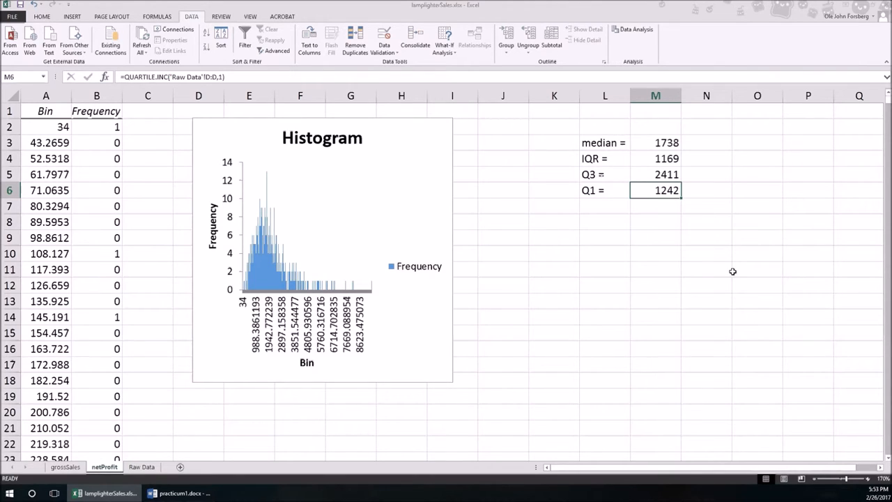
Step: Deselect the quartile results and open the Raw Data sheet
left_click(655, 237)
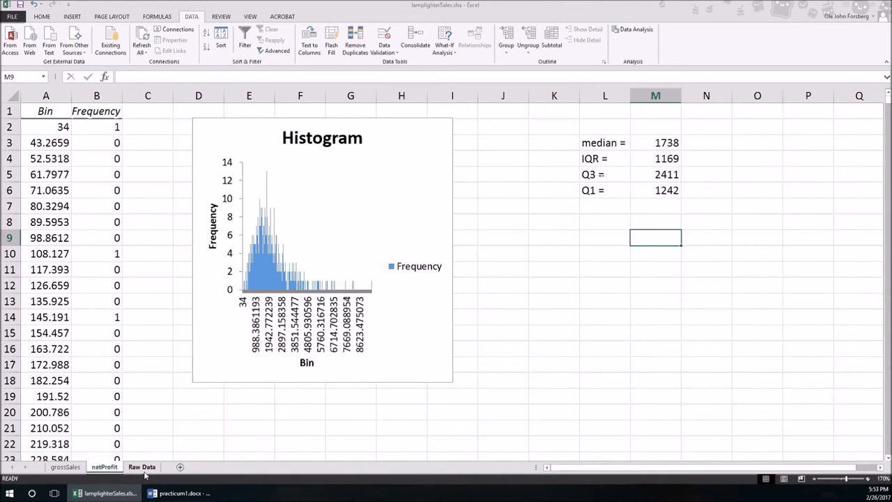
left_click(142, 466)
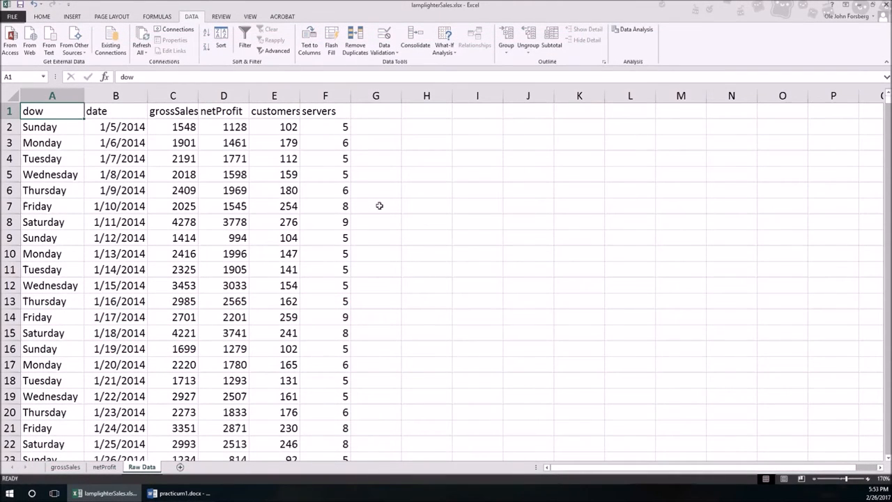
mouse_move(375, 189)
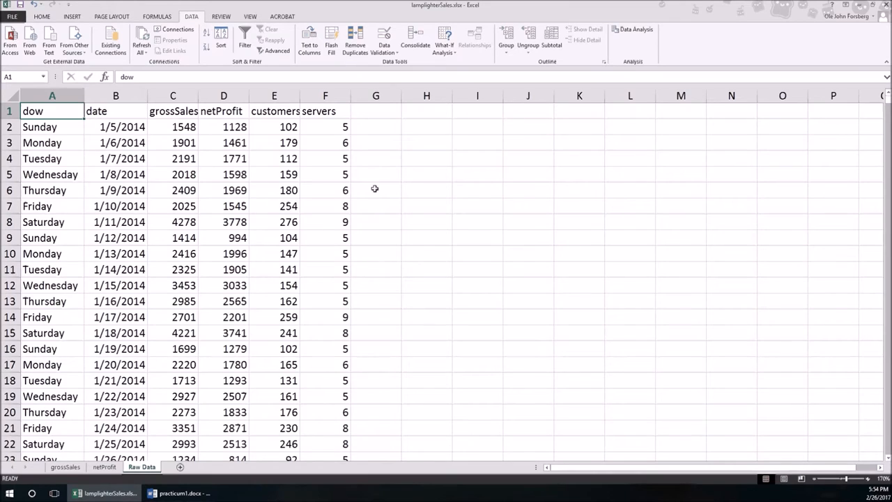
mouse_move(218, 384)
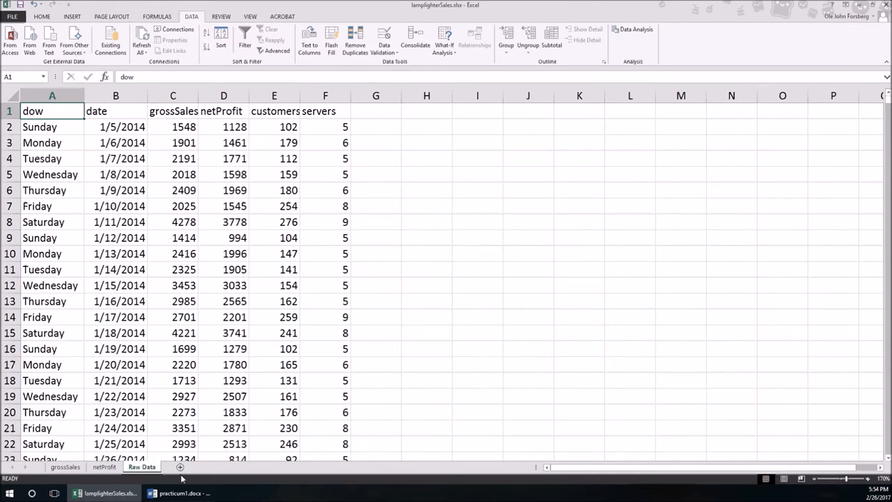
mouse_move(180, 466)
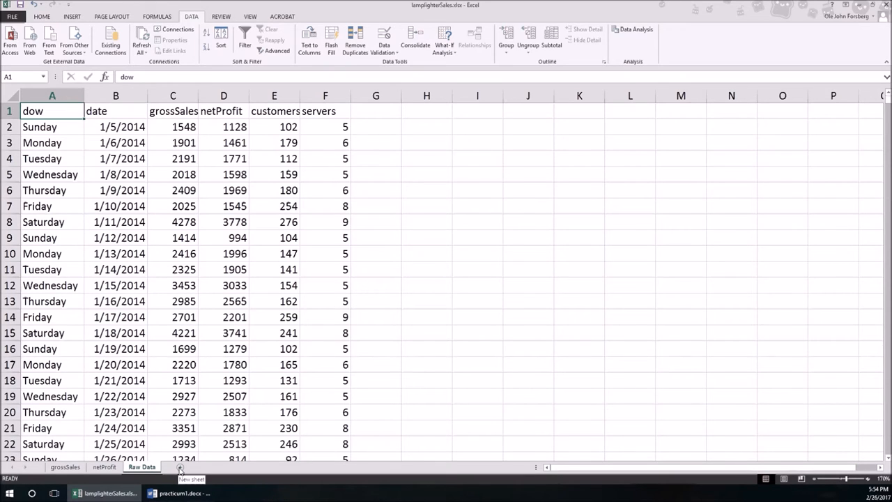
Step: Add a new sheet 'gs VS cust' and copy the Raw Data grossSales column into column A
left_click(181, 467)
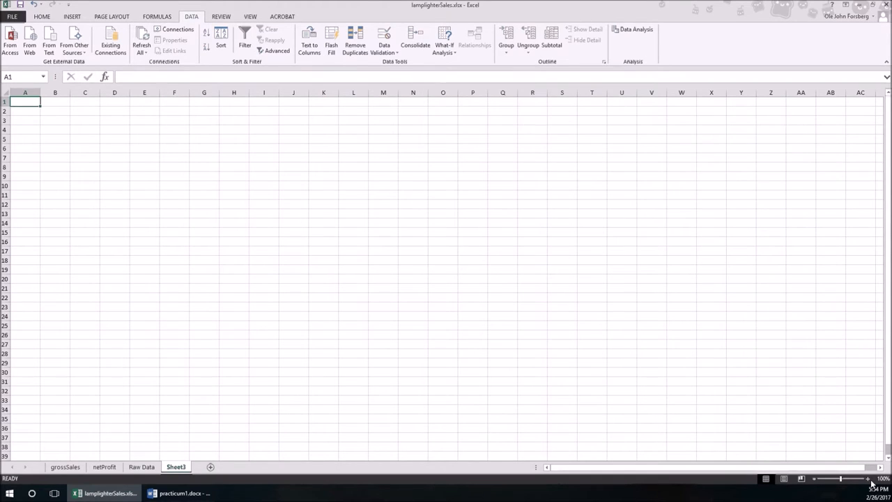
left_click(865, 479)
type("gs VS cust")
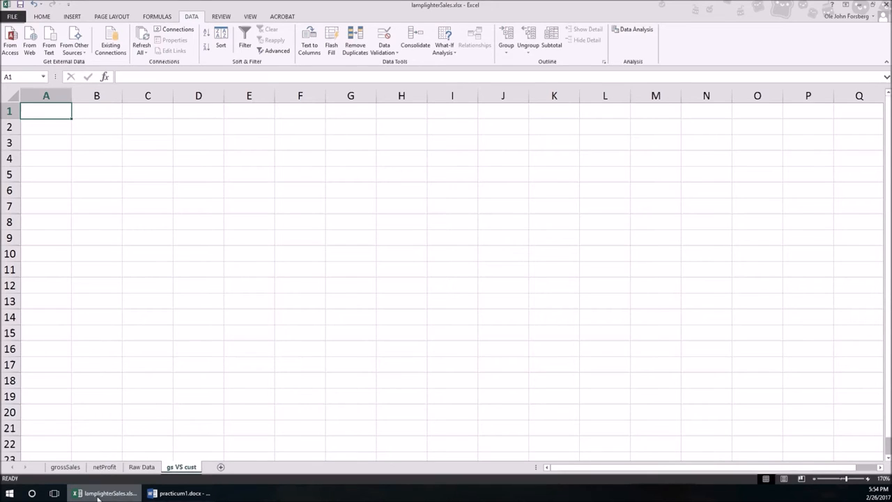
left_click(142, 466)
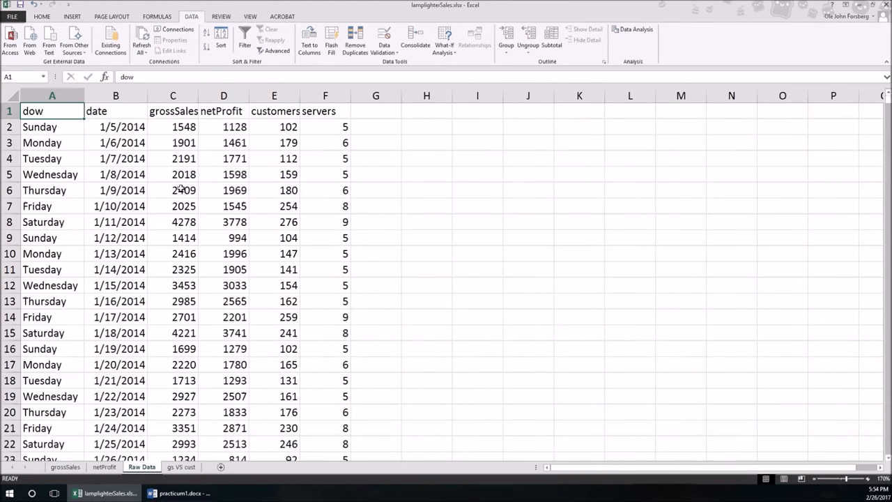
left_click(173, 95)
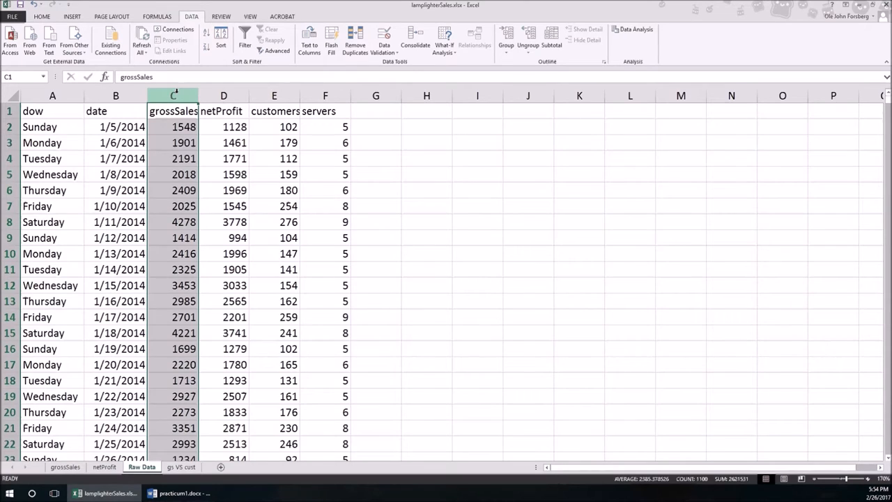
left_click(179, 466)
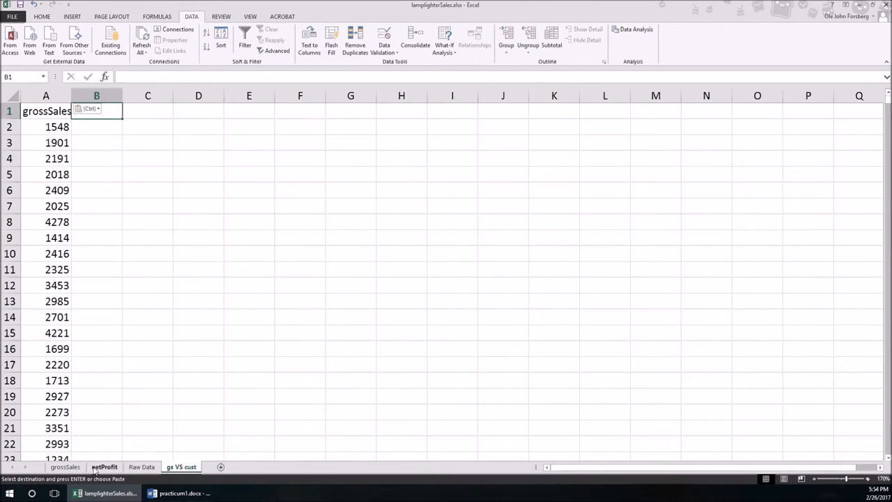
Step: Copy the Raw Data customers column into column B of gs VS cust
left_click(140, 466)
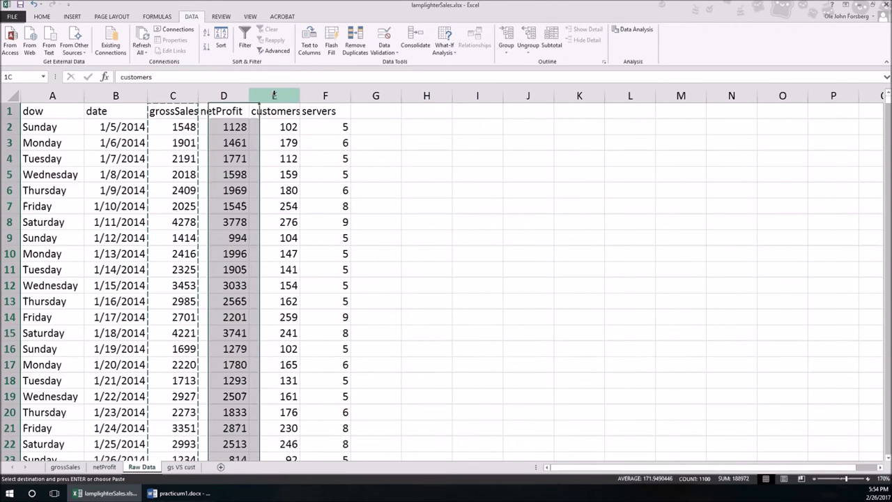
left_click(274, 96)
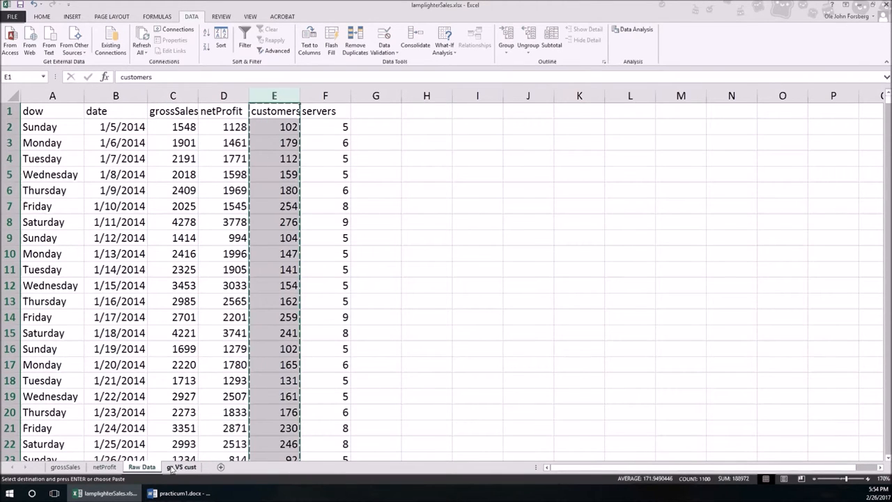
left_click(184, 467)
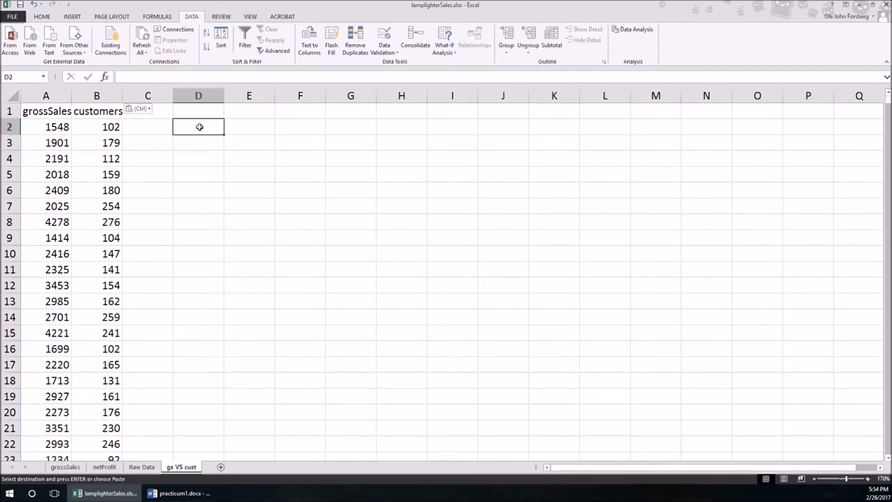
Step: Label D2 'CORR =' and enter =CORREL(A:A,B:B) in E2, giving 0.86316
type("CORR")
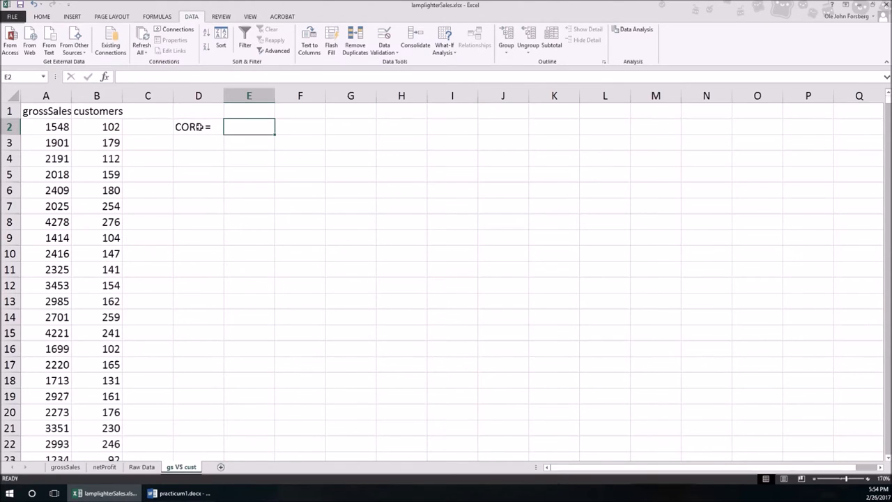
type("=c")
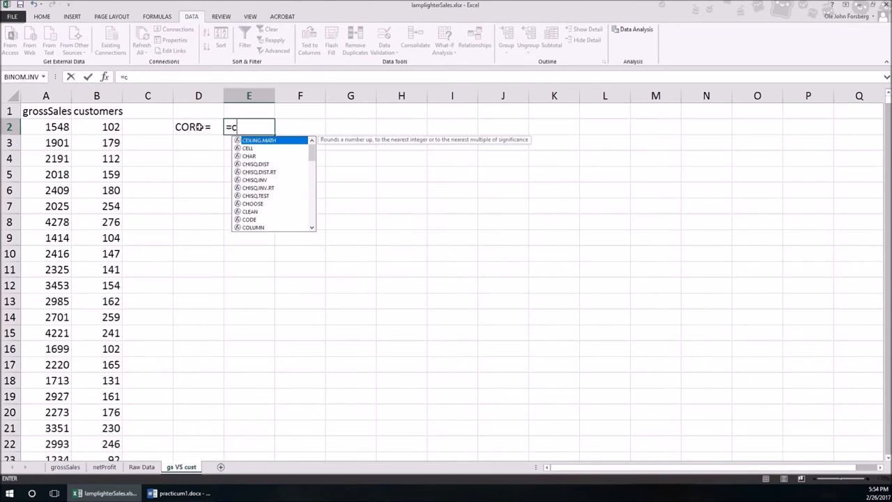
type("orrel(A:B")
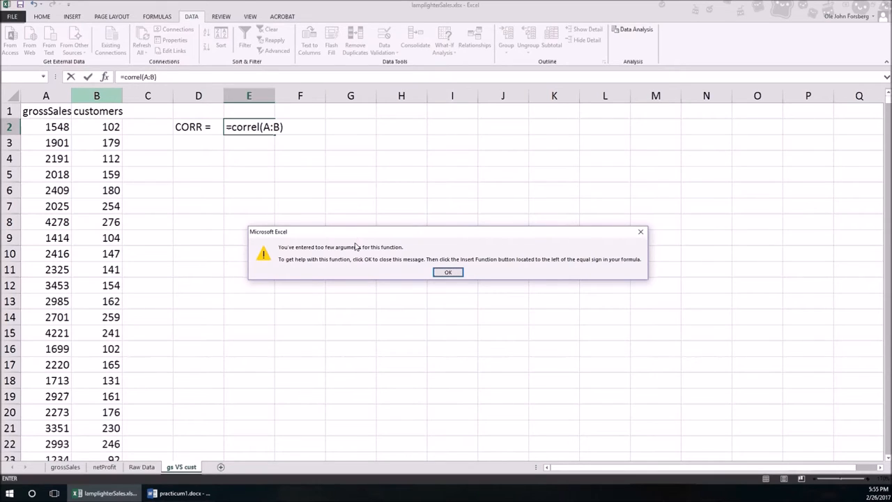
mouse_move(354, 259)
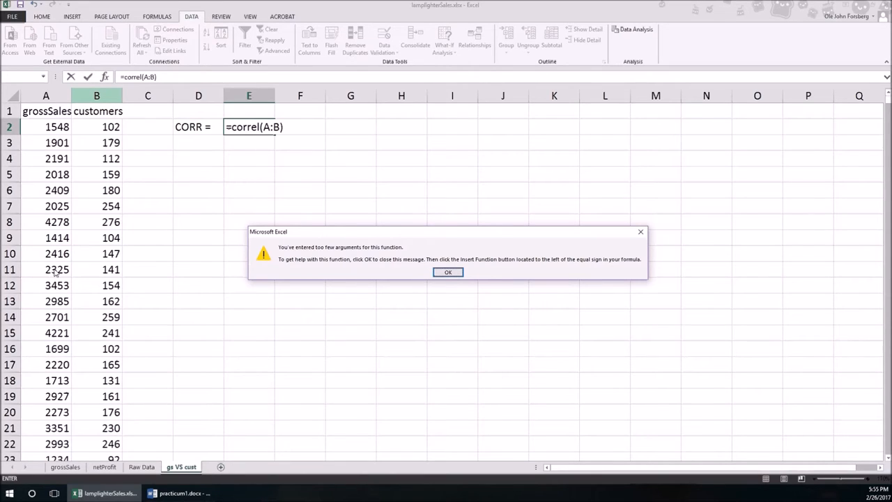
mouse_move(293, 142)
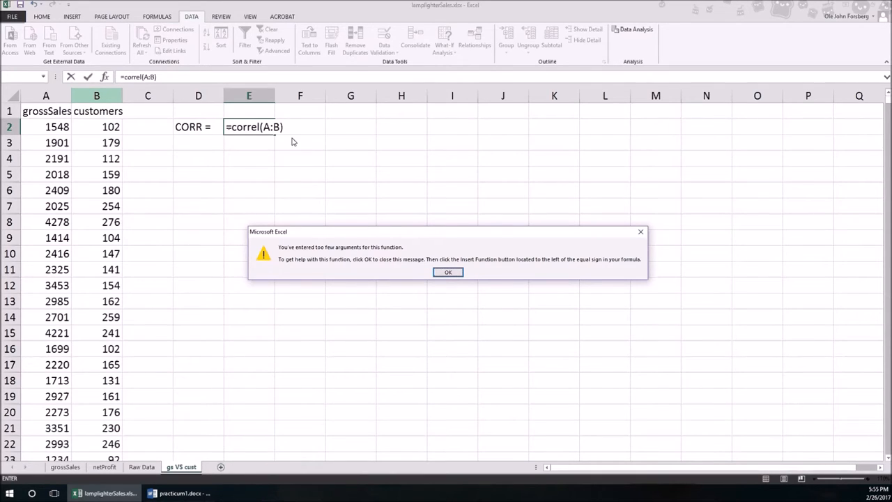
left_click(447, 271)
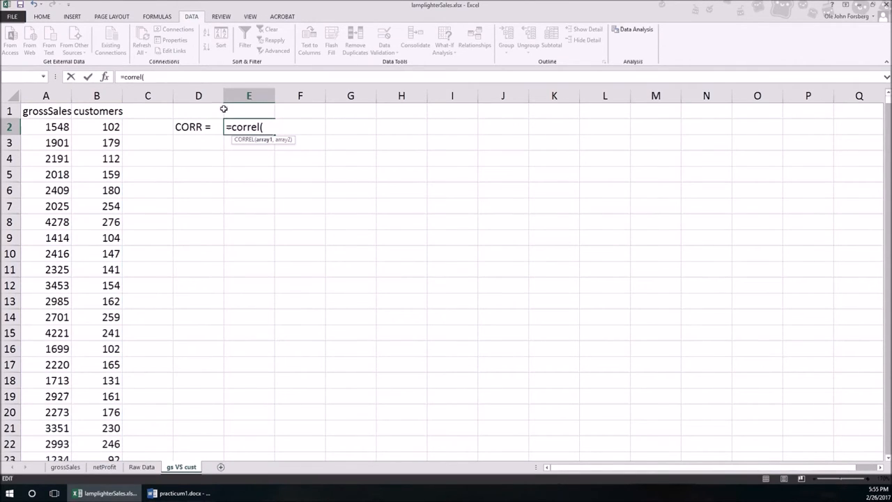
left_click(45, 95)
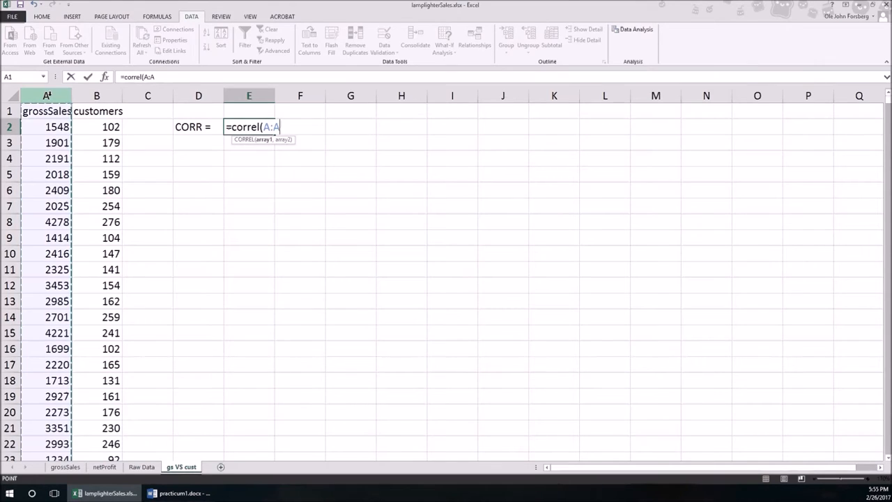
left_click(95, 95)
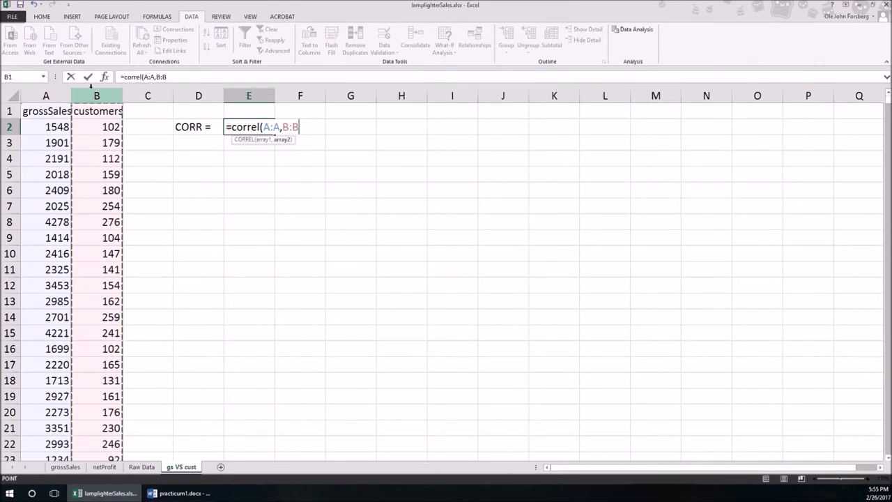
key("Enter")
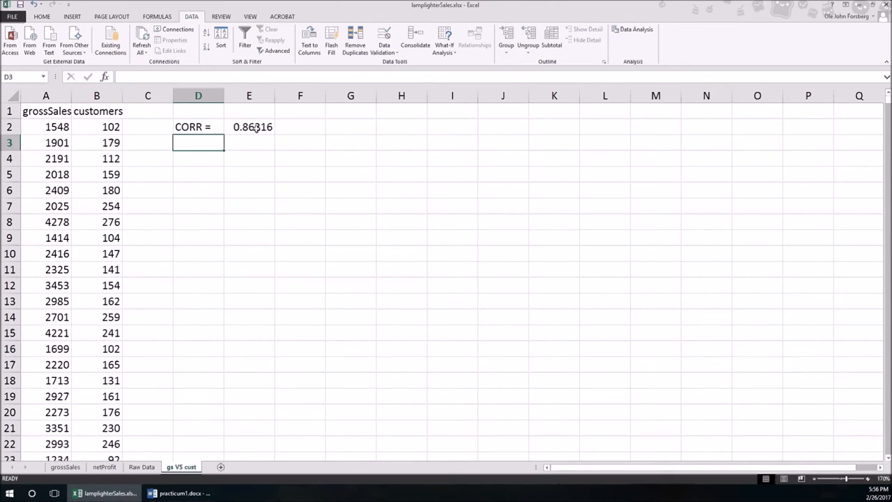
left_click(249, 127)
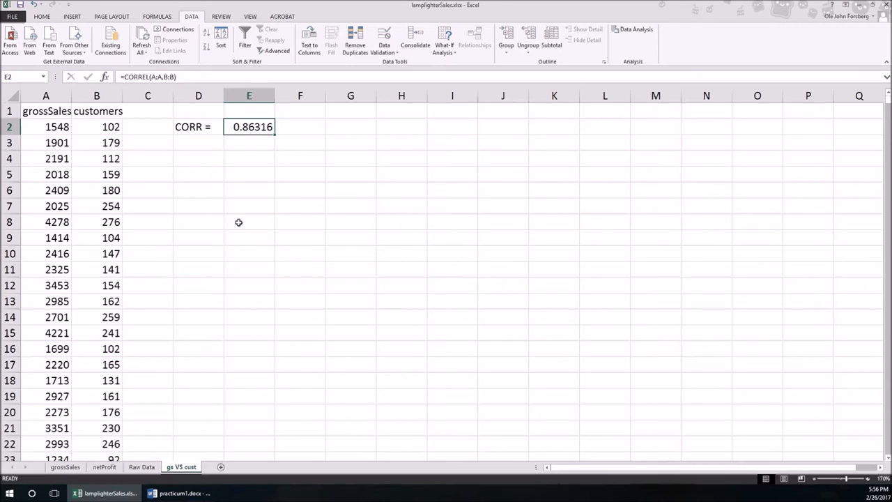
left_click(139, 467)
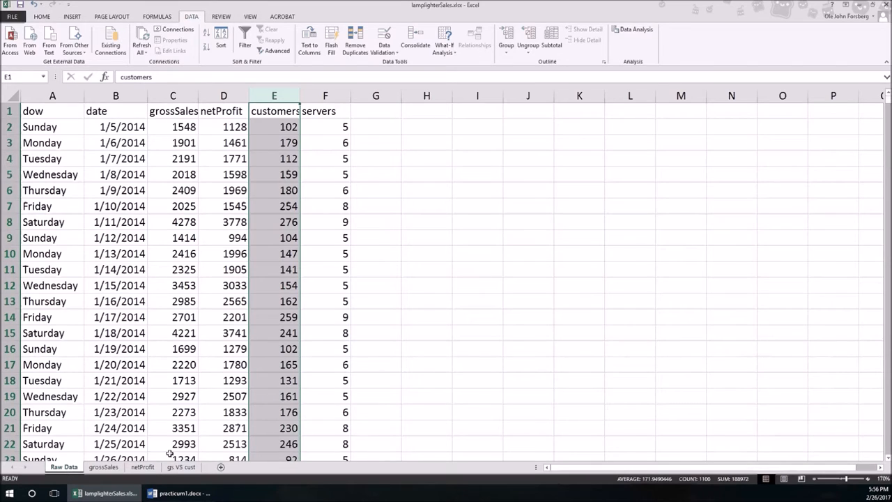
left_click(180, 467)
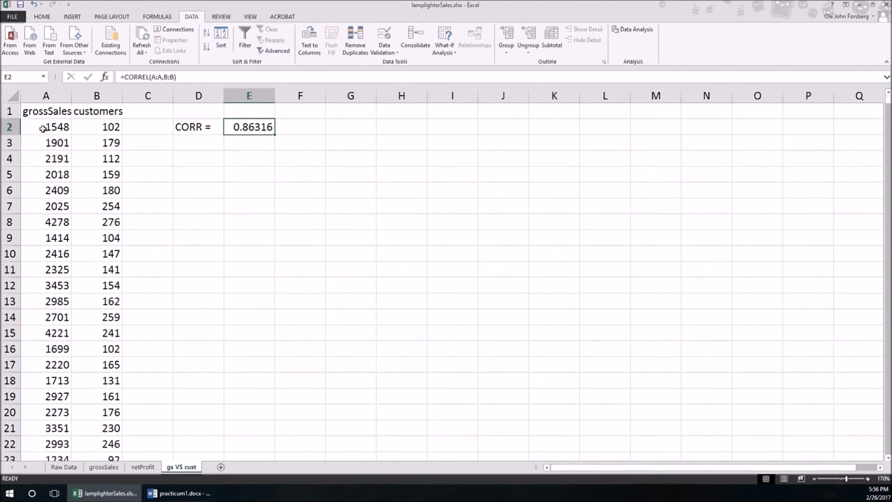
left_click(46, 126)
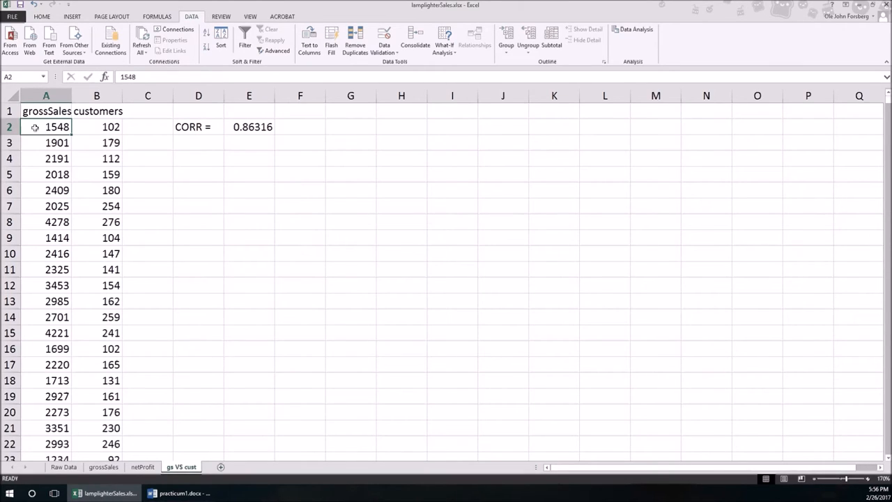
mouse_move(43, 127)
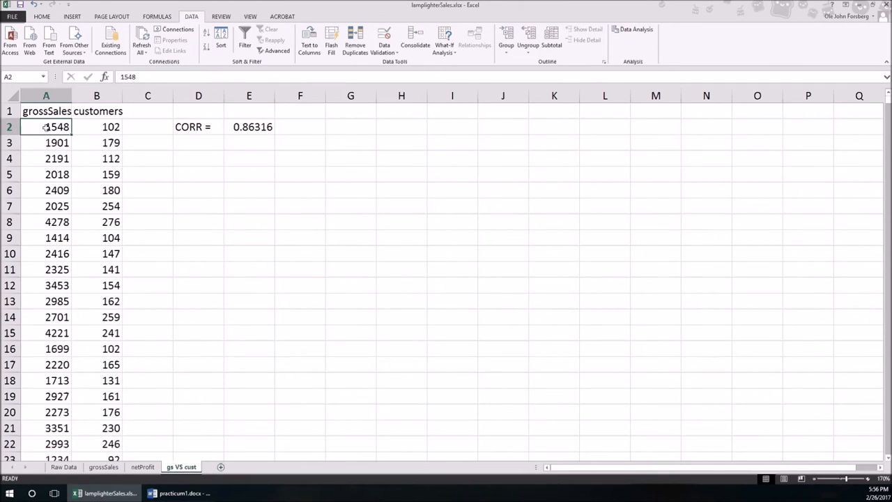
scroll("down", 3)
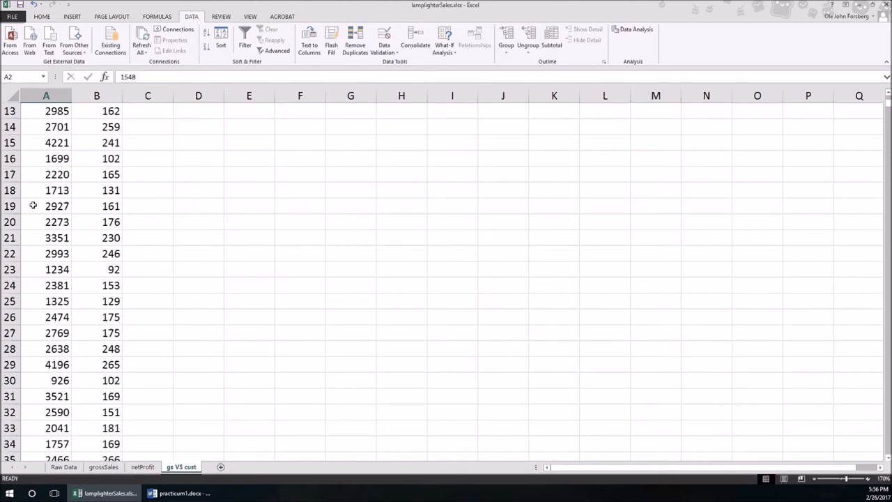
scroll("down", 3)
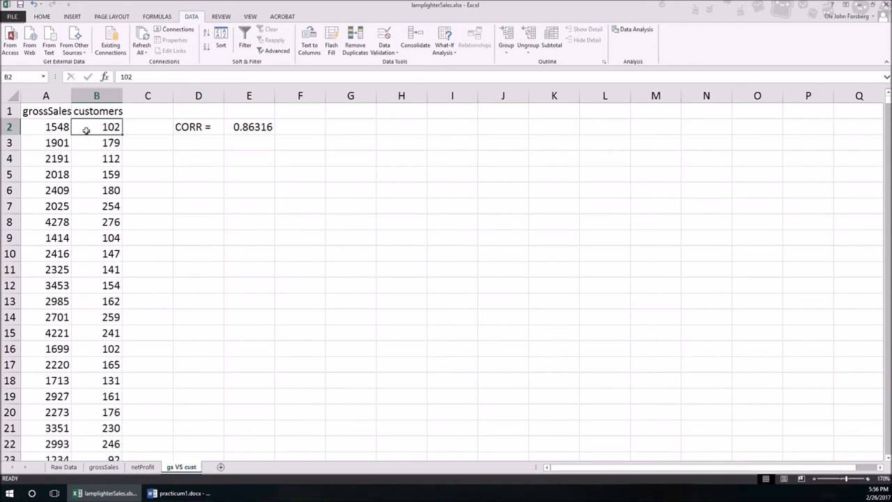
mouse_move(87, 163)
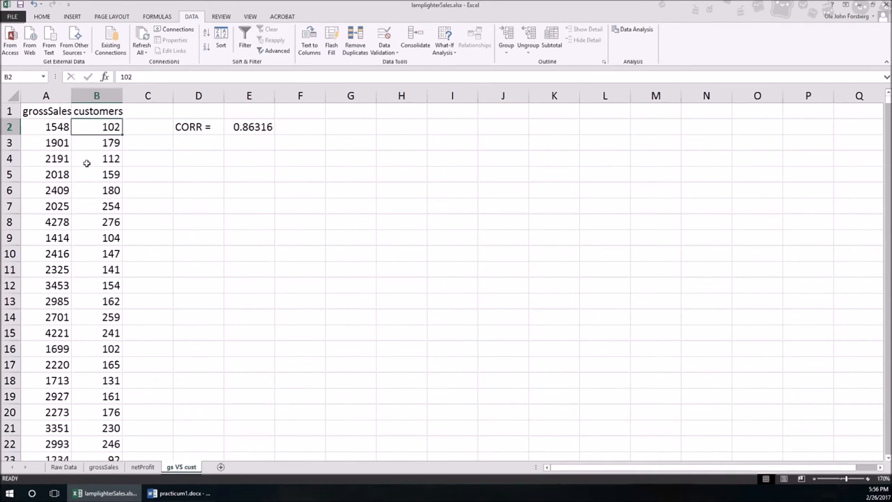
mouse_move(94, 161)
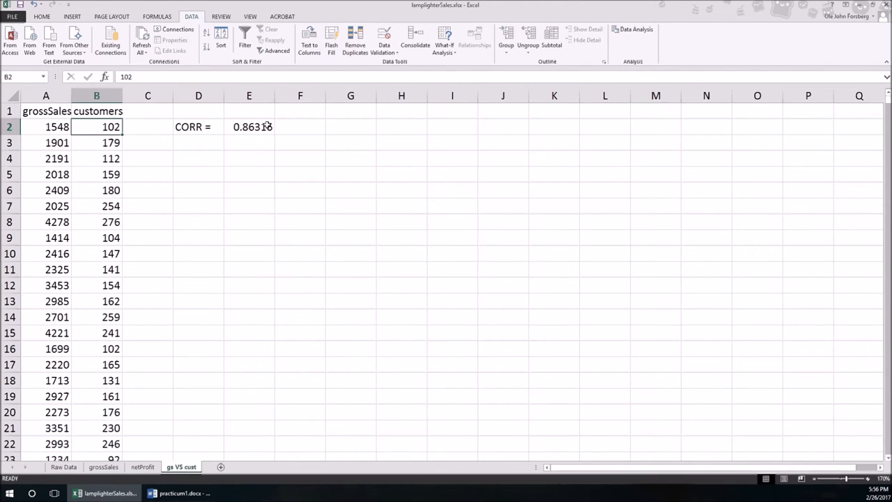
left_click(249, 126)
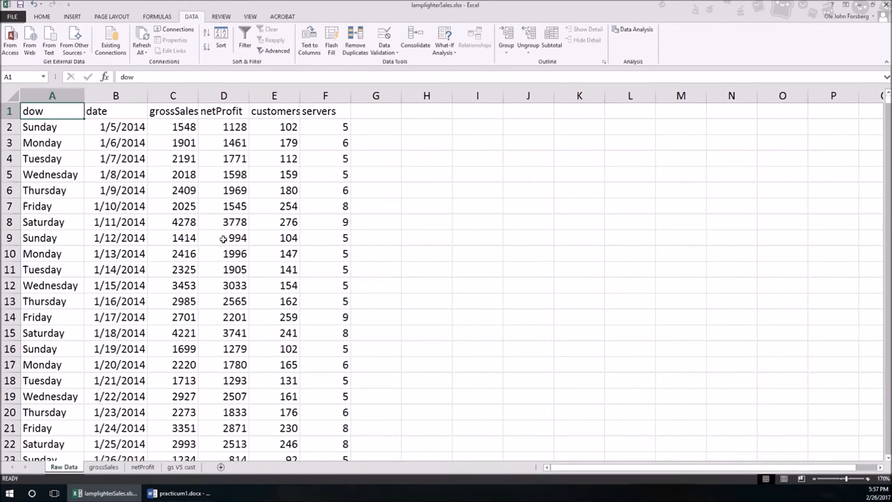
mouse_move(218, 240)
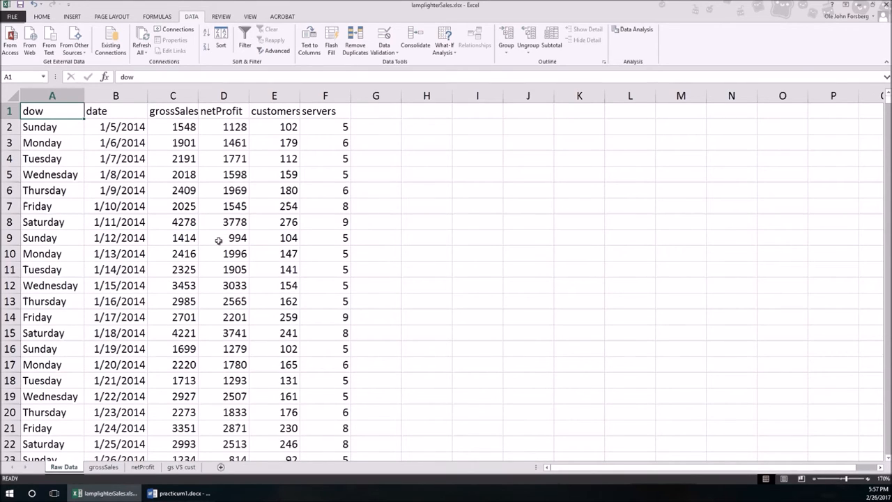
mouse_move(274, 165)
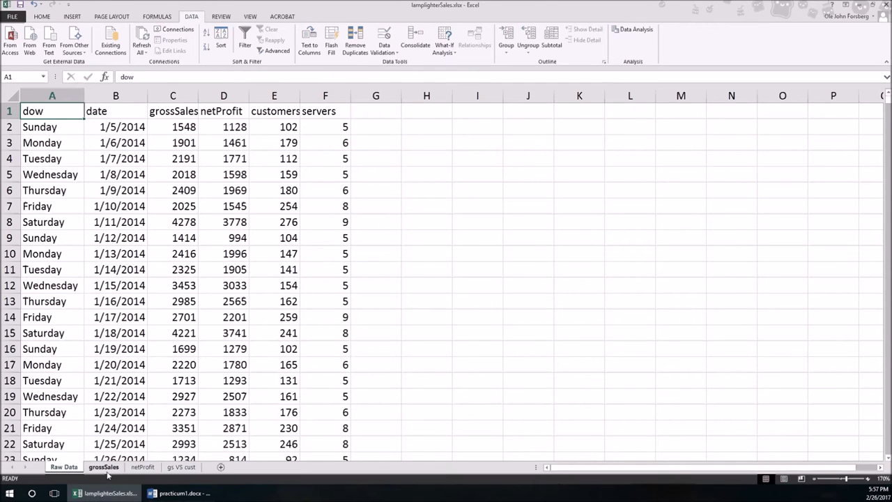
Step: On the grossSales sheet, drag the histogram chart's corner to enlarge it
left_click(105, 466)
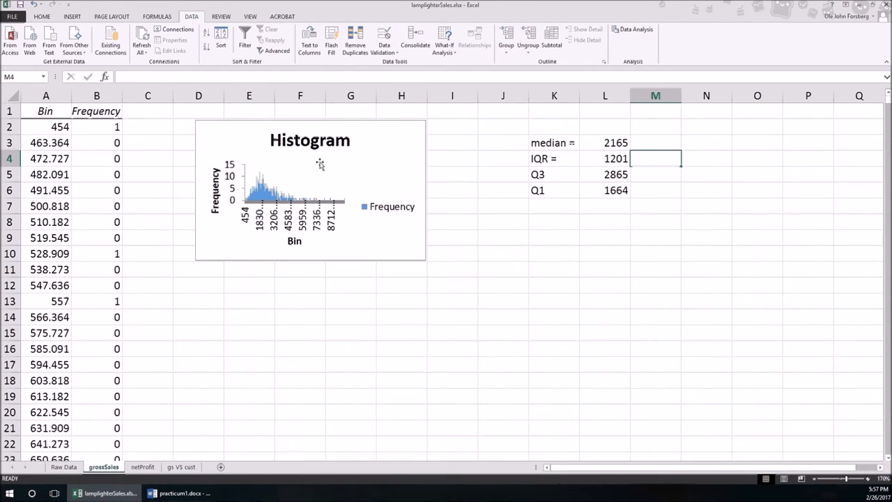
left_click(320, 164)
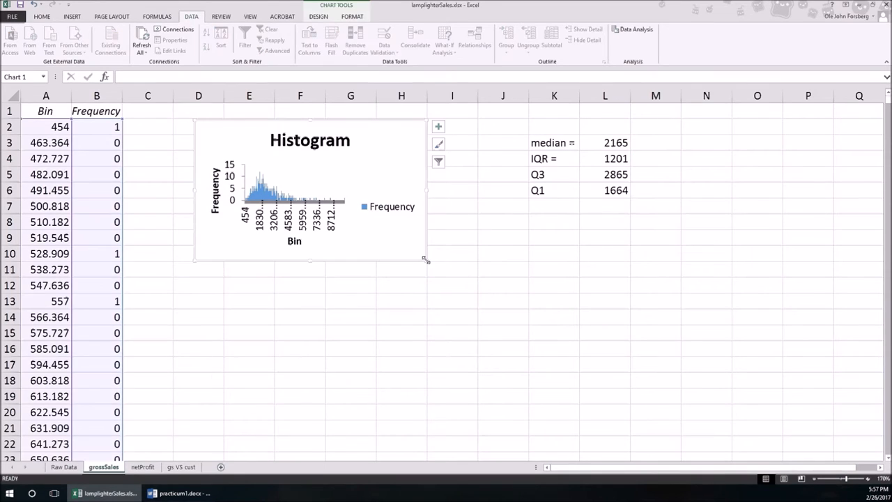
left_click_drag(425, 259, 487, 413)
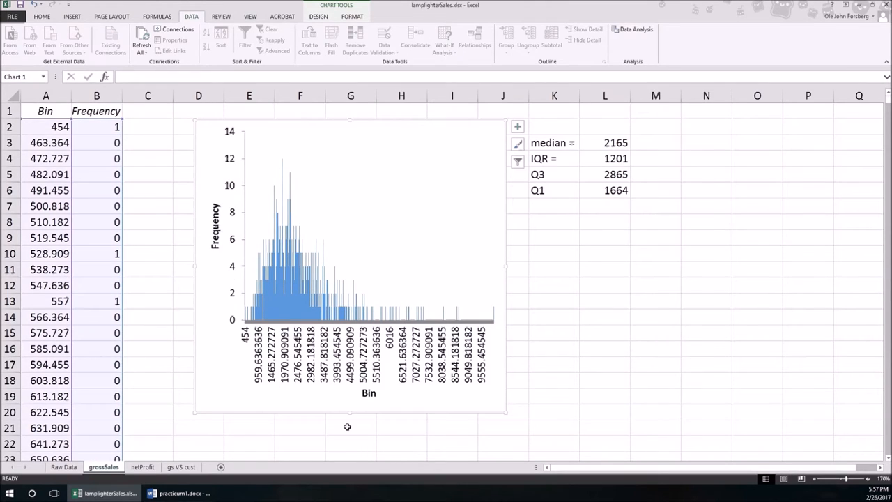
mouse_move(360, 416)
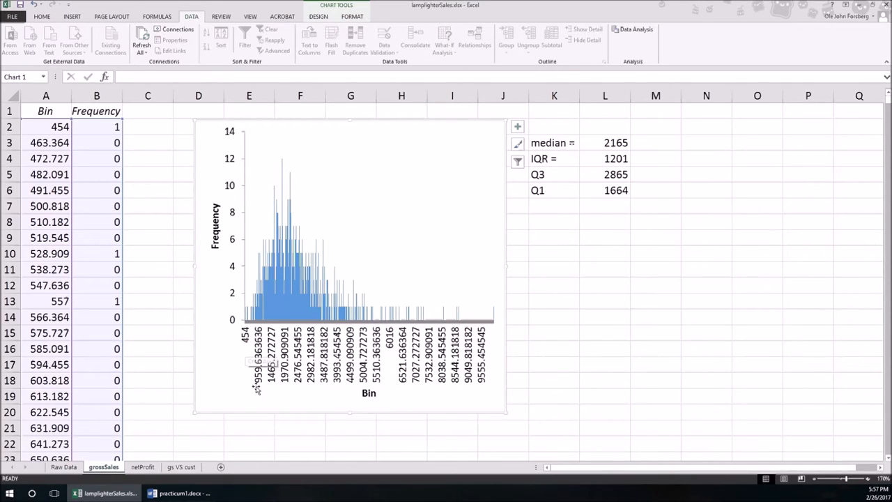
mouse_move(255, 392)
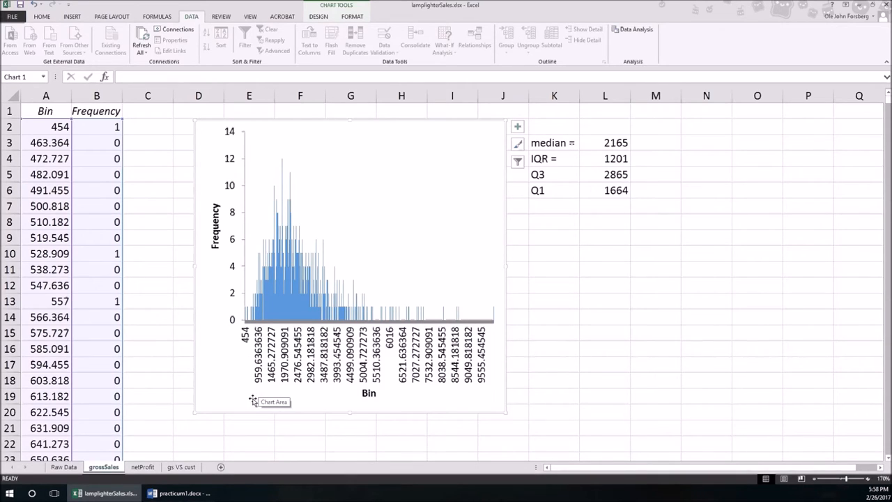
mouse_move(243, 403)
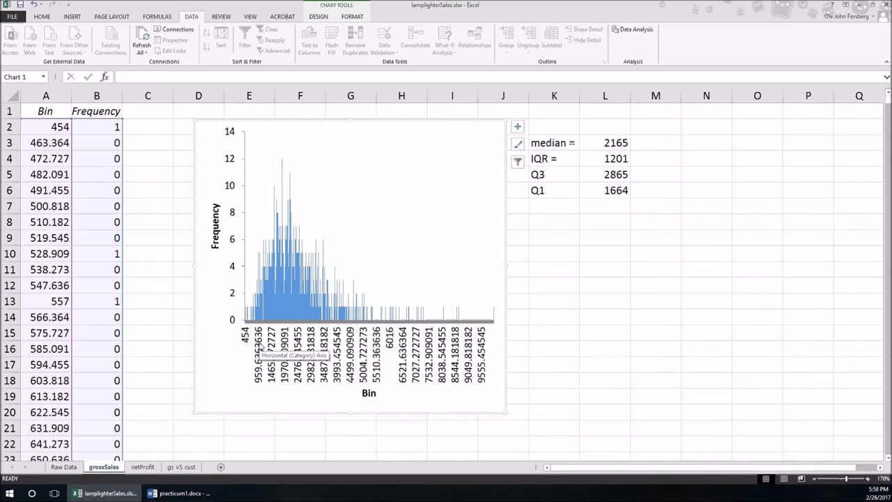
mouse_move(244, 351)
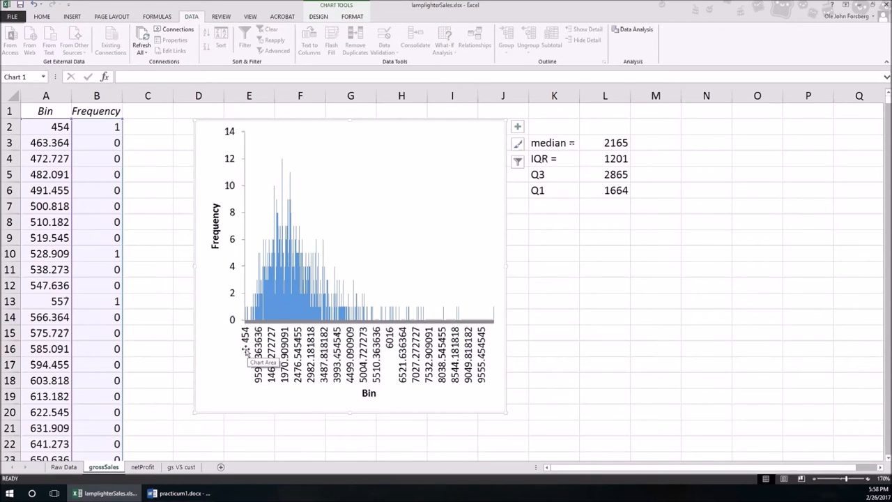
mouse_move(483, 389)
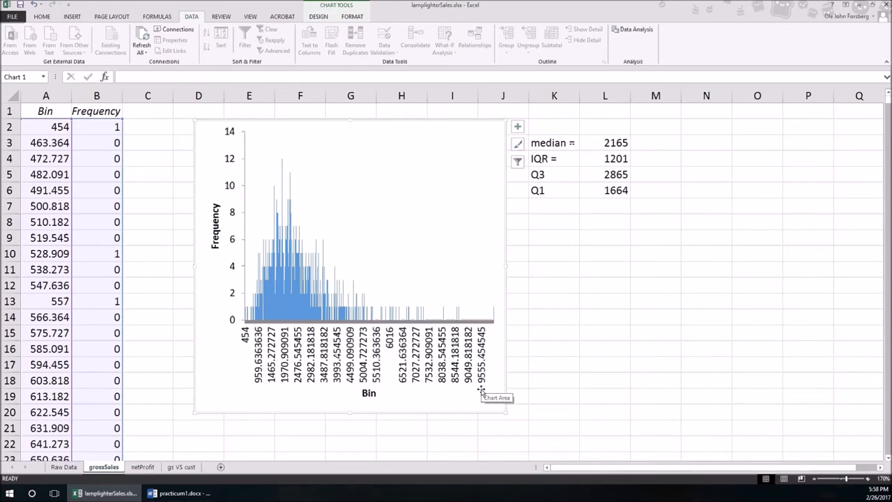
mouse_move(473, 393)
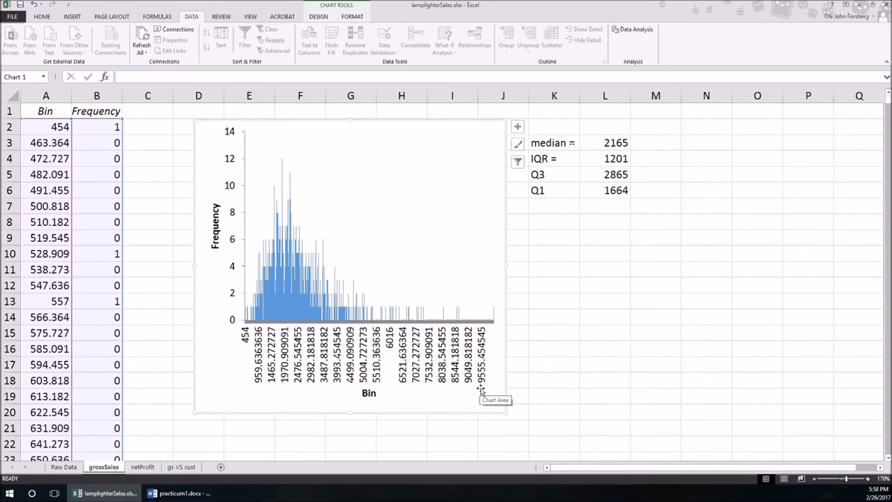
mouse_move(251, 355)
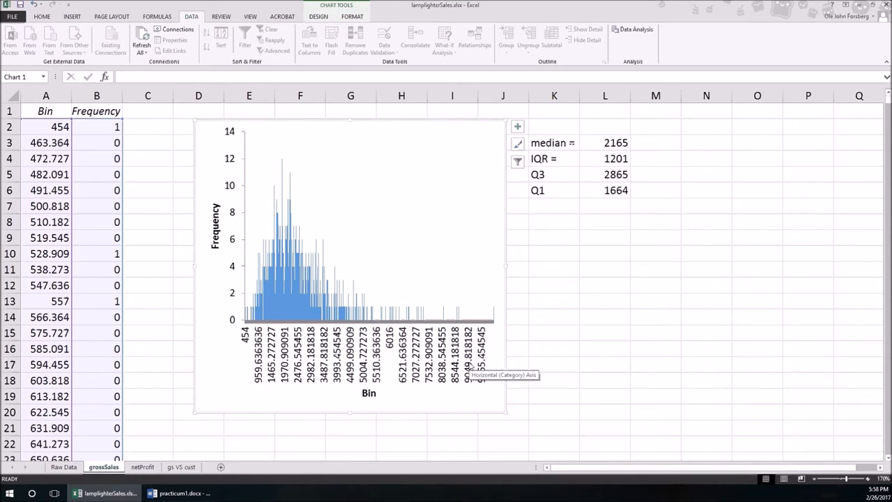
mouse_move(672, 345)
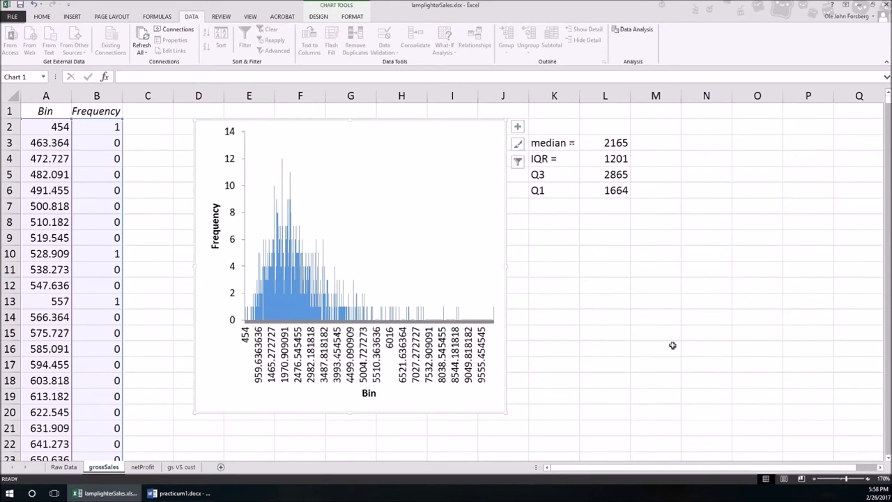
mouse_move(580, 377)
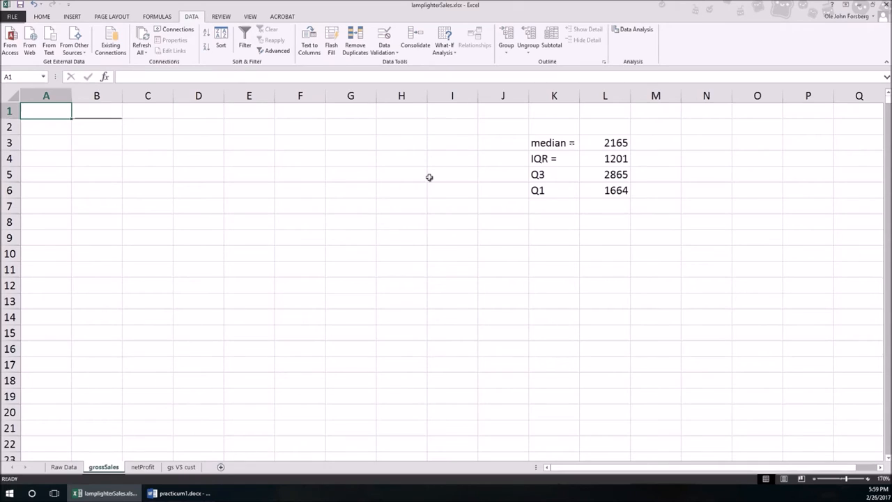
Step: Enter a 'Gross Sales' heading, 0 in A2, and =A2+500 filled down through A21
type("Gr")
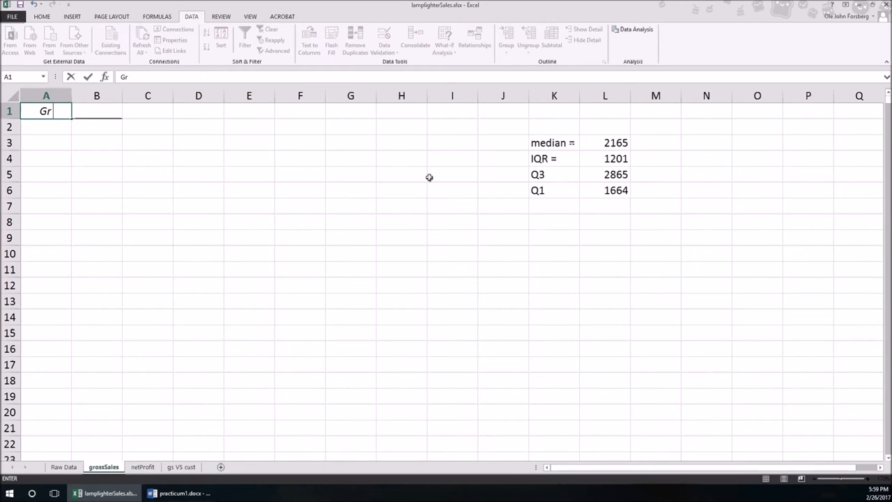
key("Enter")
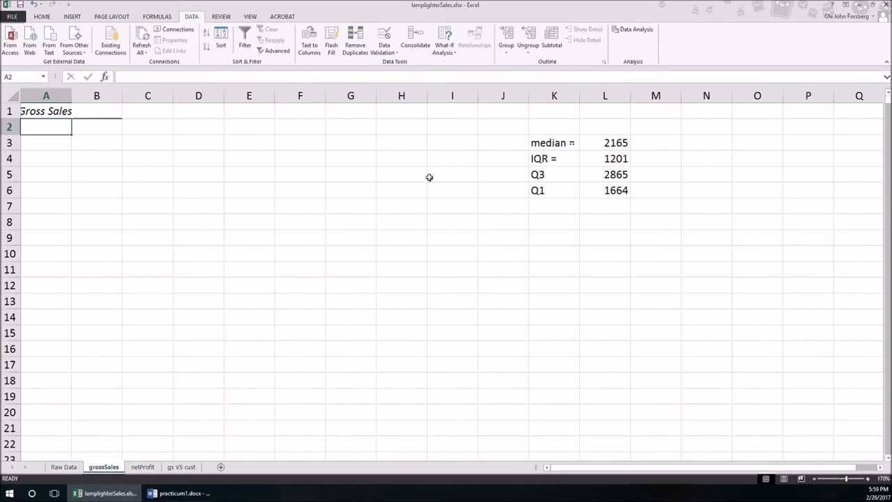
type("50")
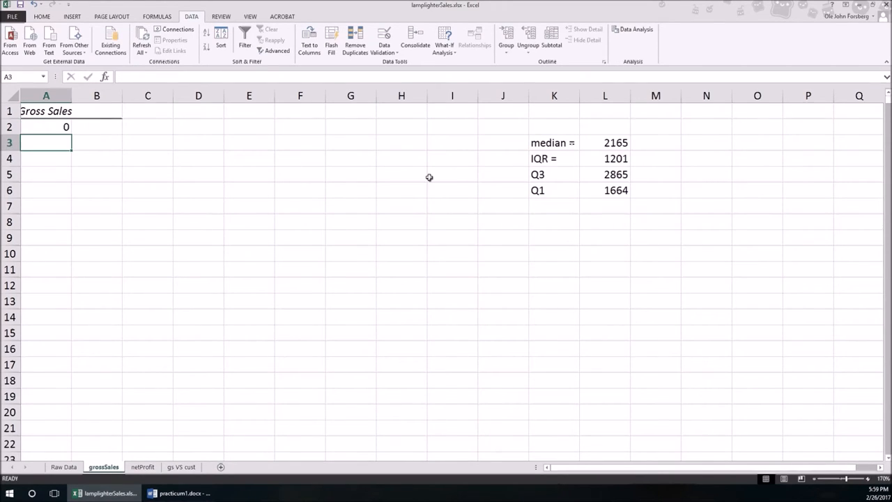
type("=")
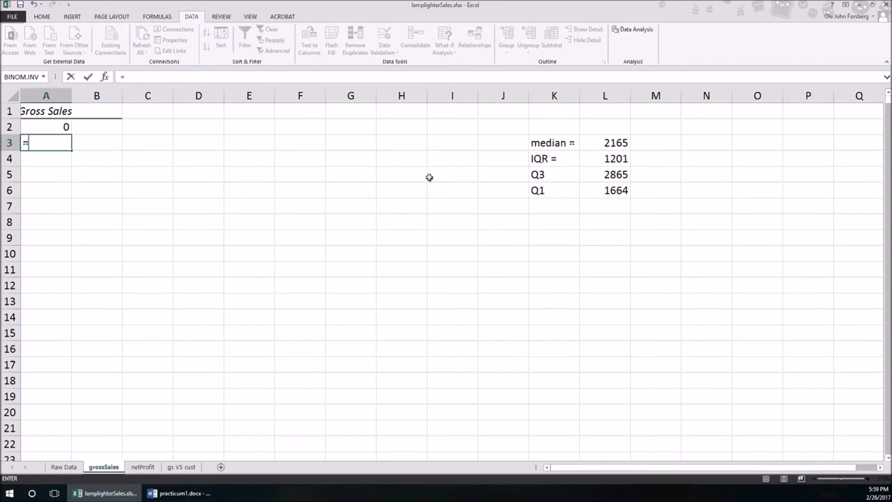
type("A2+500")
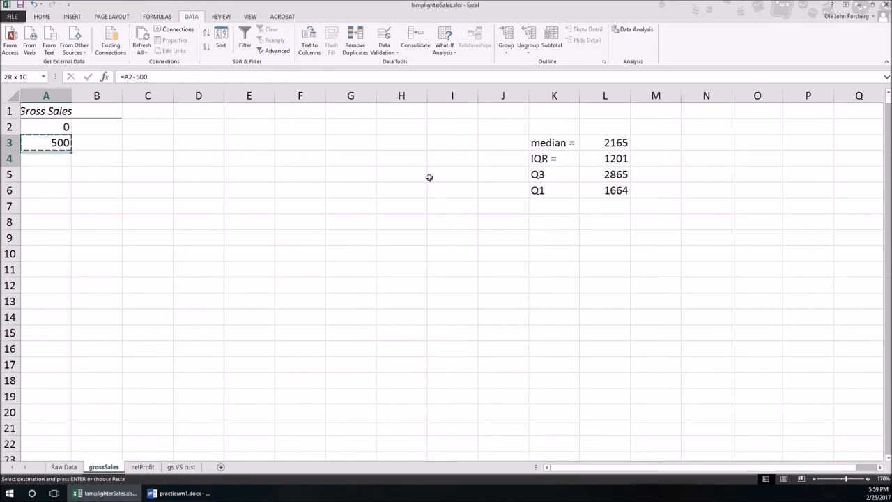
left_click_drag(46, 143, 46, 427)
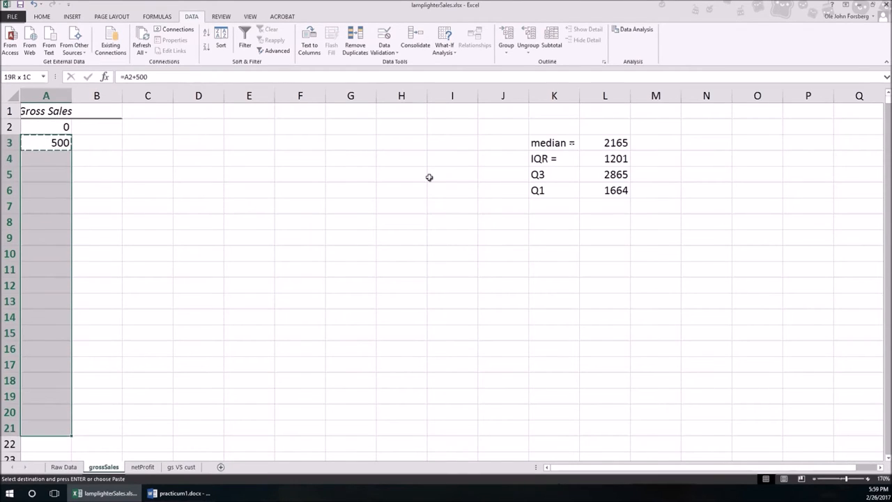
key("Enter")
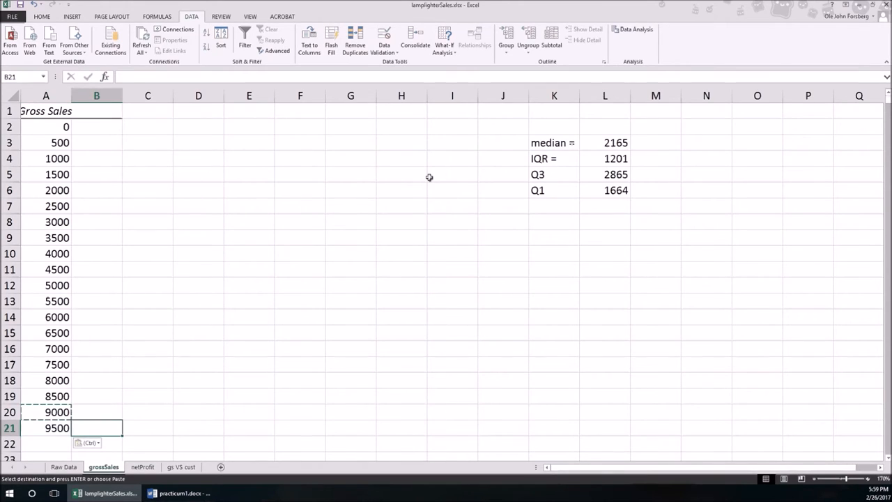
key("Escape")
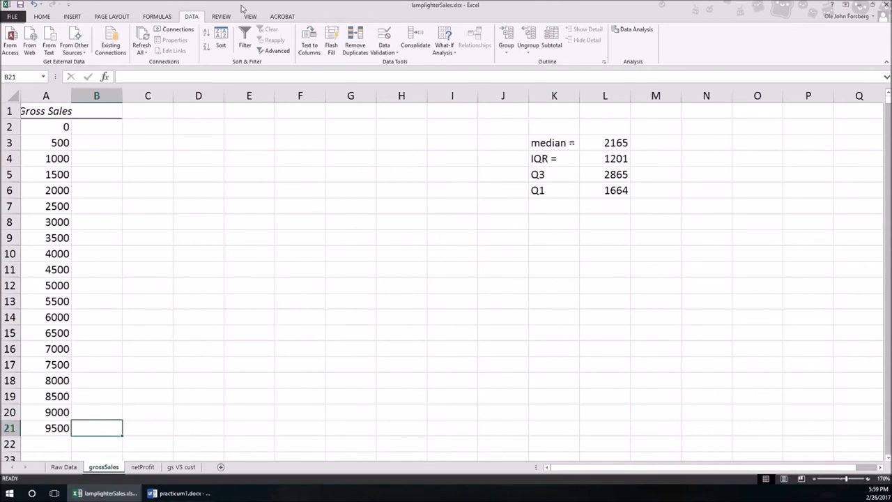
mouse_move(193, 17)
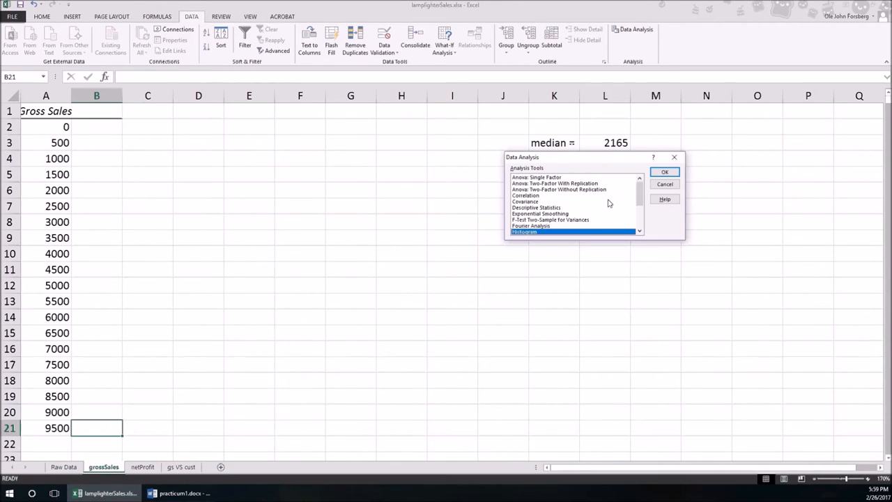
Step: Run Histogram on Raw Data!C:C with bins grossSales!A1:A21, labels and chart output
left_click(665, 184)
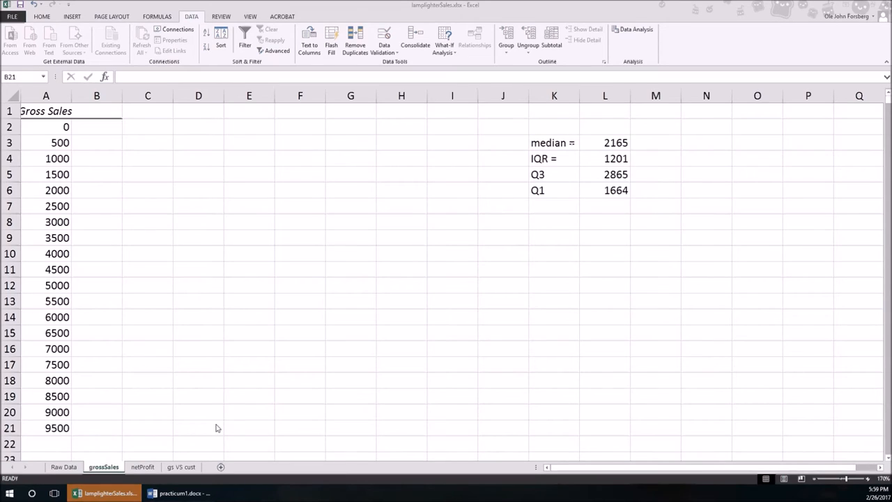
left_click(635, 29)
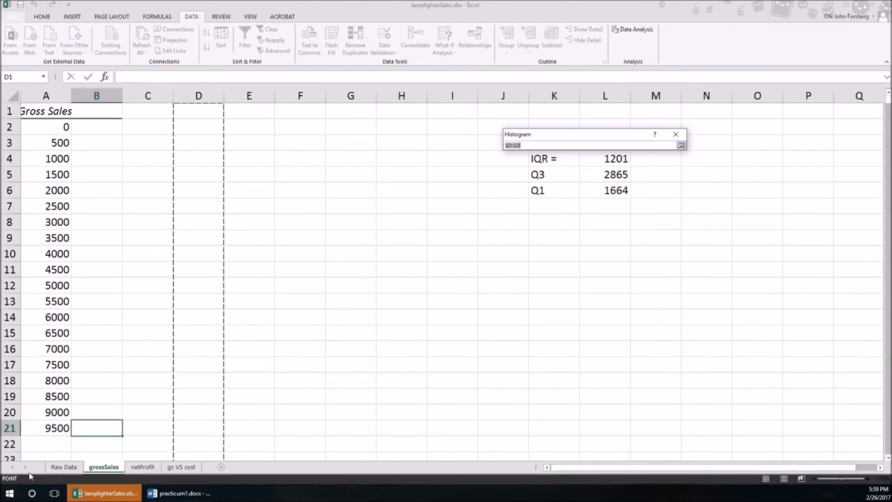
left_click(63, 466)
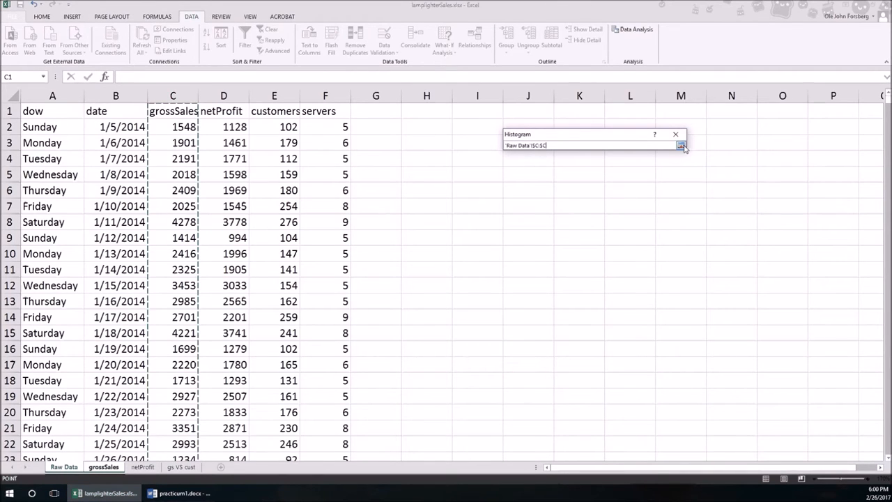
left_click(103, 466)
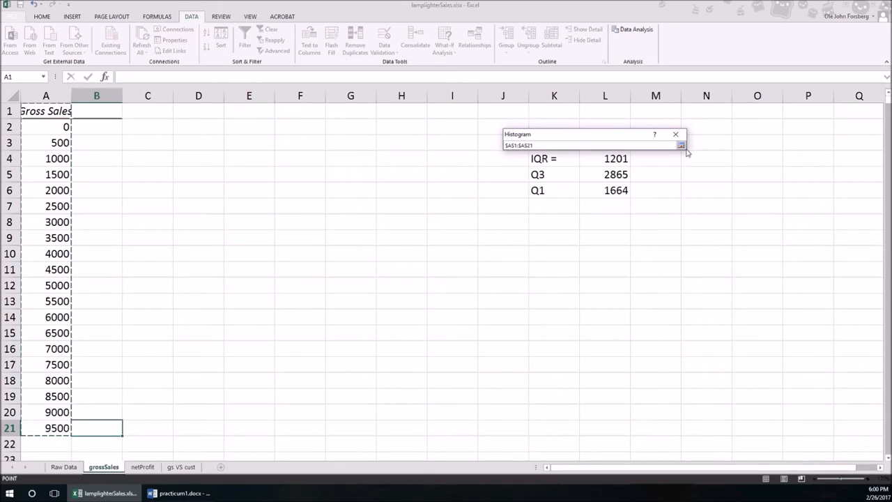
left_click(681, 145)
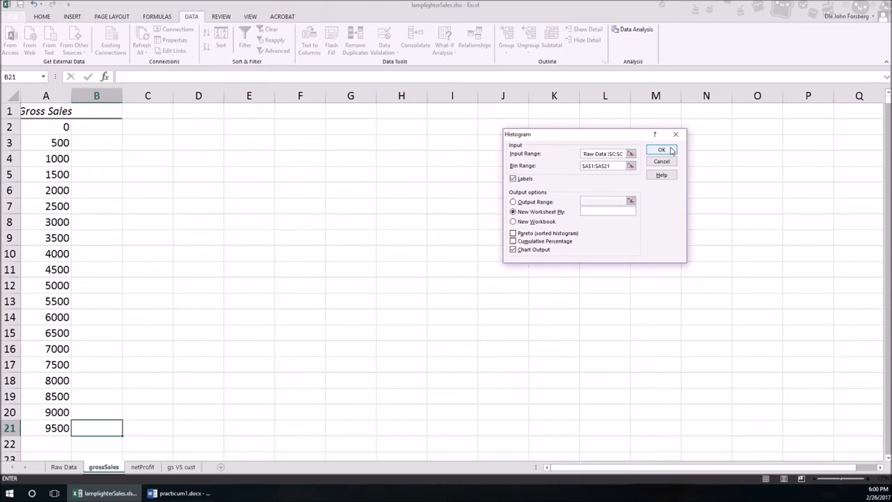
left_click(661, 149)
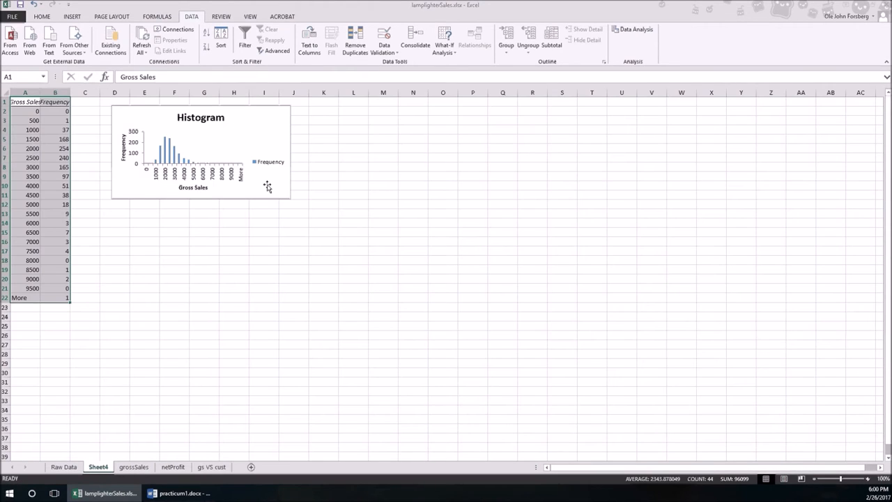
Step: Select the new gross sales histogram chart for editing
left_click(200, 152)
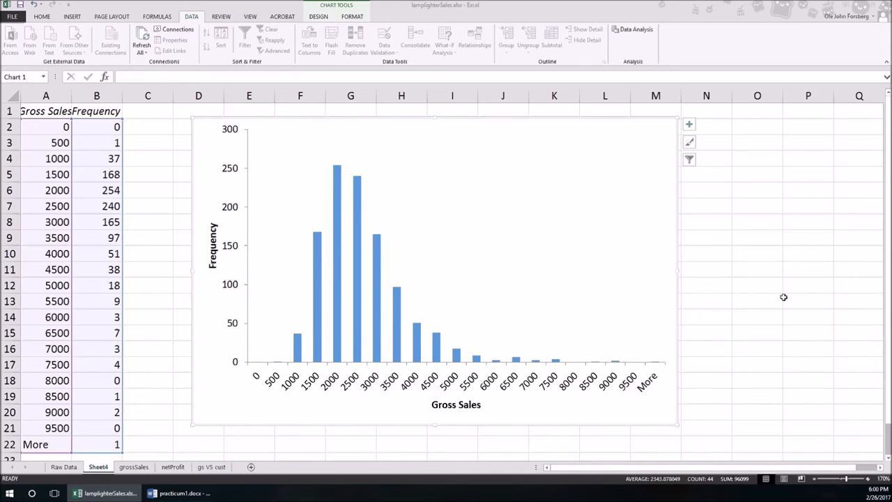
mouse_move(409, 301)
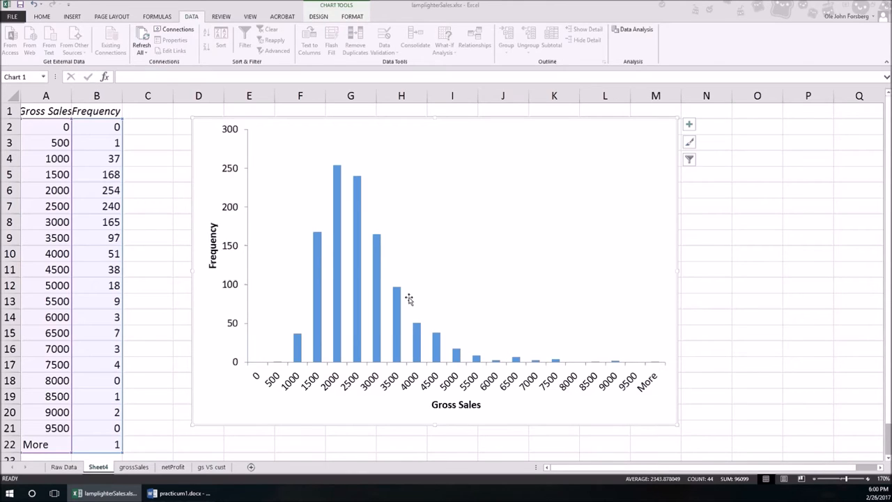
mouse_move(425, 386)
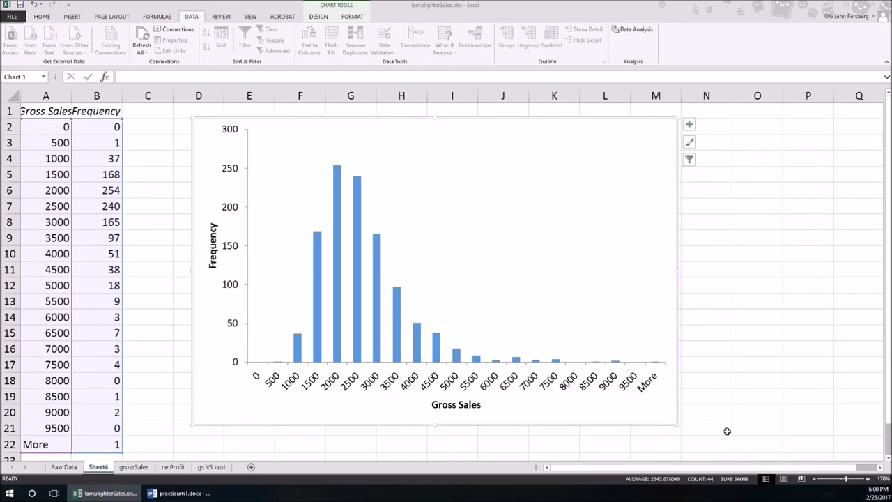
mouse_move(443, 270)
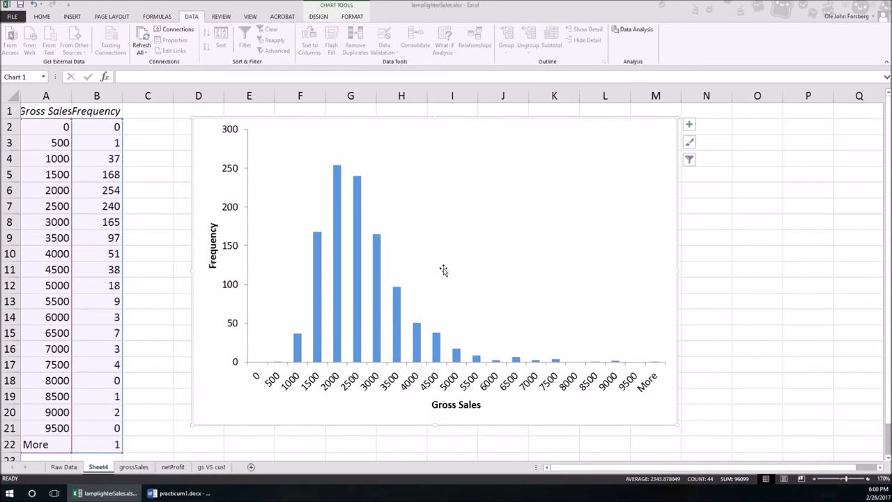
mouse_move(301, 354)
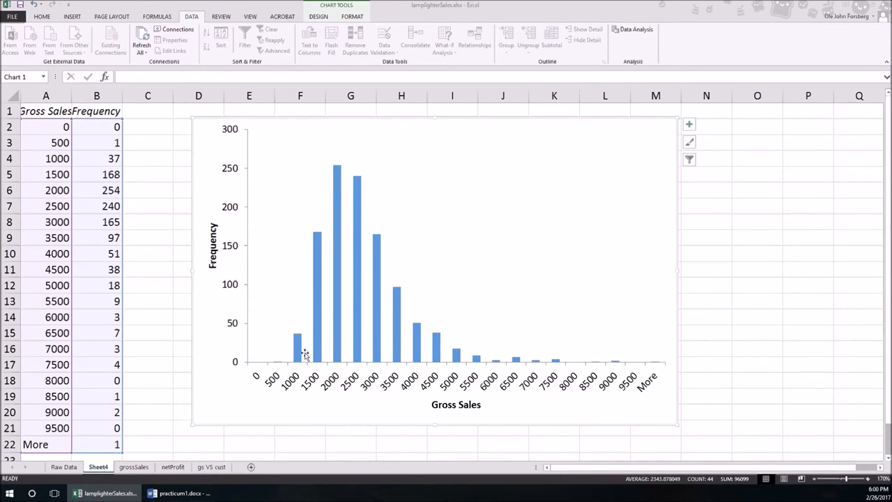
mouse_move(316, 352)
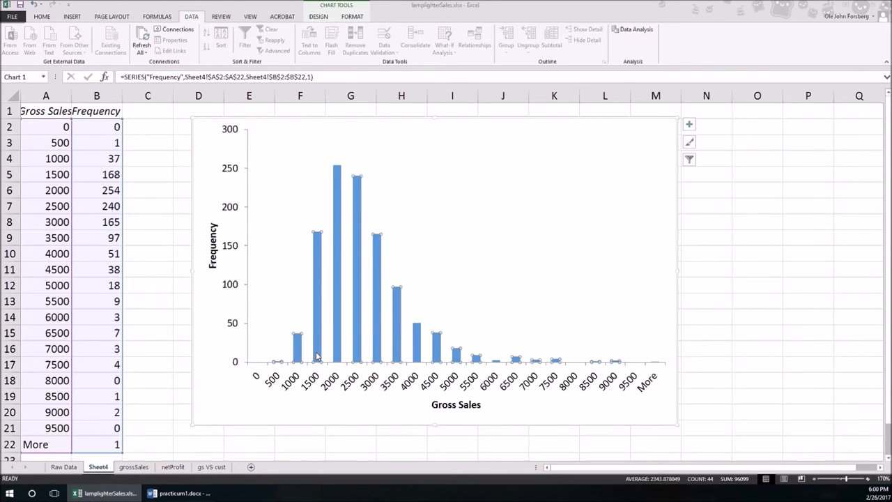
right_click(317, 355)
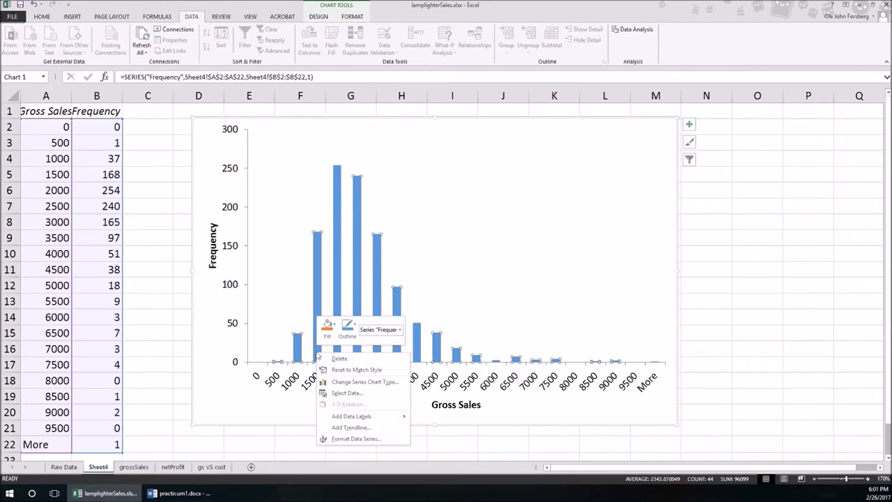
mouse_move(320, 349)
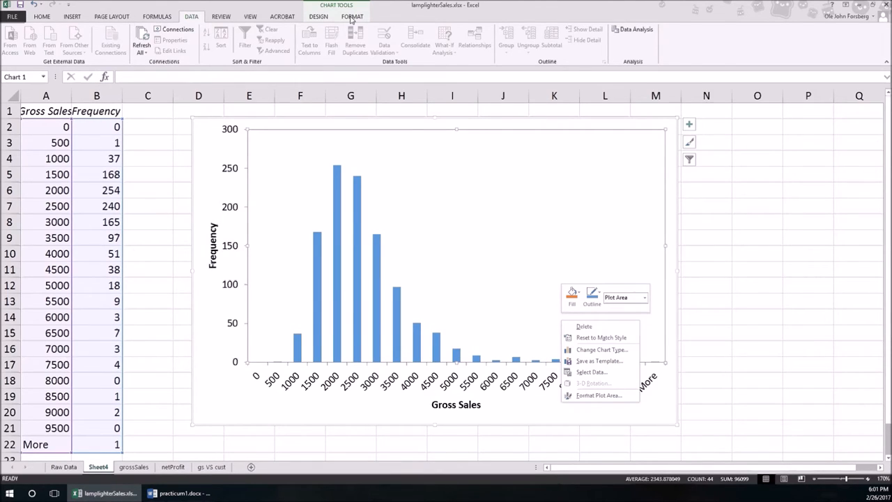
left_click(352, 16)
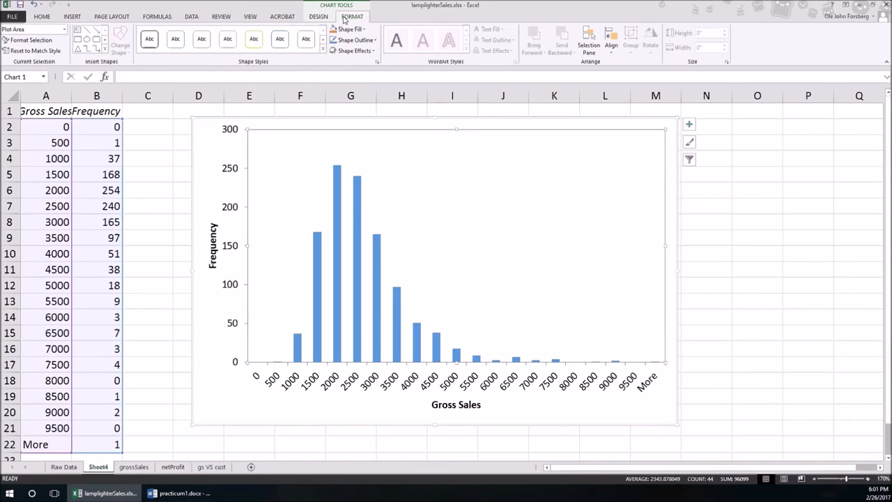
left_click(320, 16)
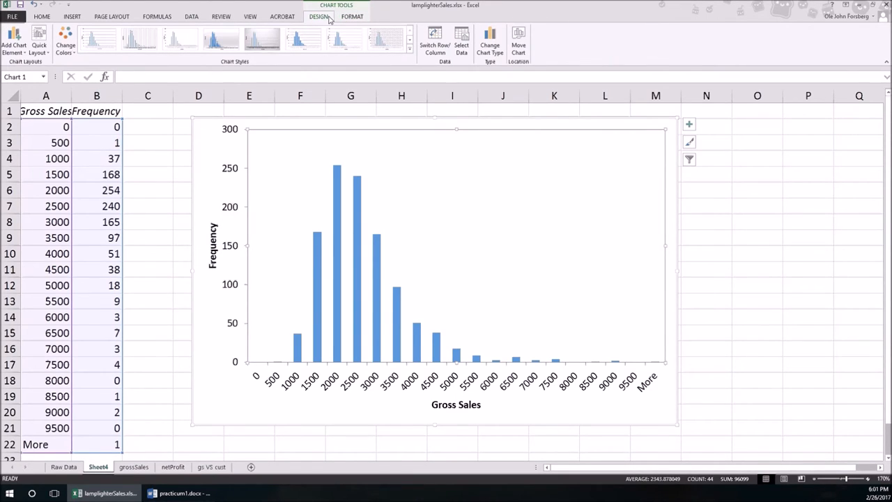
left_click(351, 16)
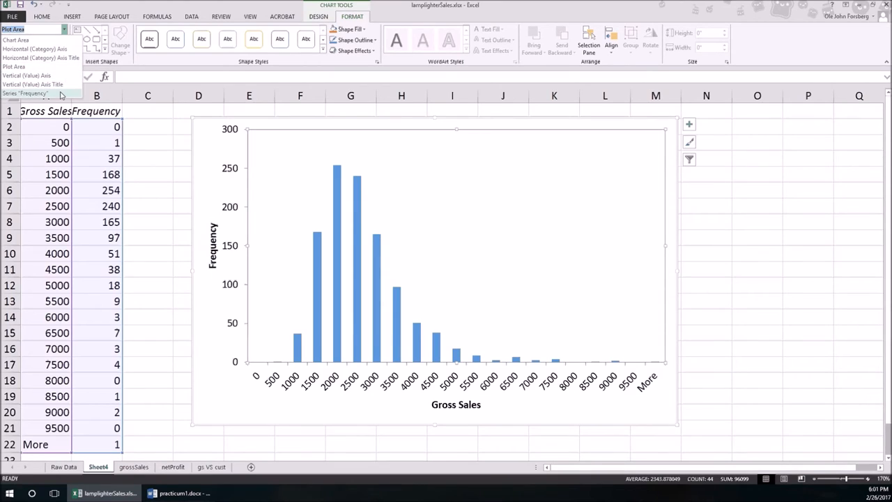
left_click(34, 93)
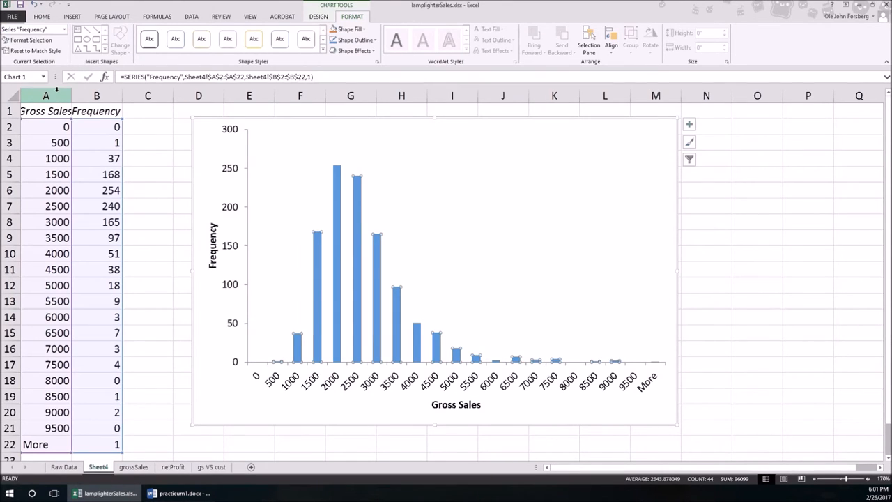
left_click(317, 17)
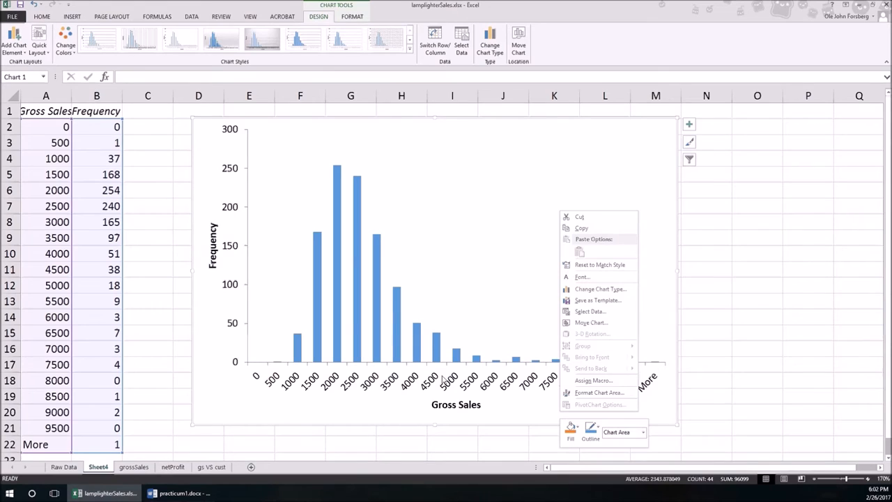
Step: Set the histogram bars' gap width to 0% and give the plot area no fill
right_click(429, 348)
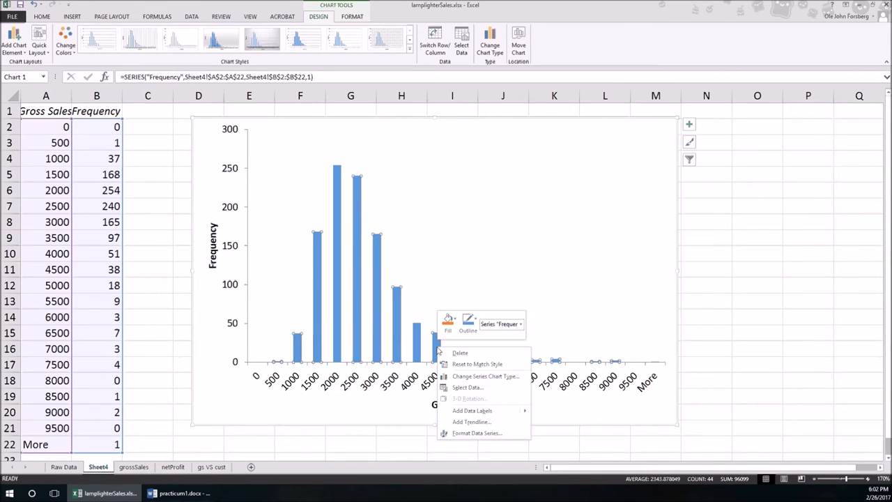
mouse_move(478, 433)
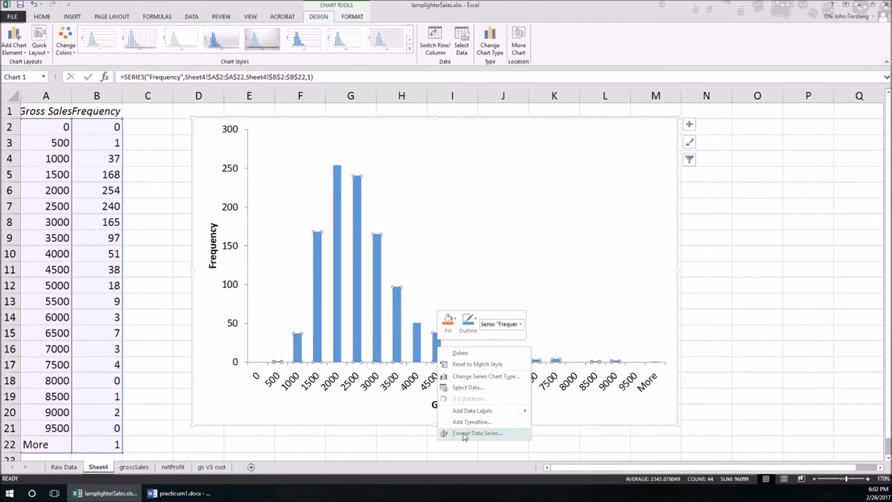
left_click(479, 433)
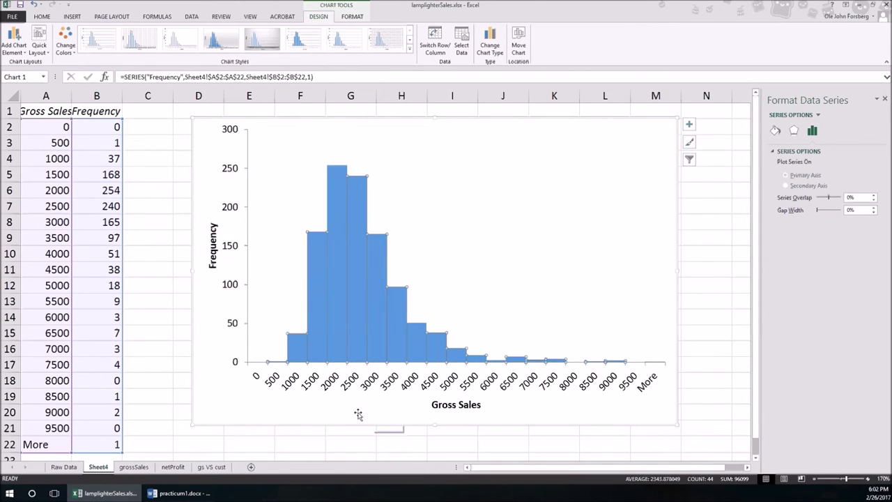
left_click(601, 322)
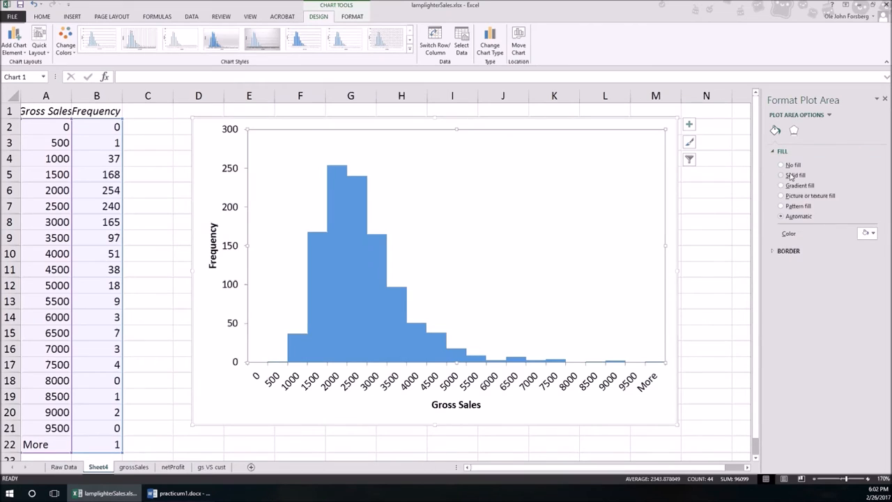
left_click(781, 165)
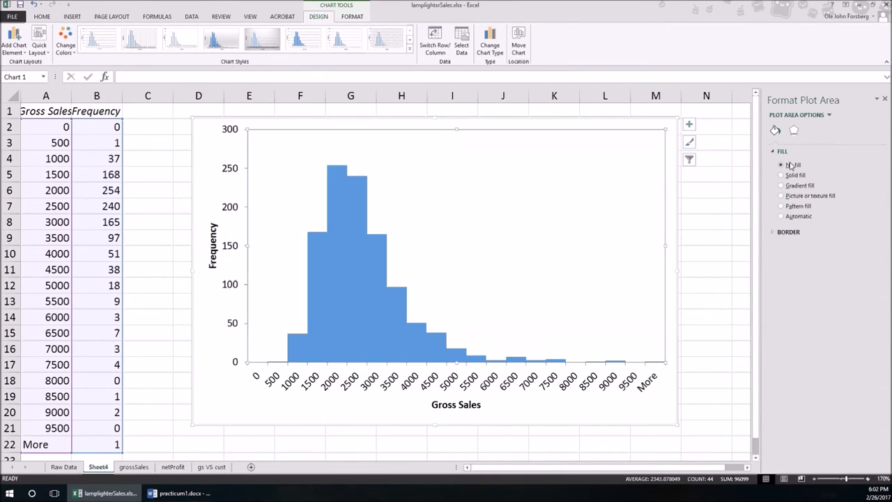
left_click(353, 244)
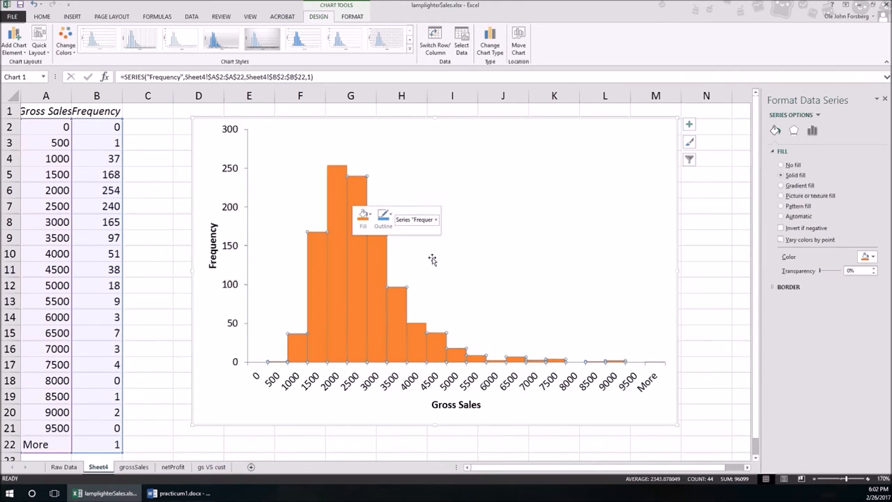
Step: Select the plot area of the gross sales histogram chart
left_click(646, 412)
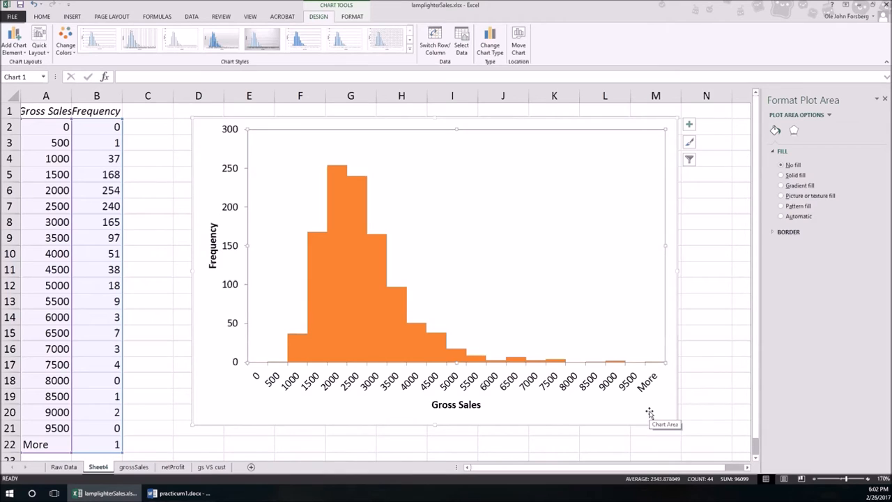
mouse_move(646, 412)
type("grossSales HIST")
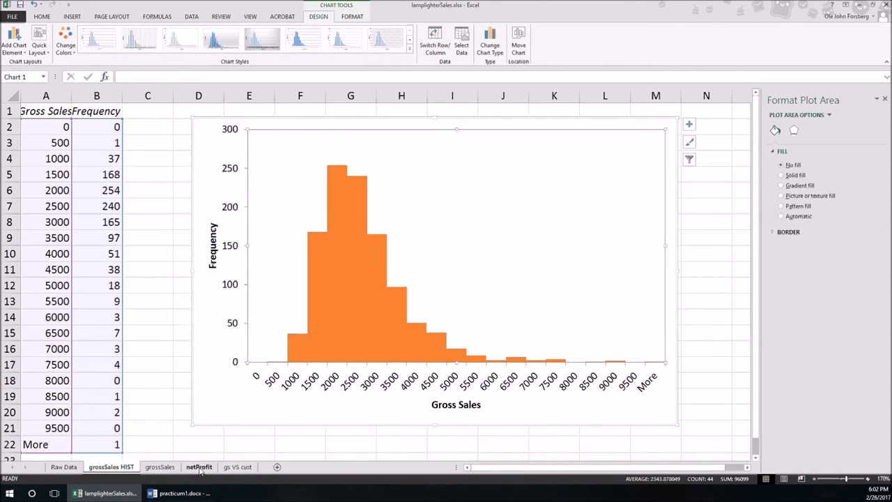
Step: Switch to the netProfit sheet and select its histogram chart
left_click(197, 466)
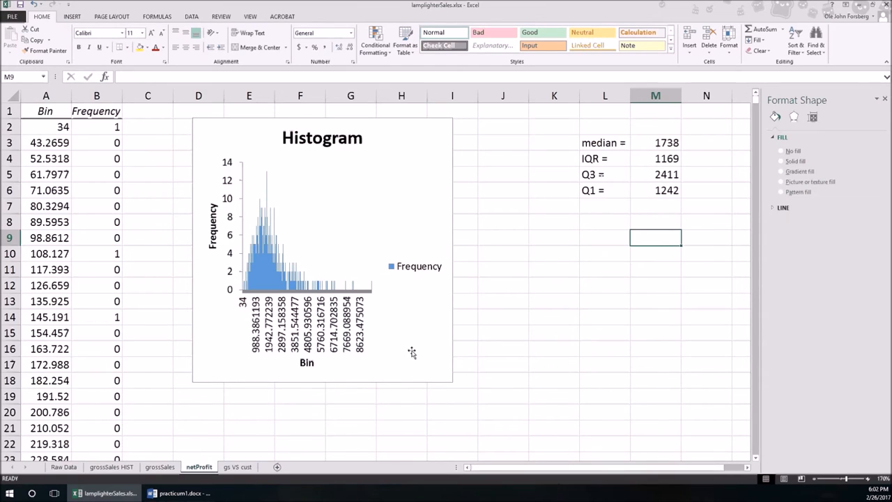
left_click(321, 251)
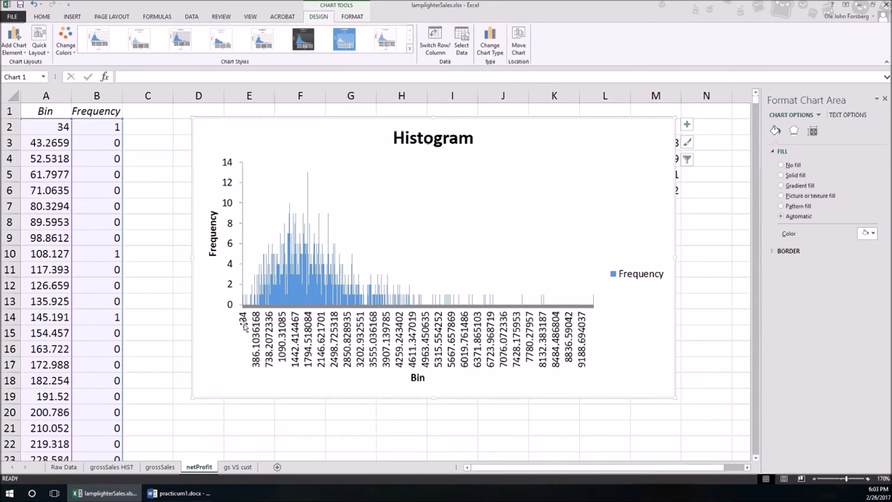
mouse_move(272, 317)
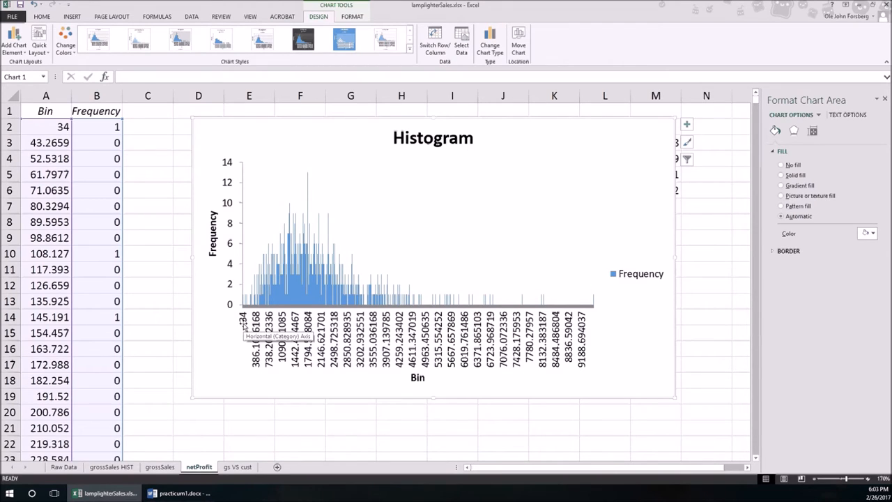
mouse_move(585, 376)
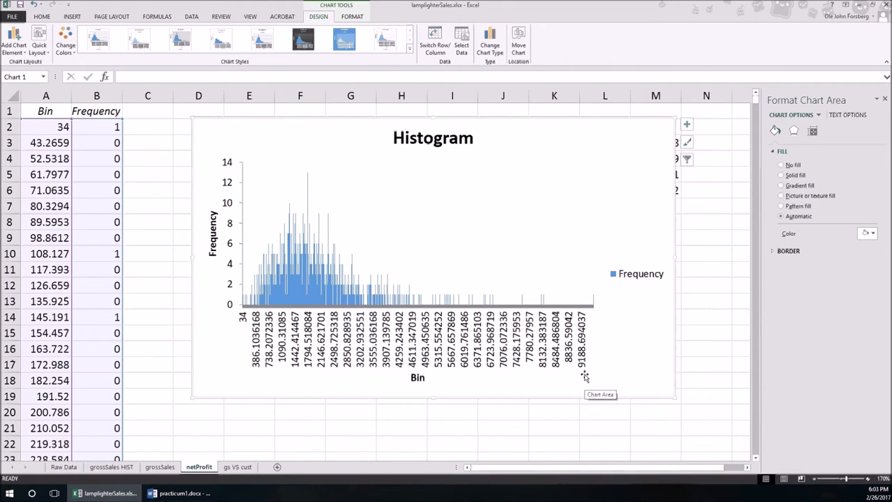
mouse_move(656, 396)
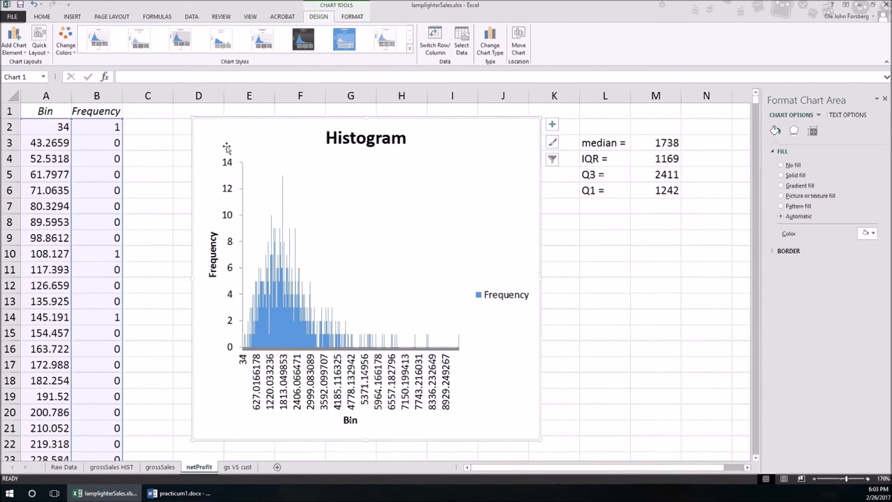
mouse_move(221, 138)
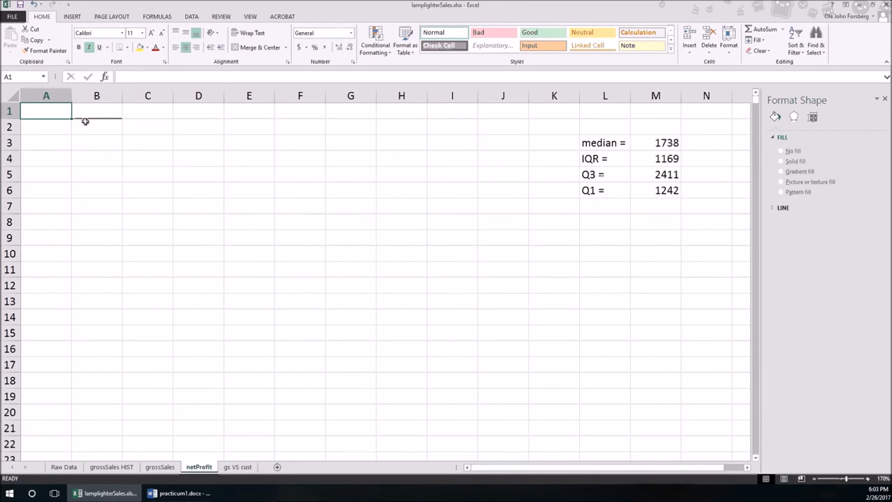
Step: Enter a 'Net Profit' heading and the =A2+500 bin formula in column A
type("Net Profit")
left_click(46, 127)
type("0")
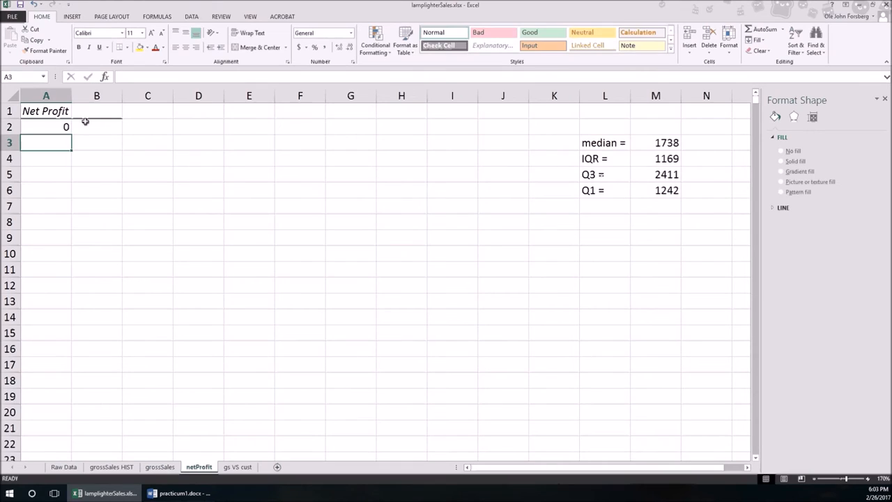
type("=A2500")
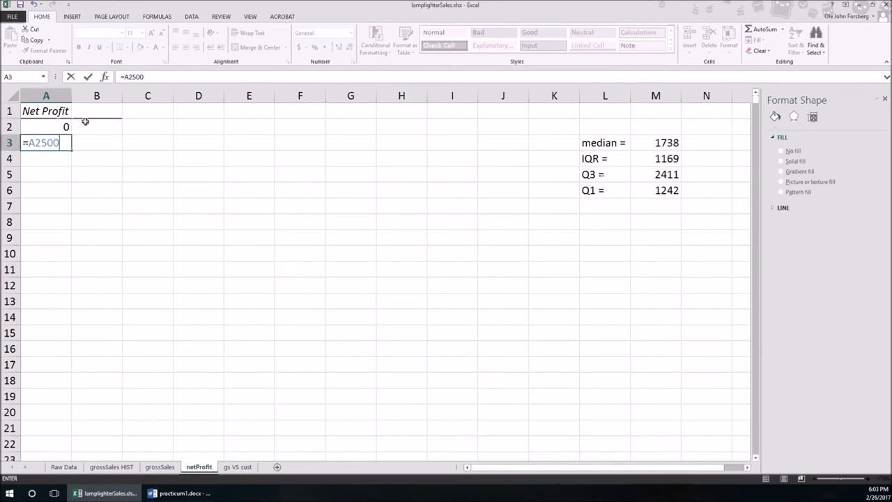
key("BackSpace")
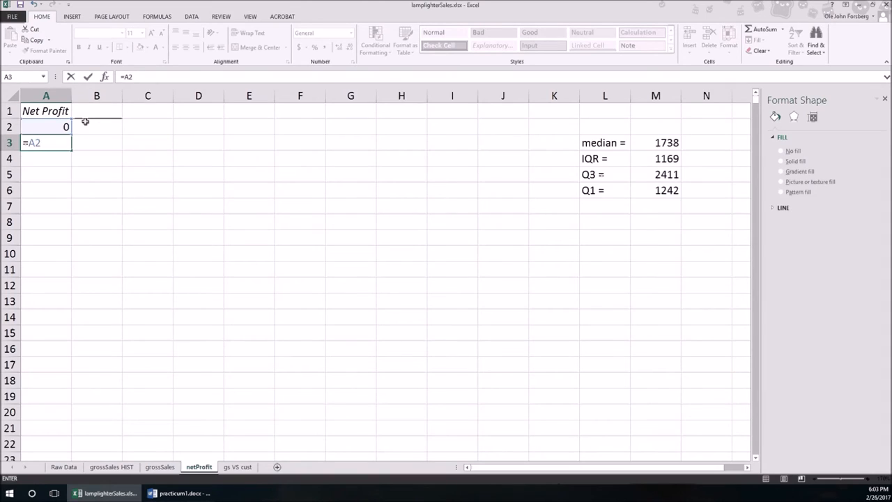
type("+500")
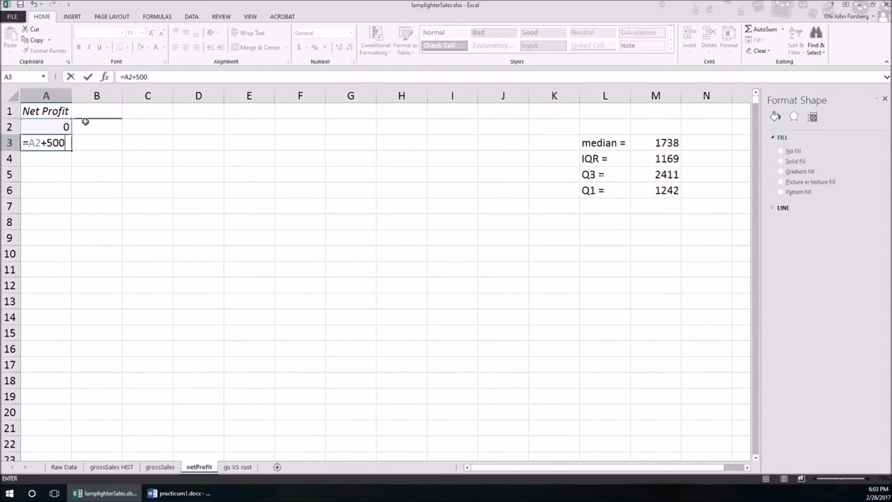
key("Enter")
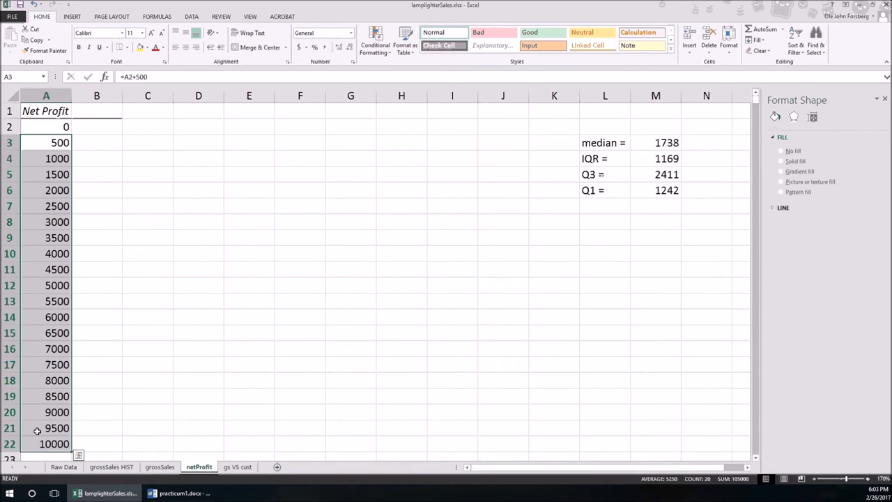
left_click(46, 127)
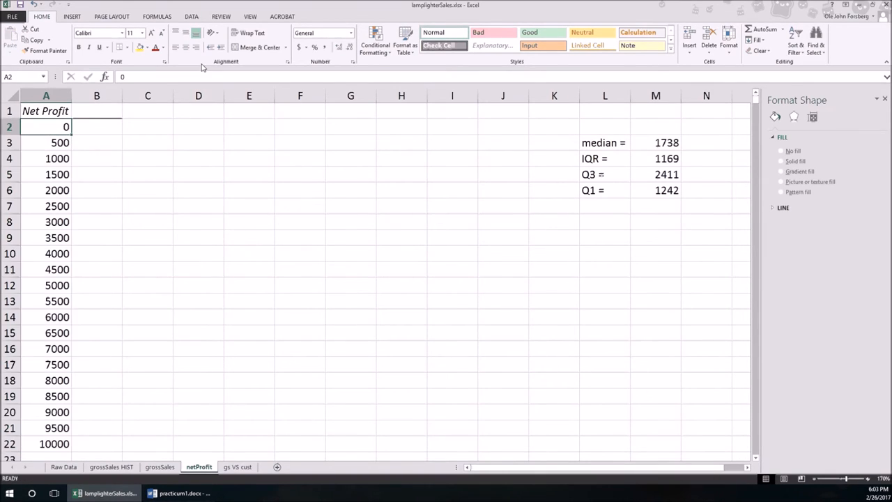
Step: Run a Histogram on Raw Data column D (netProfit) with bin range A1:A22, Labels and Chart Output
left_click(190, 16)
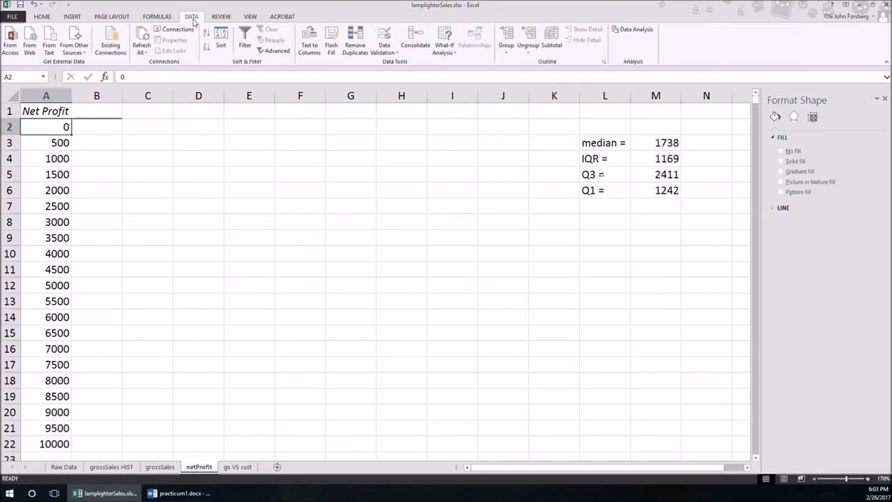
left_click(633, 33)
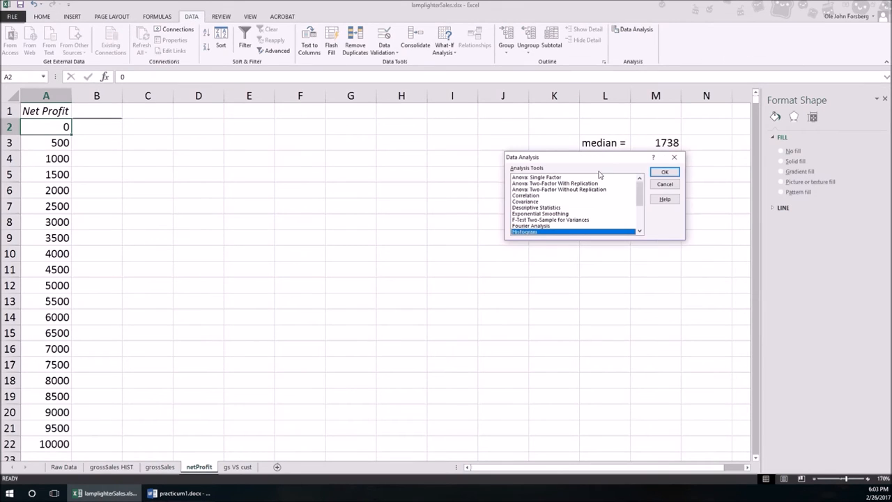
left_click(666, 171)
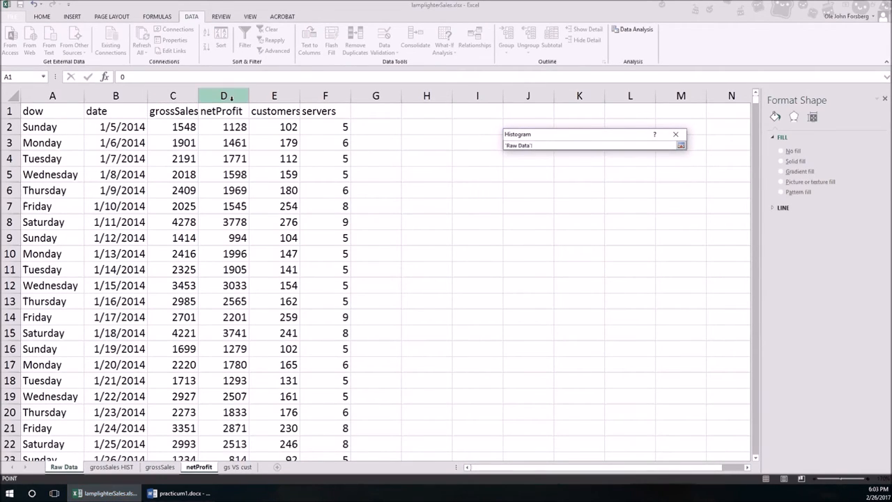
left_click(223, 96)
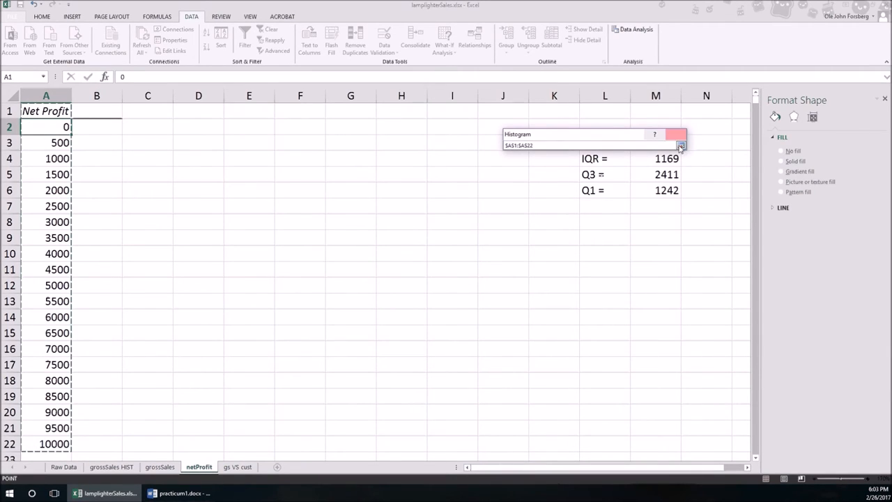
left_click(681, 145)
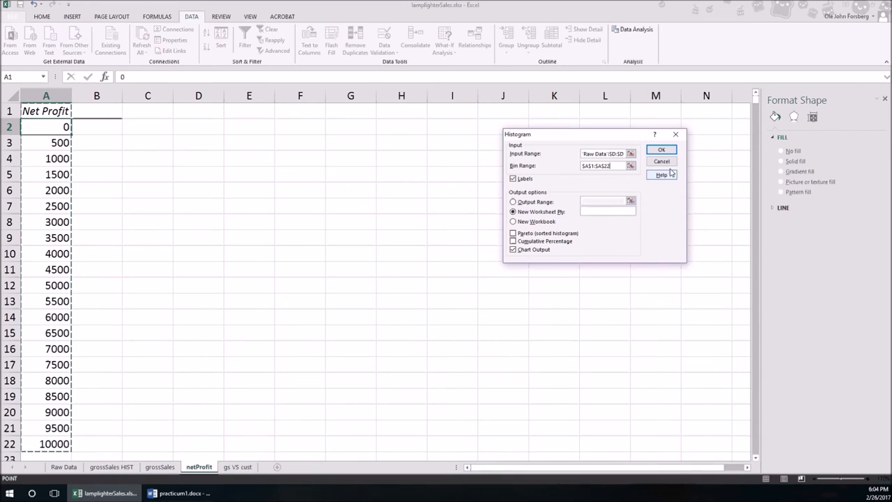
left_click(661, 150)
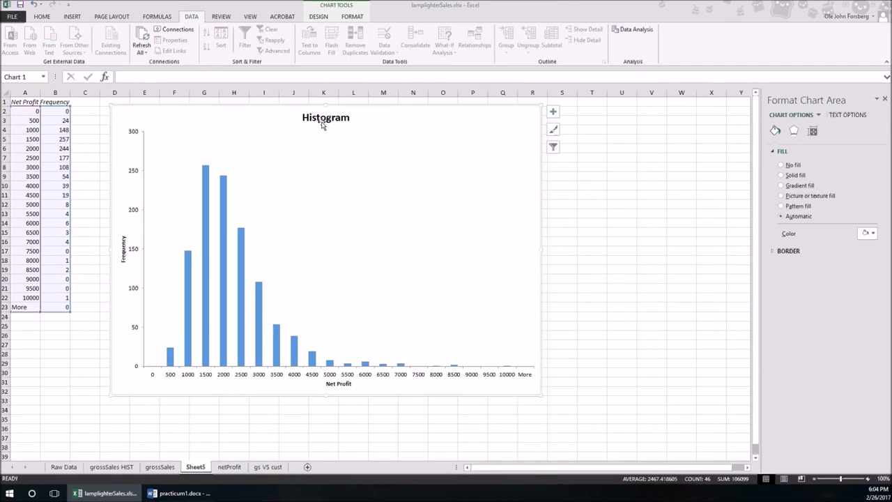
Step: Delete the net profit chart title and set the bars' gap width to 0%
left_click(324, 117)
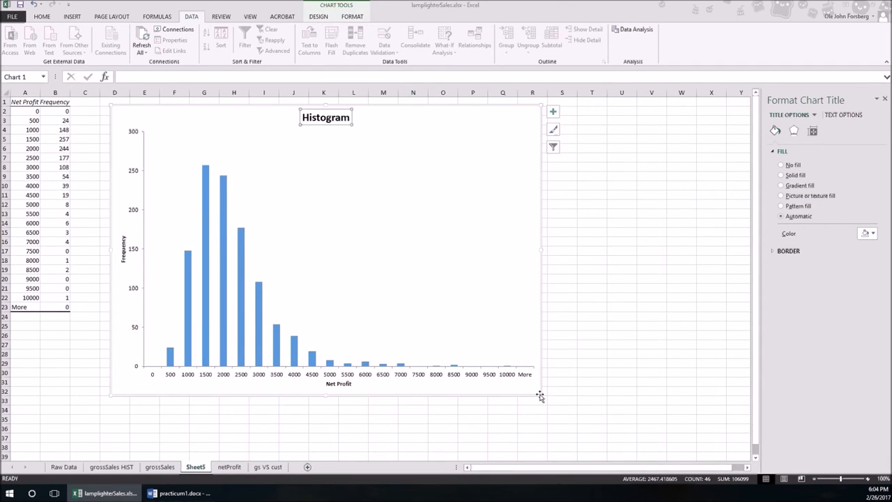
mouse_move(781, 445)
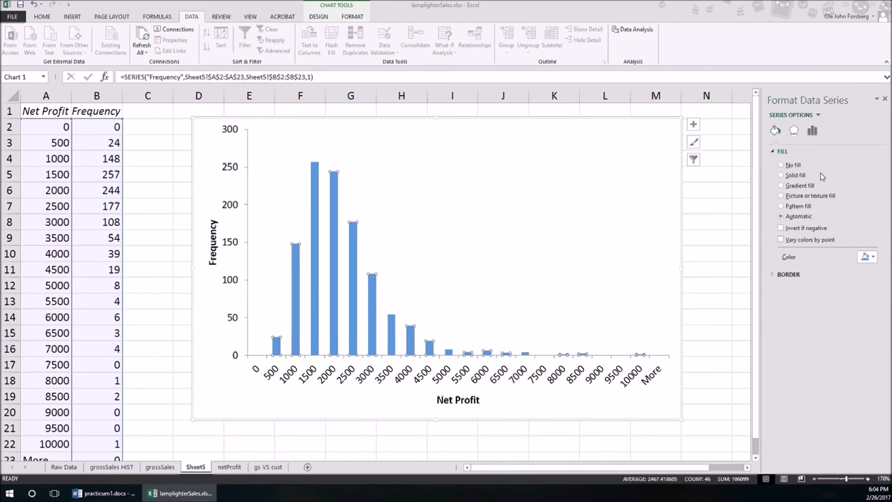
left_click(793, 131)
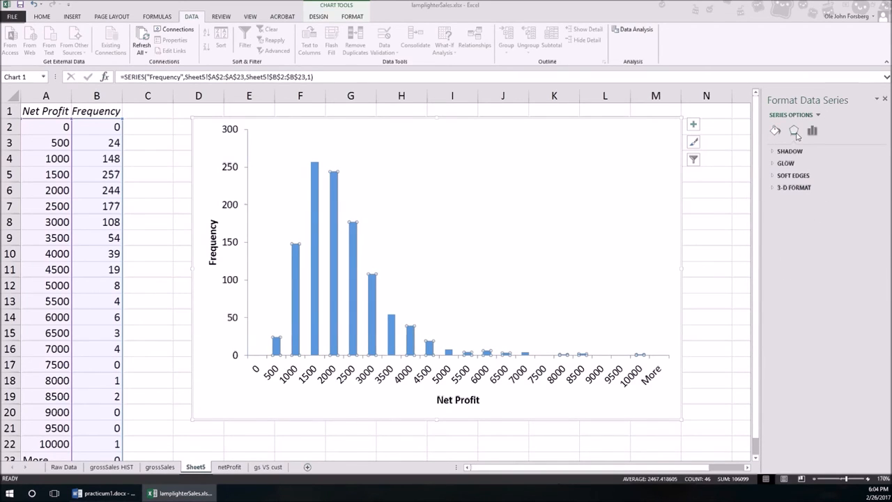
left_click(812, 131)
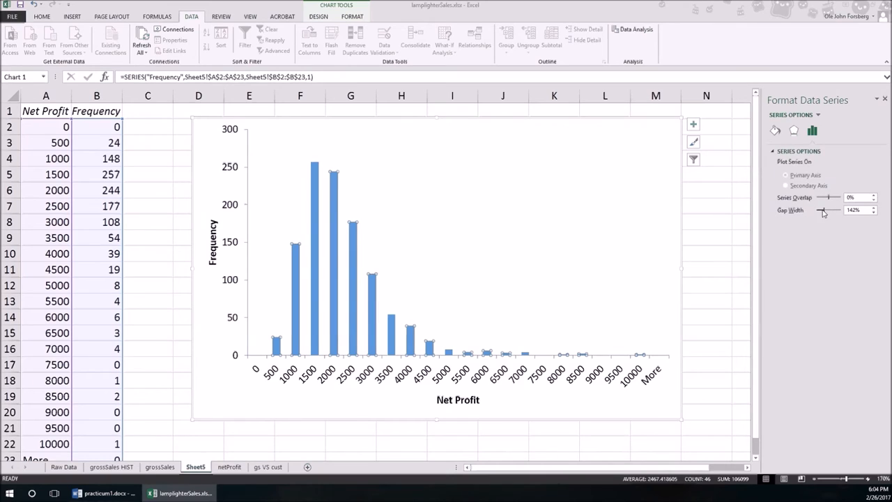
left_click_drag(828, 210, 818, 210)
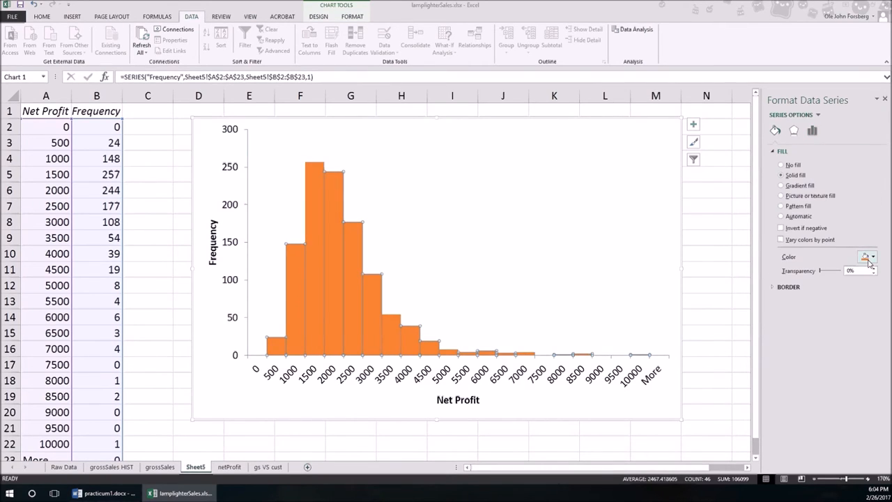
Step: Fill the histogram bars with a solid dark gold colour
left_click(872, 256)
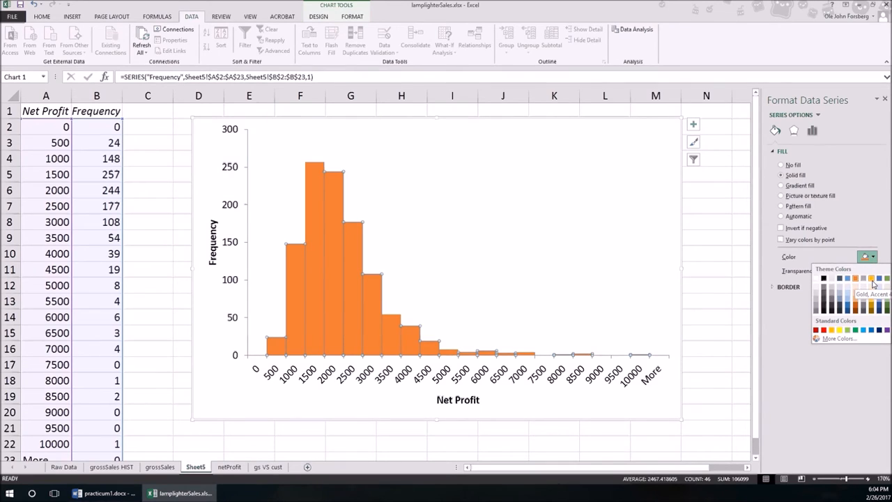
left_click(854, 281)
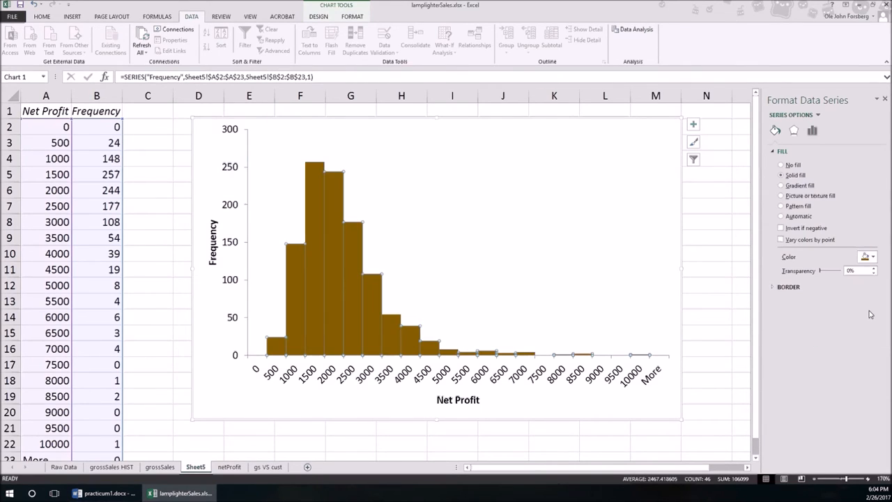
left_click(588, 296)
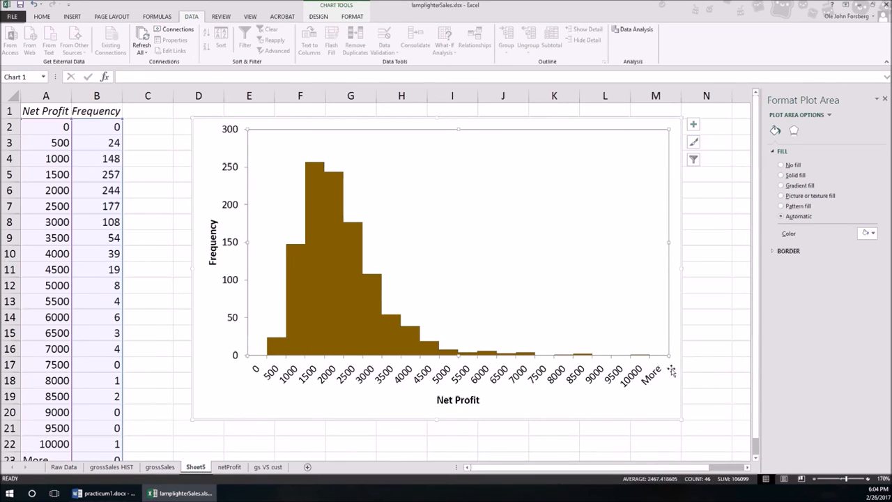
mouse_move(253, 385)
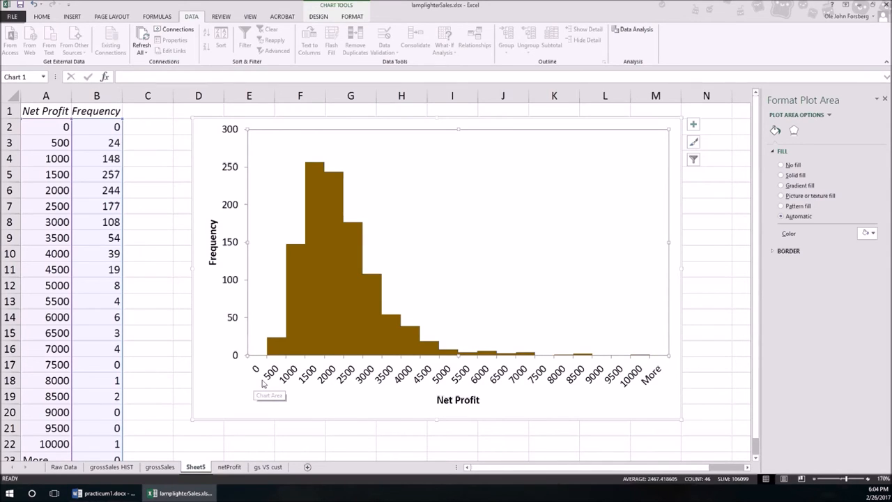
mouse_move(265, 383)
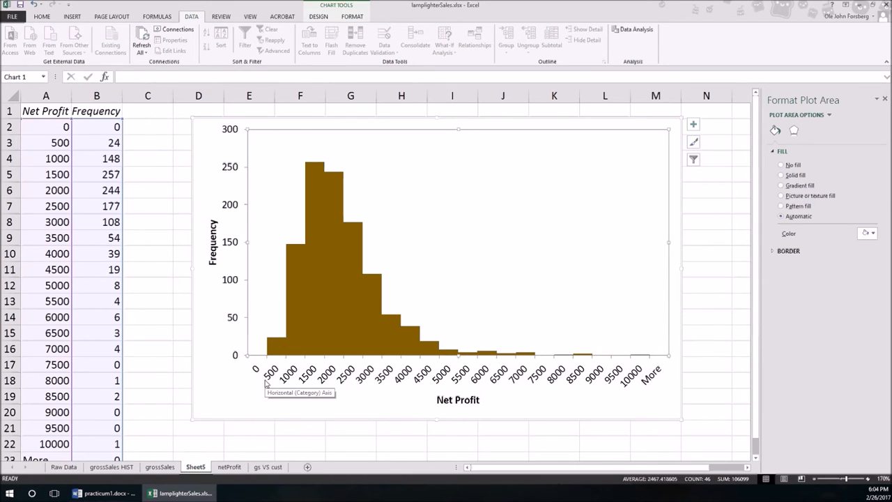
Step: On the gs VS cust sheet, insert a plain scatter chart of grossSales against customers
left_click(266, 466)
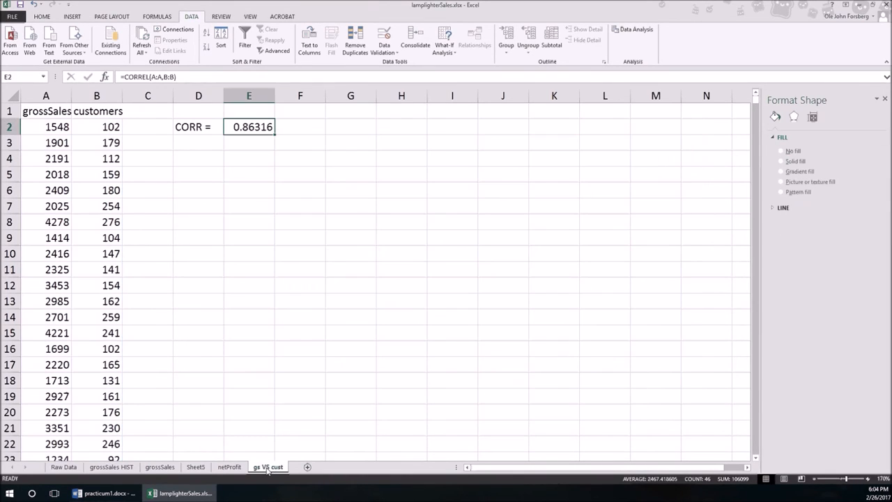
left_click(351, 126)
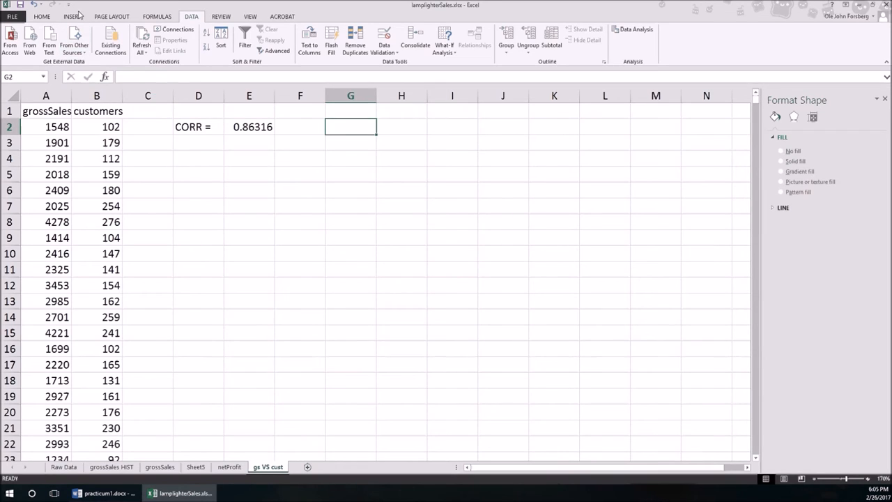
left_click(75, 13)
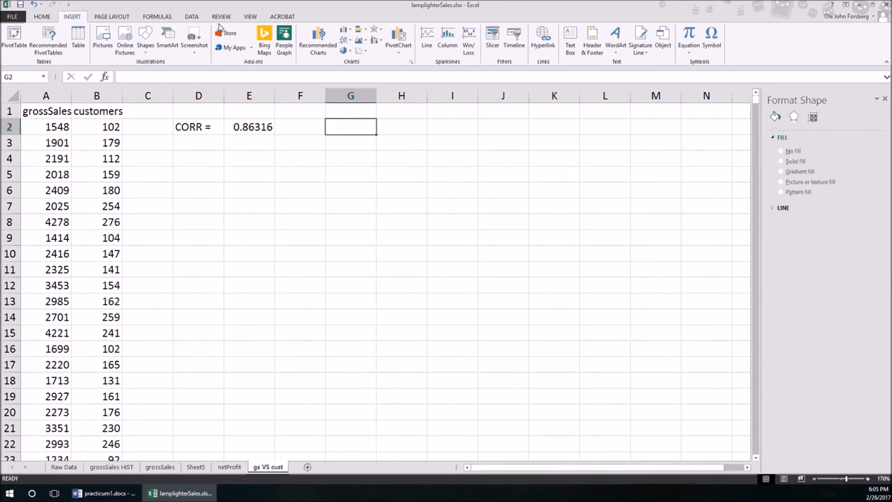
left_click(360, 38)
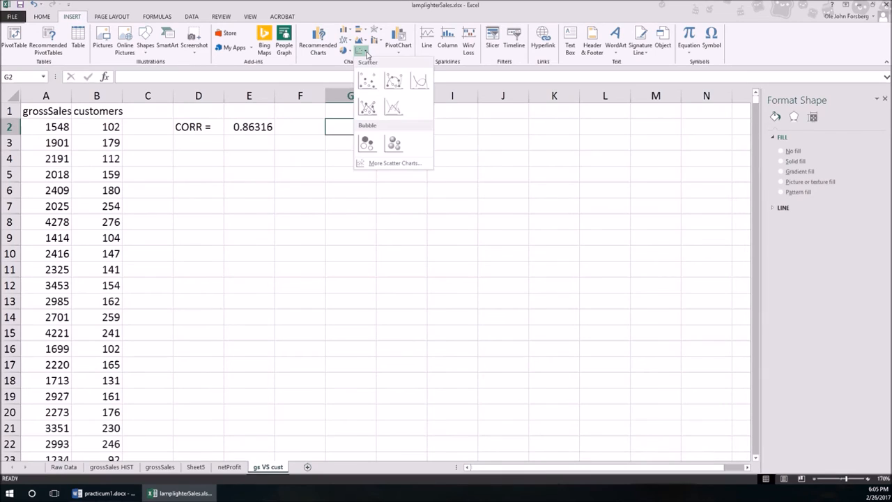
left_click(367, 80)
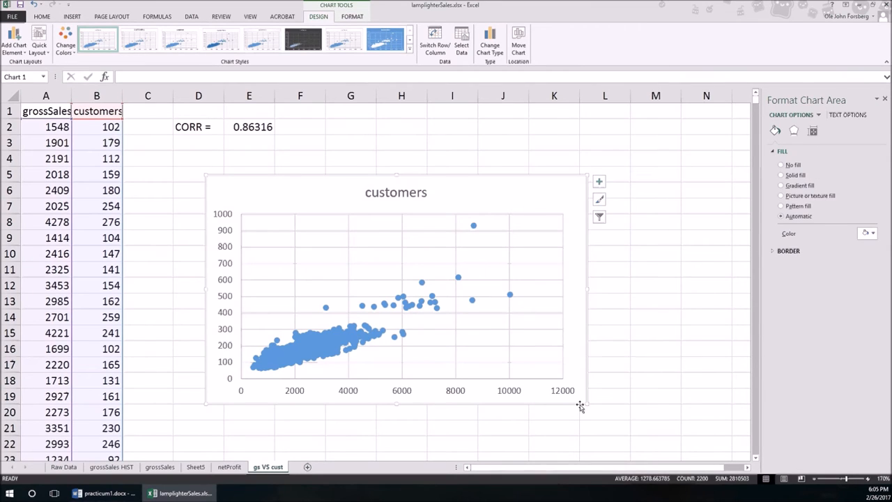
Step: Enlarge the scatter chart and add axis titles 'Gross Sales' and 'Number of Customers'
left_click_drag(582, 405, 620, 439)
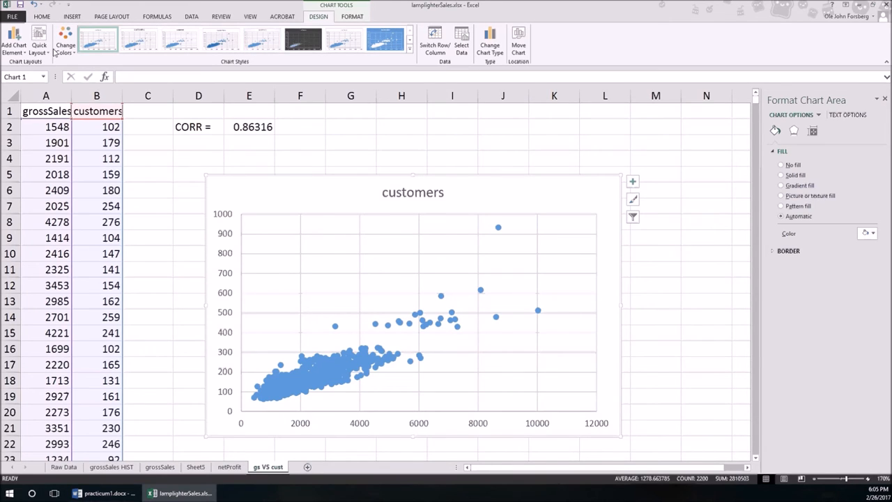
left_click(13, 36)
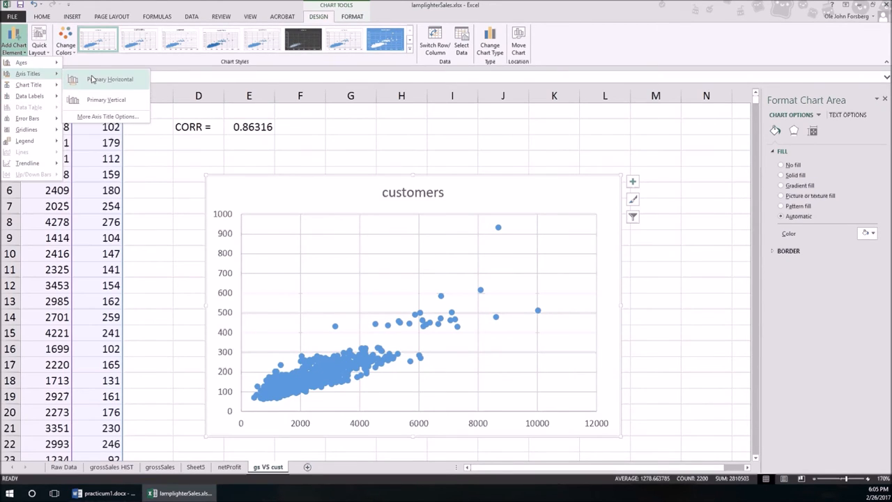
left_click(115, 78)
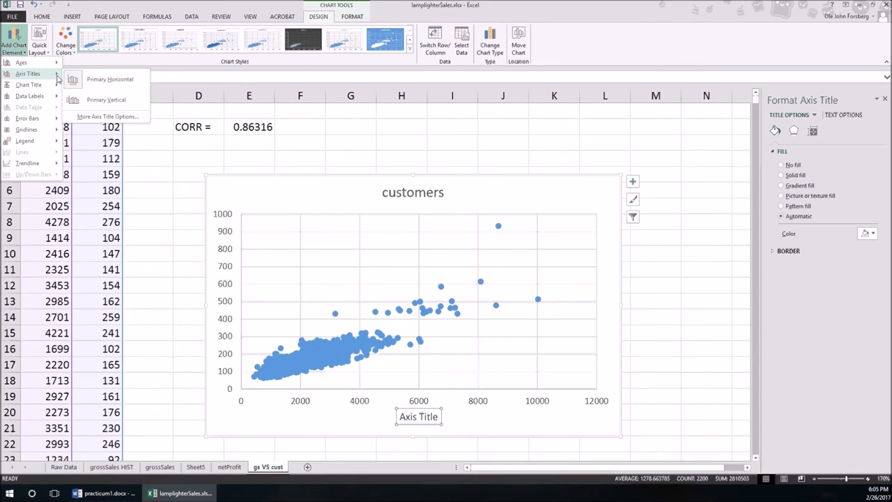
left_click(106, 99)
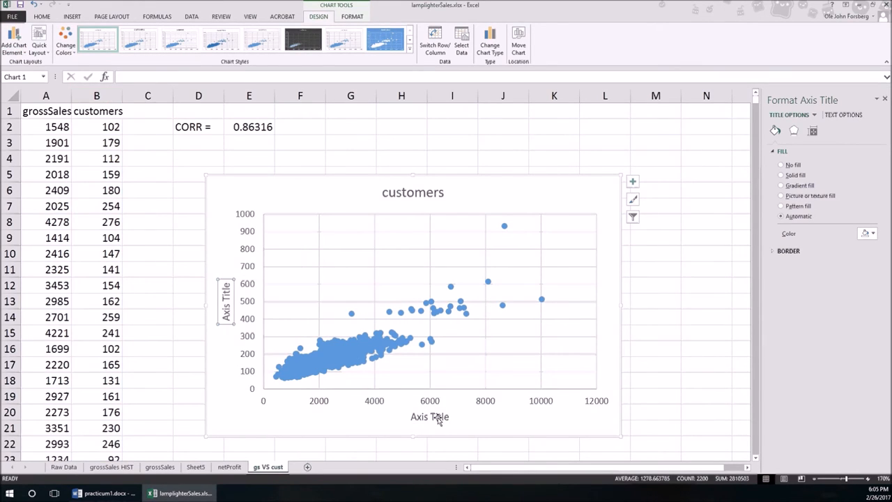
mouse_move(263, 407)
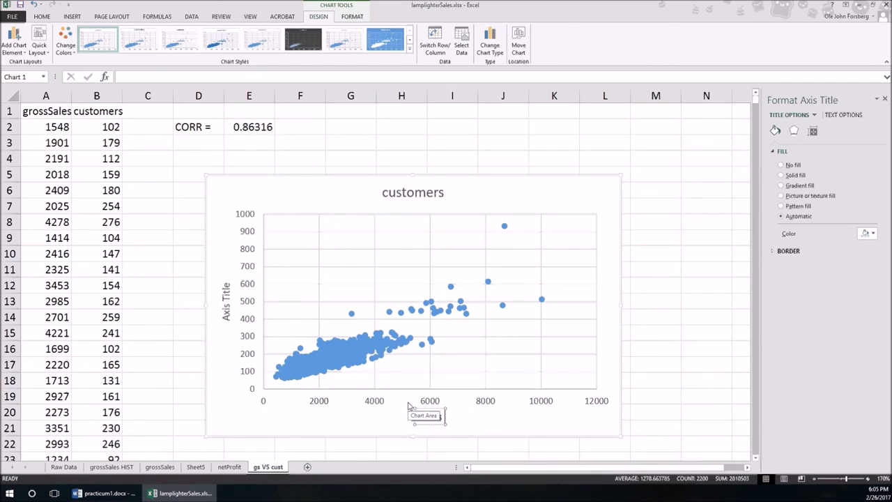
type("Gross Sales")
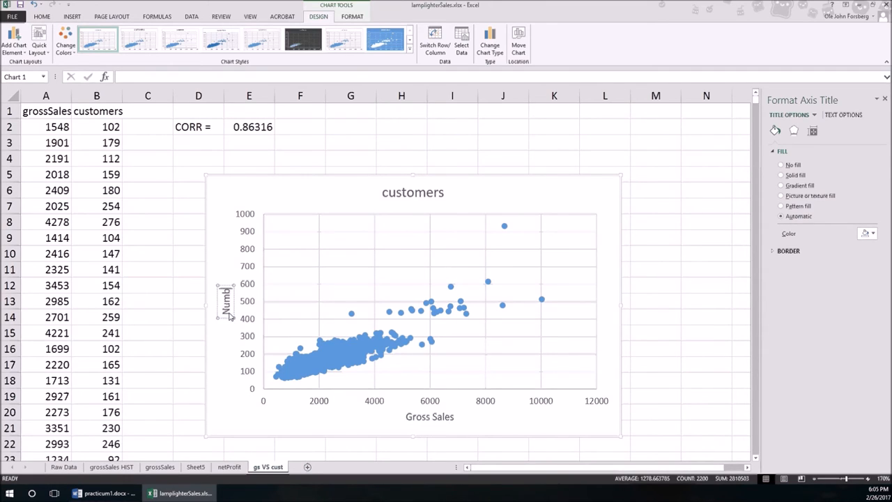
type("Number of Customers")
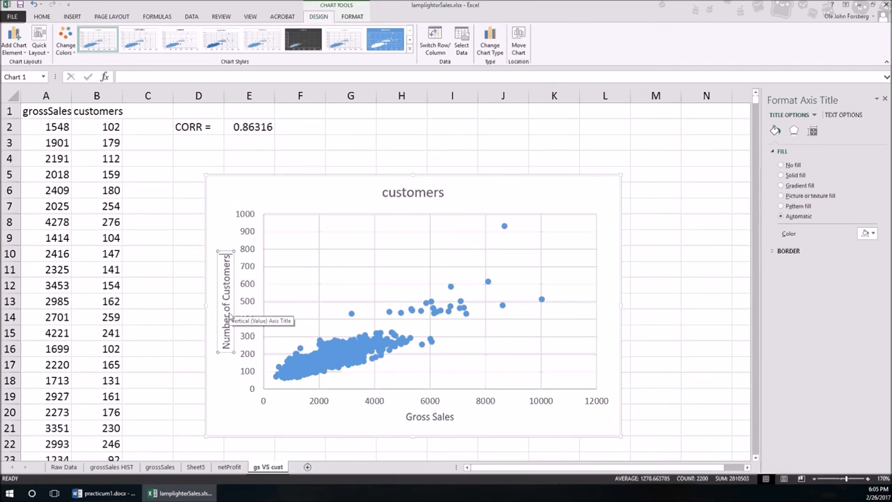
left_click(412, 191)
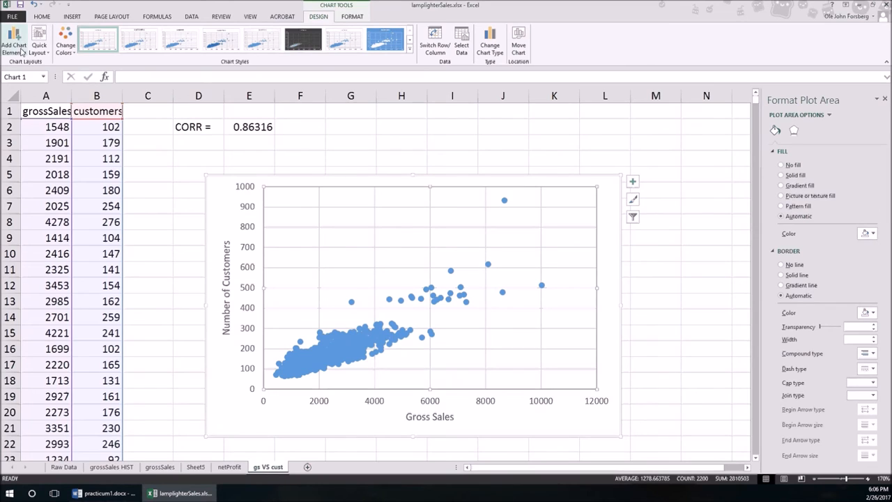
Step: Add a linear trendline displaying y = 0.0568x + 36.566 and R² = 0.745 at upper left
left_click(14, 38)
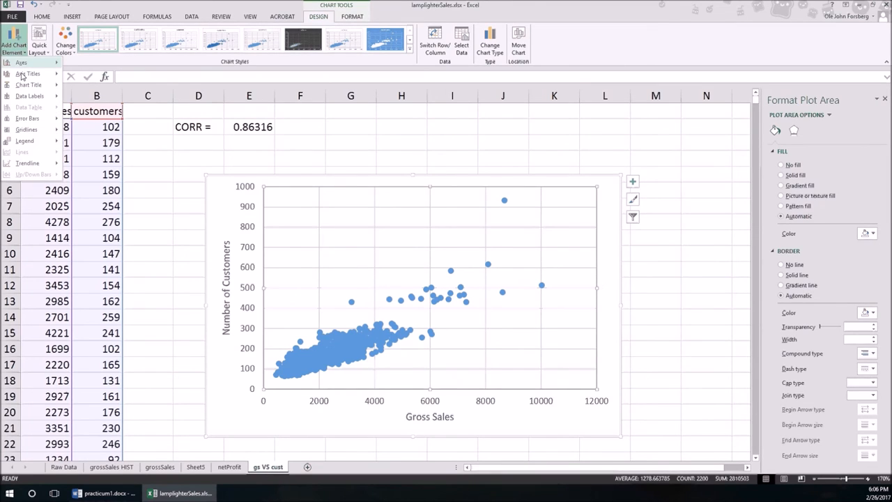
left_click(27, 162)
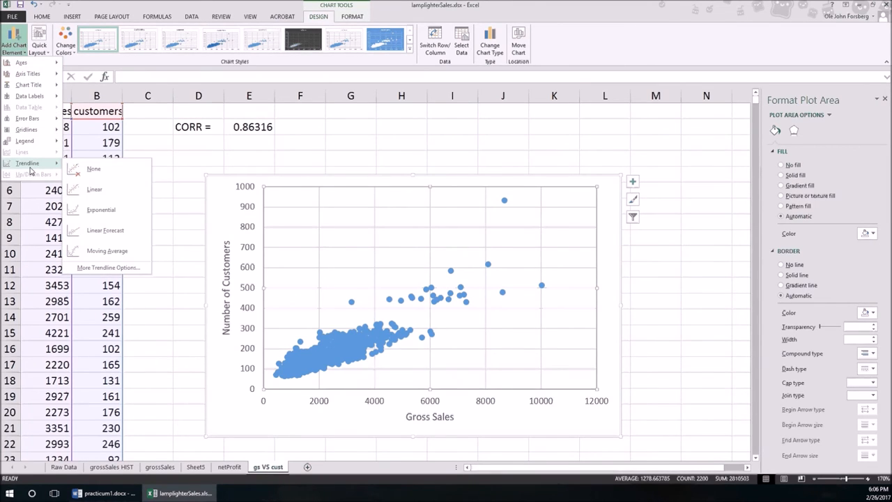
left_click(84, 189)
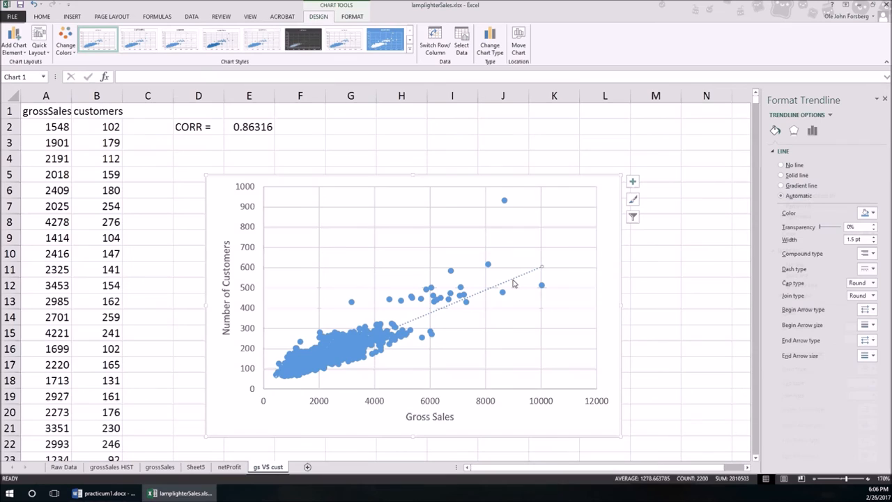
mouse_move(774, 131)
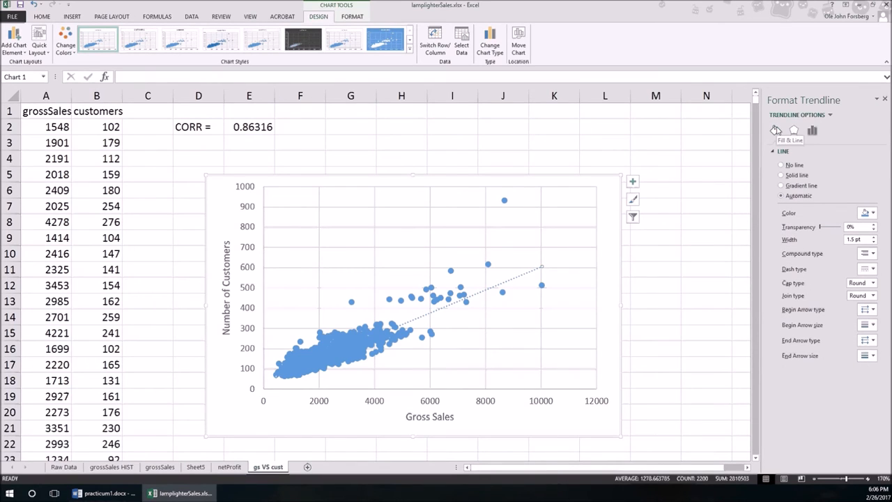
mouse_move(794, 131)
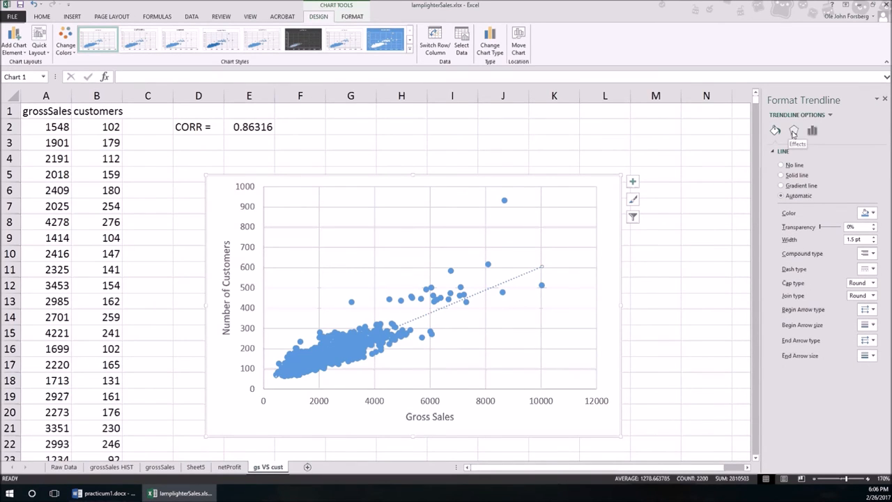
left_click(817, 131)
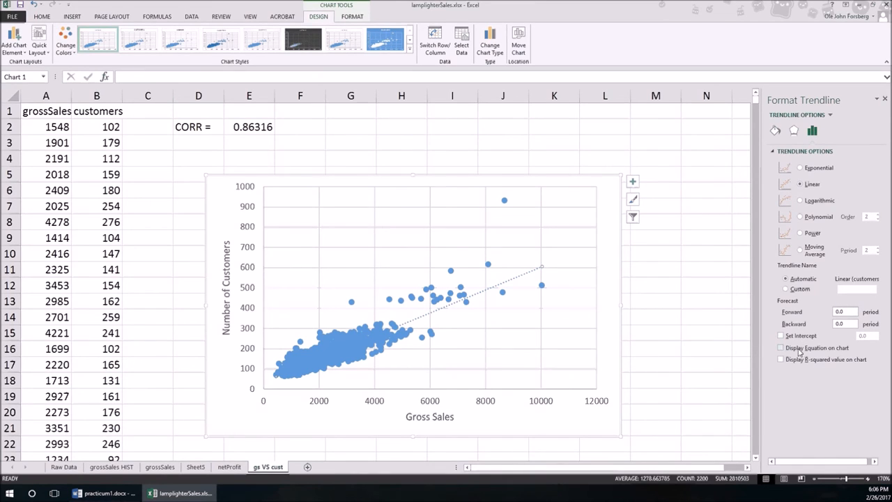
left_click(780, 348)
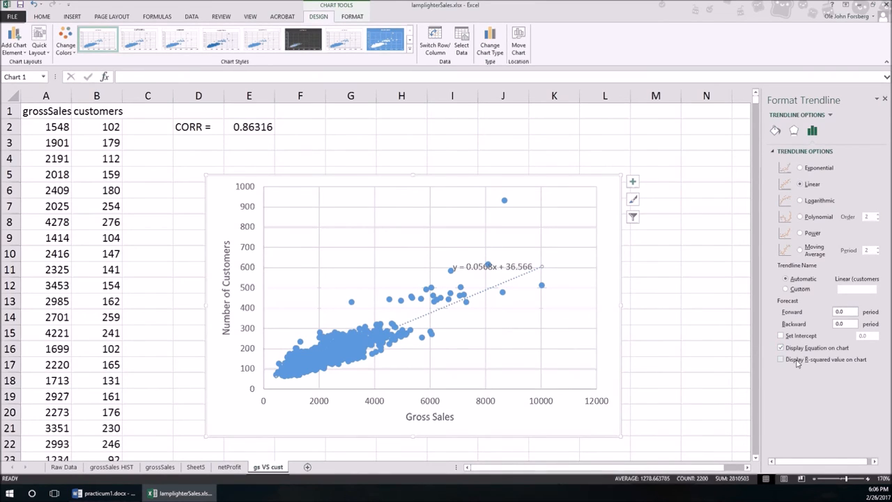
left_click(779, 359)
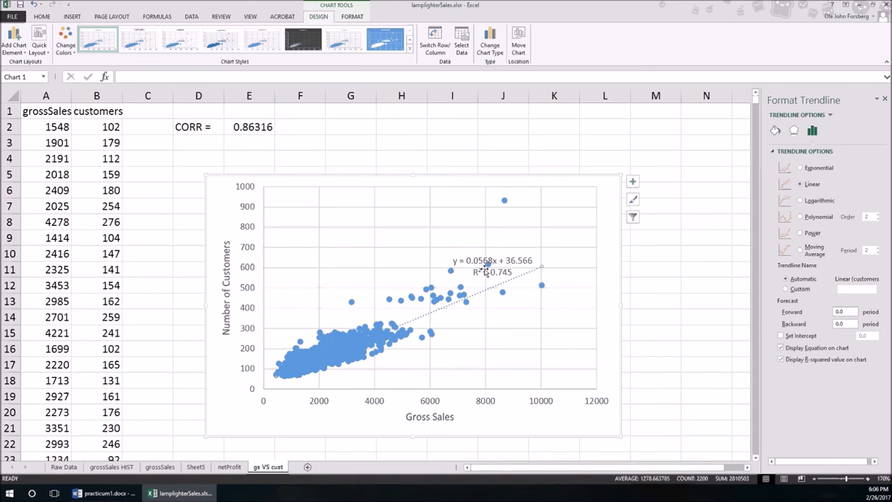
left_click_drag(491, 265, 366, 216)
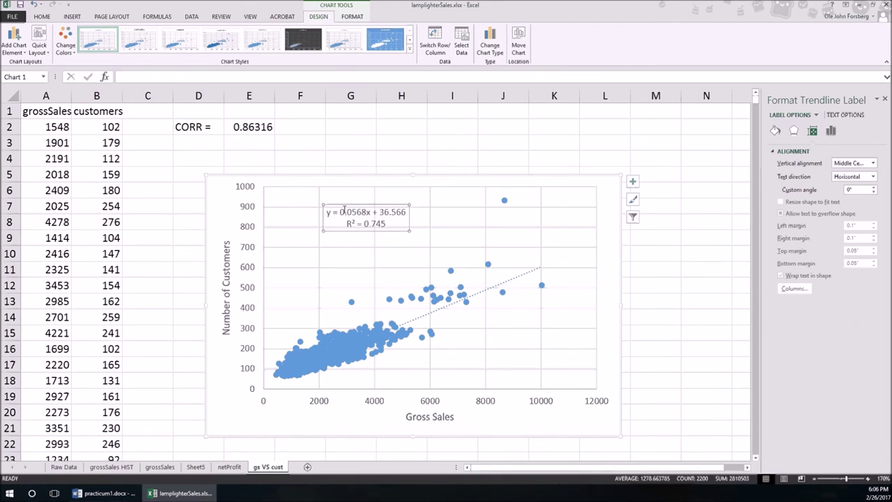
mouse_move(387, 340)
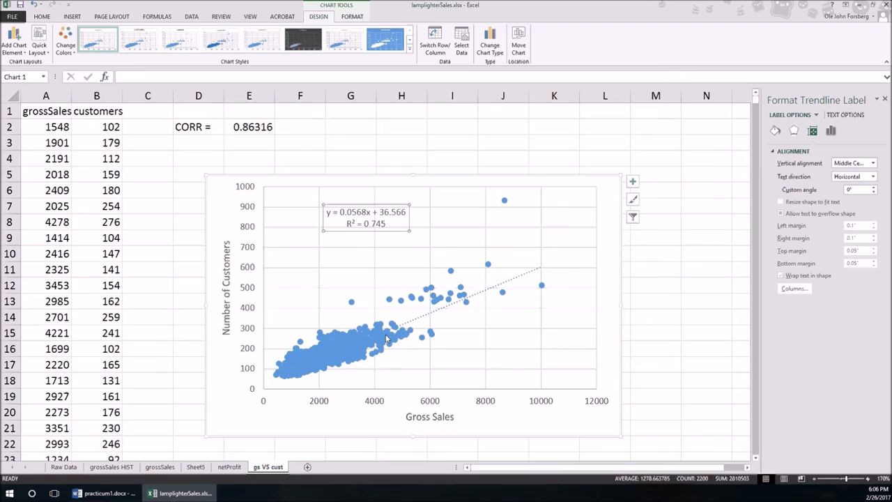
mouse_move(274, 424)
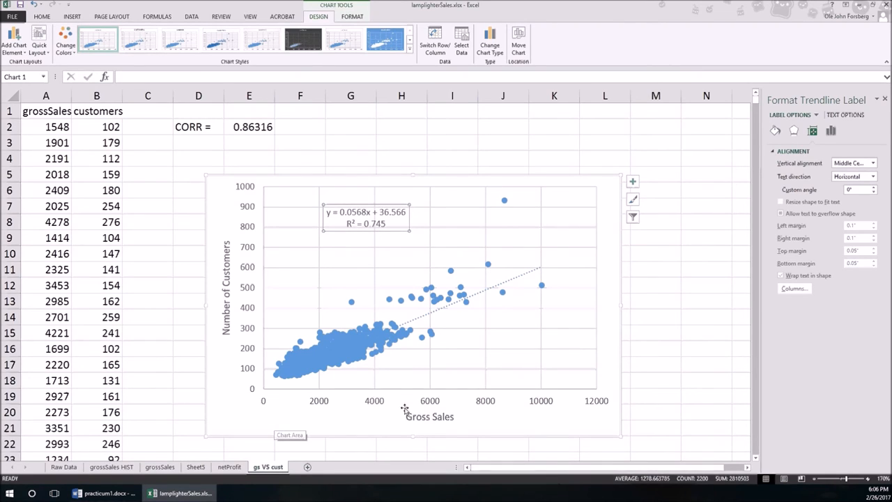
mouse_move(449, 420)
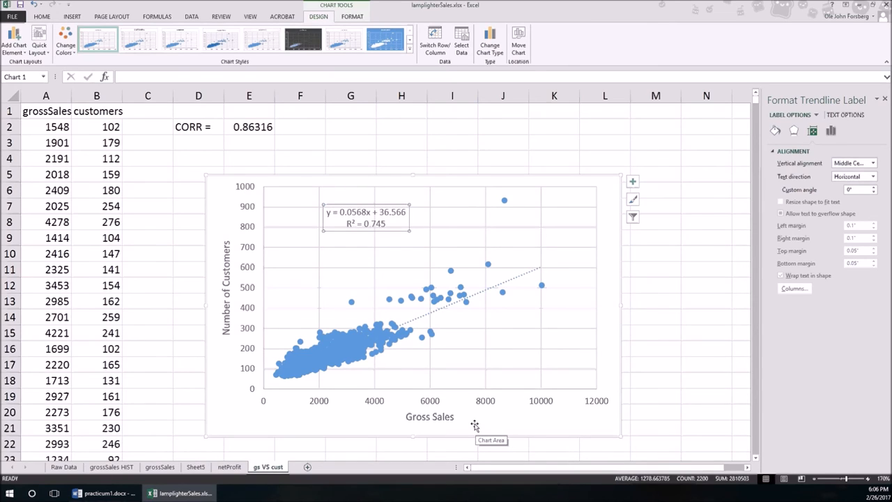
mouse_move(476, 426)
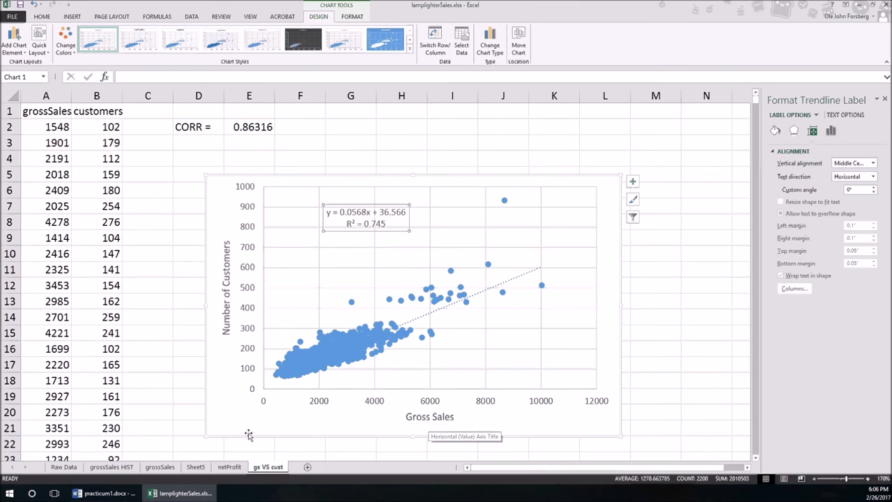
mouse_move(411, 439)
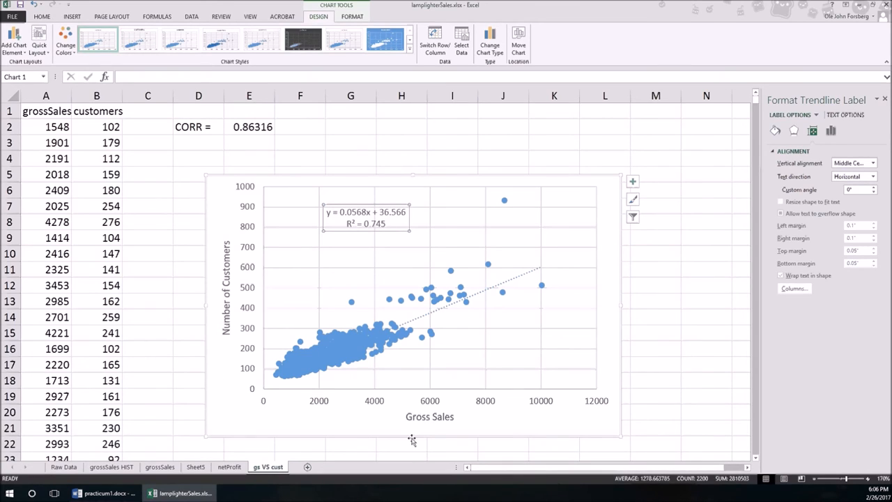
mouse_move(430, 417)
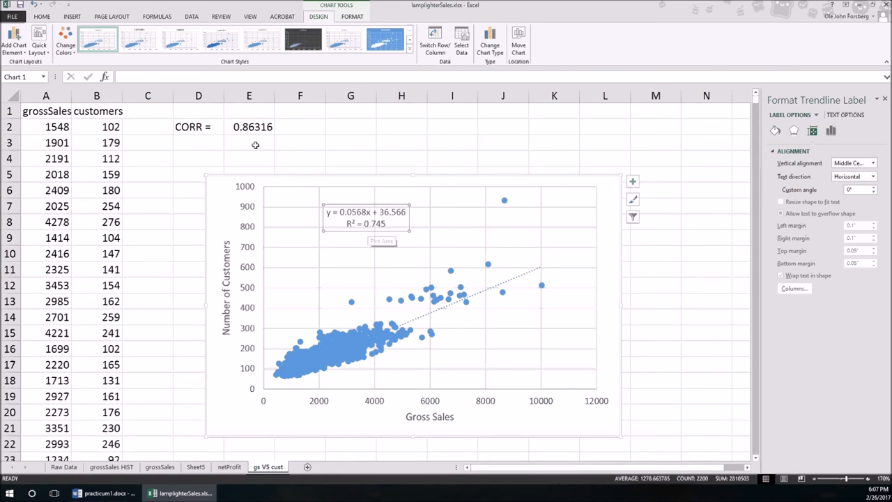
Step: Enter the squared correlation =E2^2 (0.74505) in E3 and select the customers column
left_click(248, 142)
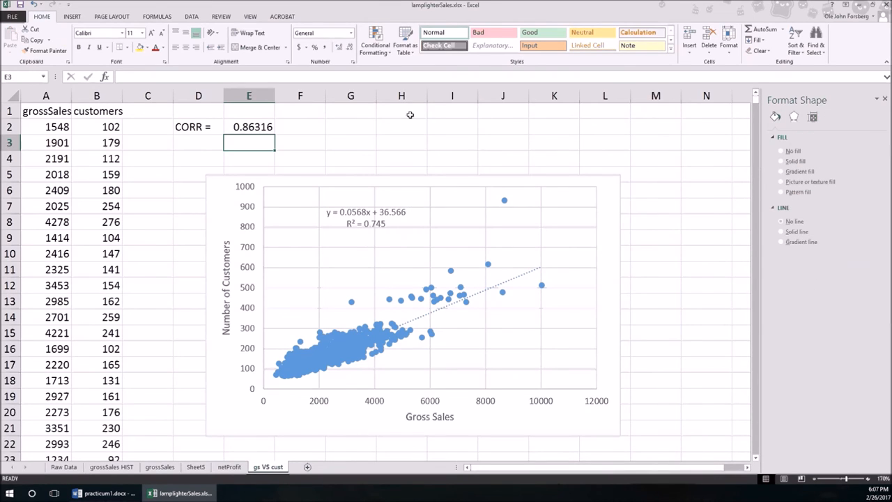
type("=E2")
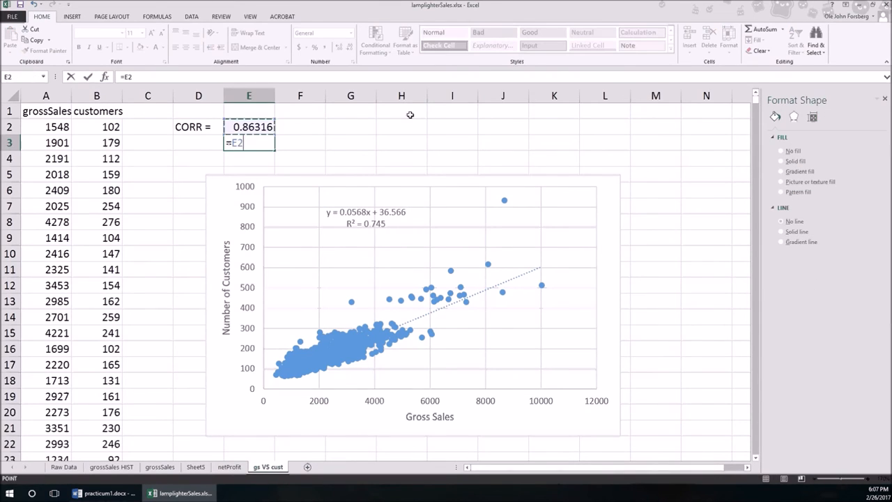
key("Enter")
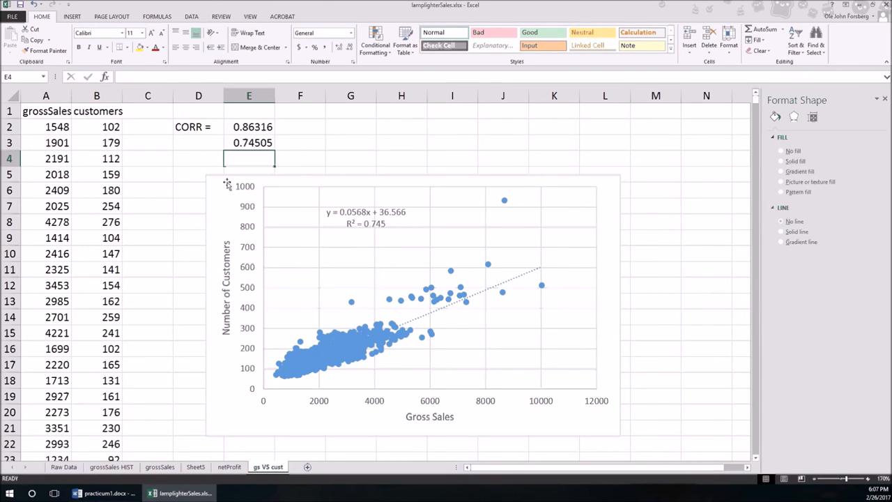
left_click(411, 306)
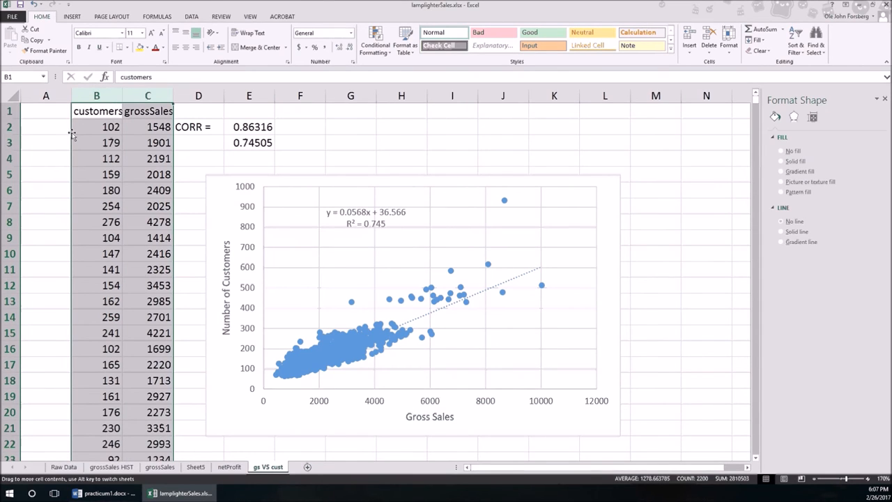
Step: Select the customers and grossSales columns for the new scatter chart
left_click(286, 183)
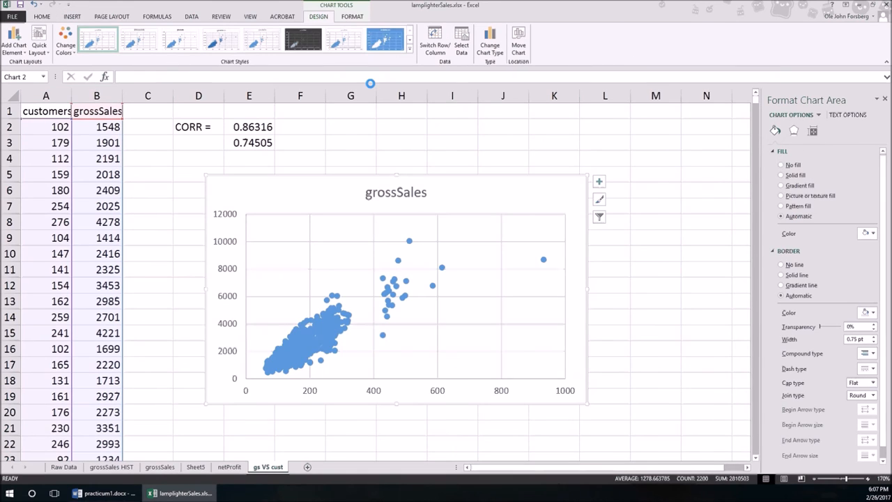
mouse_move(367, 142)
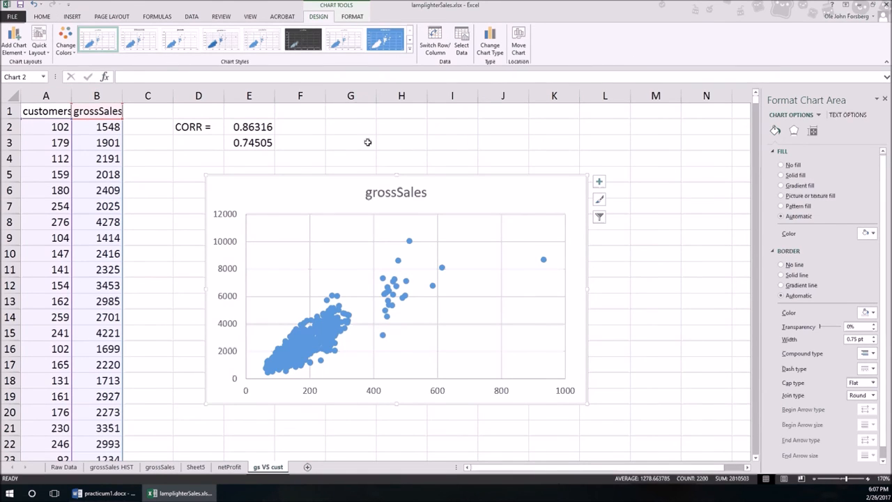
mouse_move(304, 300)
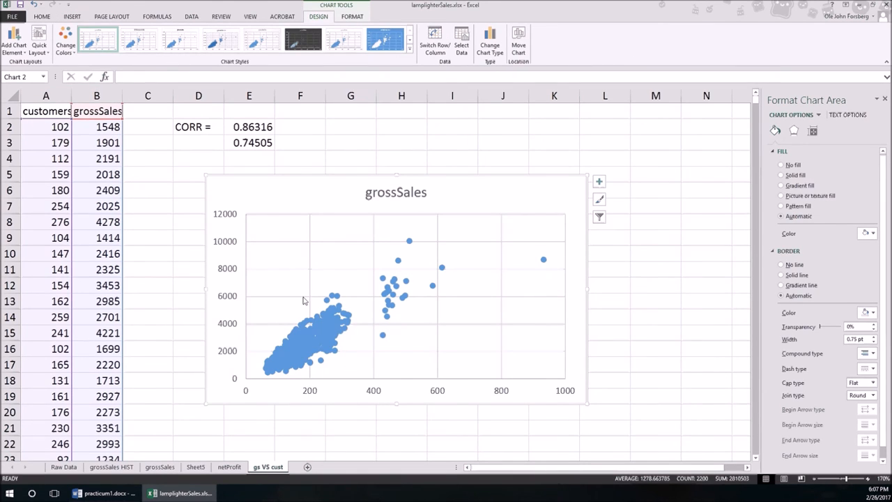
mouse_move(329, 373)
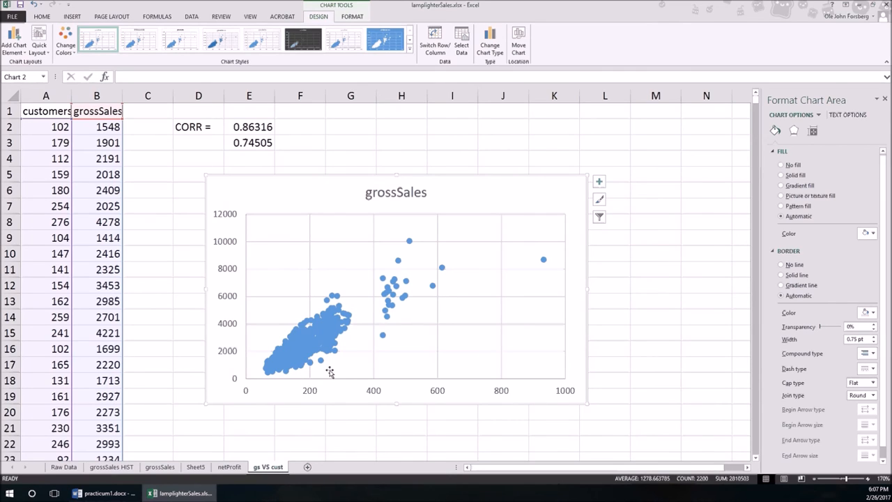
mouse_move(376, 310)
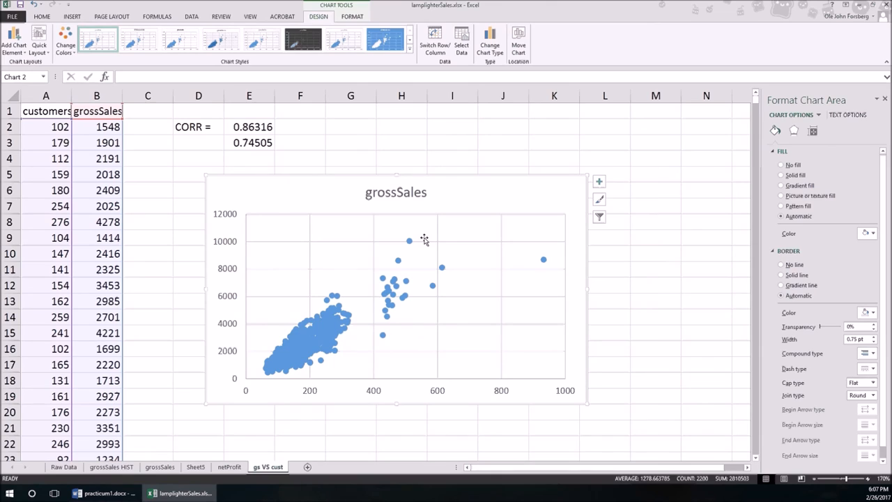
mouse_move(547, 274)
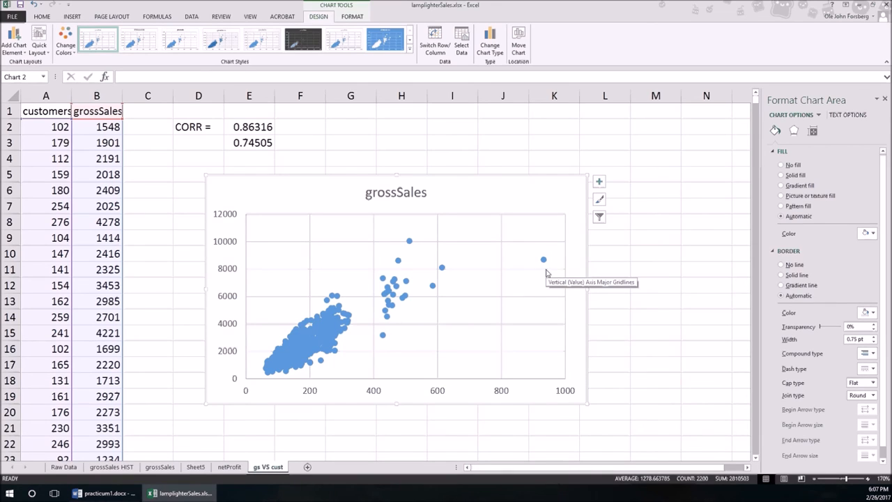
mouse_move(489, 415)
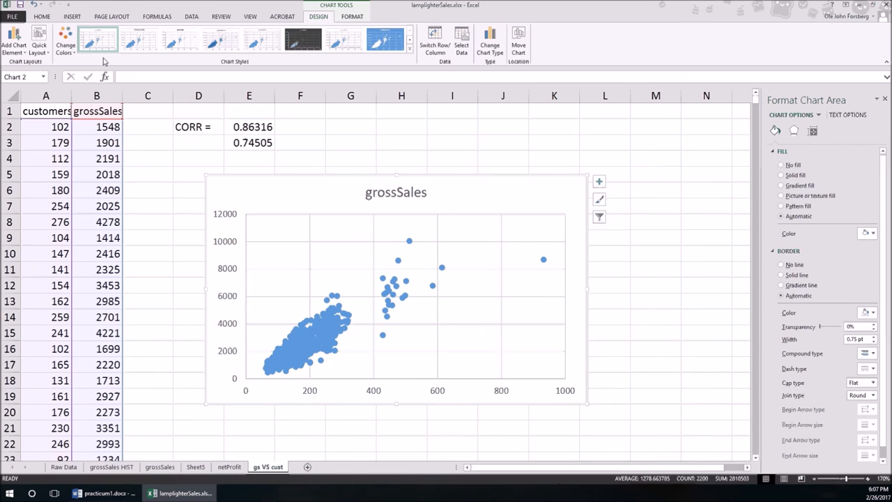
Step: Add a vertical axis title and a linear trendline to the new scatter chart
left_click(12, 37)
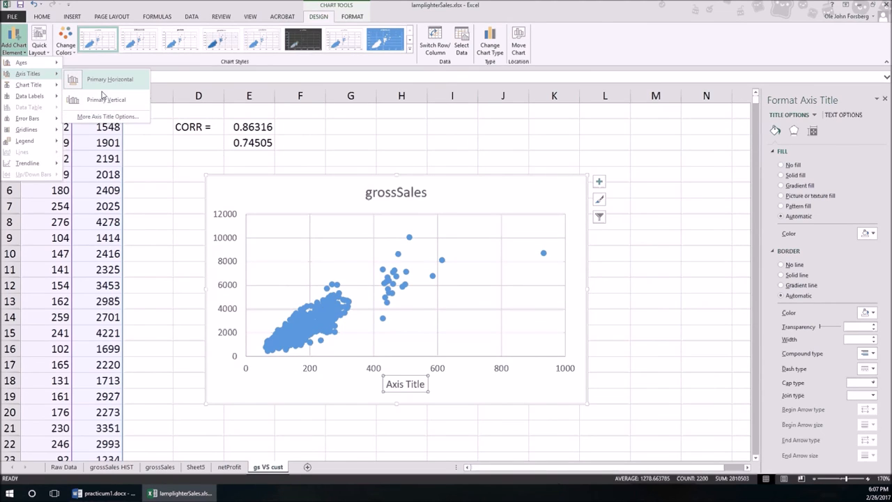
left_click(106, 99)
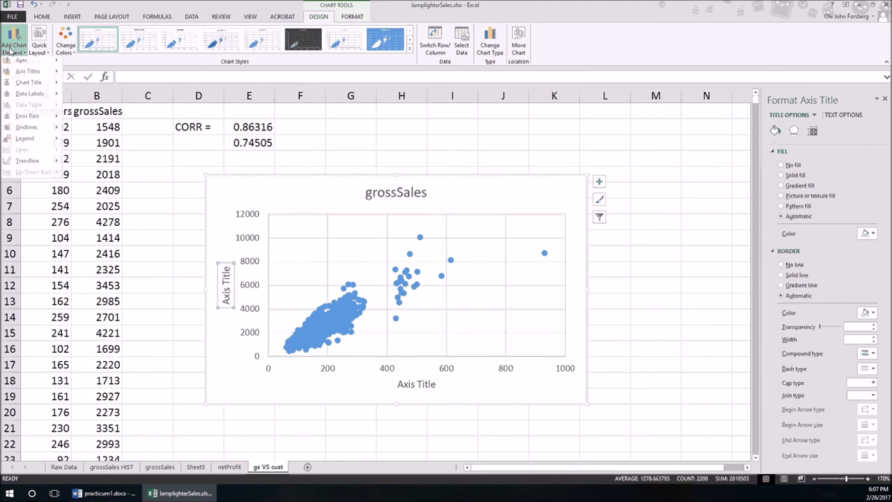
left_click(28, 163)
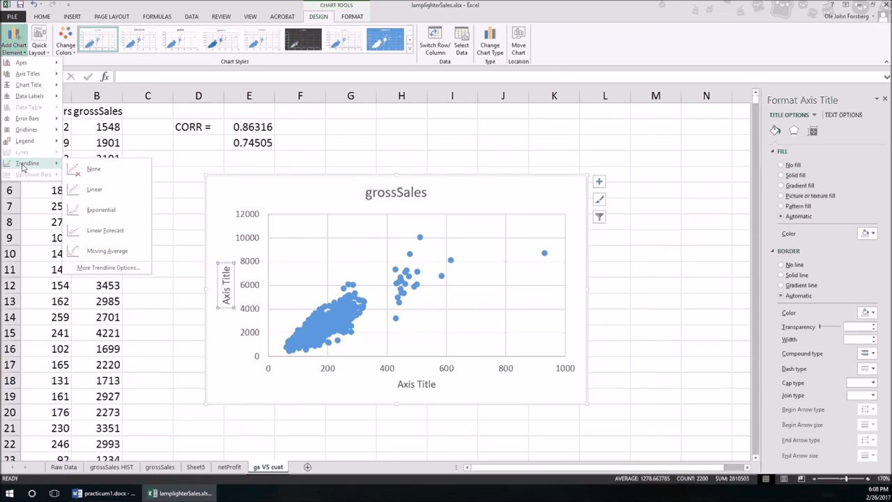
left_click(93, 189)
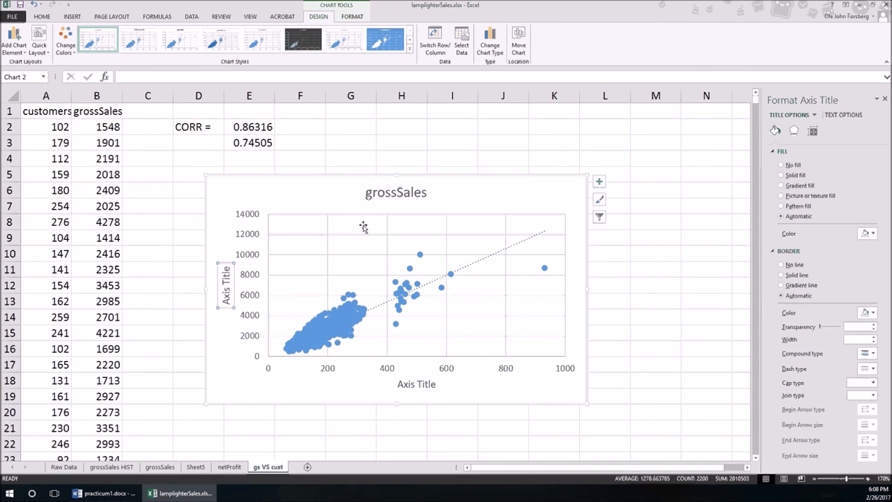
Step: Show the trendline equation y = 13.127x + 128.15 and R² = 0.745 at upper left
left_click(394, 193)
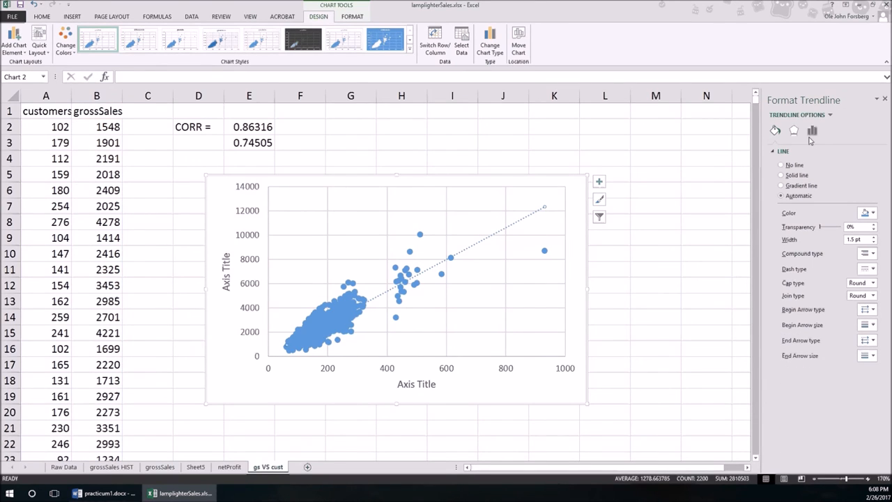
left_click(814, 130)
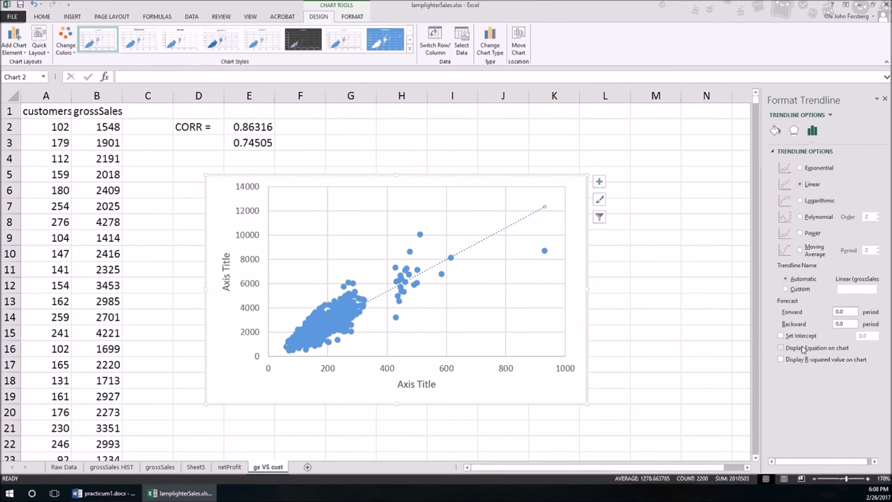
left_click(779, 347)
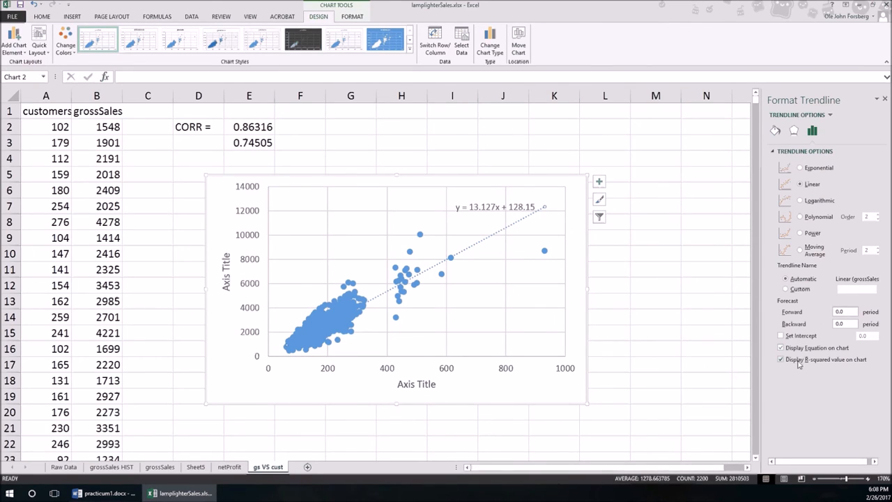
left_click(779, 359)
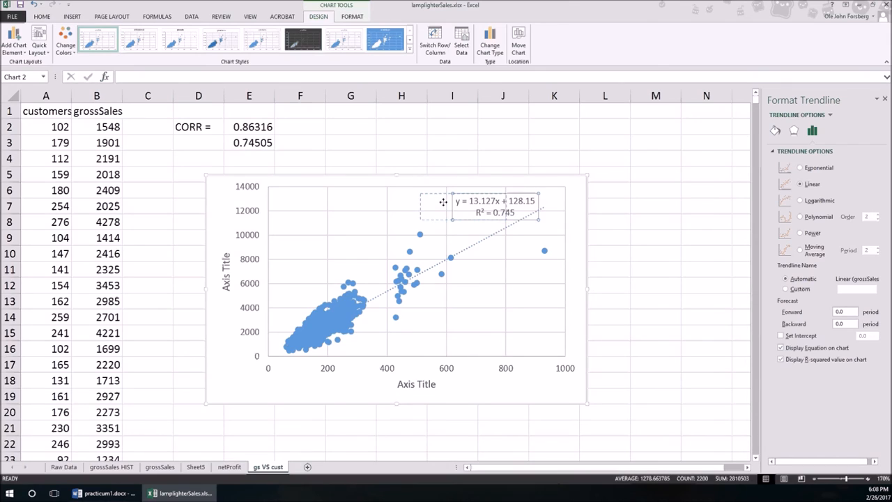
left_click_drag(495, 205, 345, 206)
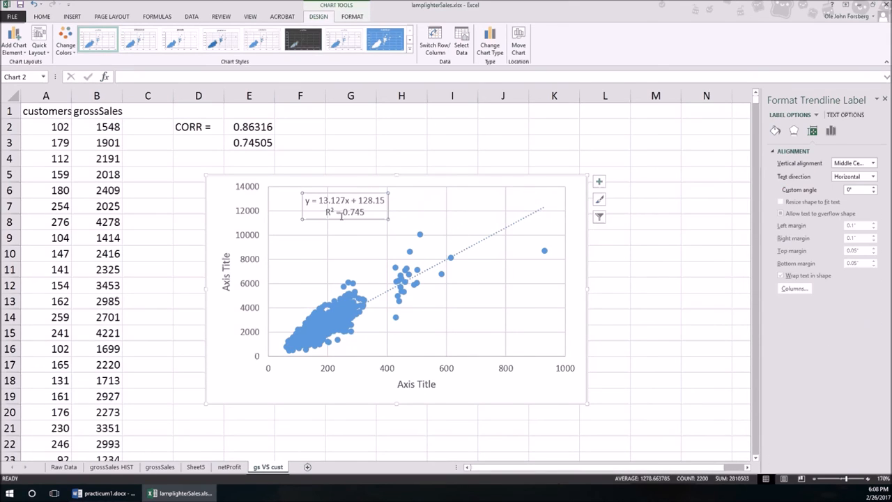
mouse_move(359, 226)
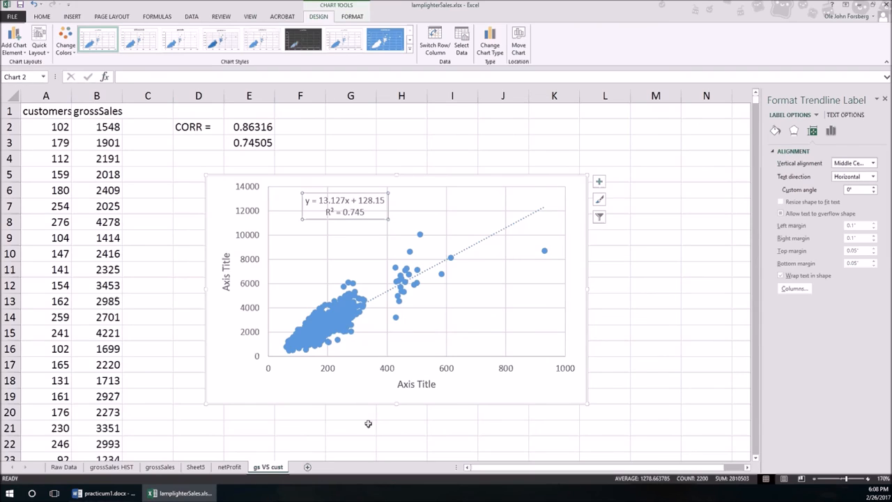
Step: Begin editing the scatter chart's axis title placeholder
left_click(416, 384)
type("Number of Customers")
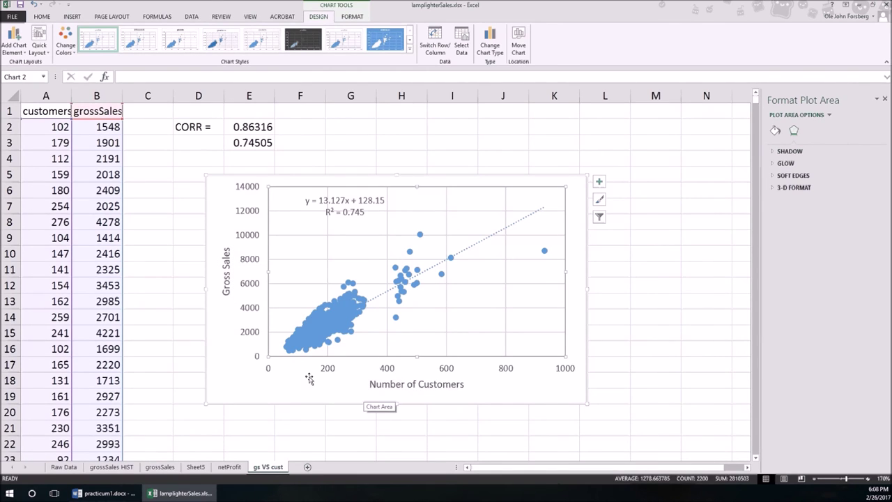
mouse_move(423, 392)
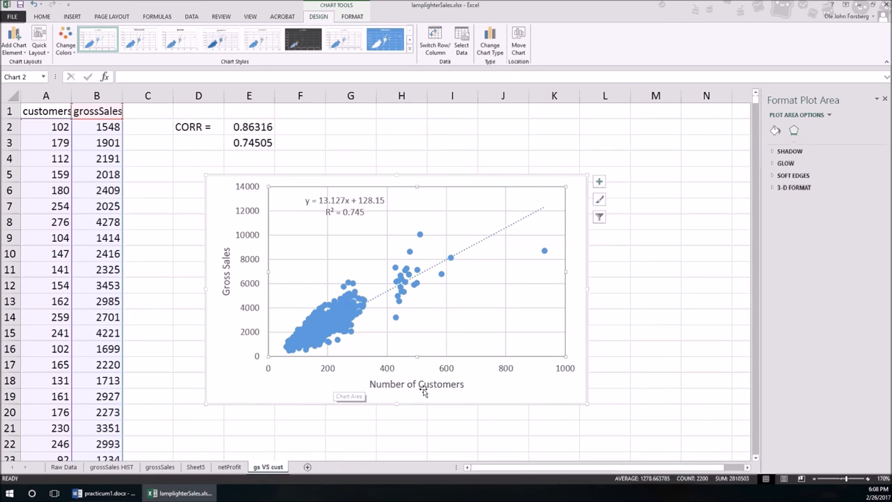
mouse_move(319, 223)
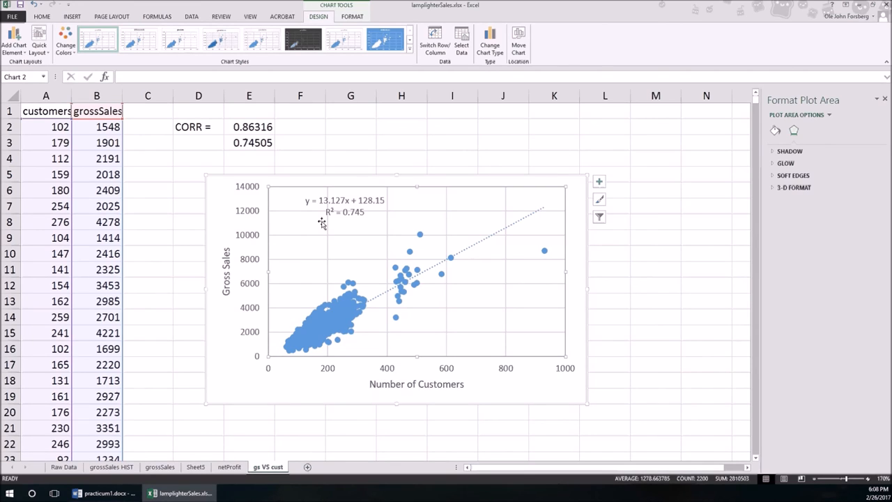
mouse_move(323, 210)
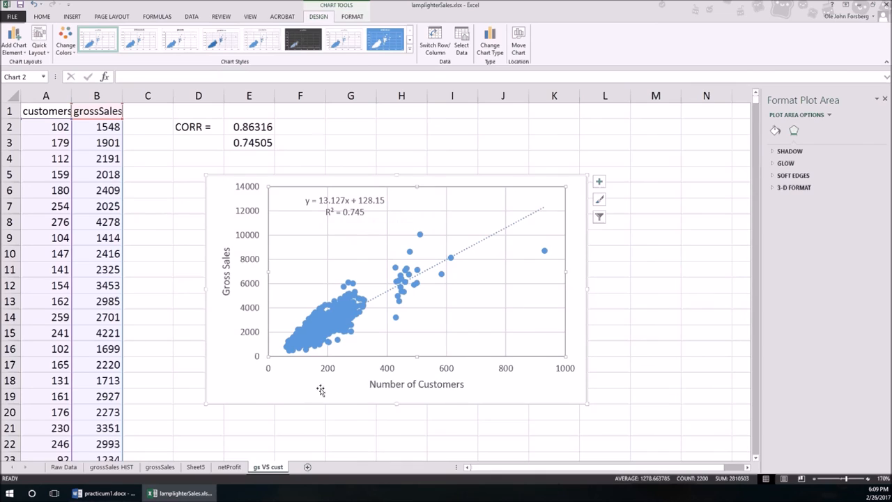
mouse_move(504, 396)
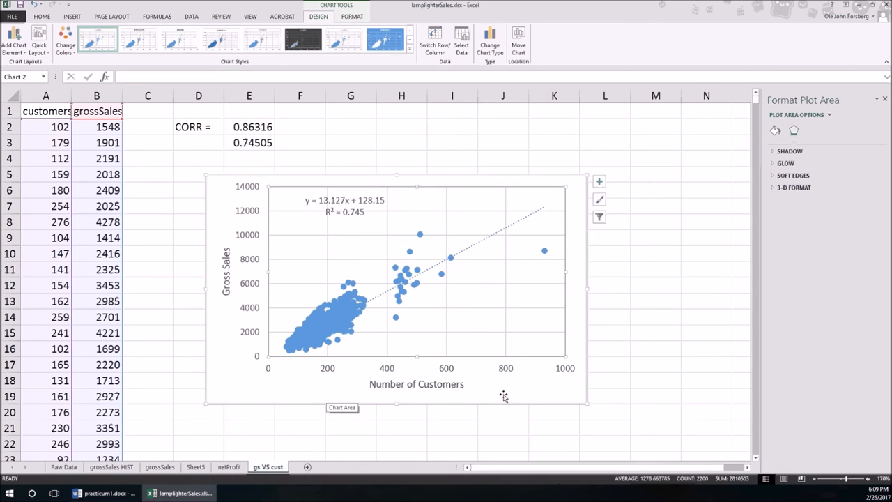
mouse_move(292, 267)
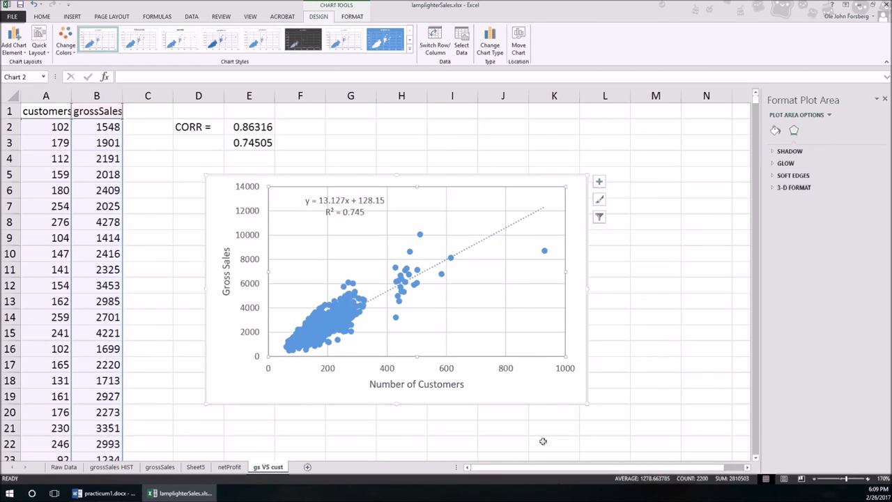
mouse_move(623, 423)
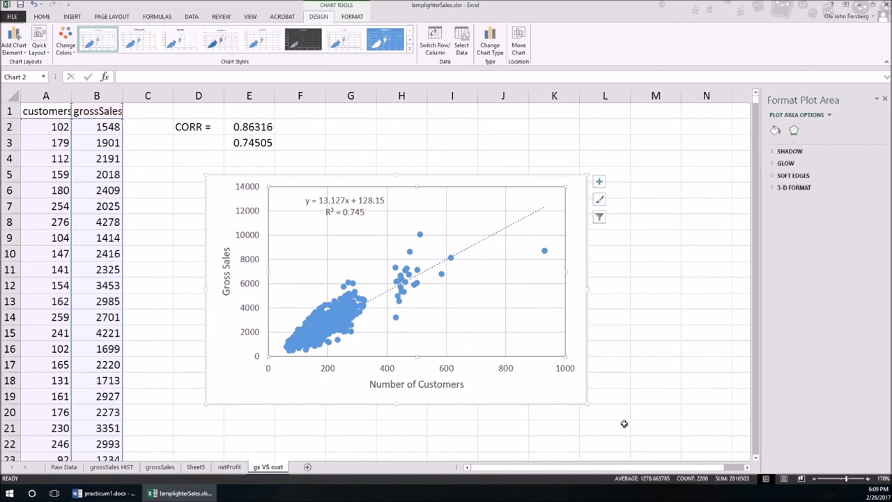
mouse_move(622, 423)
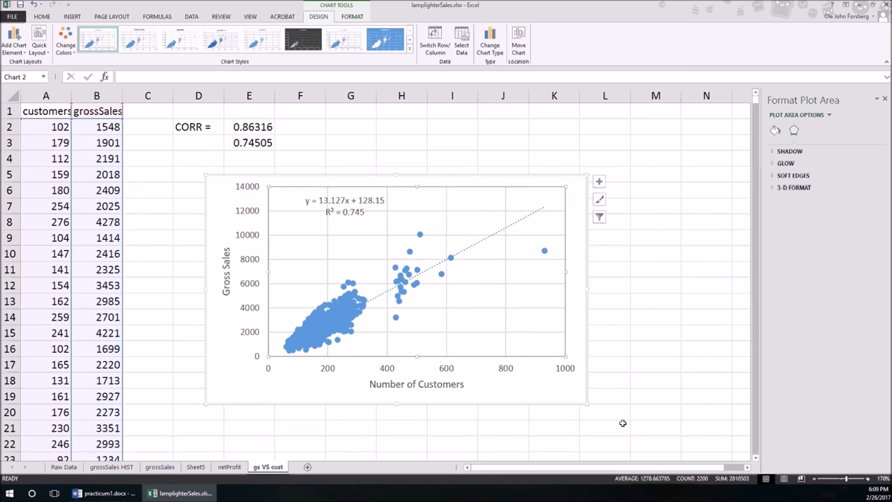
mouse_move(347, 227)
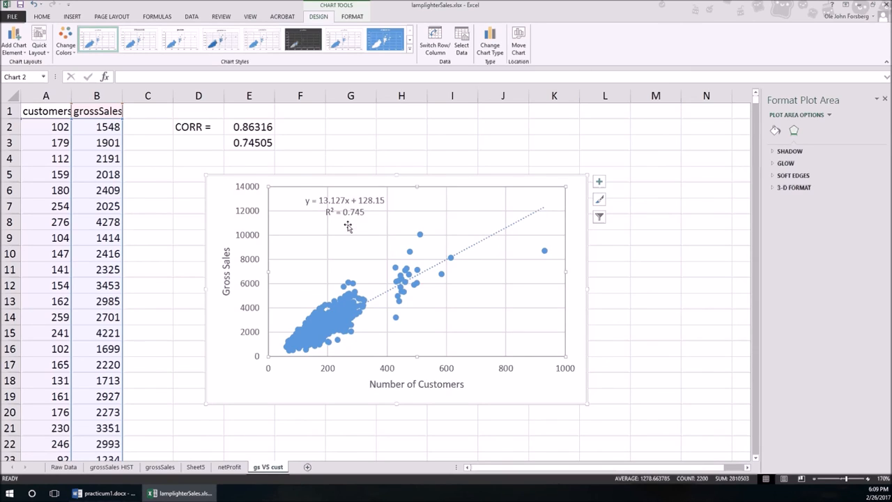
mouse_move(574, 457)
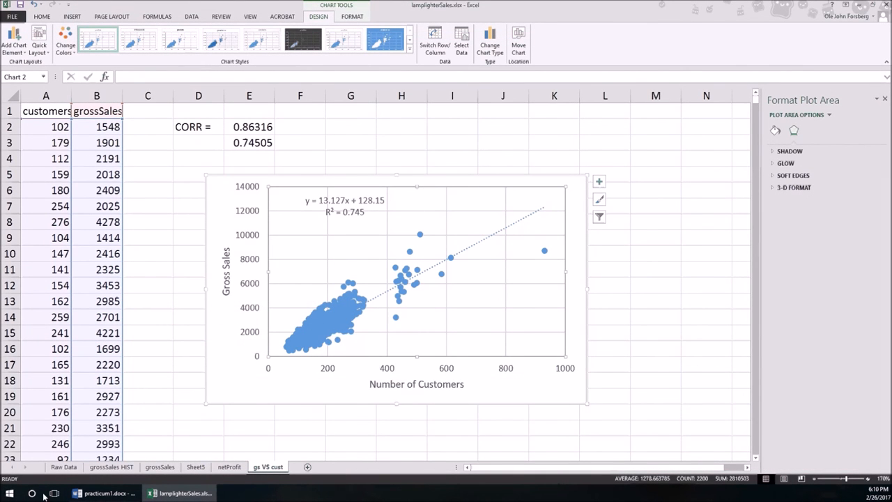
mouse_move(256, 481)
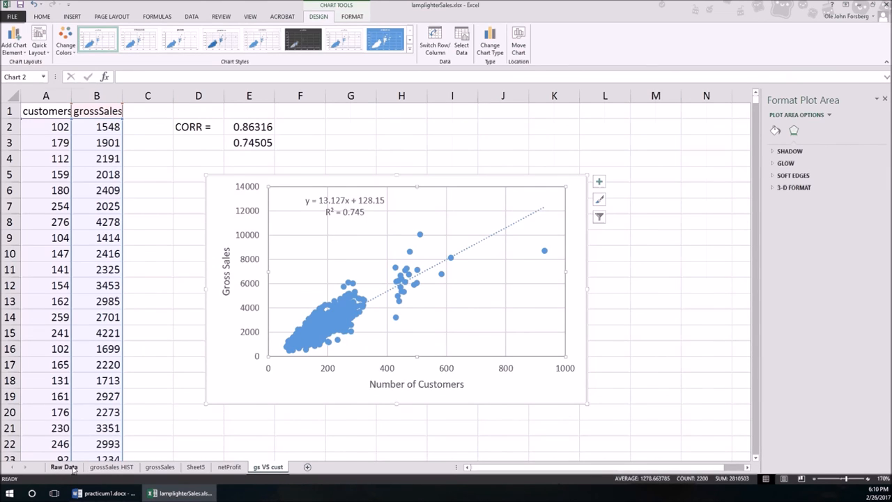
Step: Go to the Raw Data sheet, then the grossSales sheet with bins and quartile statistics
left_click(63, 467)
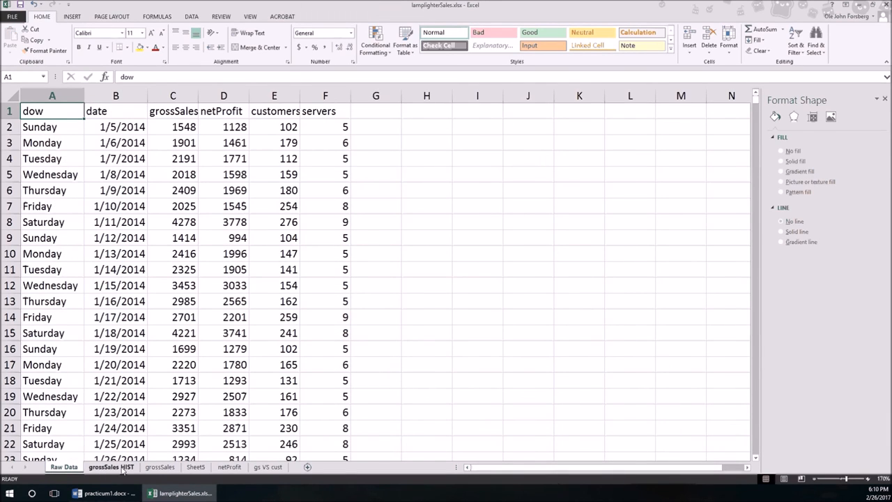
left_click(163, 466)
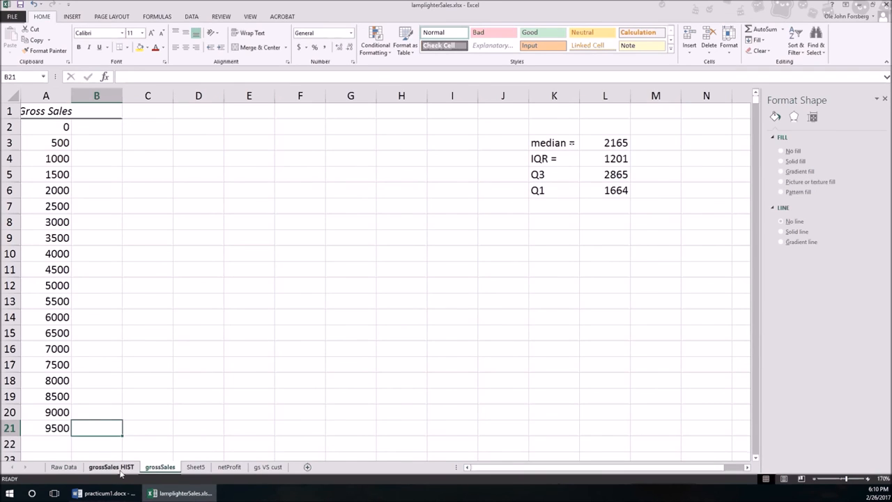
Step: Review the grossSales HIST and Sheet5 histograms, ending on netProfit showing median 1738, IQR 1169
left_click(110, 467)
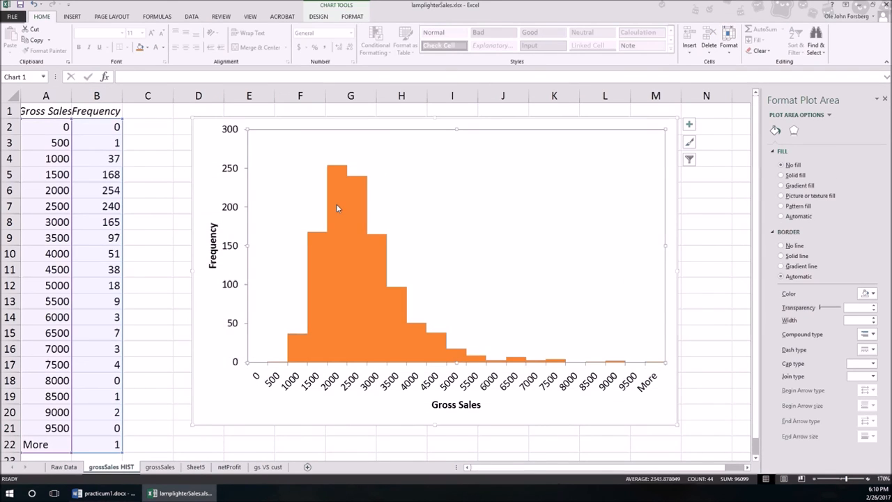
mouse_move(397, 448)
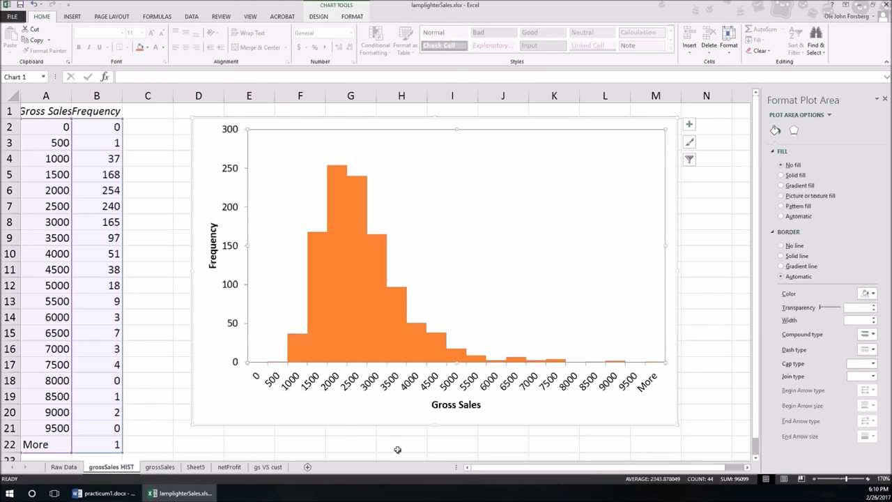
mouse_move(397, 450)
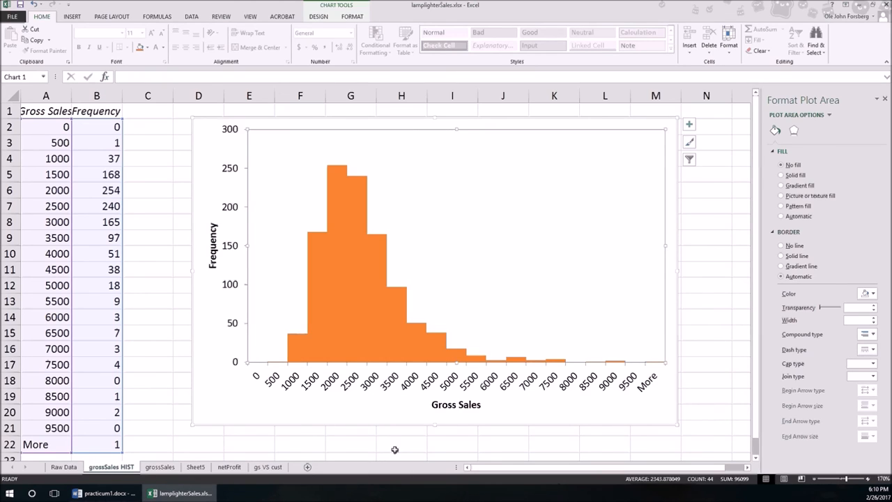
mouse_move(336, 447)
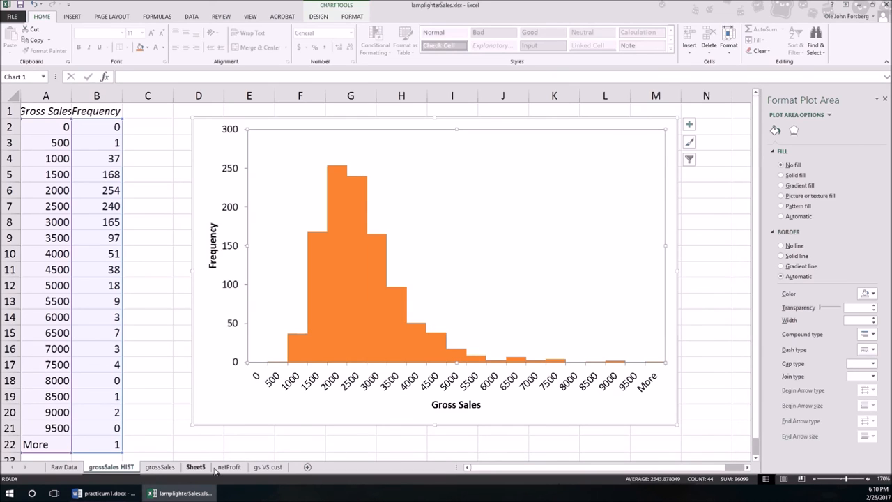
left_click(229, 466)
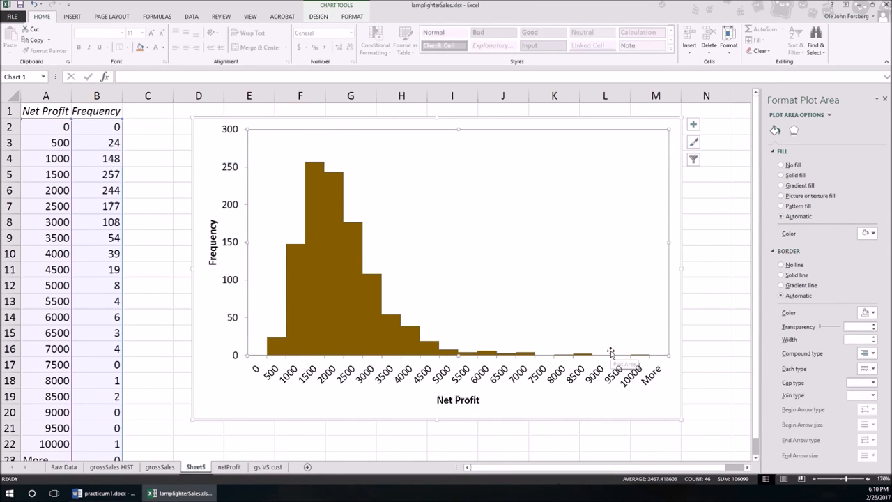
left_click(228, 466)
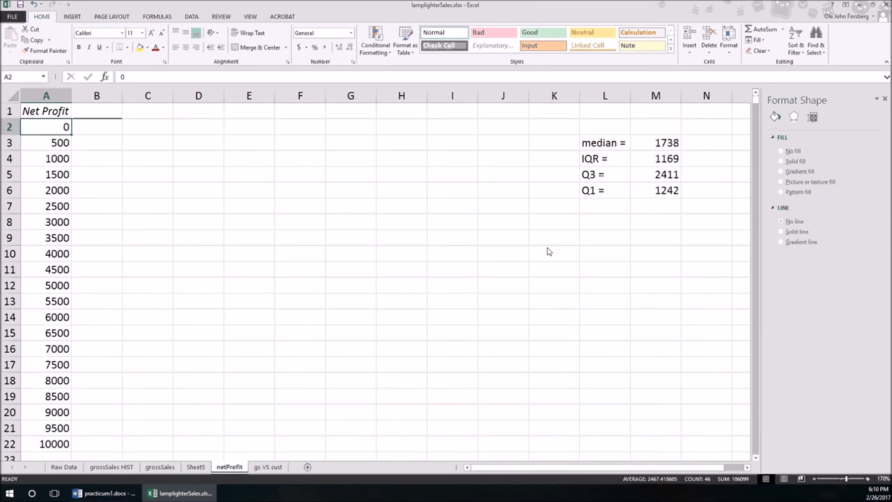
mouse_move(237, 438)
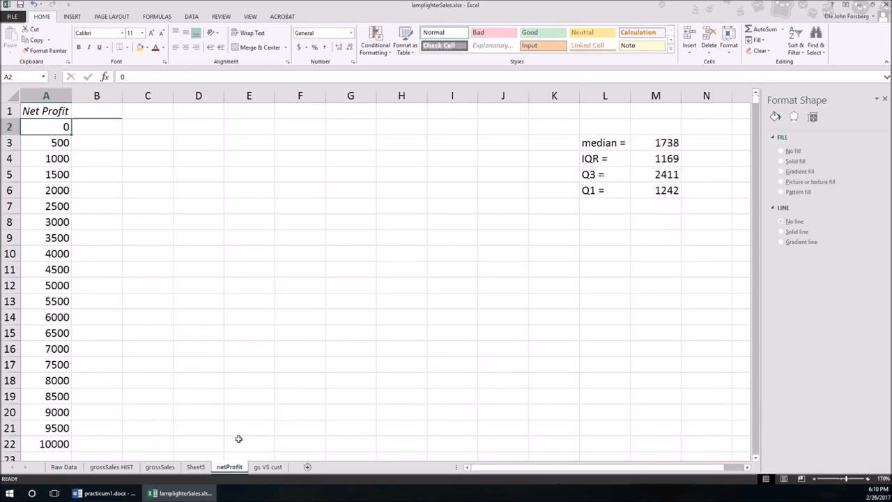
mouse_move(377, 408)
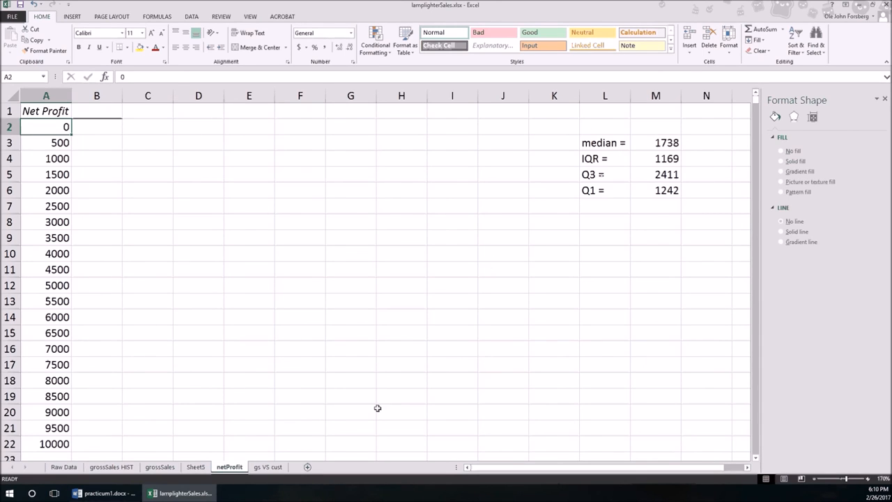
left_click(267, 466)
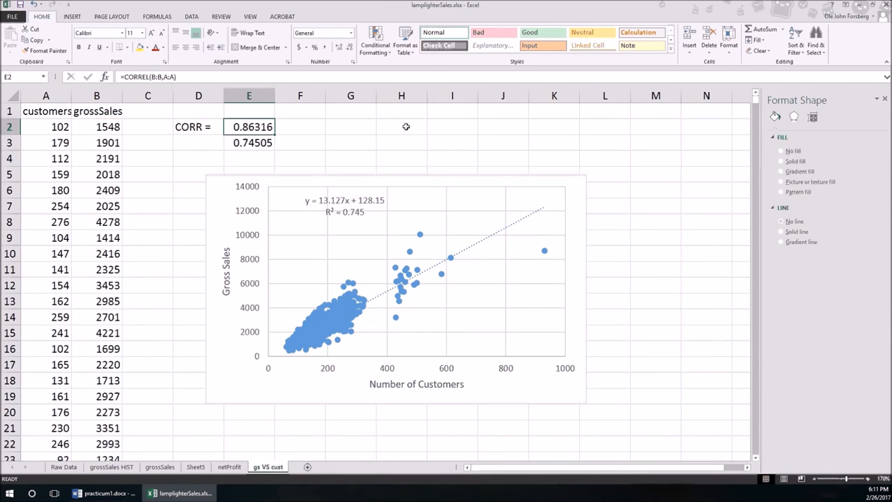
mouse_move(406, 126)
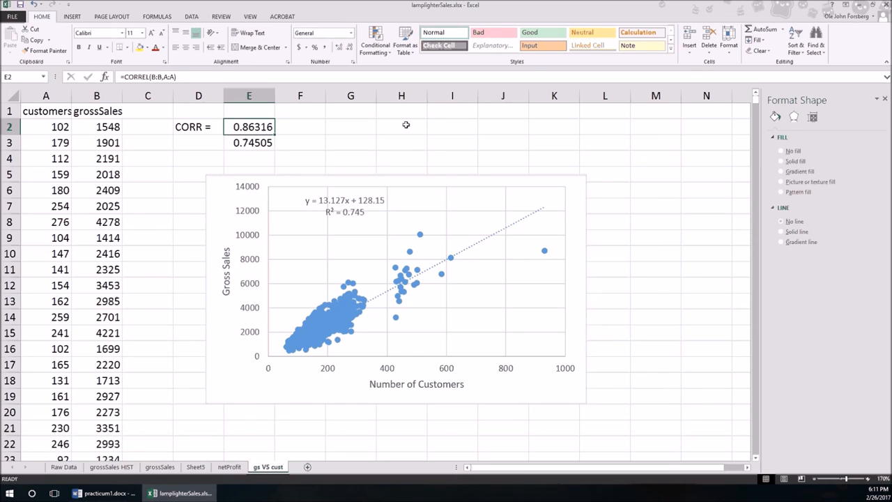
mouse_move(374, 128)
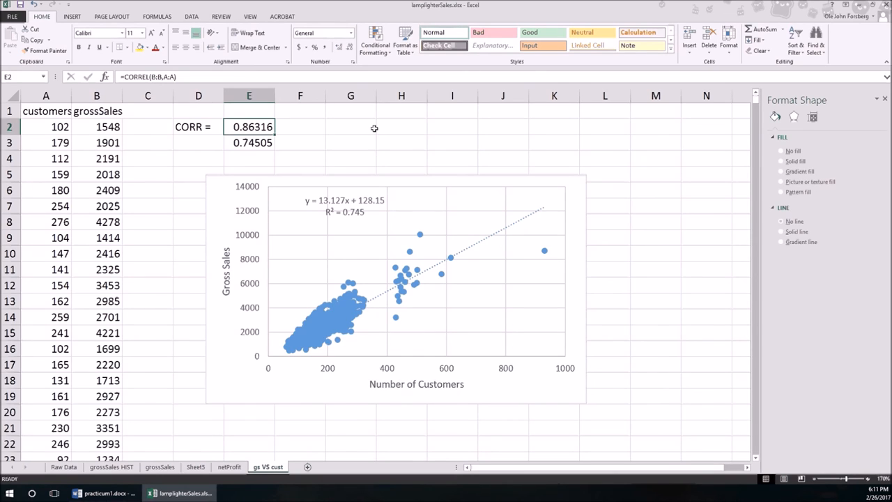
mouse_move(339, 385)
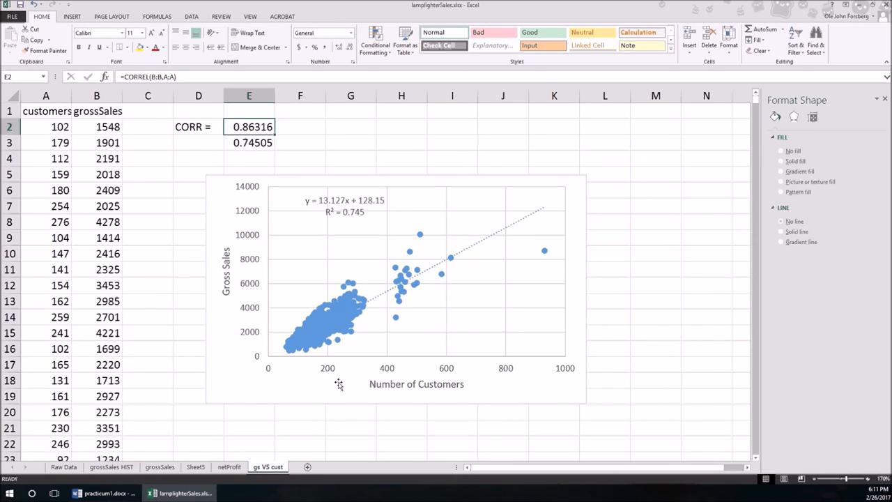
mouse_move(310, 414)
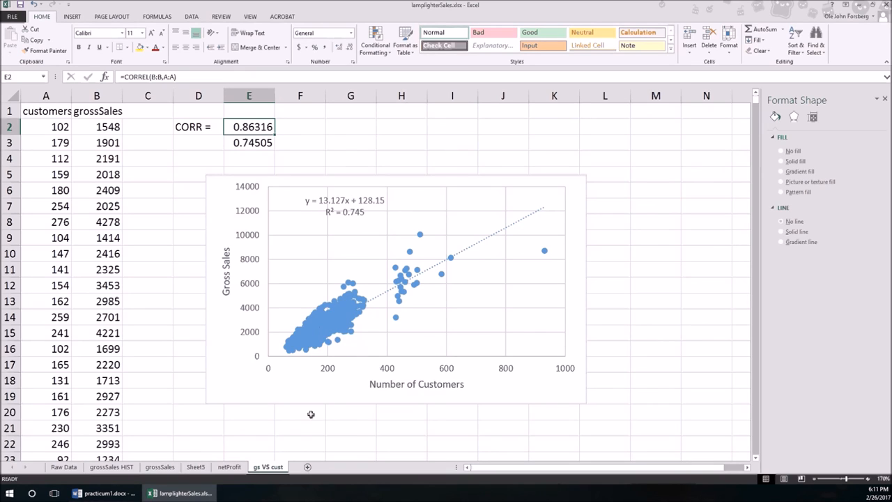
mouse_move(310, 411)
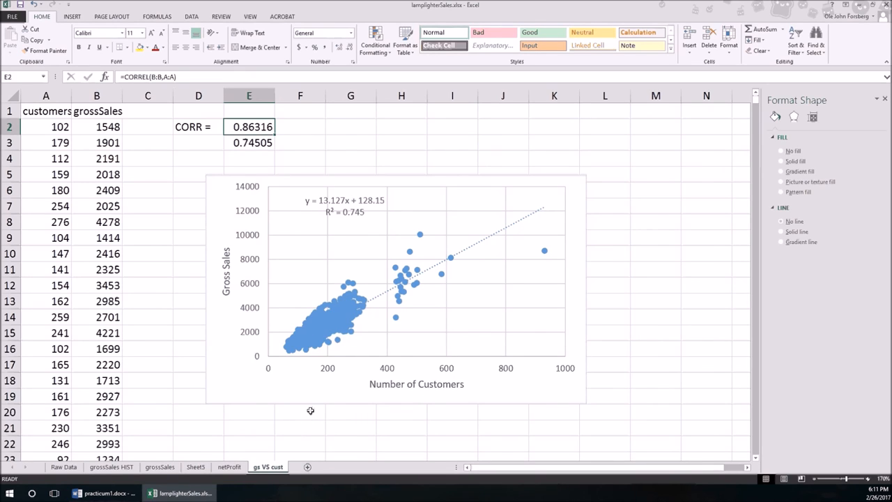
mouse_move(497, 425)
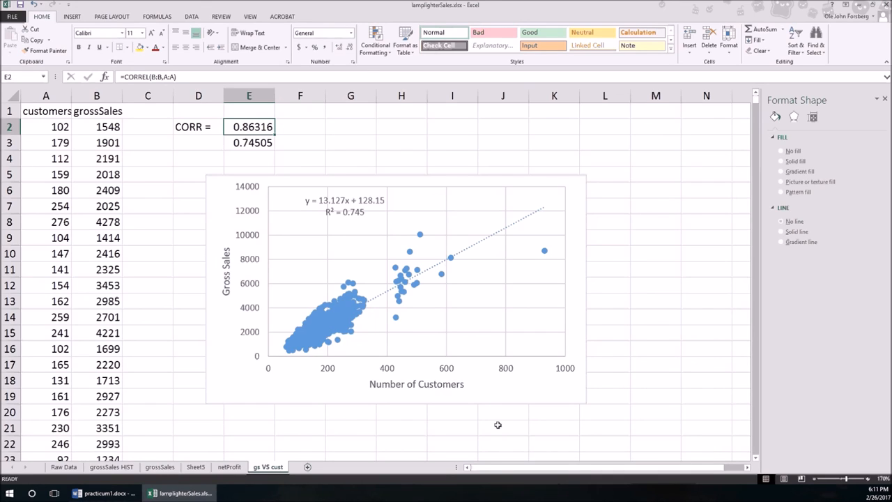
mouse_move(482, 429)
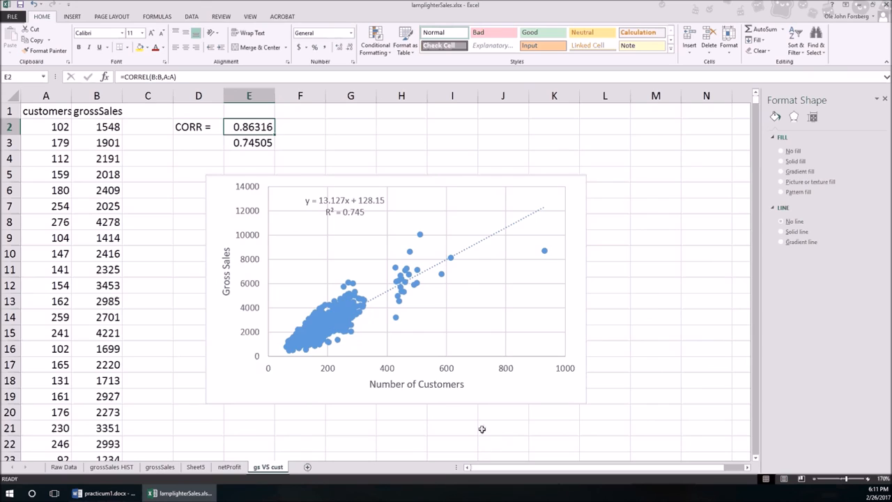
mouse_move(313, 209)
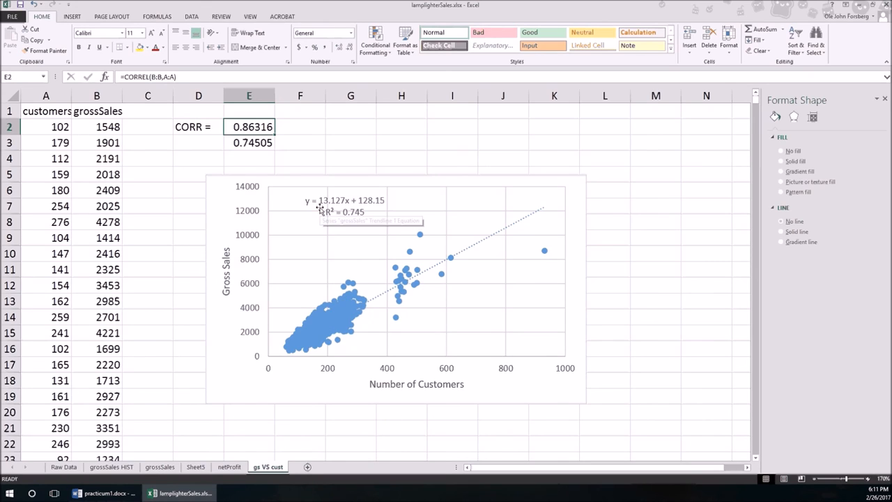
mouse_move(370, 207)
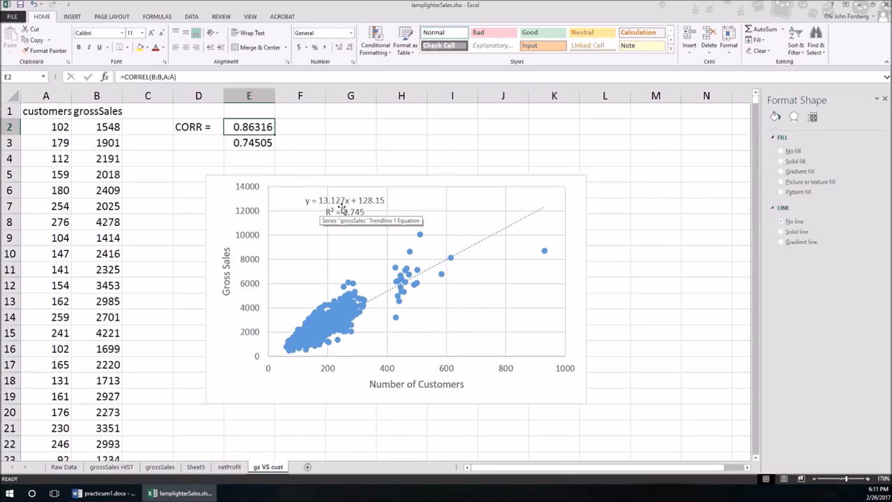
mouse_move(242, 427)
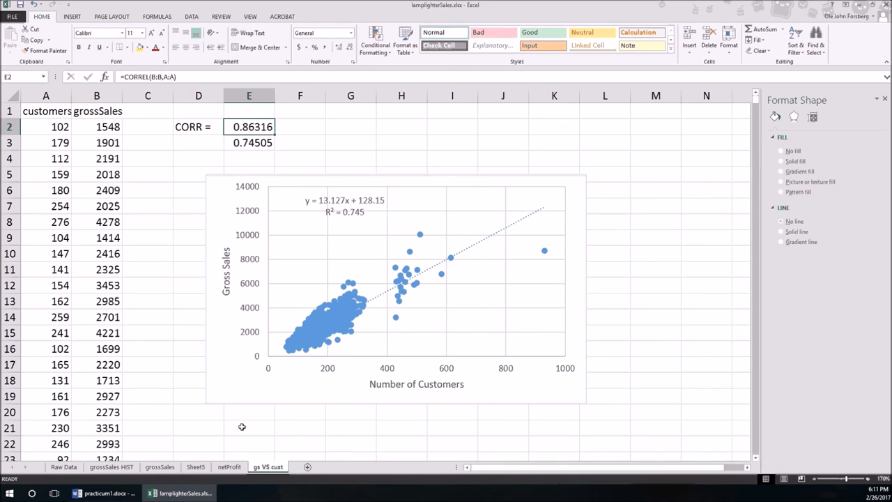
mouse_move(221, 237)
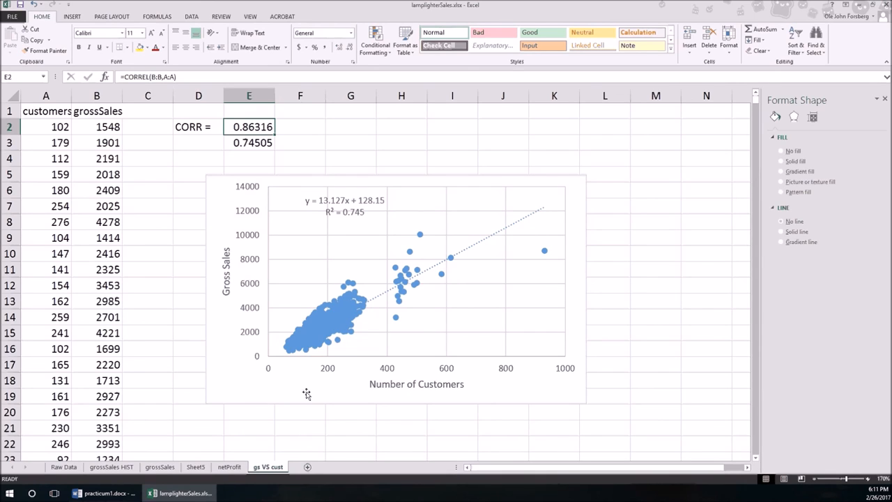
mouse_move(412, 384)
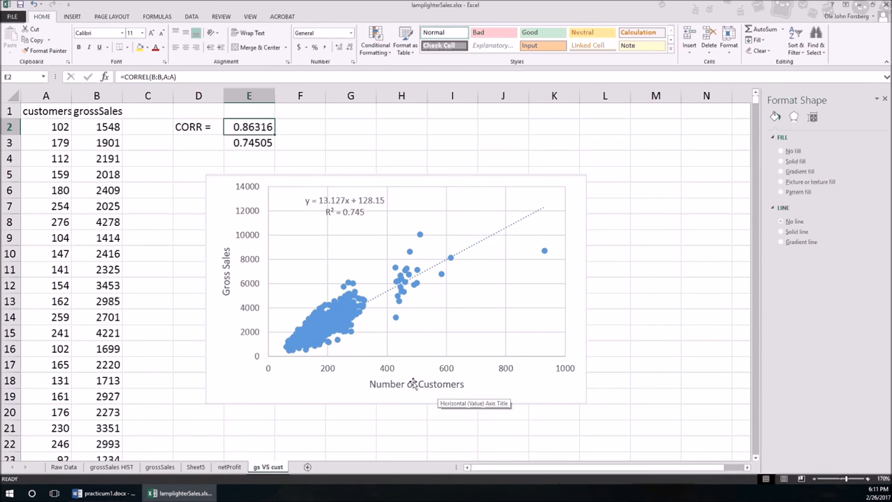
mouse_move(533, 263)
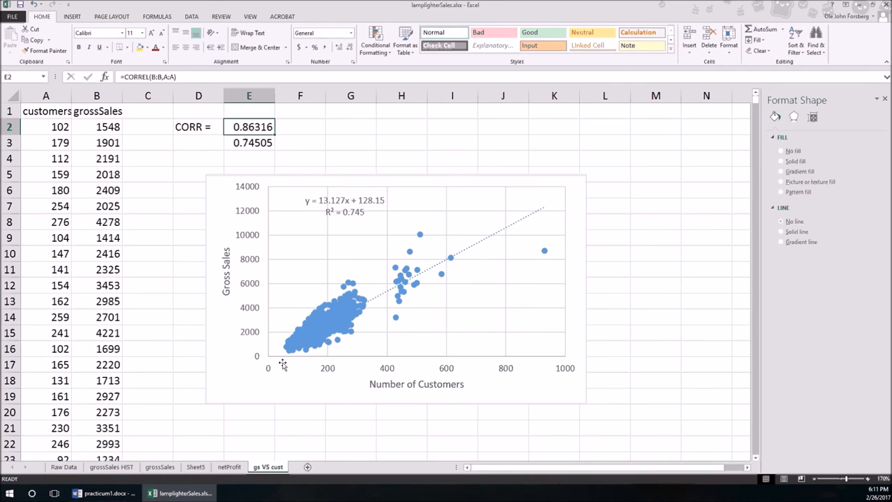
mouse_move(271, 358)
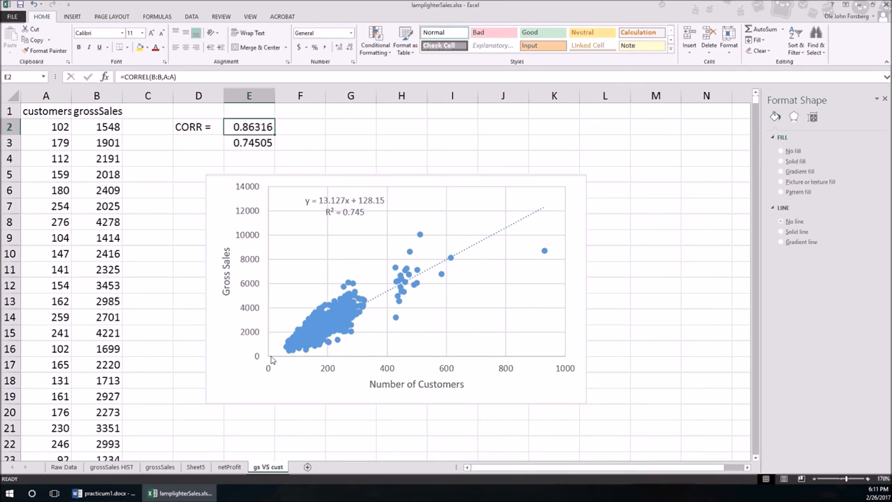
mouse_move(389, 274)
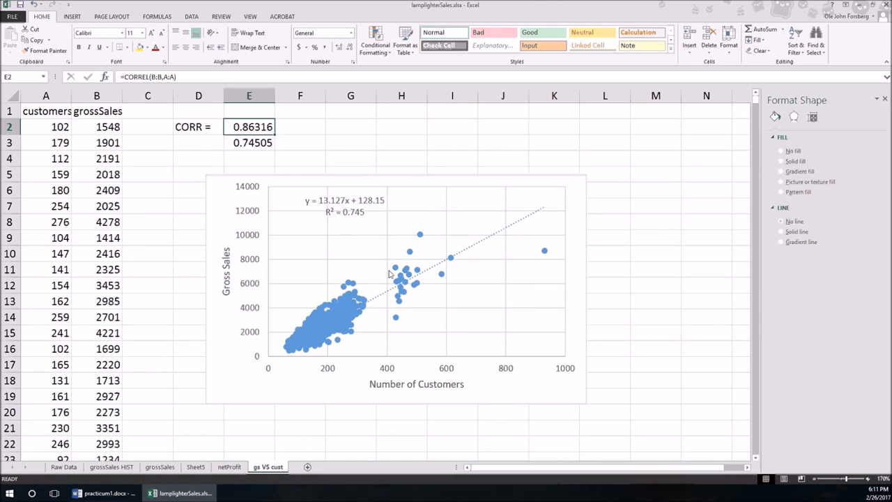
left_click(391, 274)
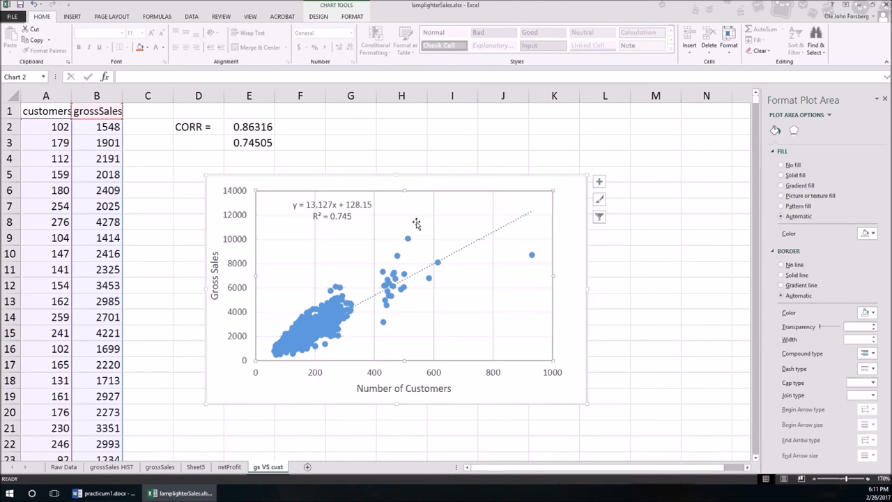
mouse_move(416, 333)
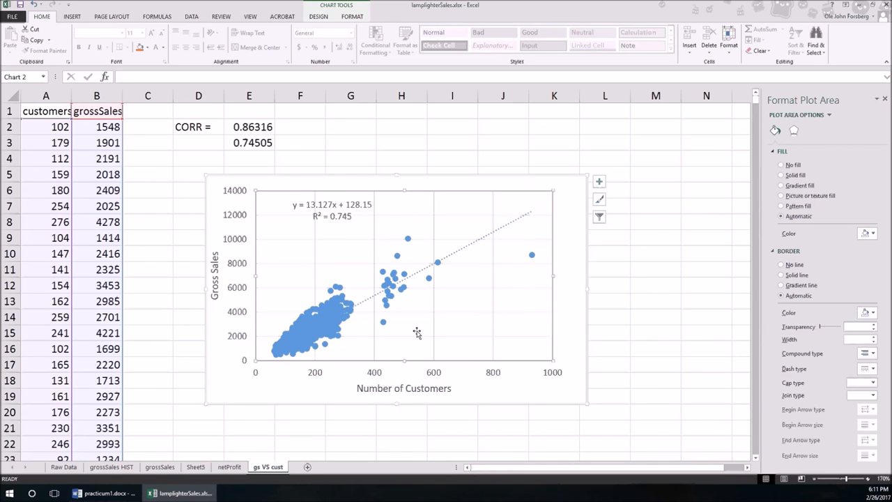
mouse_move(423, 333)
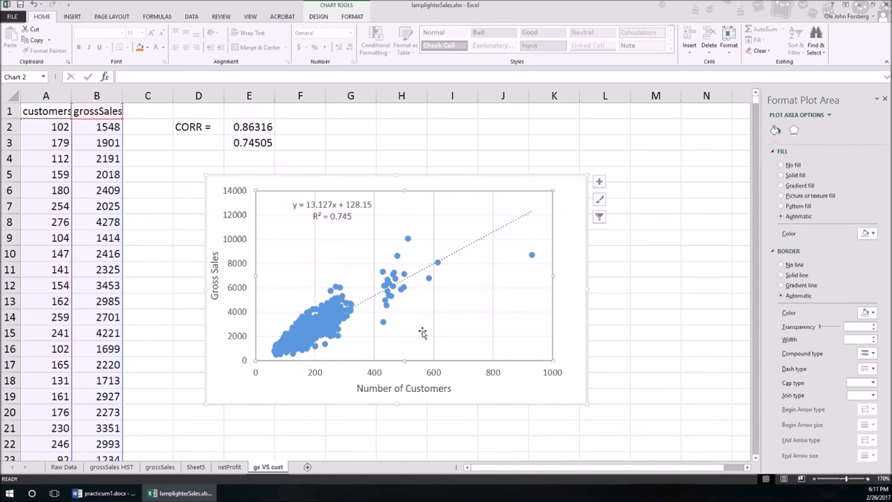
mouse_move(532, 261)
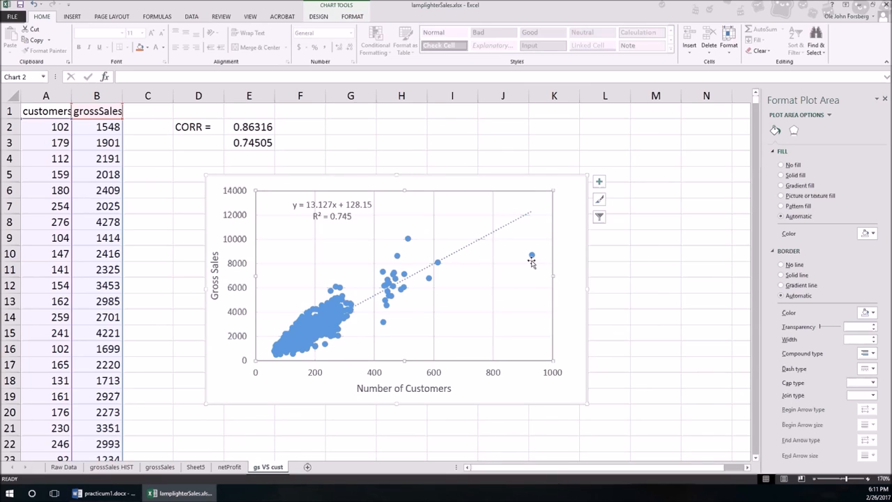
mouse_move(531, 262)
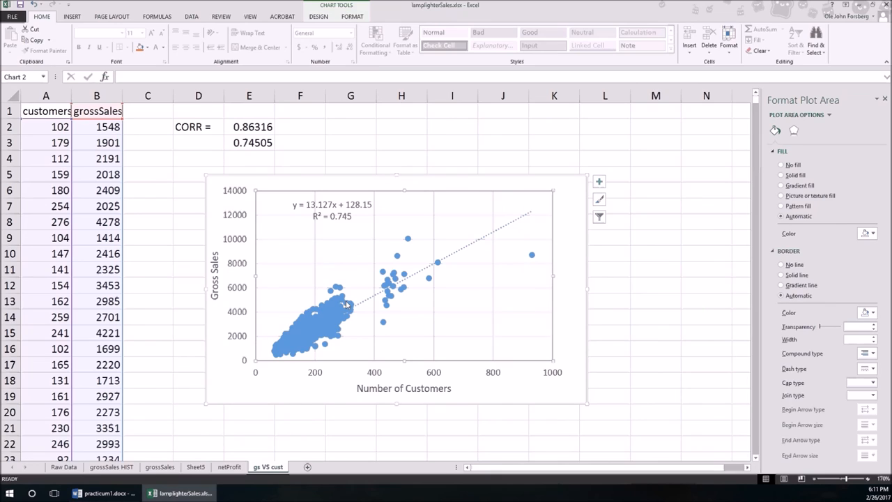
mouse_move(430, 242)
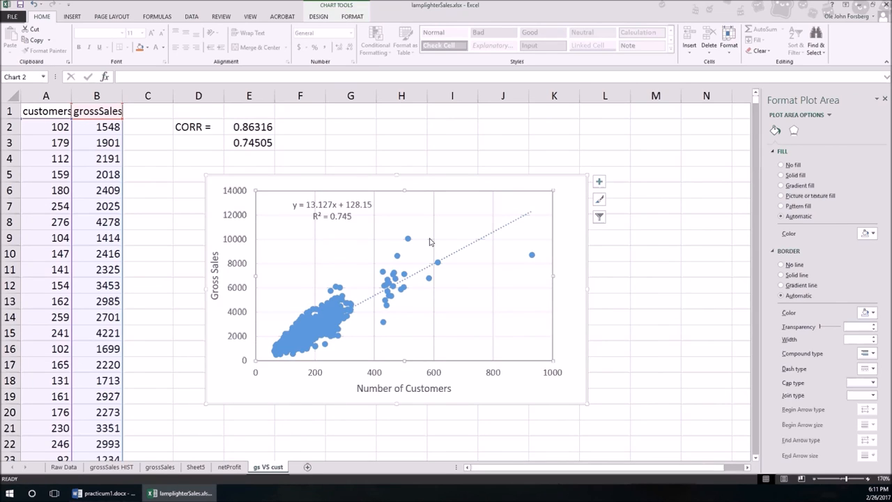
mouse_move(424, 292)
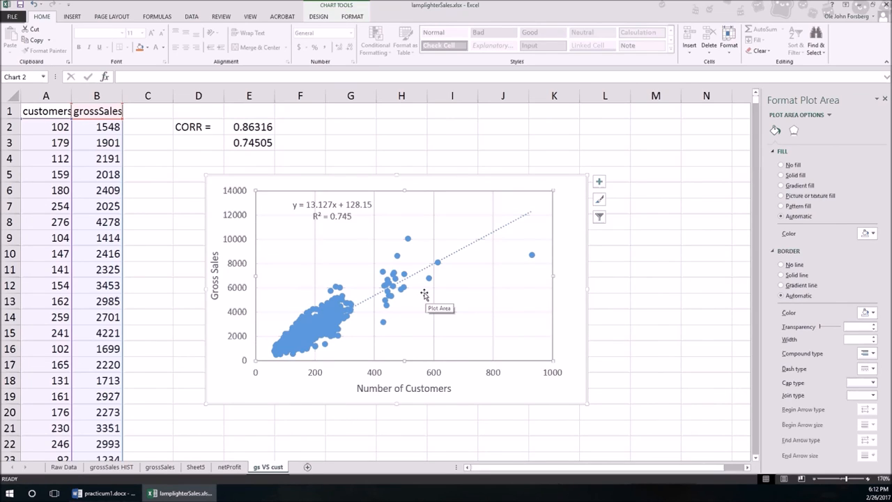
mouse_move(533, 261)
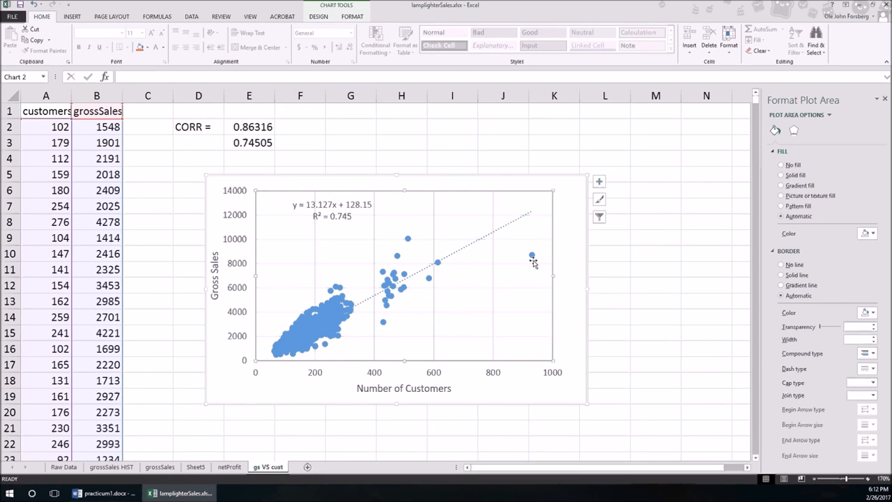
mouse_move(532, 264)
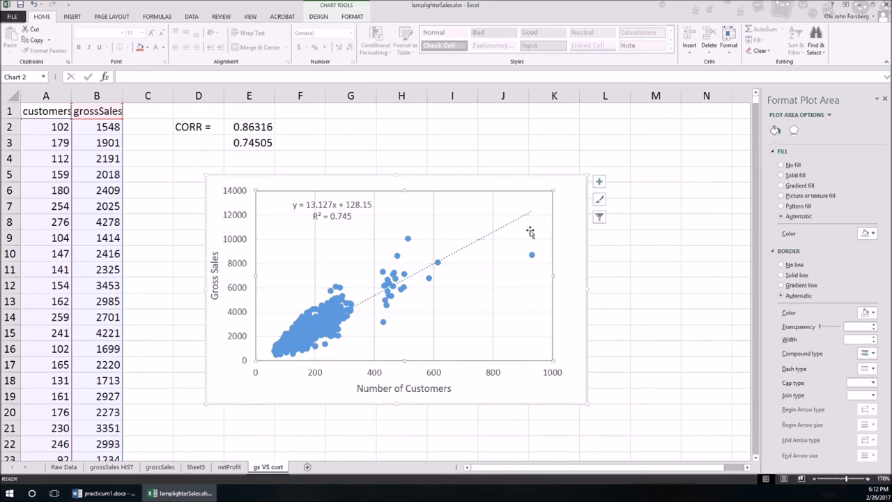
mouse_move(530, 255)
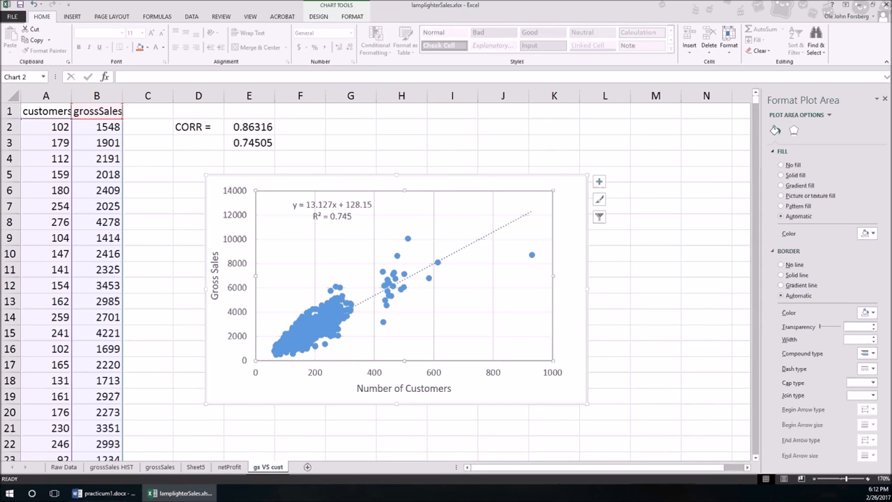
mouse_move(533, 262)
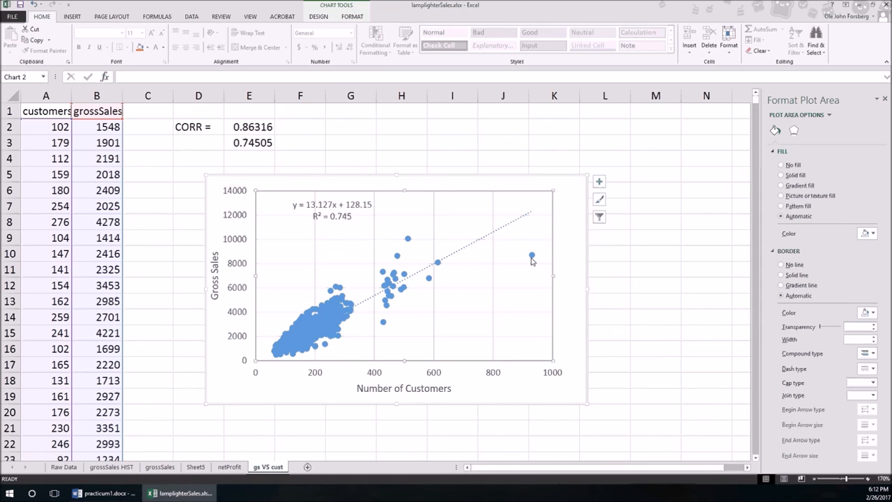
mouse_move(531, 266)
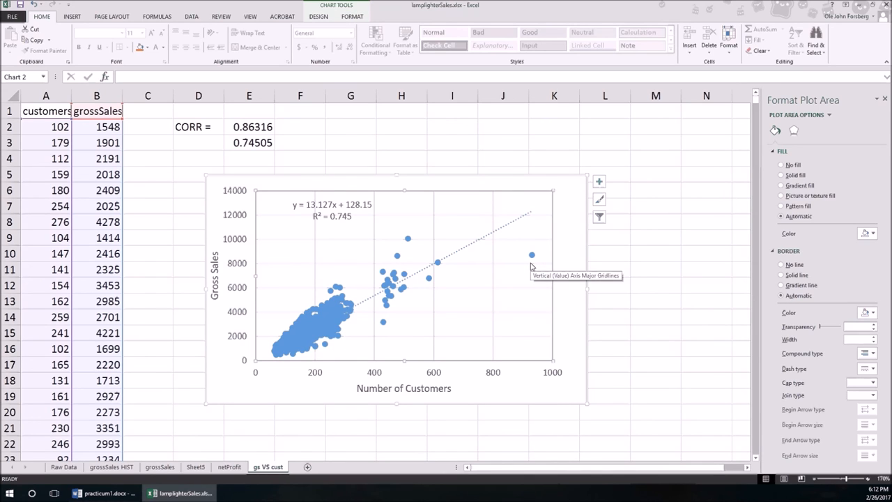
mouse_move(21, 477)
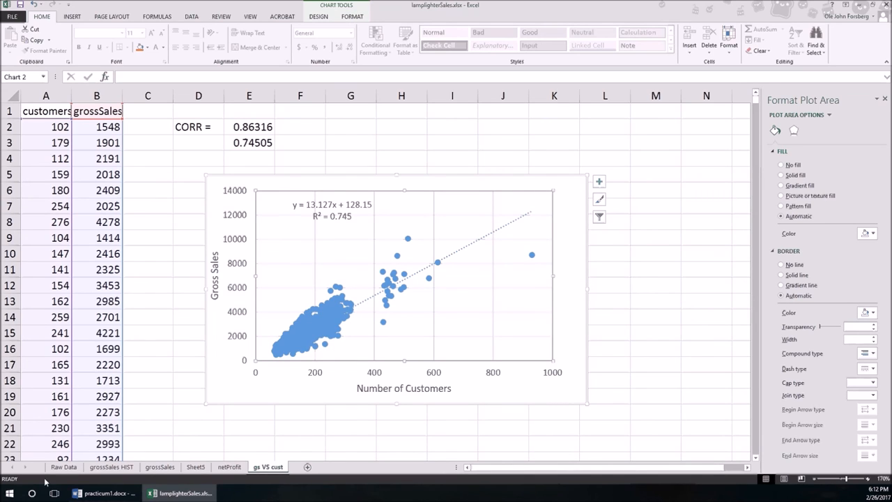
Step: Switch to the Raw Data sheet with the daily sales, profit and customer records
left_click(66, 466)
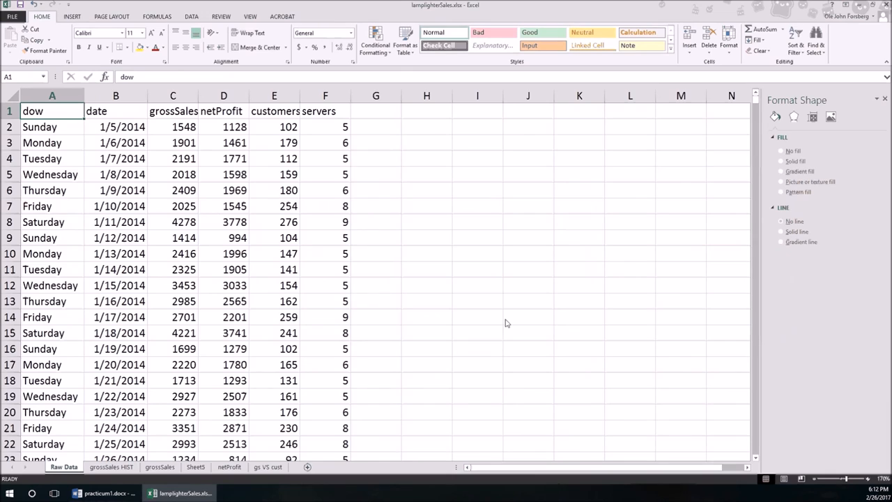
mouse_move(505, 314)
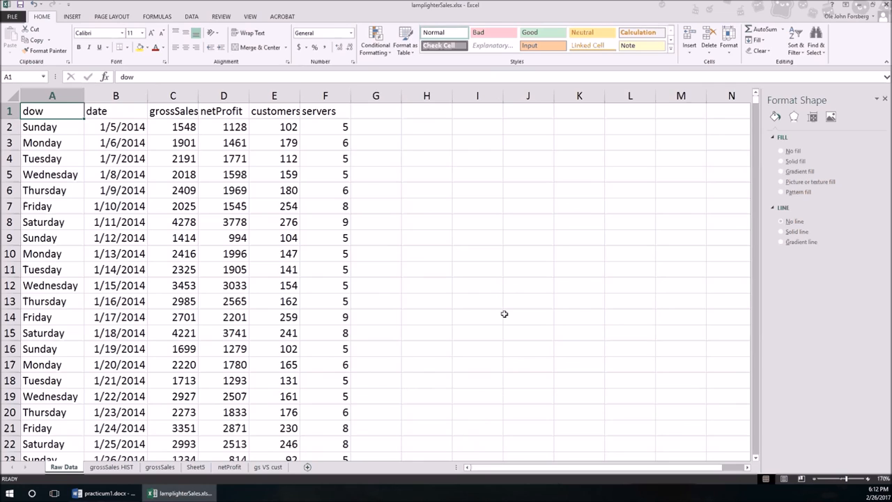
Step: Save the workbook as practicum1.xlsx
left_click(274, 237)
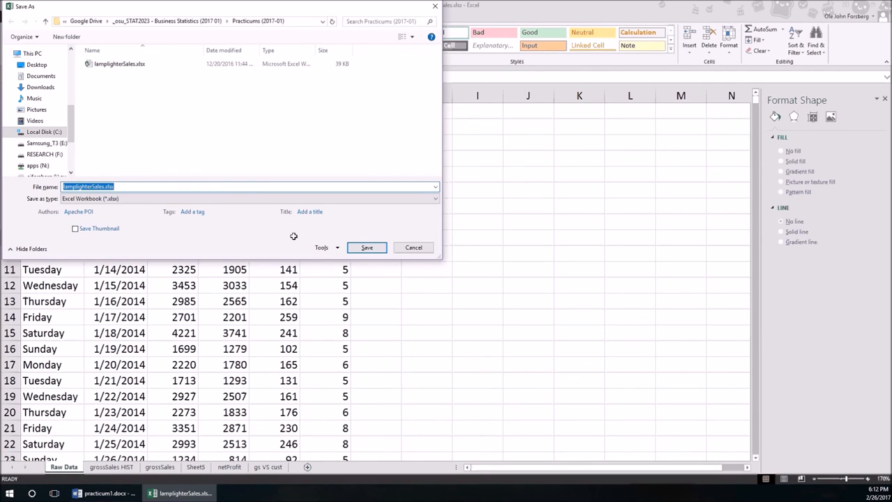
type("practicum1")
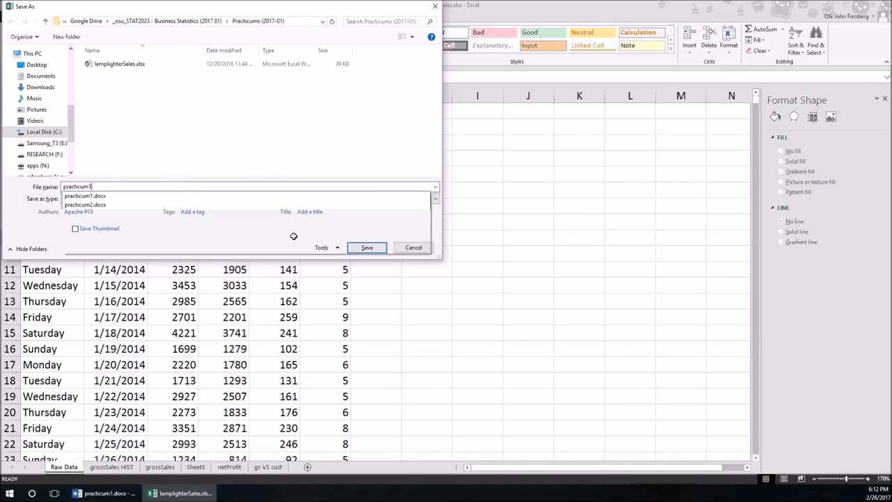
left_click(366, 247)
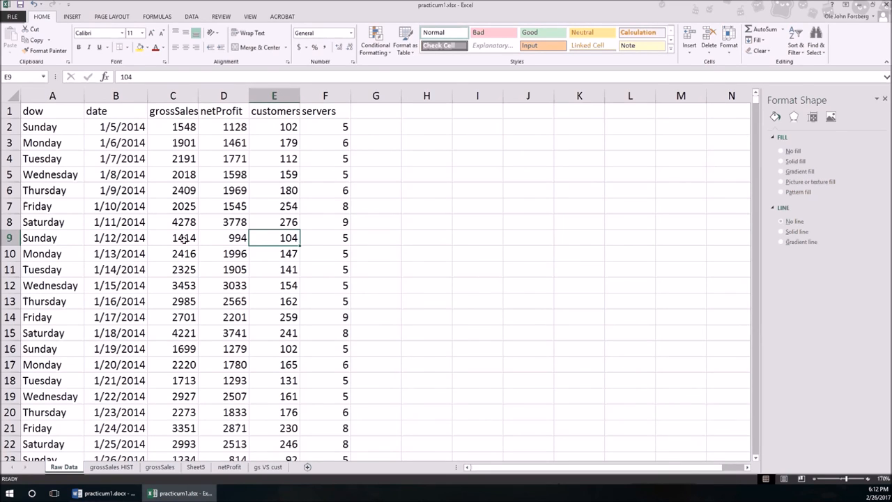
mouse_move(218, 302)
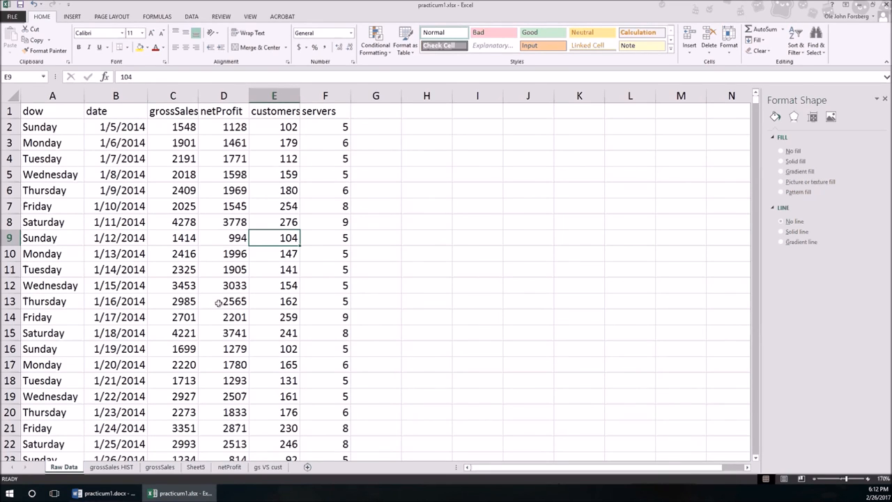